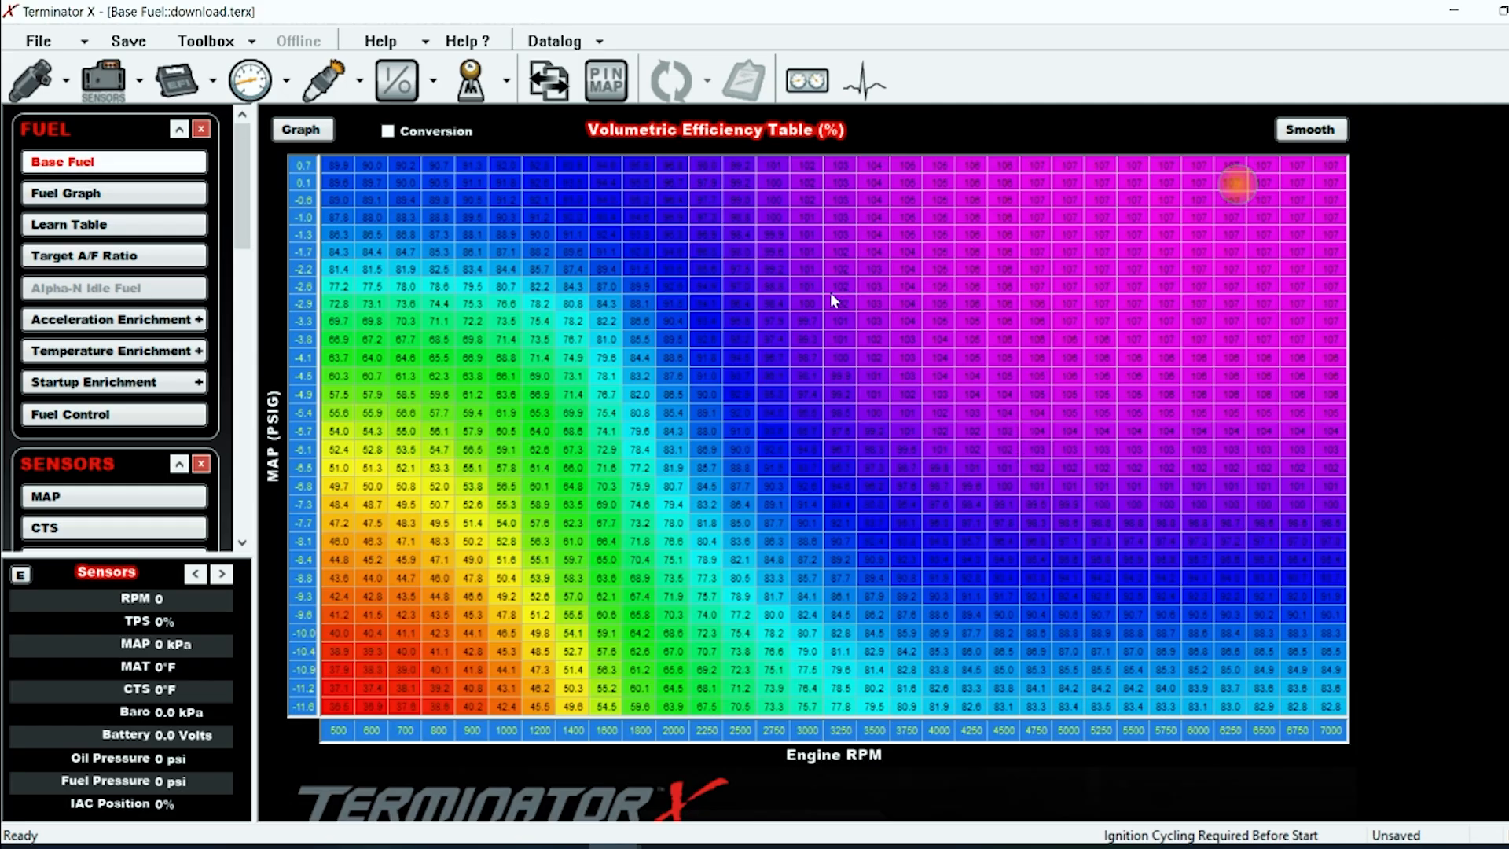
{"action": "mouse_move", "coordinate": [428, 334]}
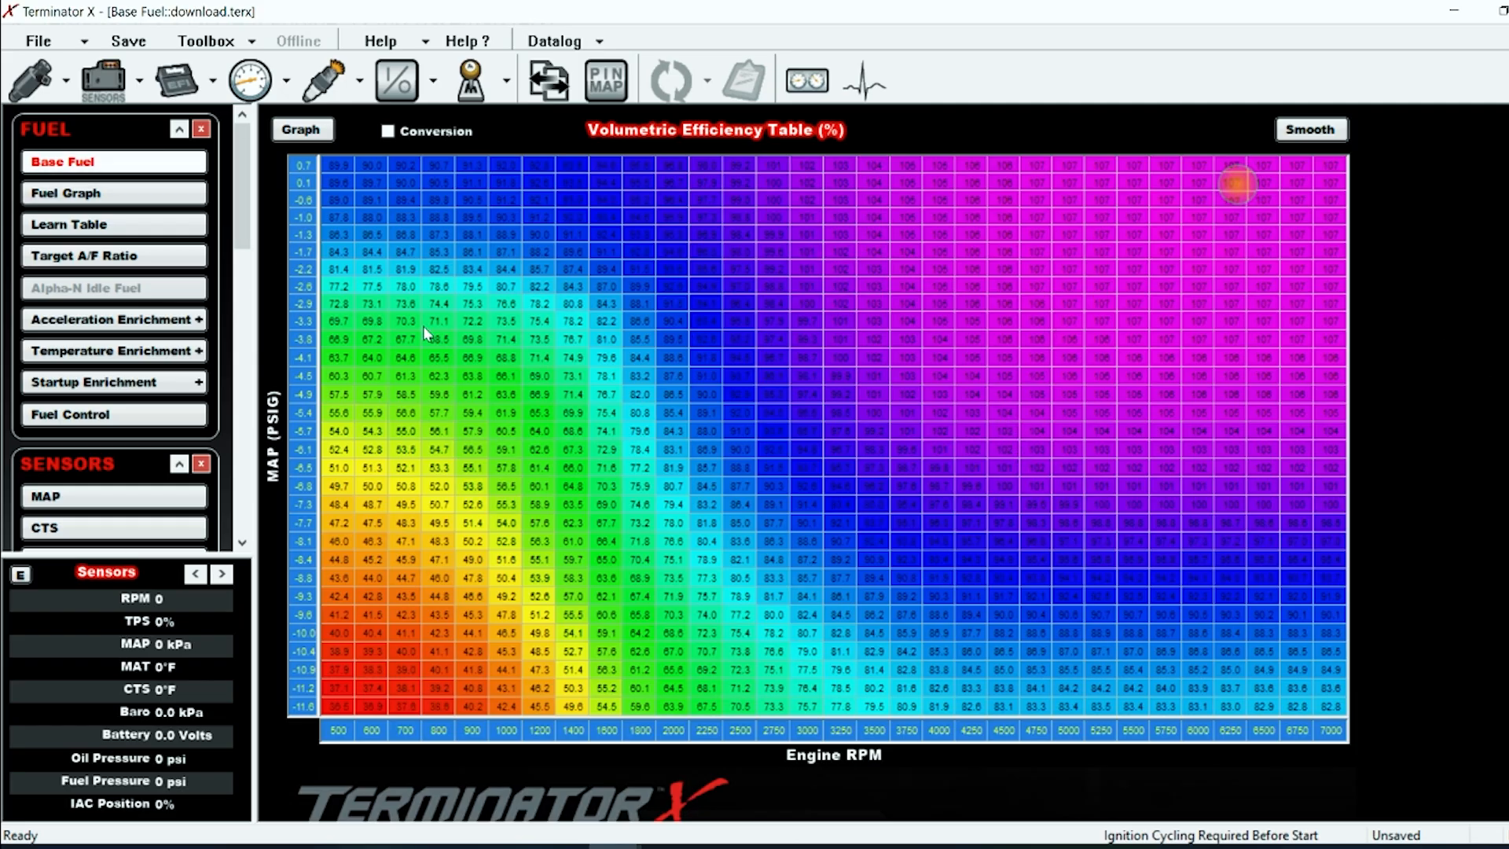
{"action": "mouse_move", "coordinate": [413, 340]}
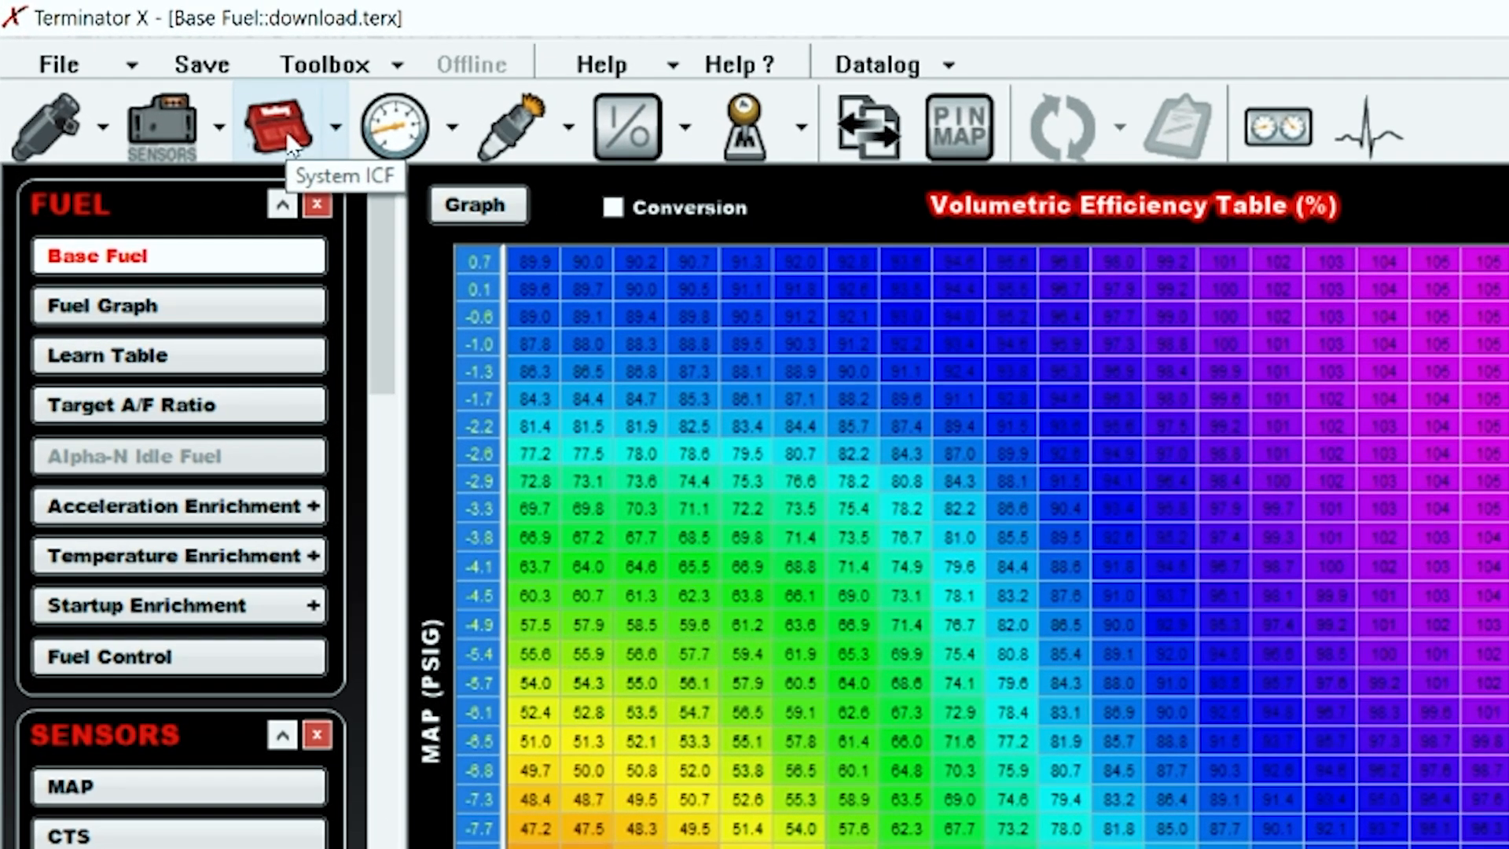
Review the ECU Type options and keep Terminator X Max selected
{"action": "left_click", "coordinate": [278, 126]}
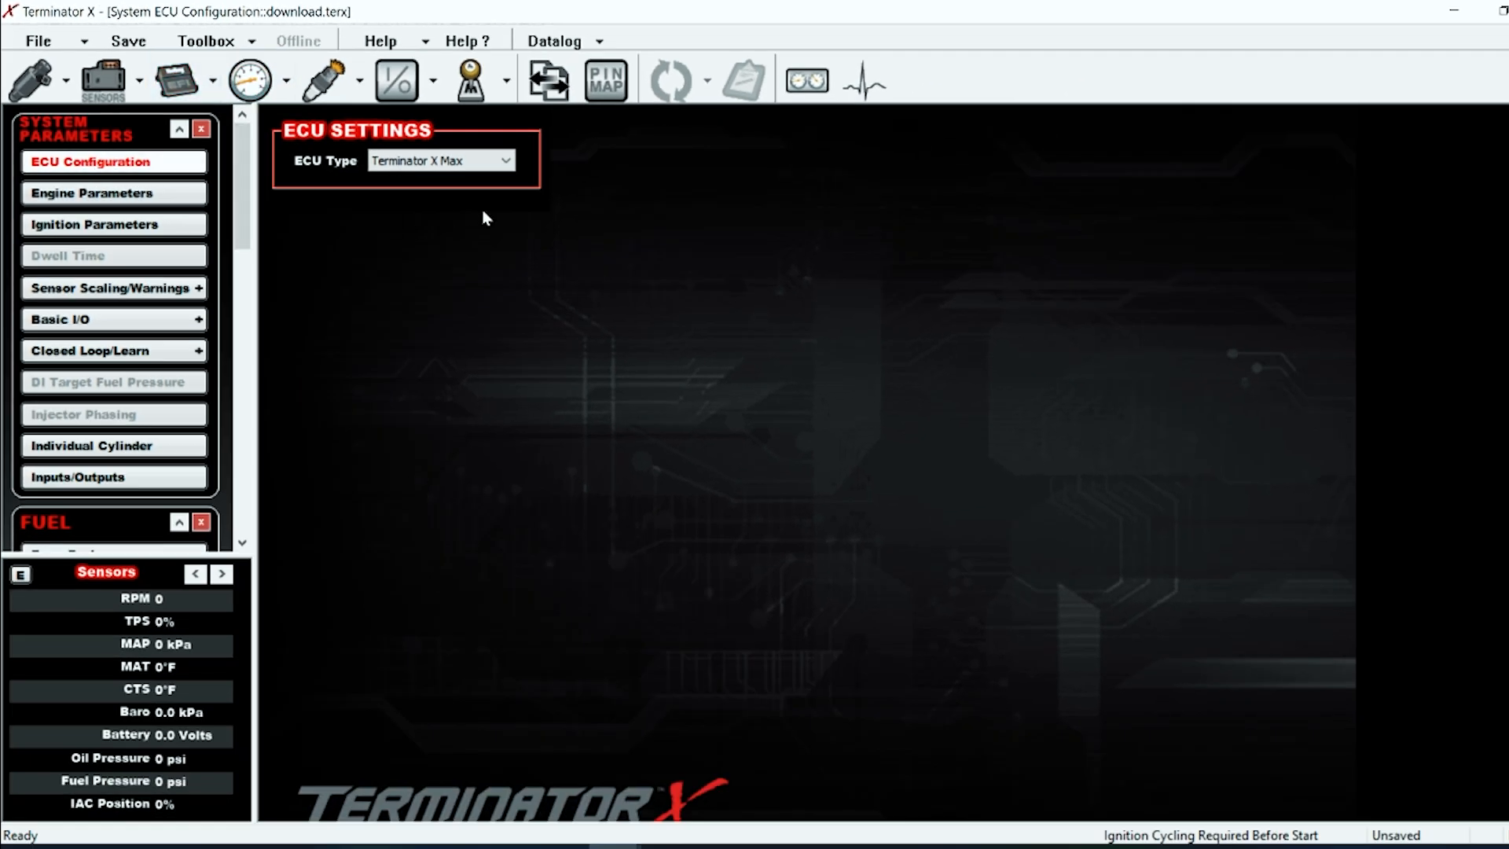
{"action": "left_click", "coordinate": [440, 160]}
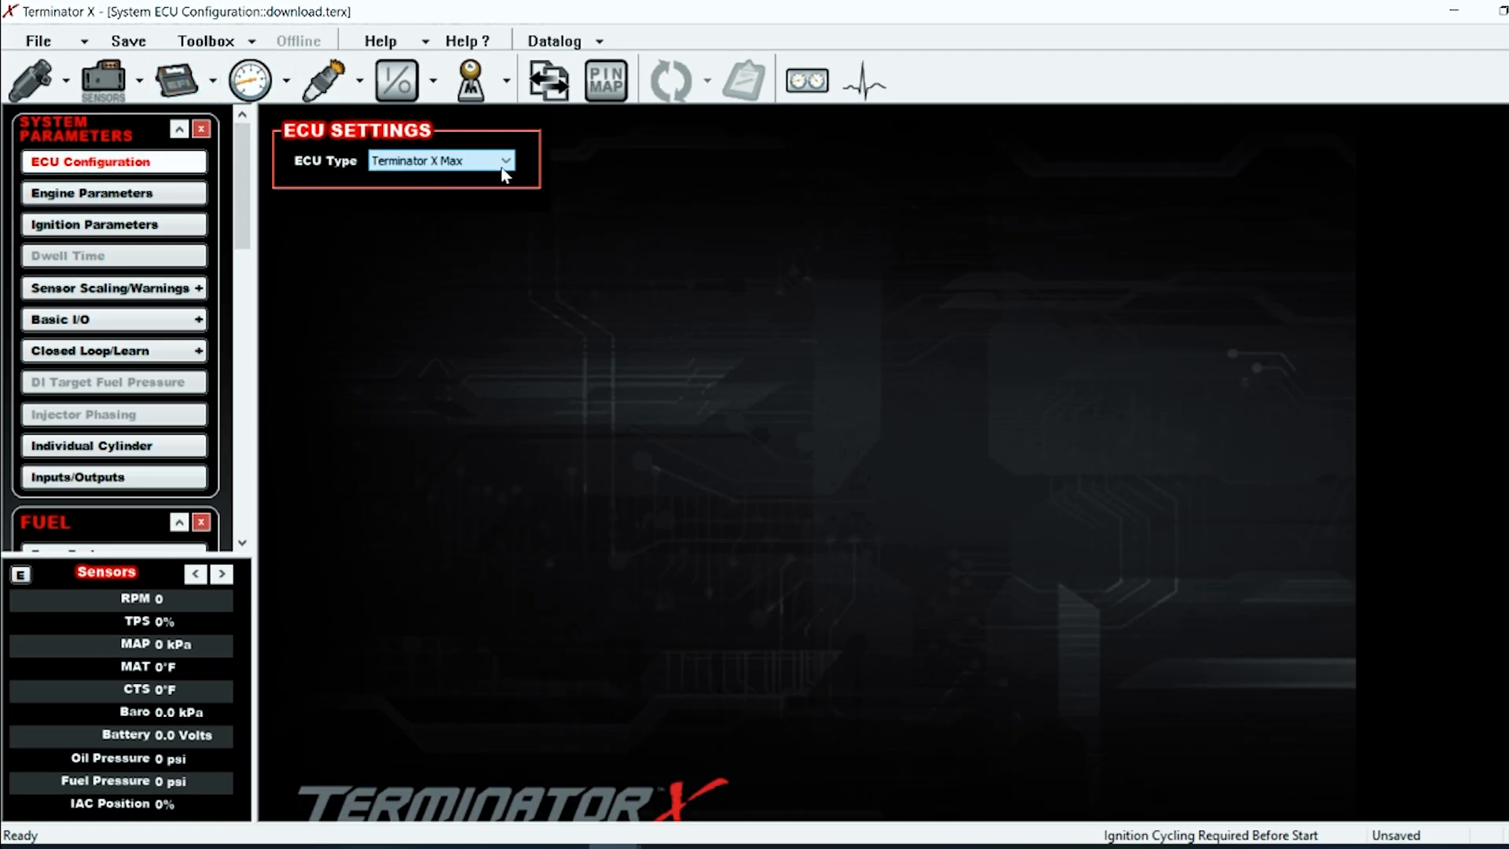
{"action": "left_click", "coordinate": [505, 160]}
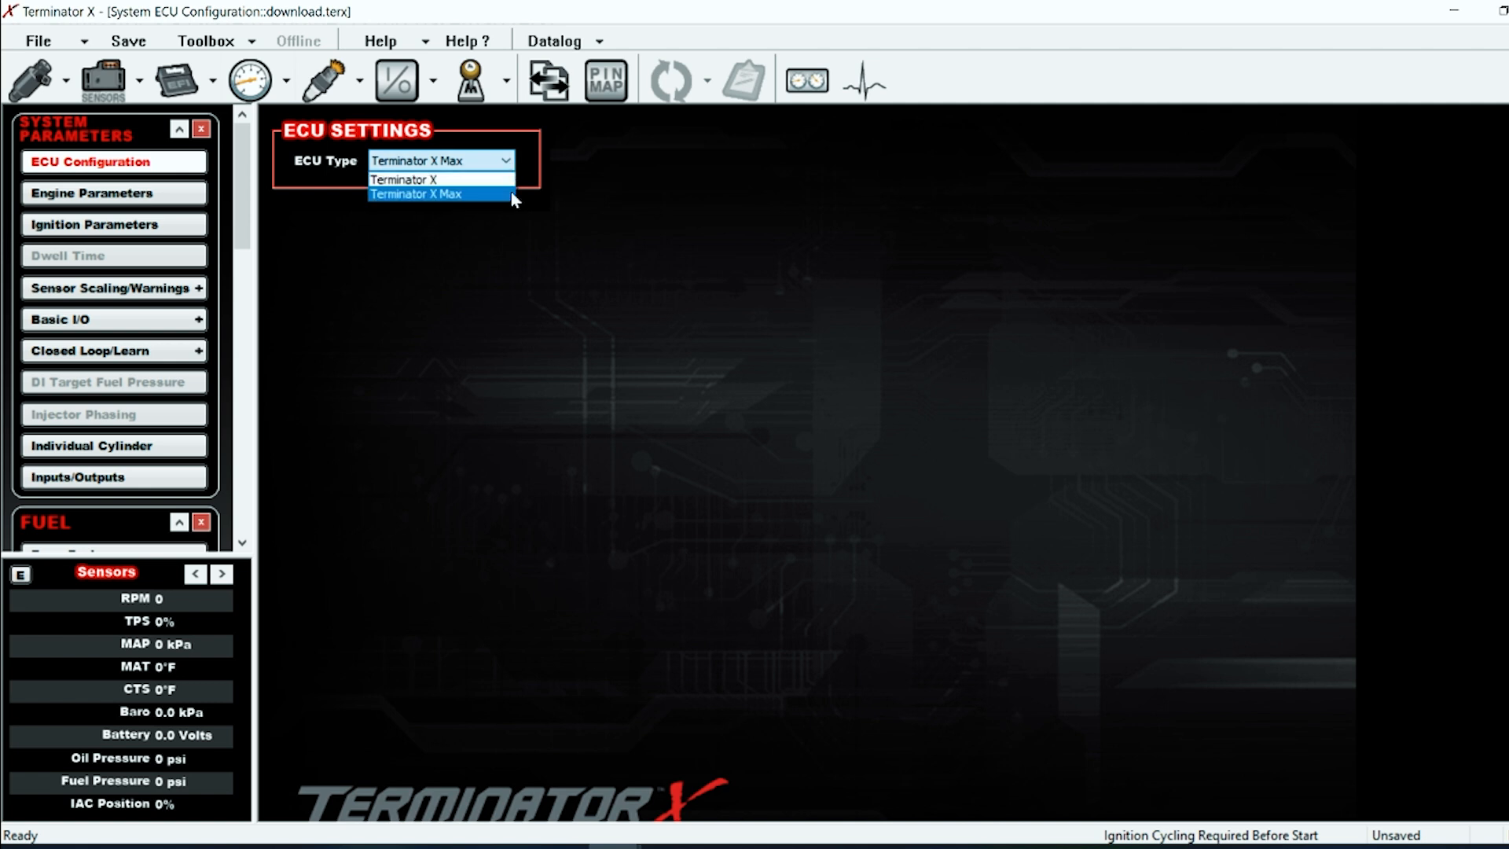
{"action": "left_click", "coordinate": [414, 194]}
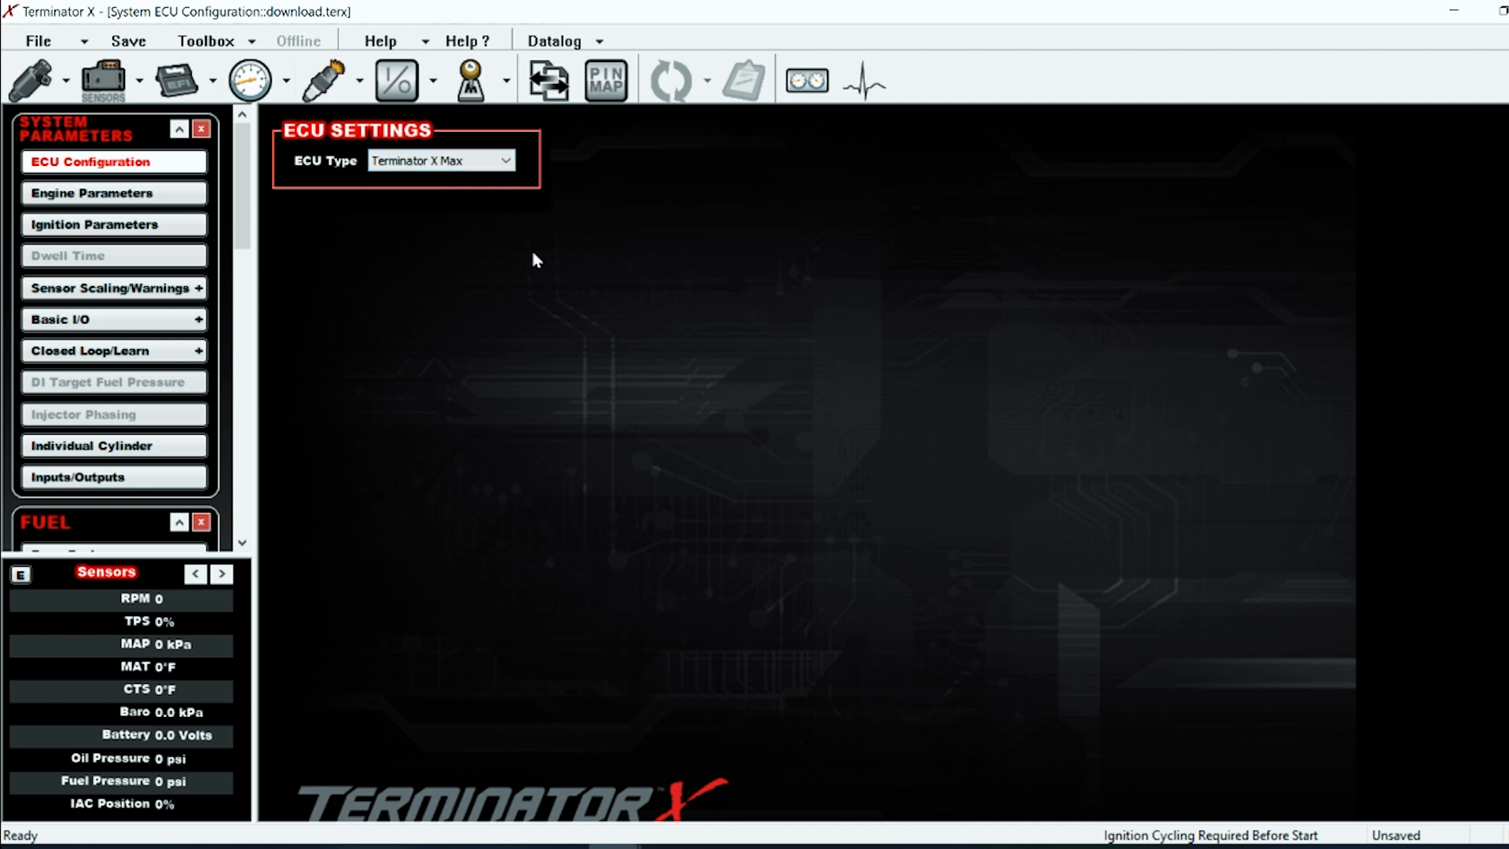
Keep load sensing VE Based, fuel Gasoline and injection Multiport, then reach Fuel Injector Information
{"action": "left_click", "coordinate": [91, 192]}
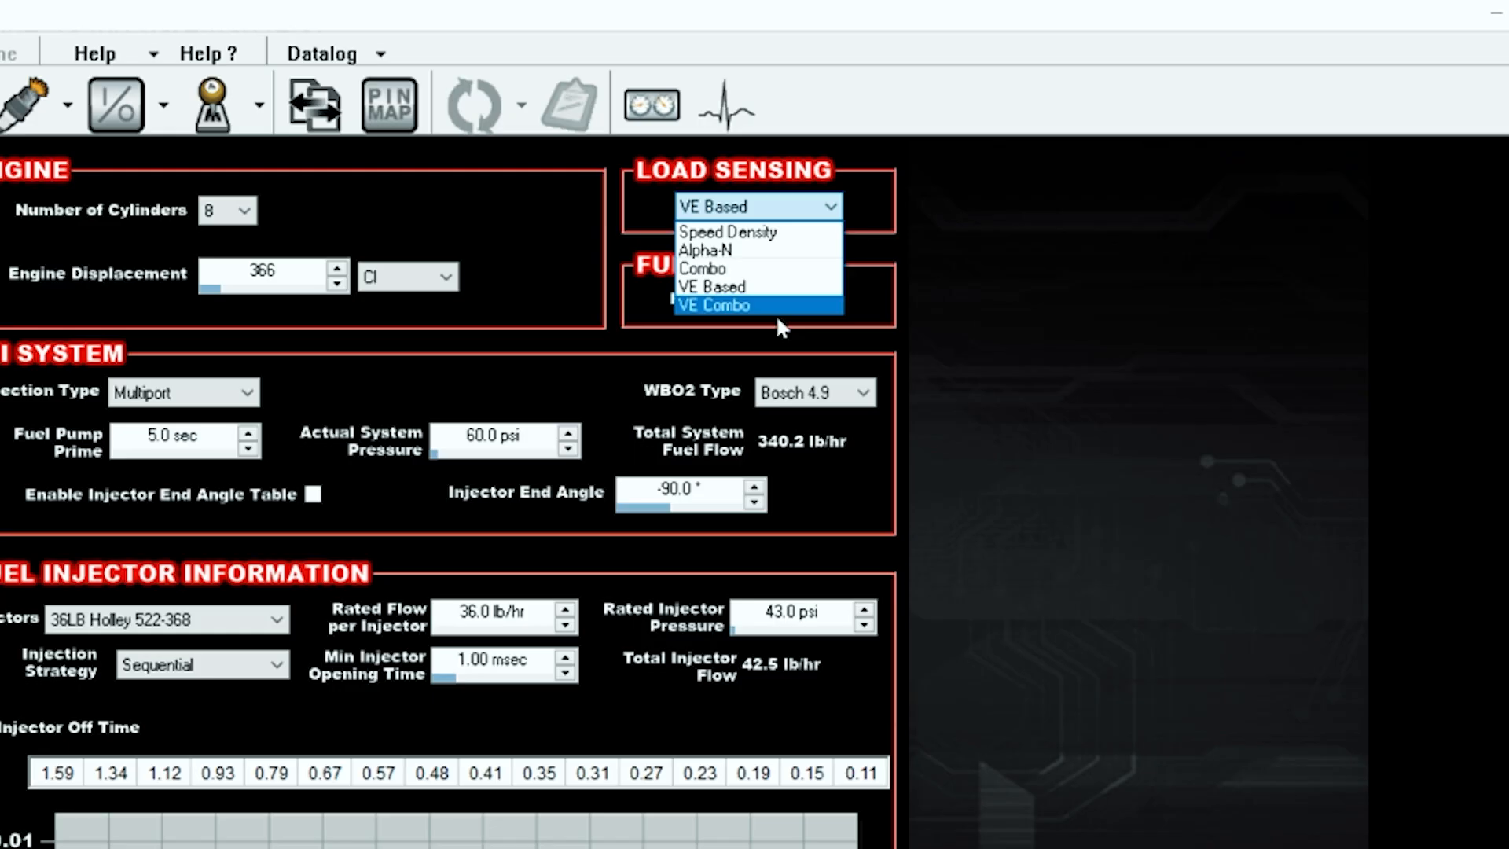
{"action": "mouse_move", "coordinate": [758, 231]}
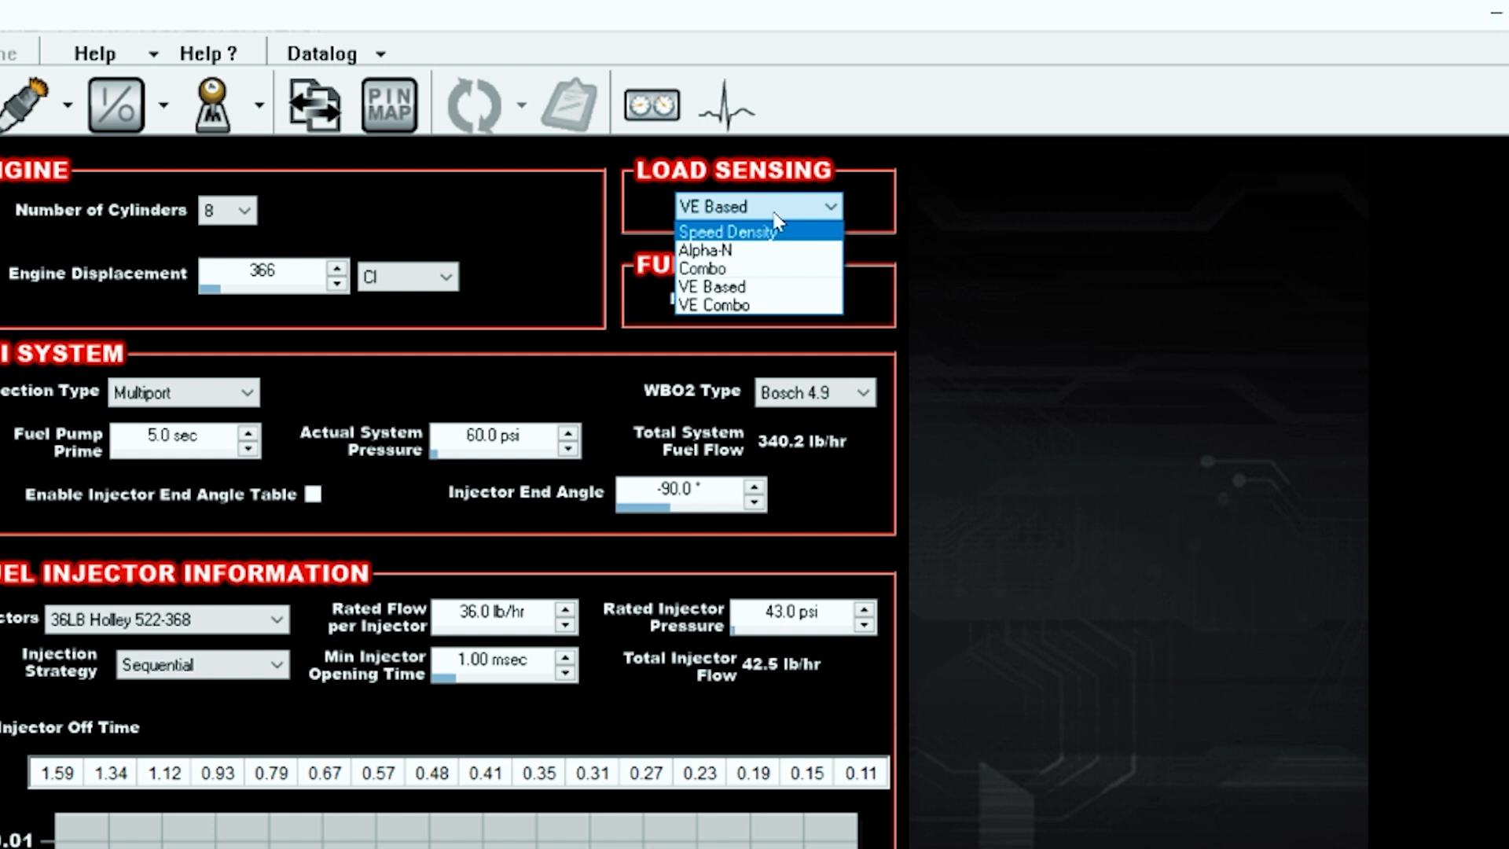
{"action": "left_click", "coordinate": [758, 206]}
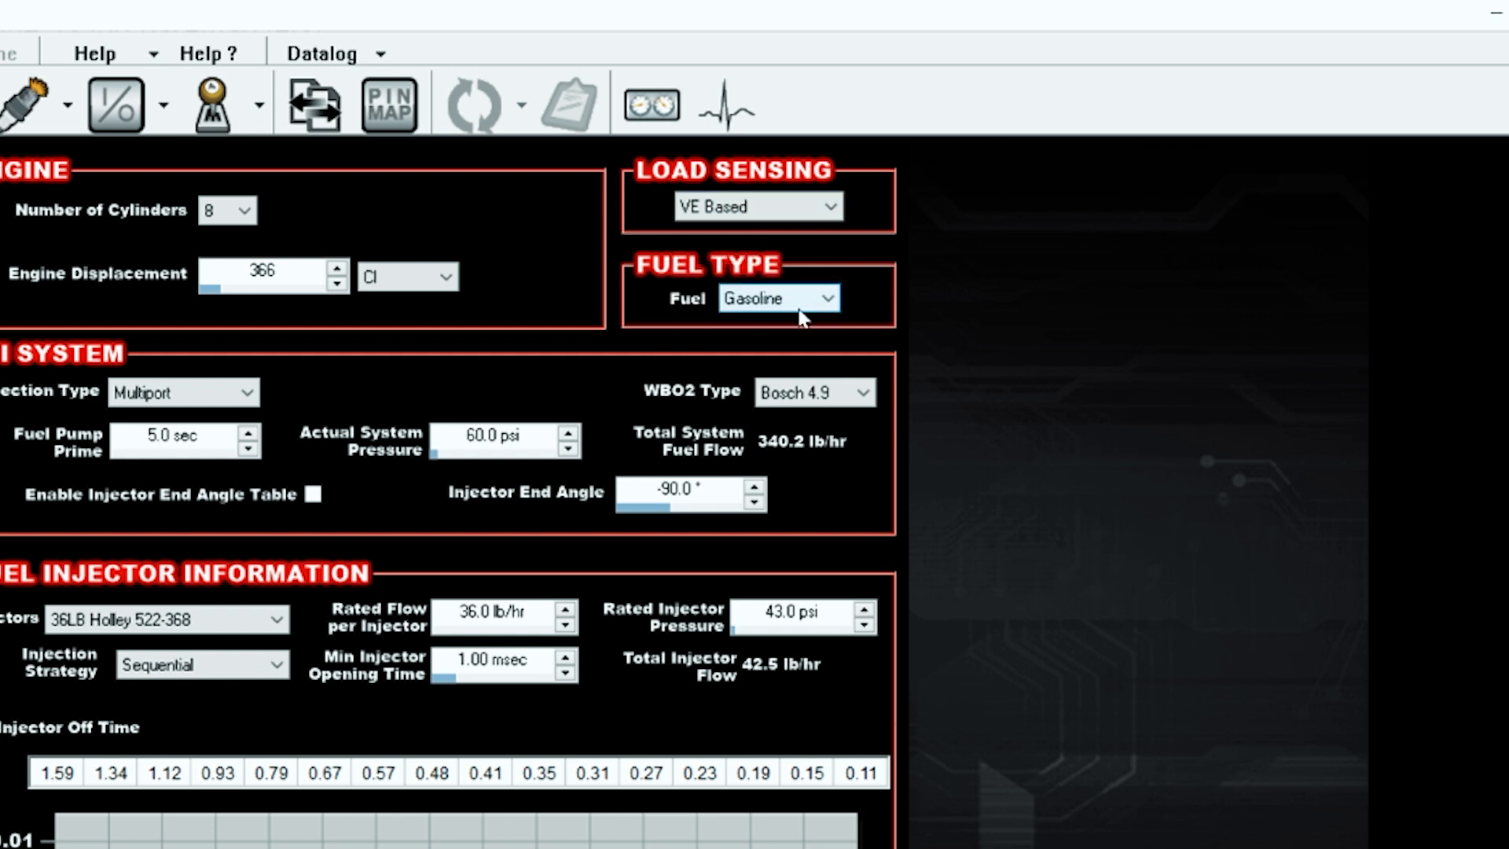
{"action": "left_click", "coordinate": [779, 297]}
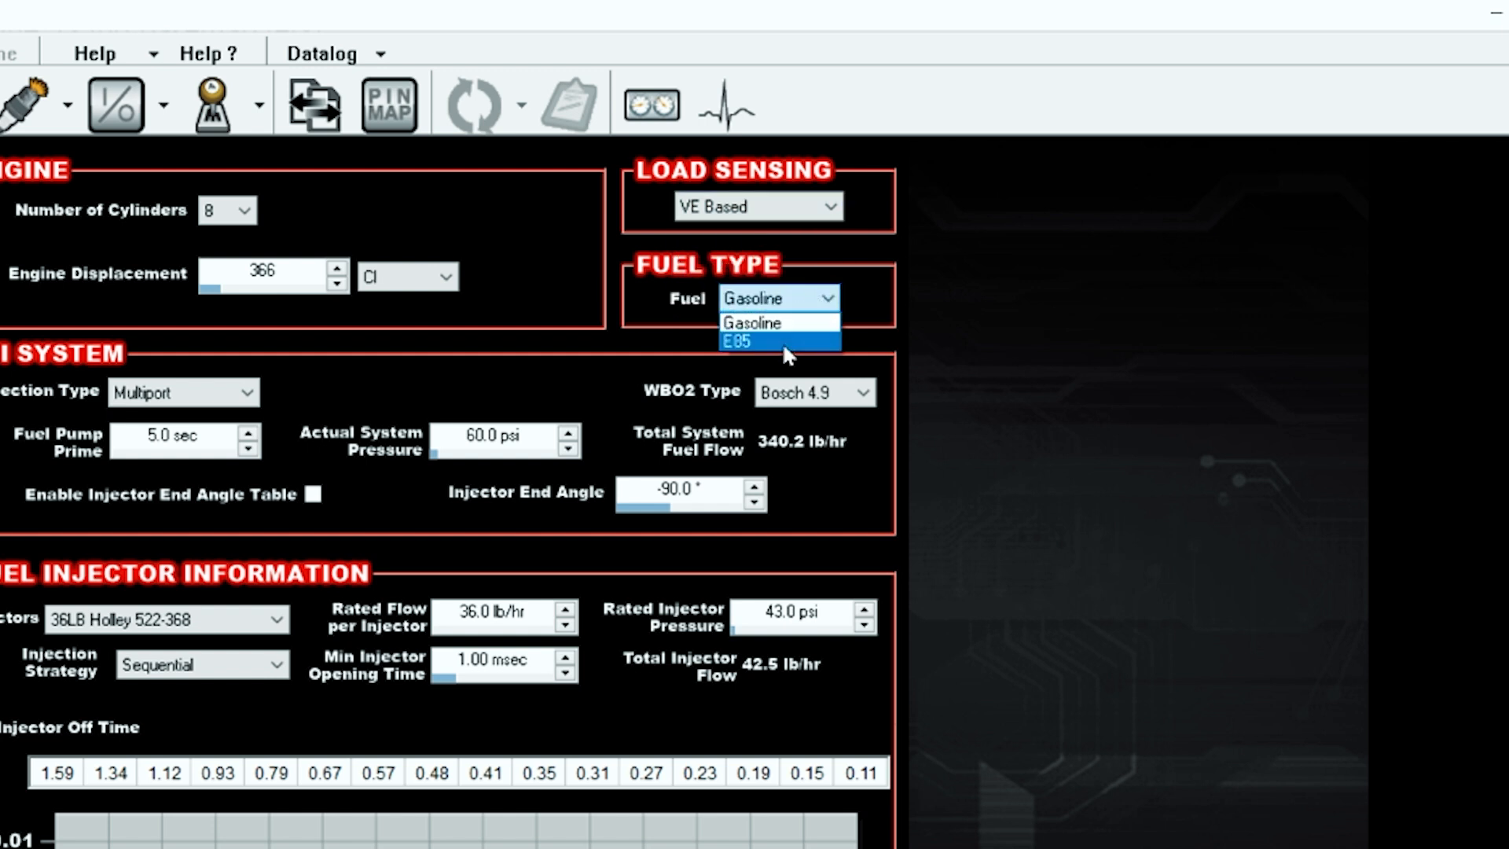
{"action": "mouse_move", "coordinate": [780, 324]}
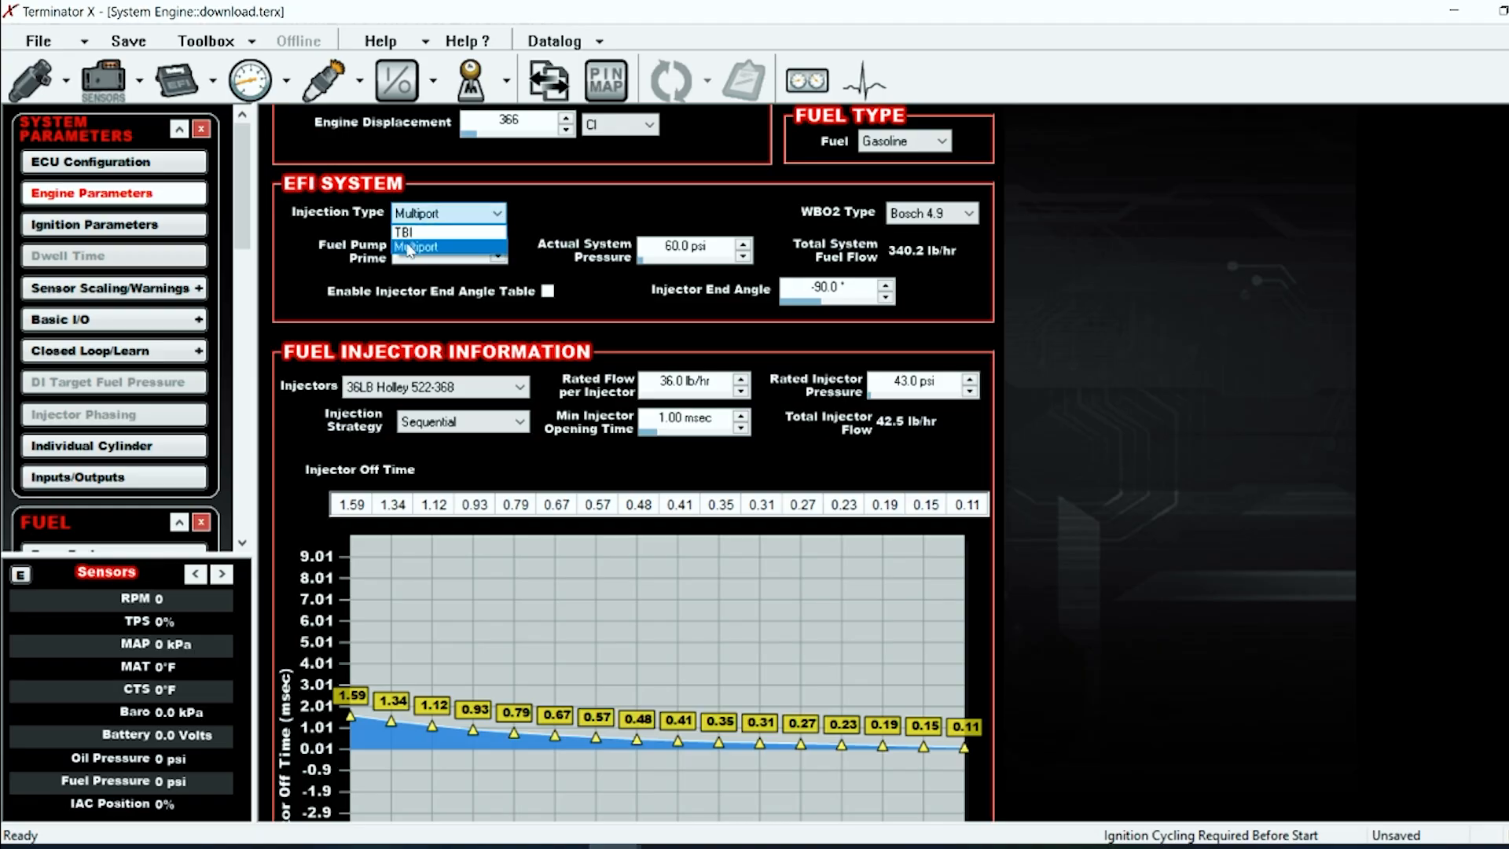
{"action": "left_click", "coordinate": [415, 247]}
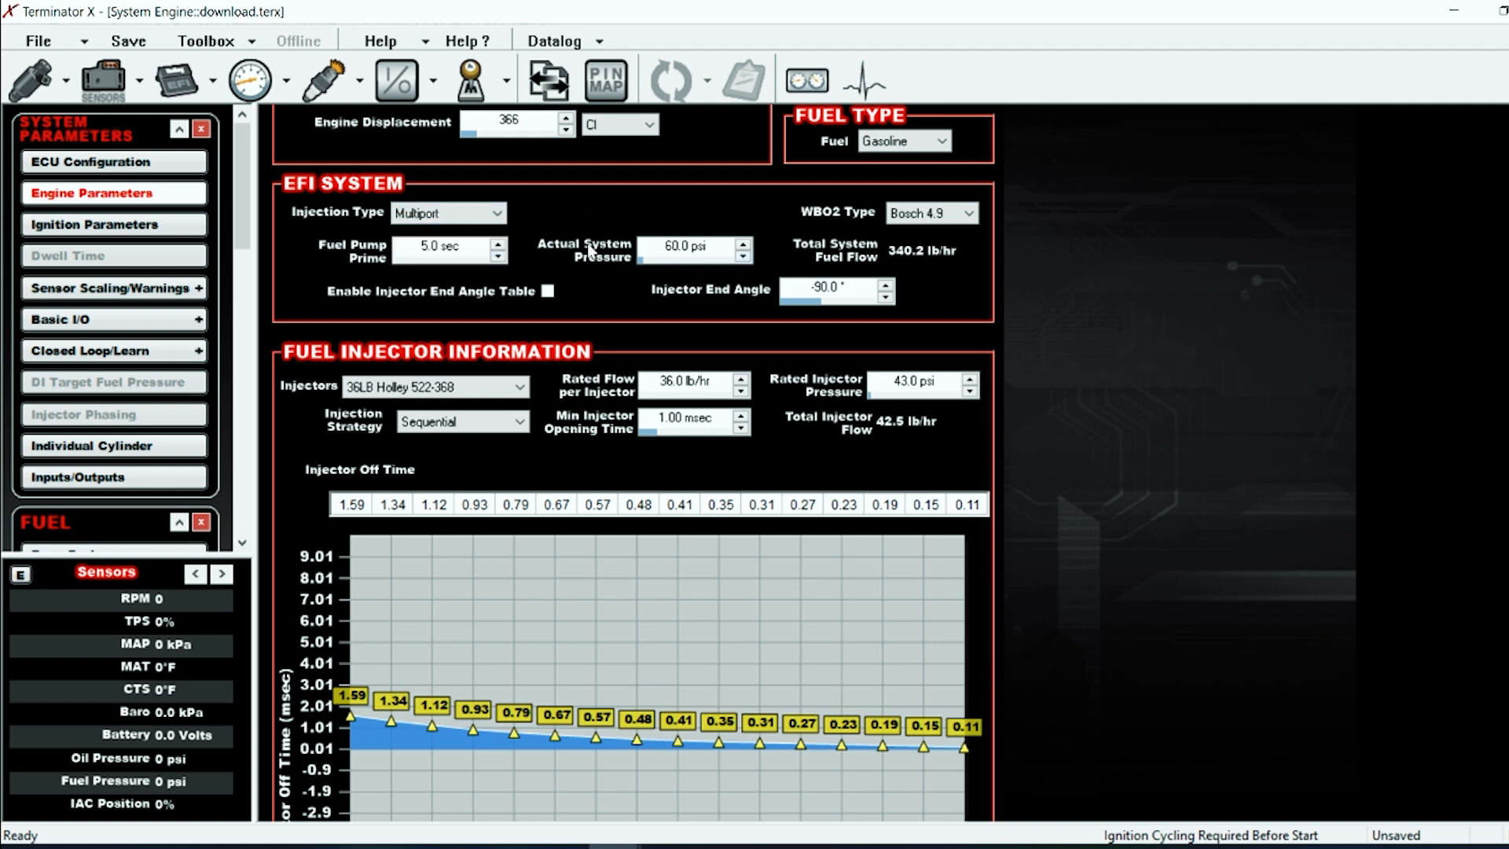
{"action": "scroll", "scroll_direction": "down", "scroll_amount": 3}
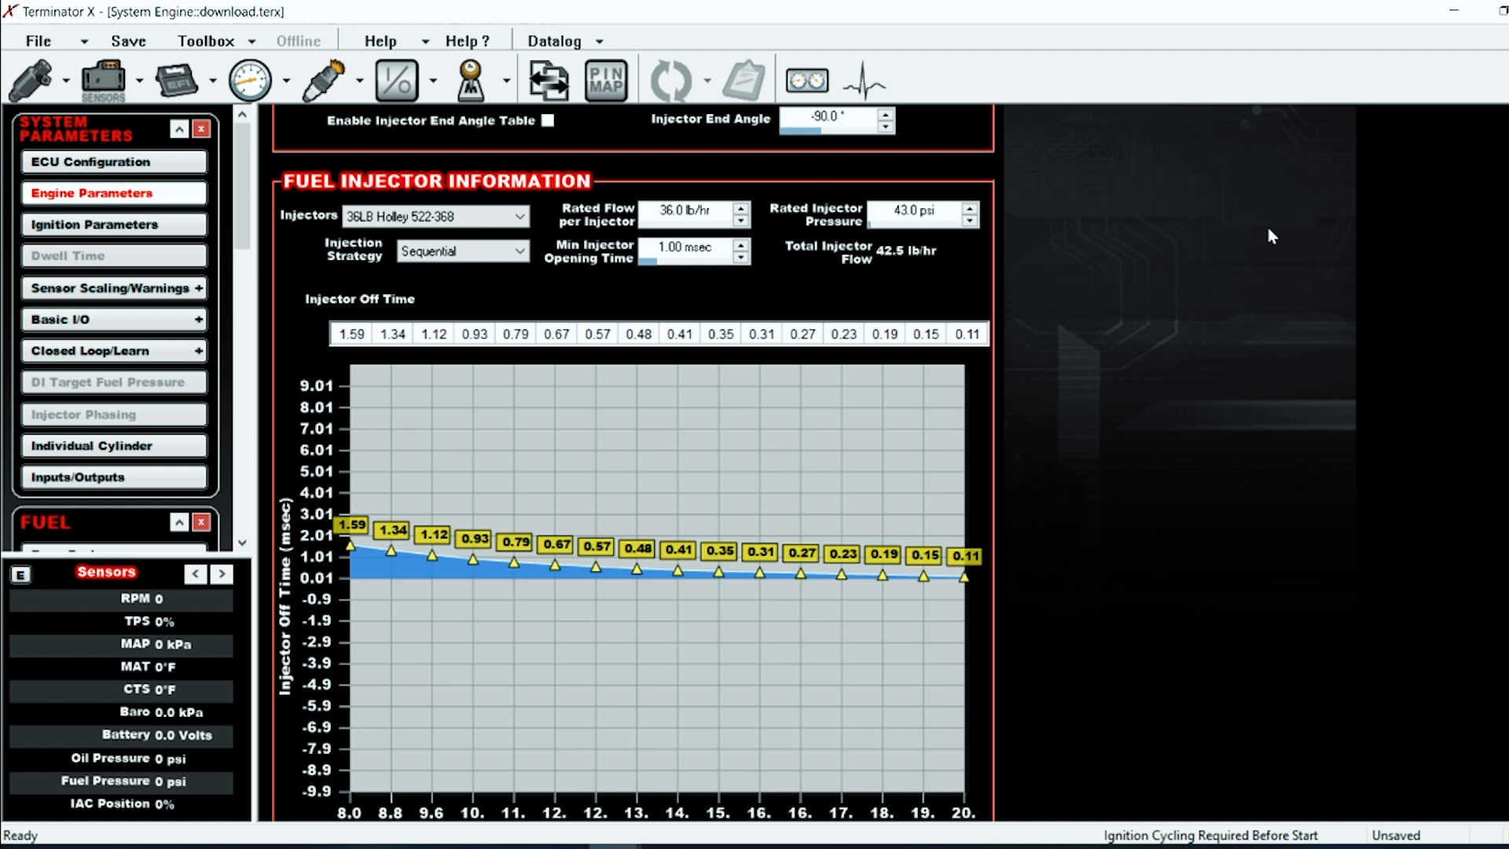
{"action": "mouse_move", "coordinate": [639, 219]}
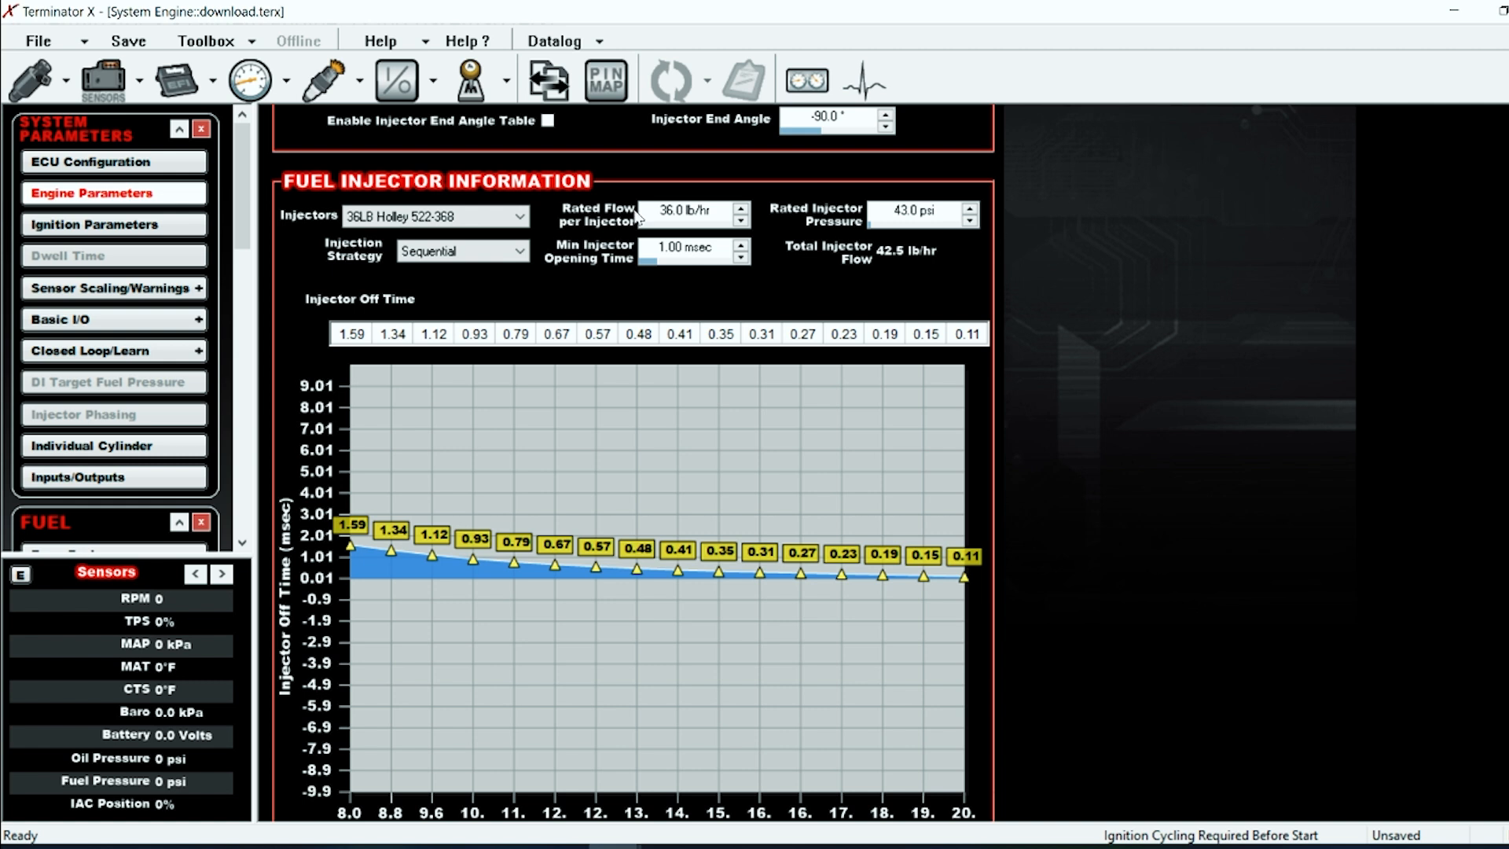
Choose Ford Large Red 30 lb/hr injectors, giving 30 lb/hr flow at 43.5 psi
{"action": "left_click", "coordinate": [517, 215]}
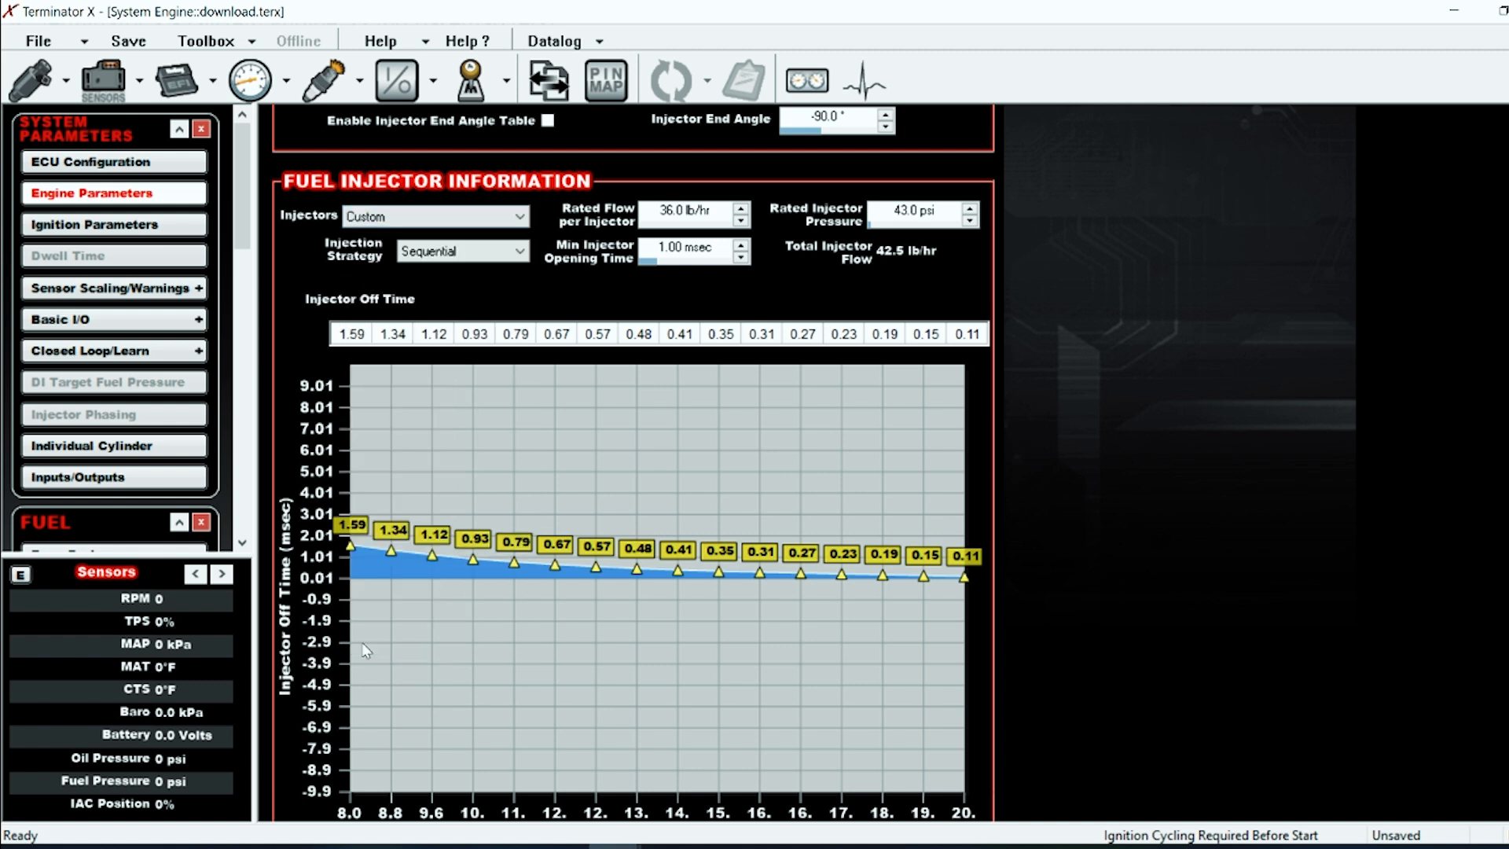
{"action": "left_click", "coordinate": [685, 211]}
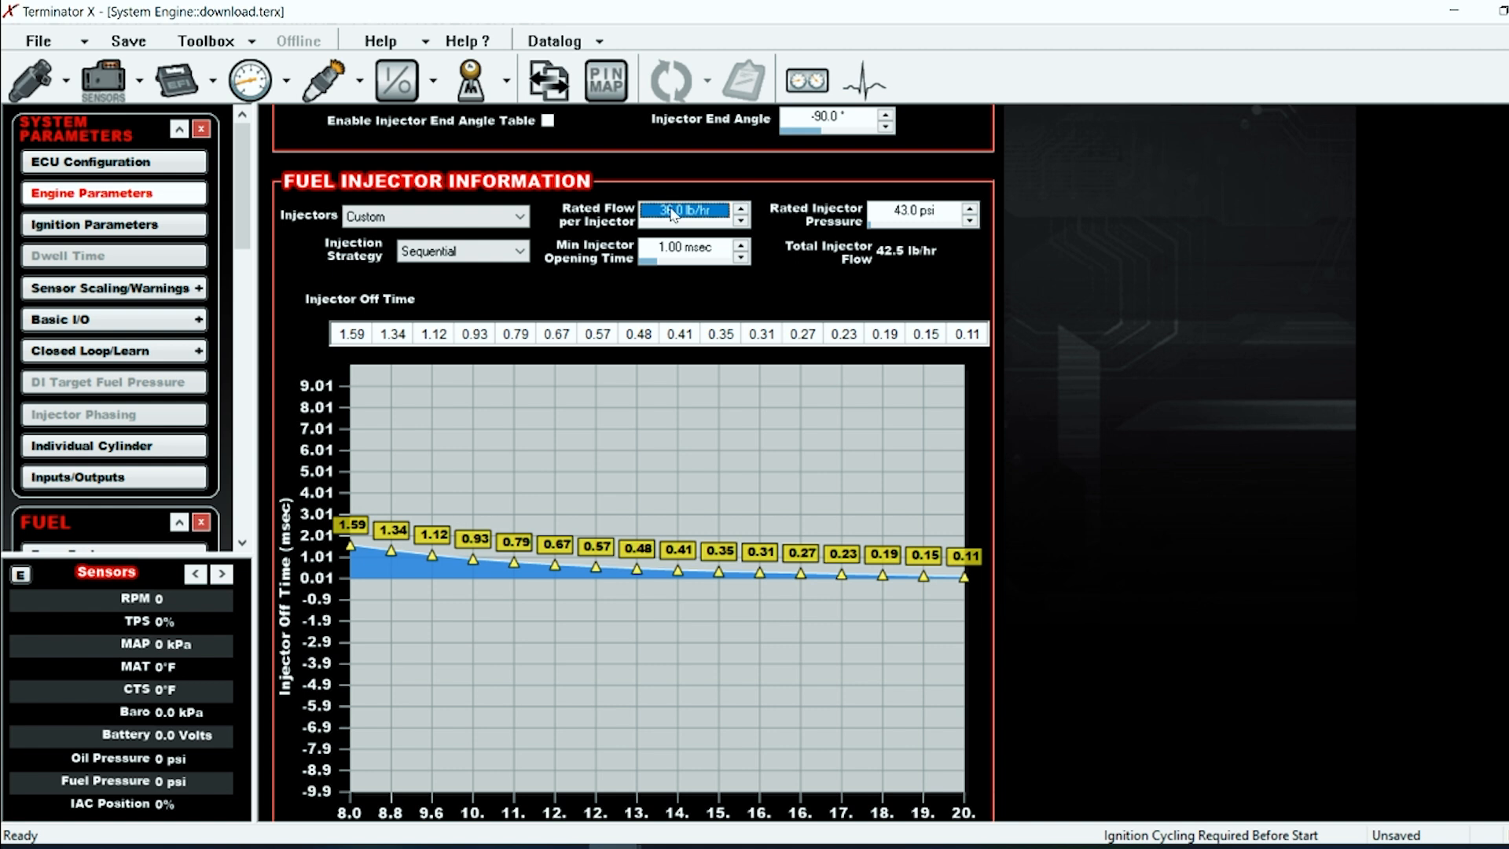
{"action": "left_click", "coordinate": [912, 211]}
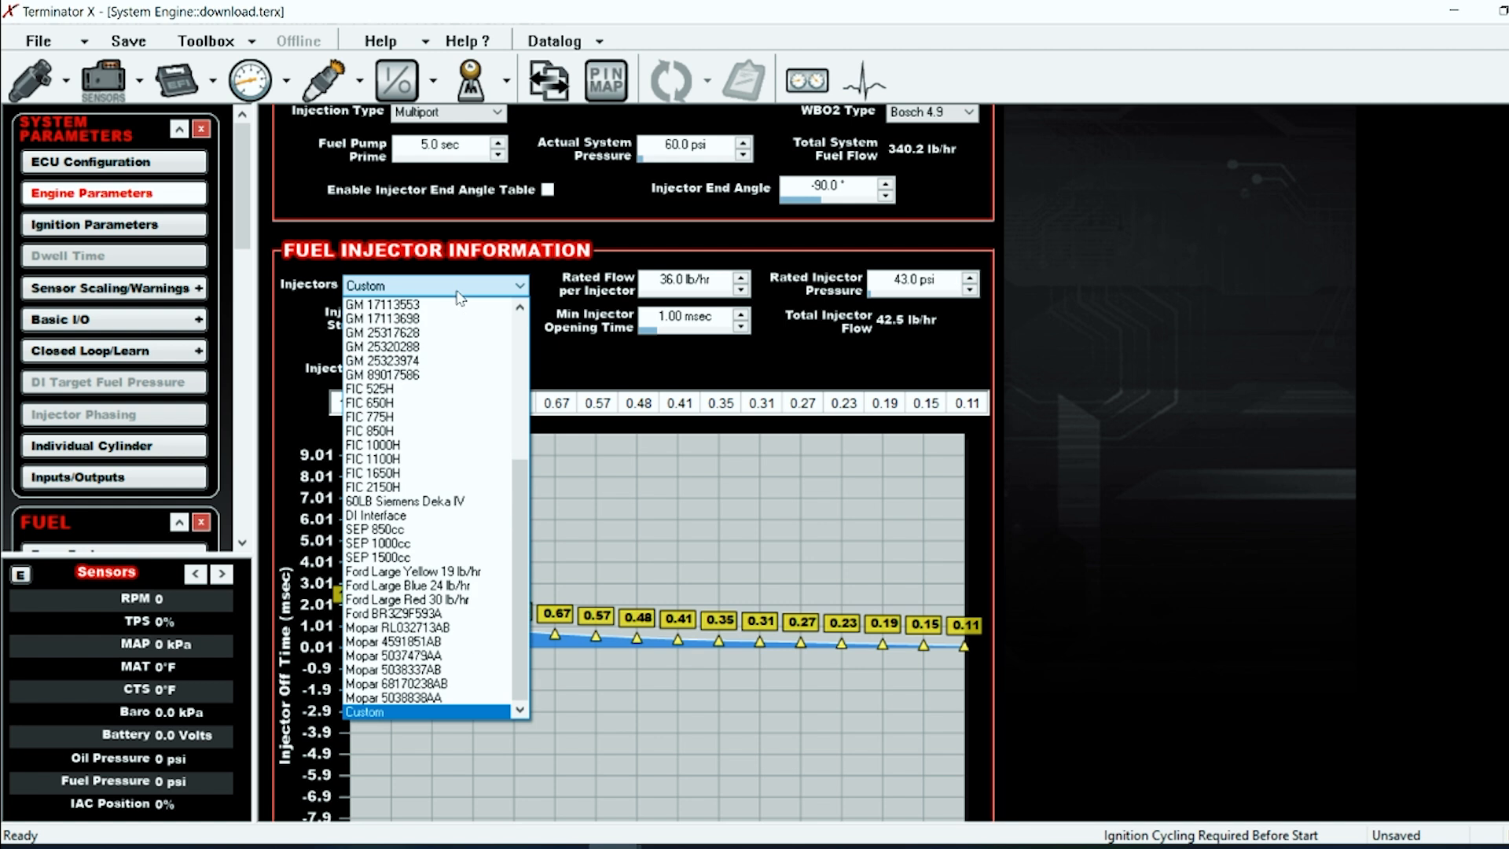
{"action": "mouse_move", "coordinate": [421, 516]}
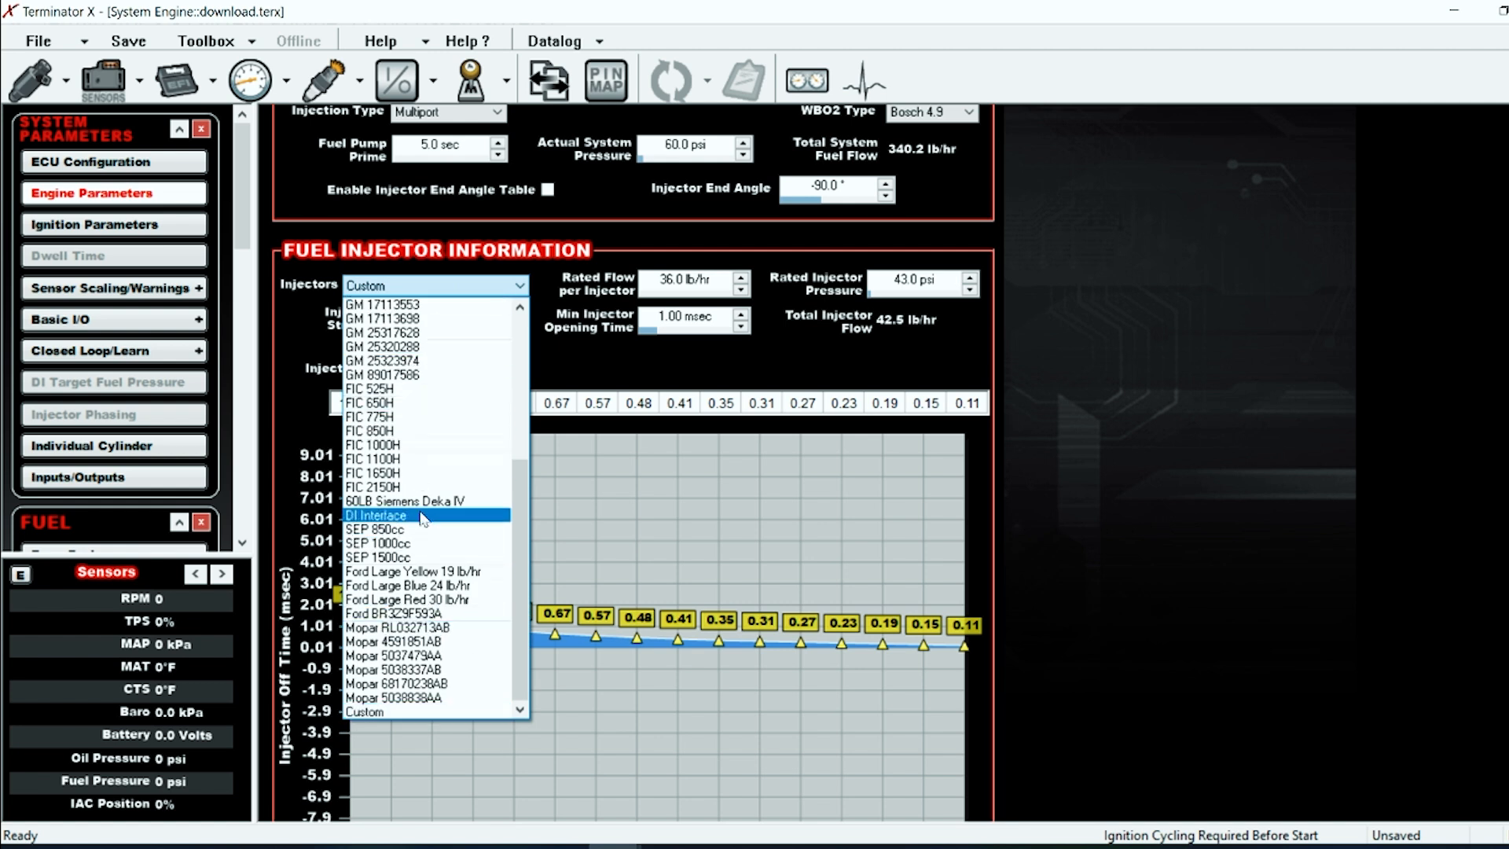
{"action": "left_click", "coordinate": [406, 599]}
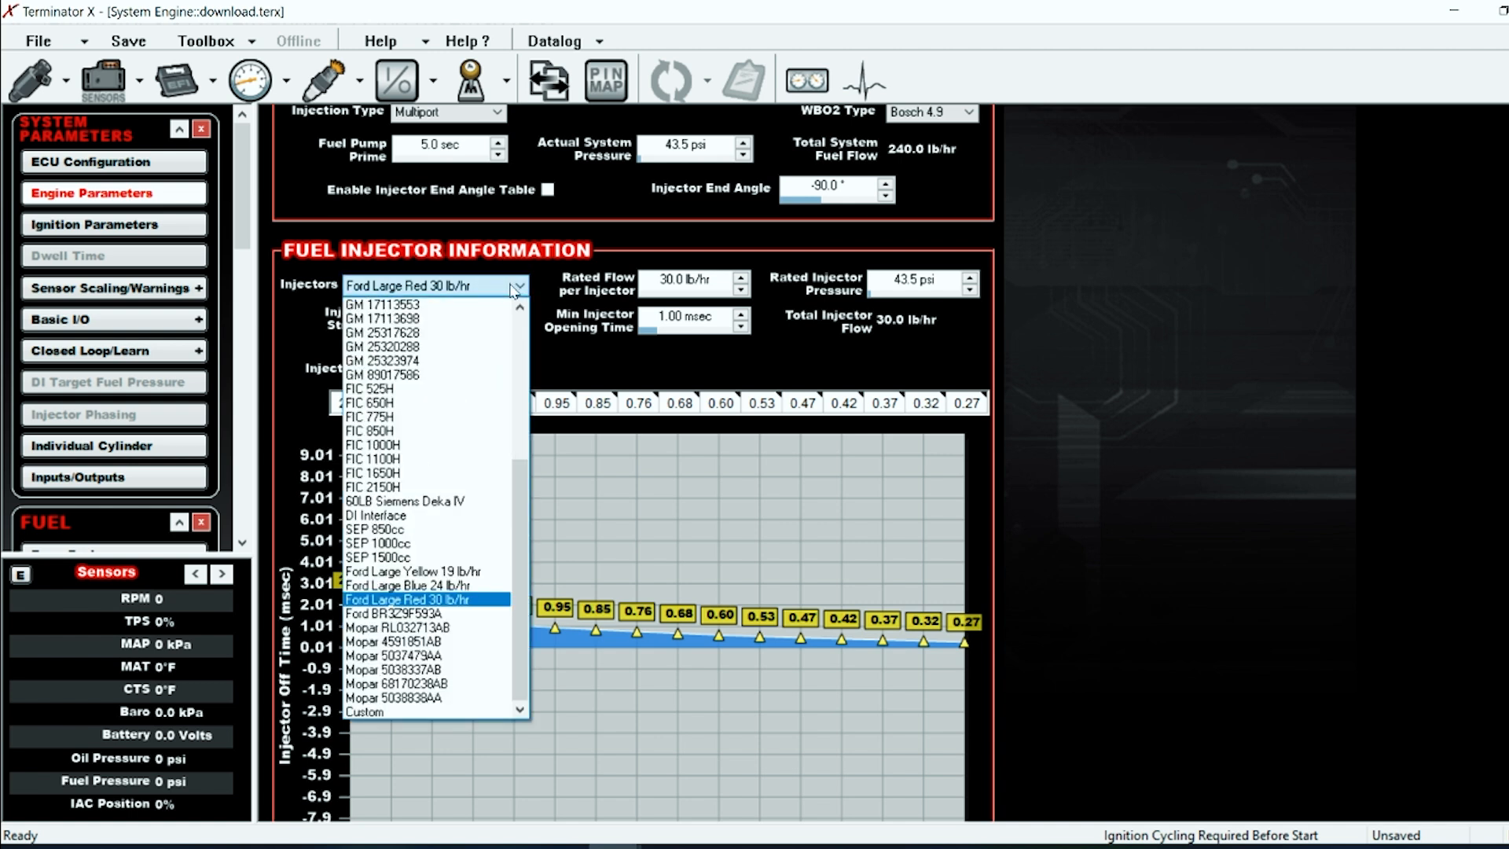
{"action": "left_click", "coordinate": [364, 710]}
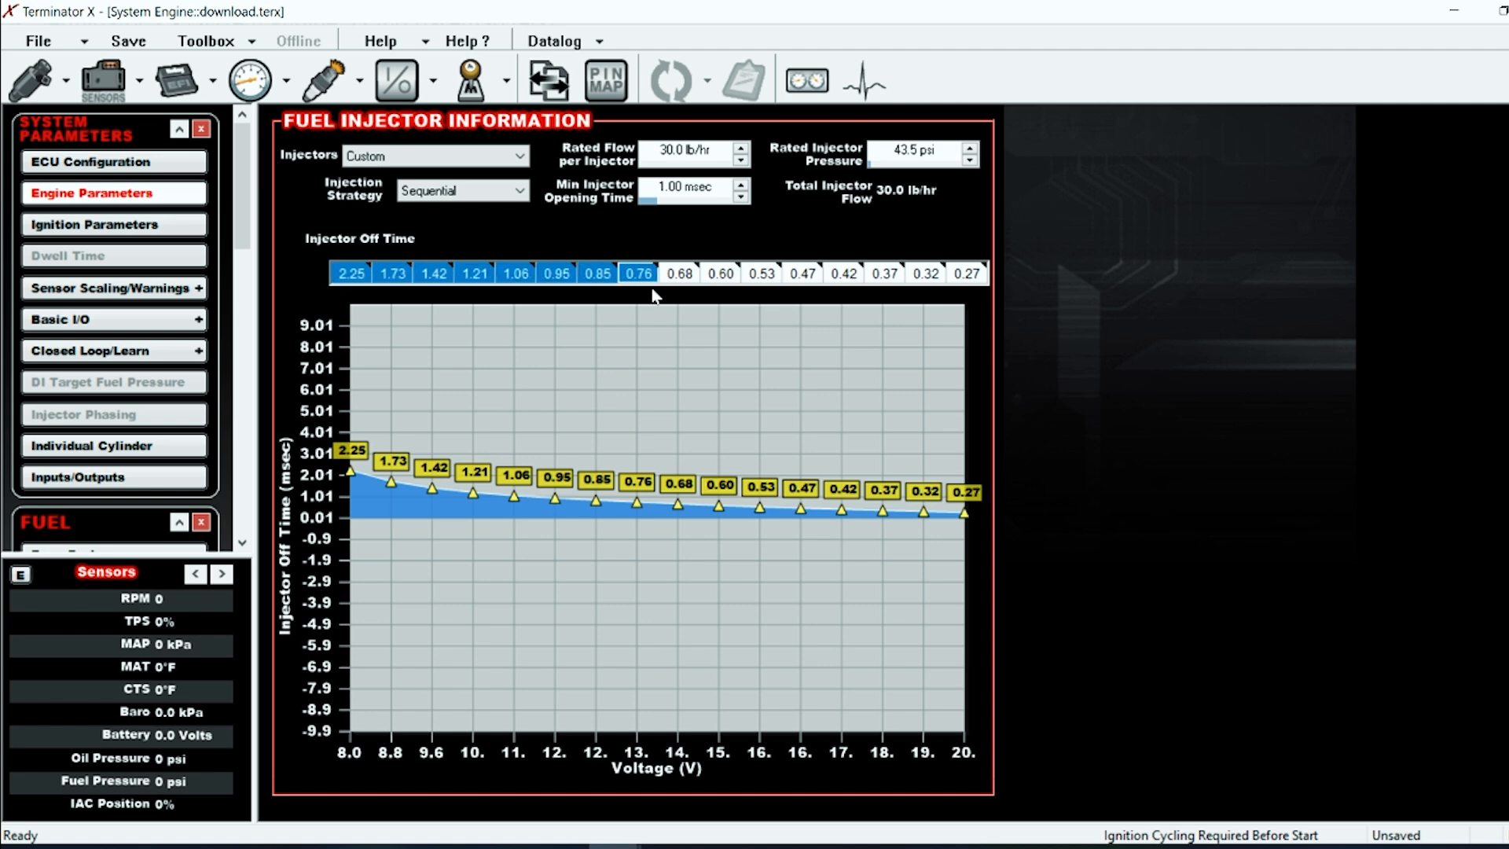
Review the new injector off-time row values, then return to the top of the page
{"action": "left_click", "coordinate": [967, 273]}
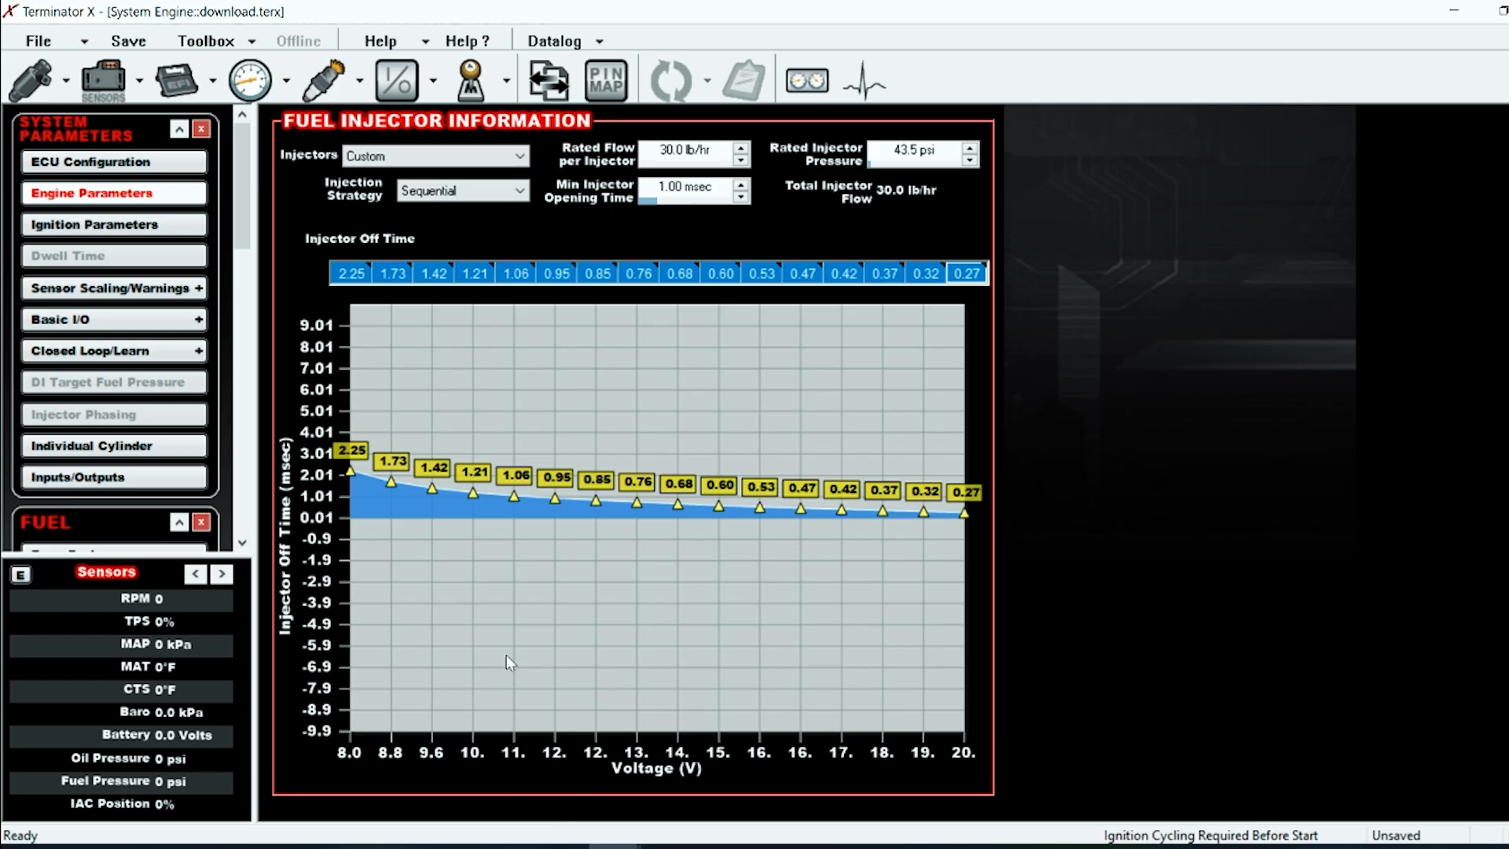
{"action": "mouse_move", "coordinate": [705, 798]}
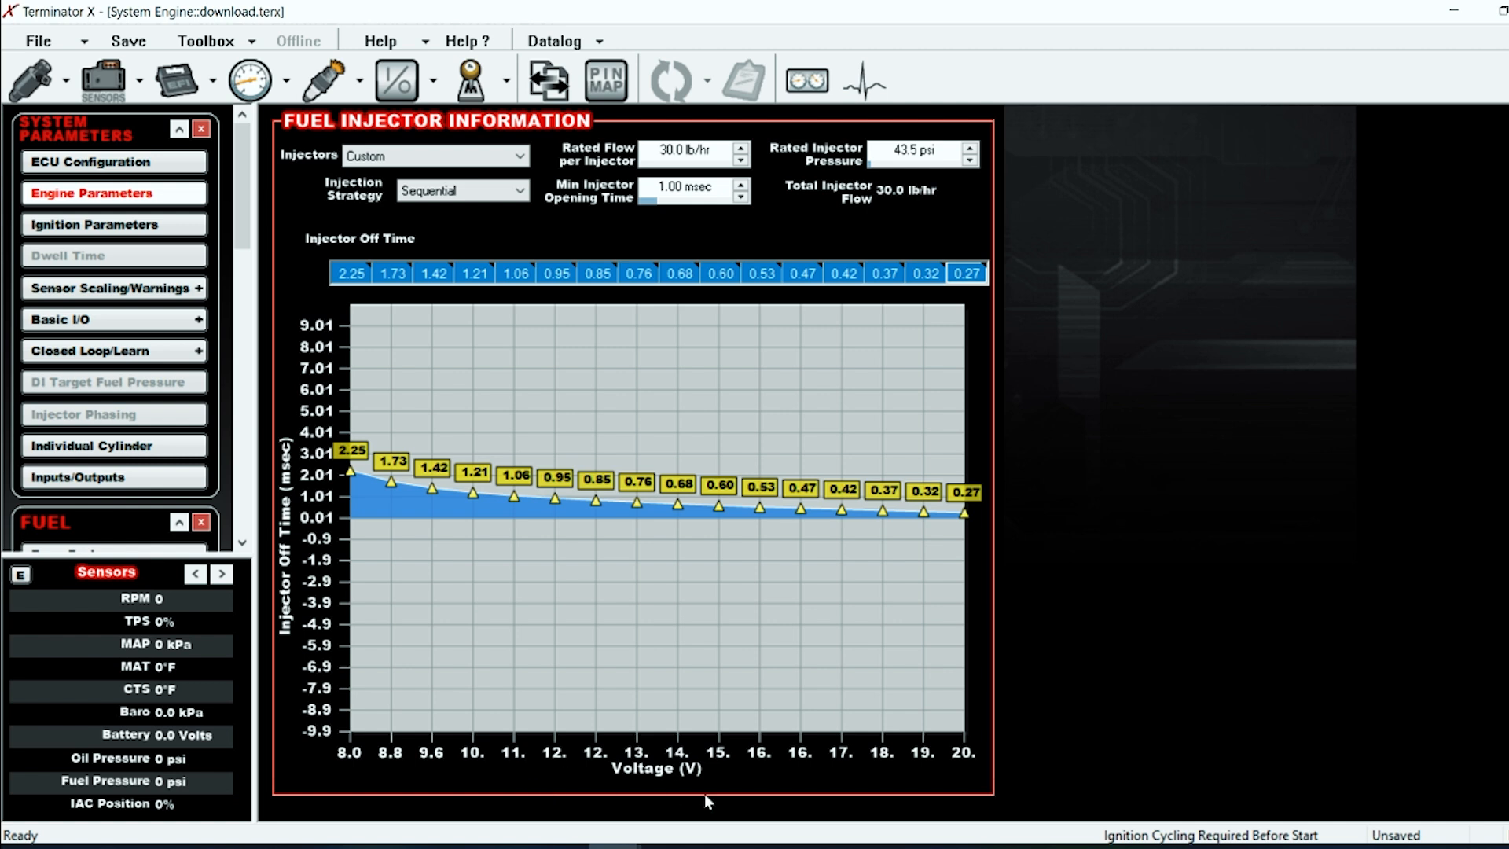
{"action": "mouse_move", "coordinate": [587, 756]}
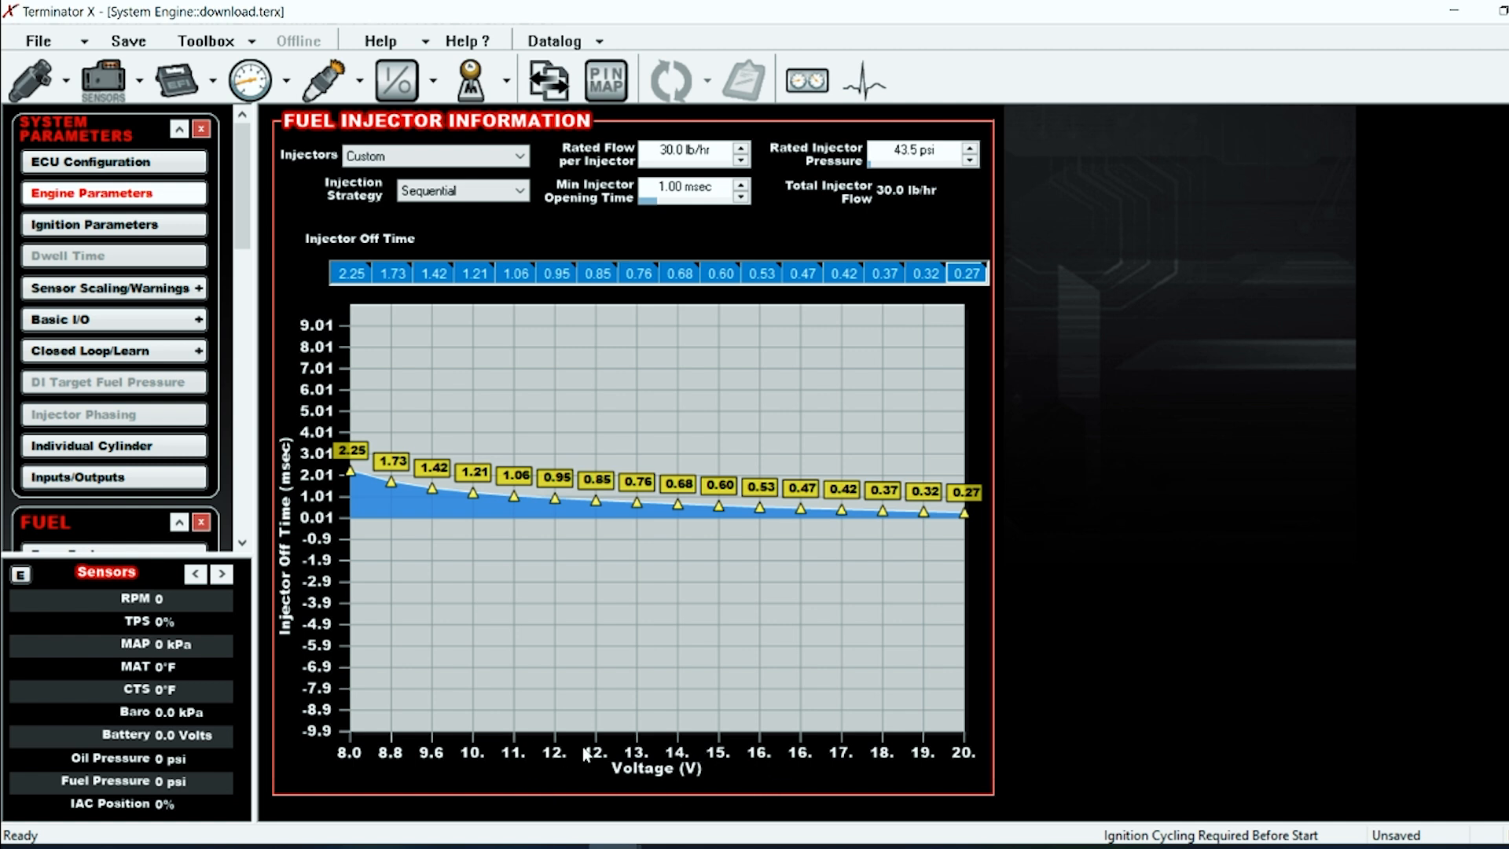
{"action": "left_click", "coordinate": [679, 273]}
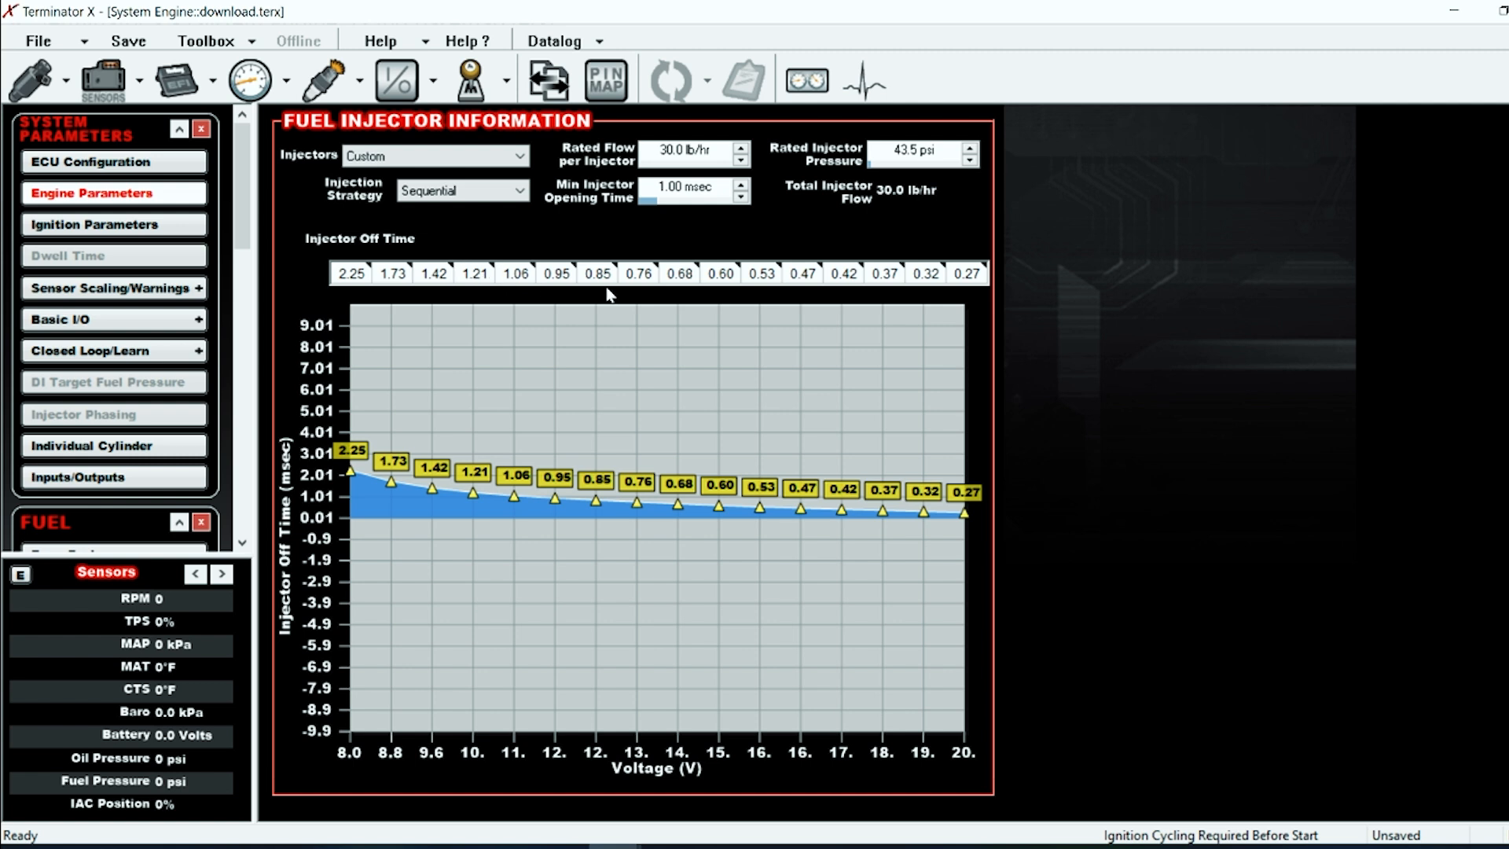
{"action": "left_click_drag", "start_coordinate": [473, 274], "coordinate": [679, 274]}
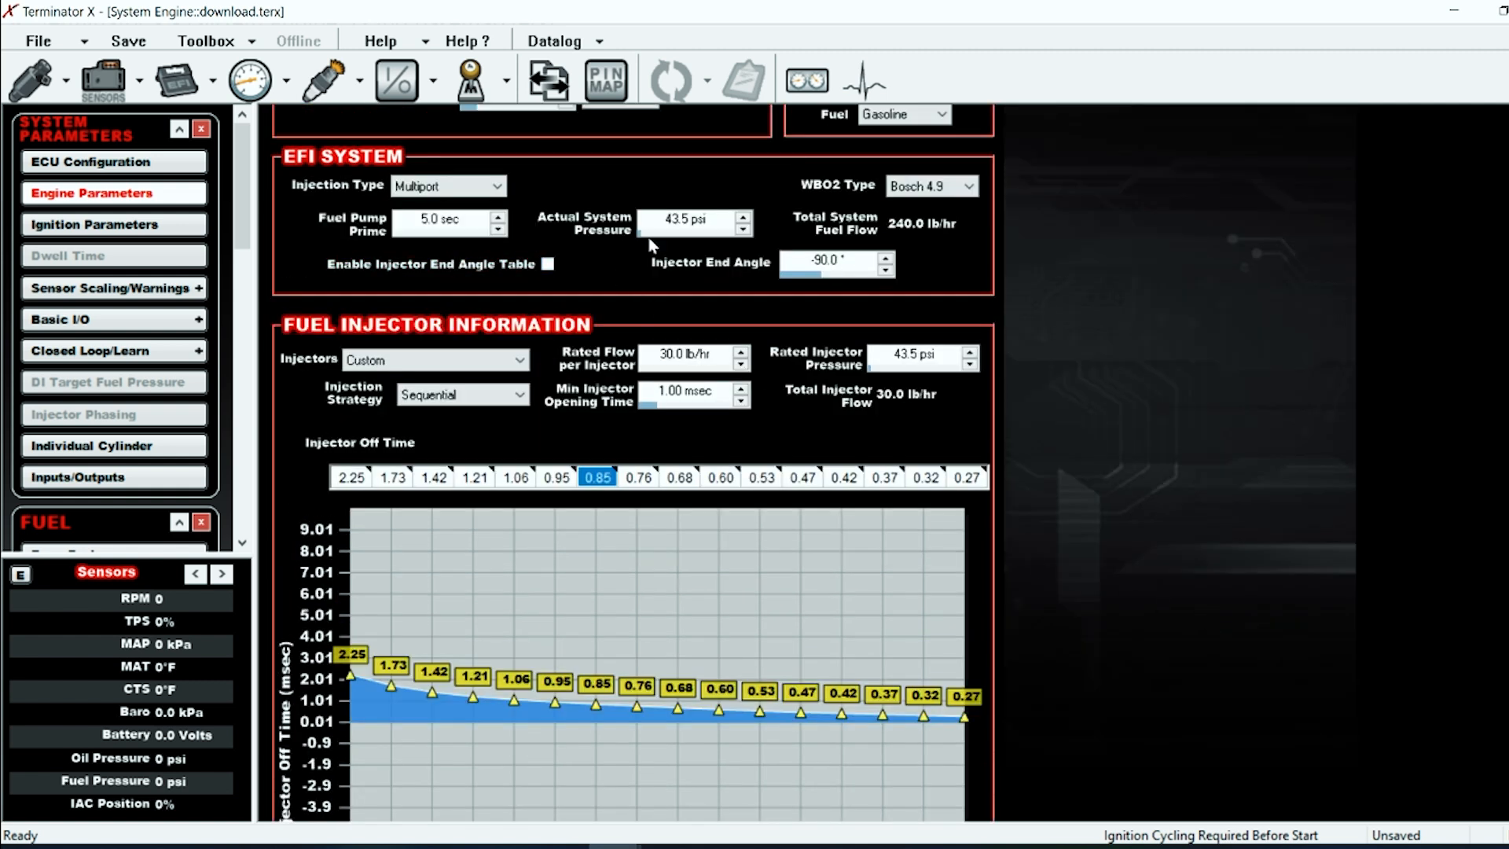
{"action": "left_click", "coordinate": [686, 354]}
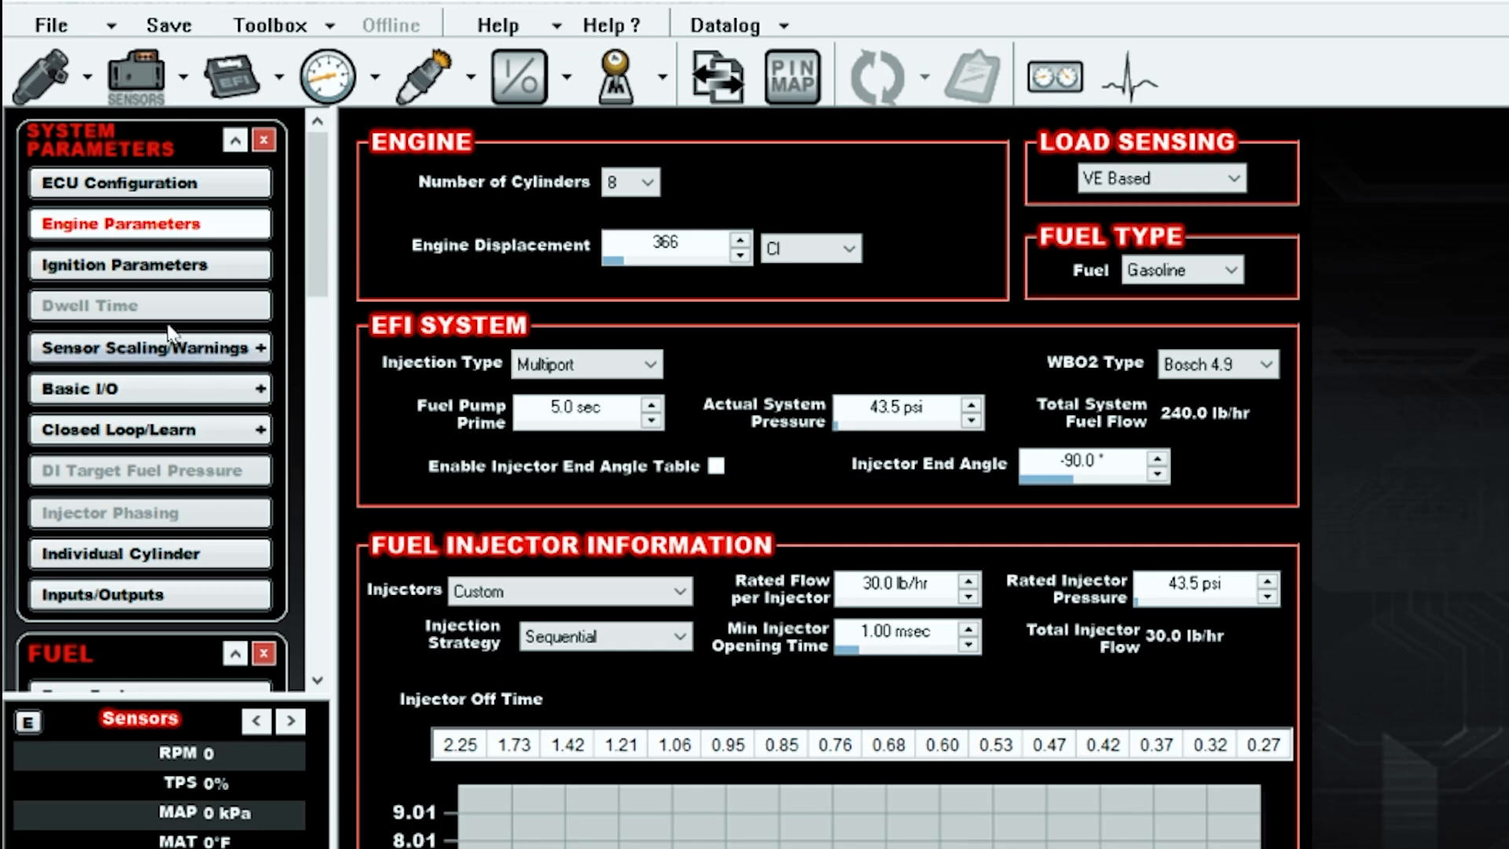
{"action": "left_click", "coordinate": [124, 266]}
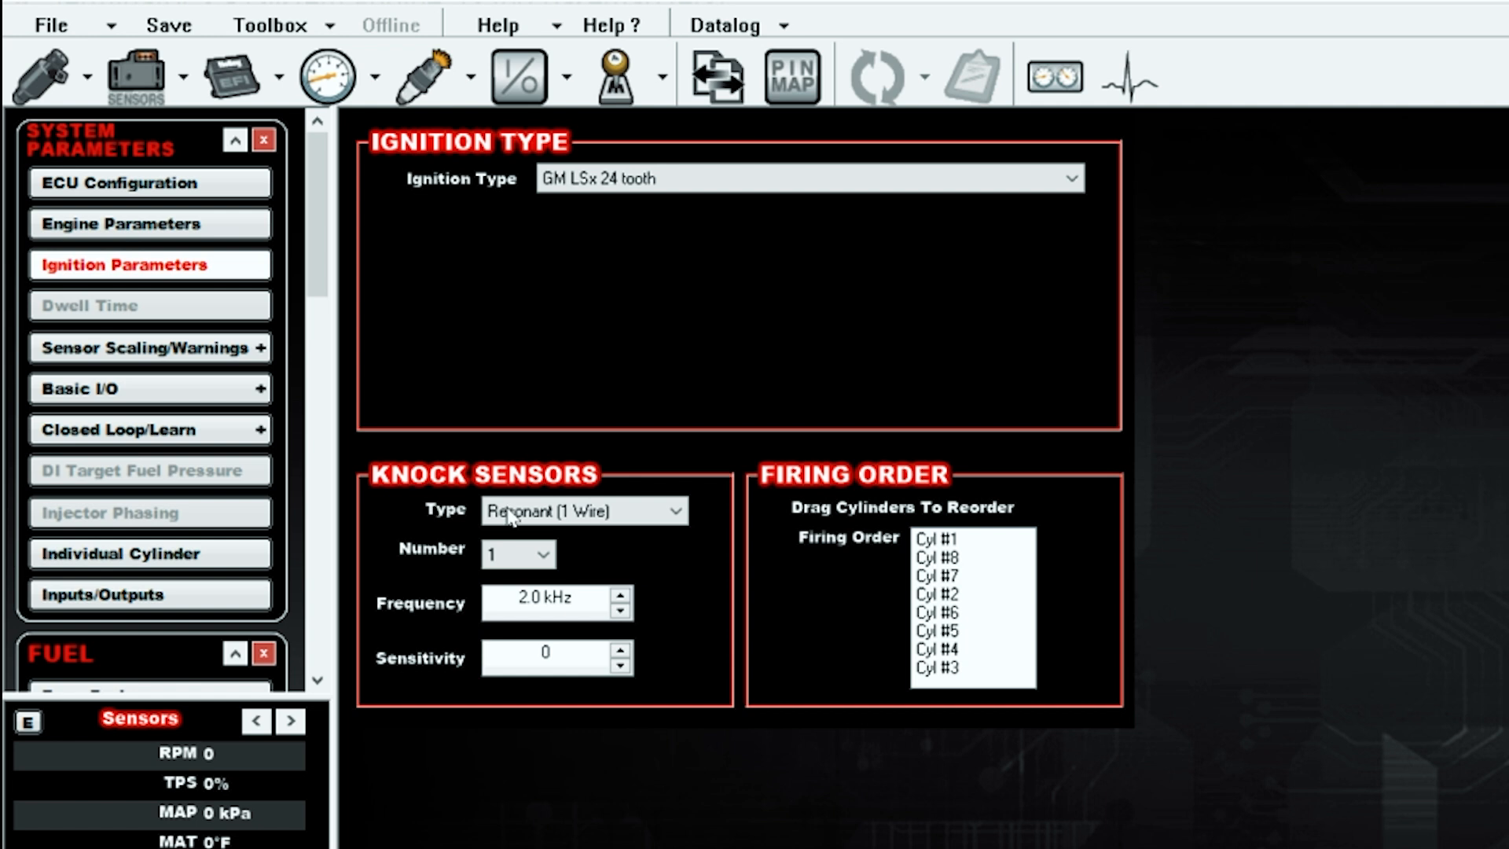
{"action": "left_click", "coordinate": [1069, 178]}
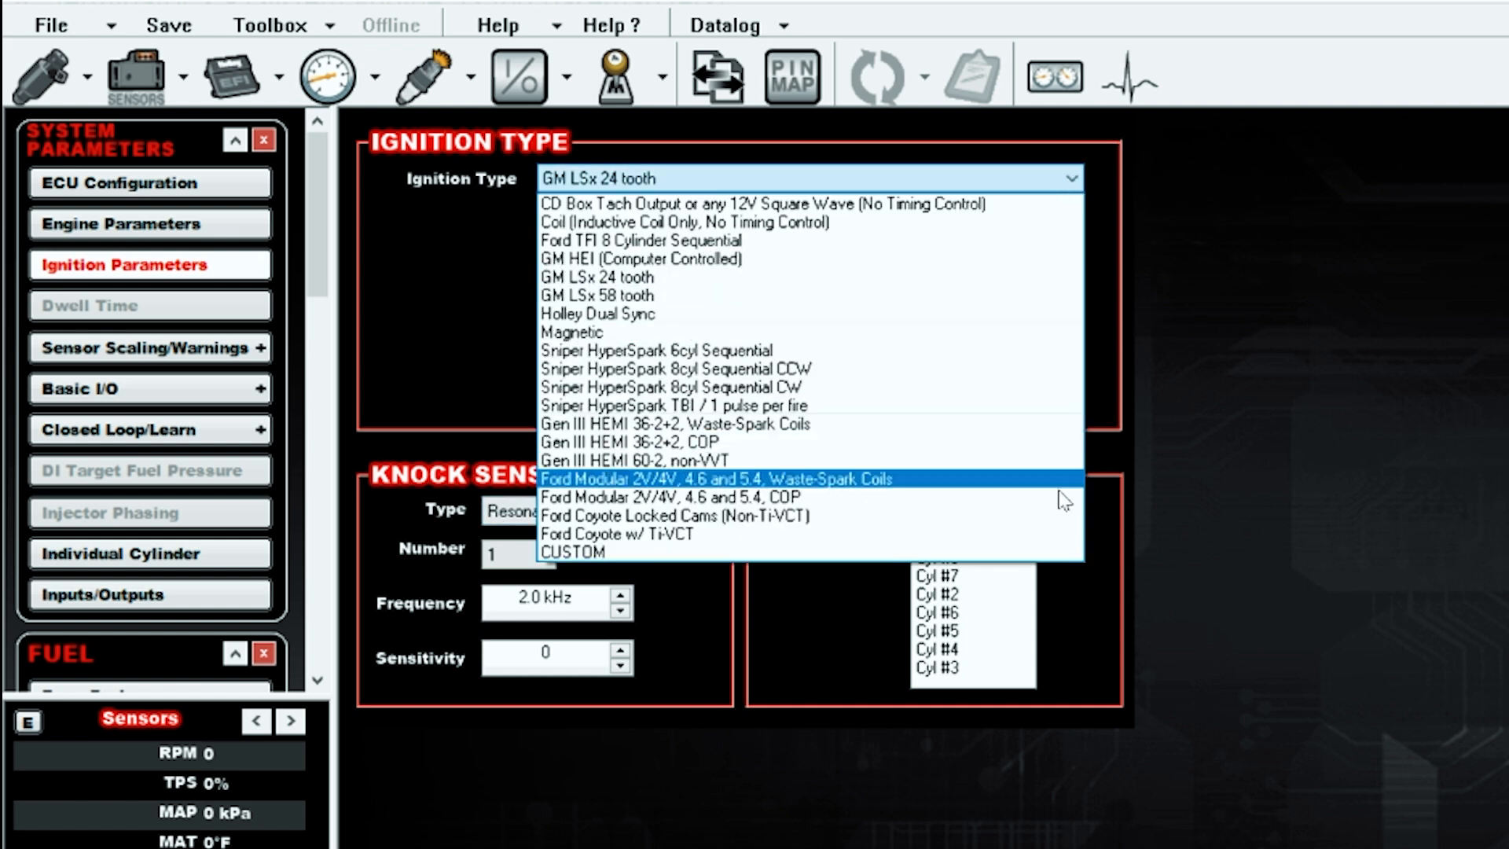
{"action": "mouse_move", "coordinate": [1002, 277]}
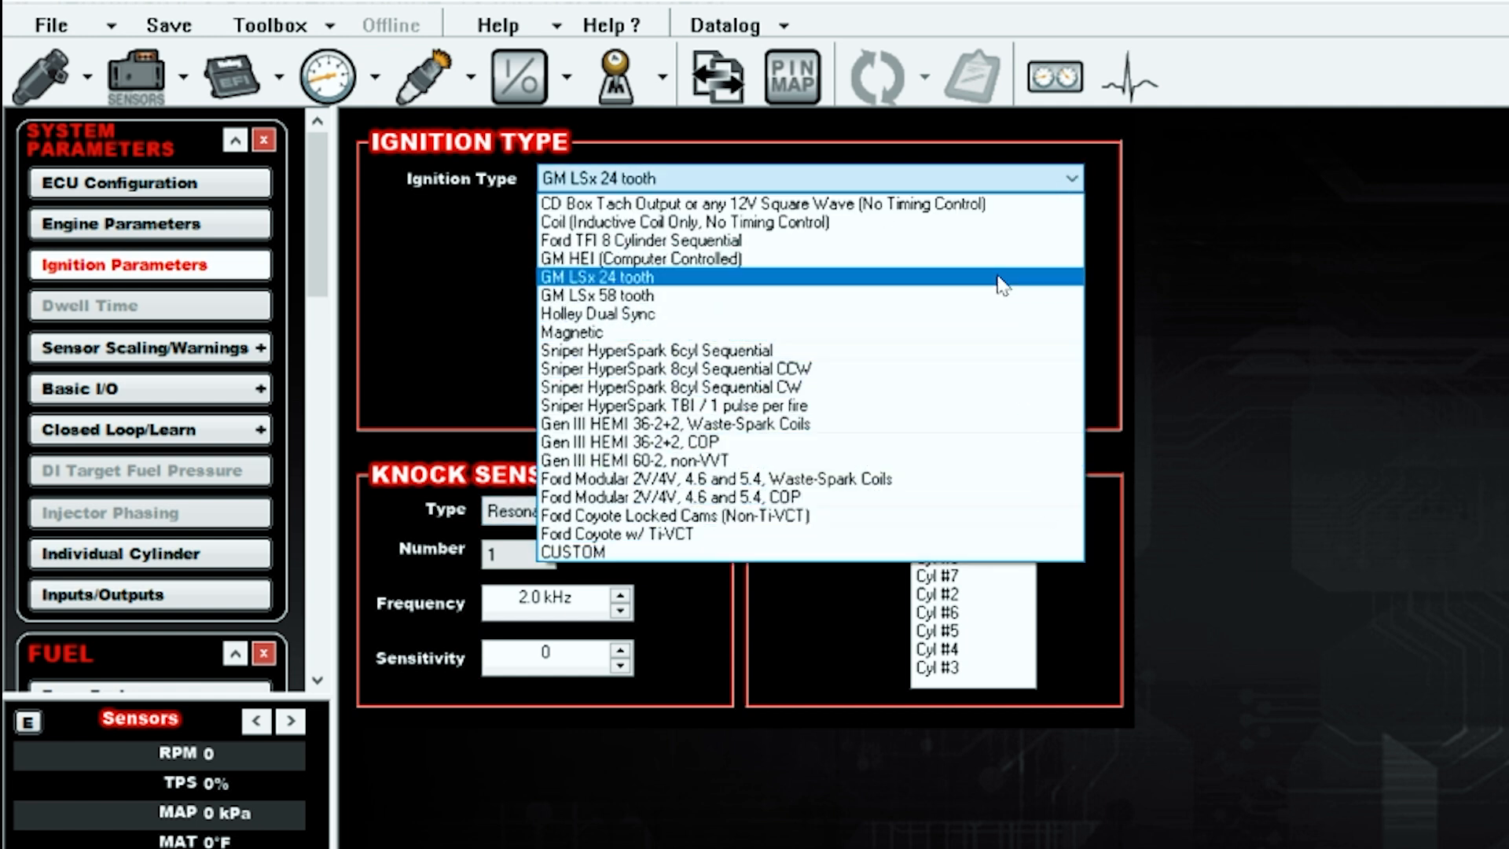
{"action": "mouse_move", "coordinate": [910, 298]}
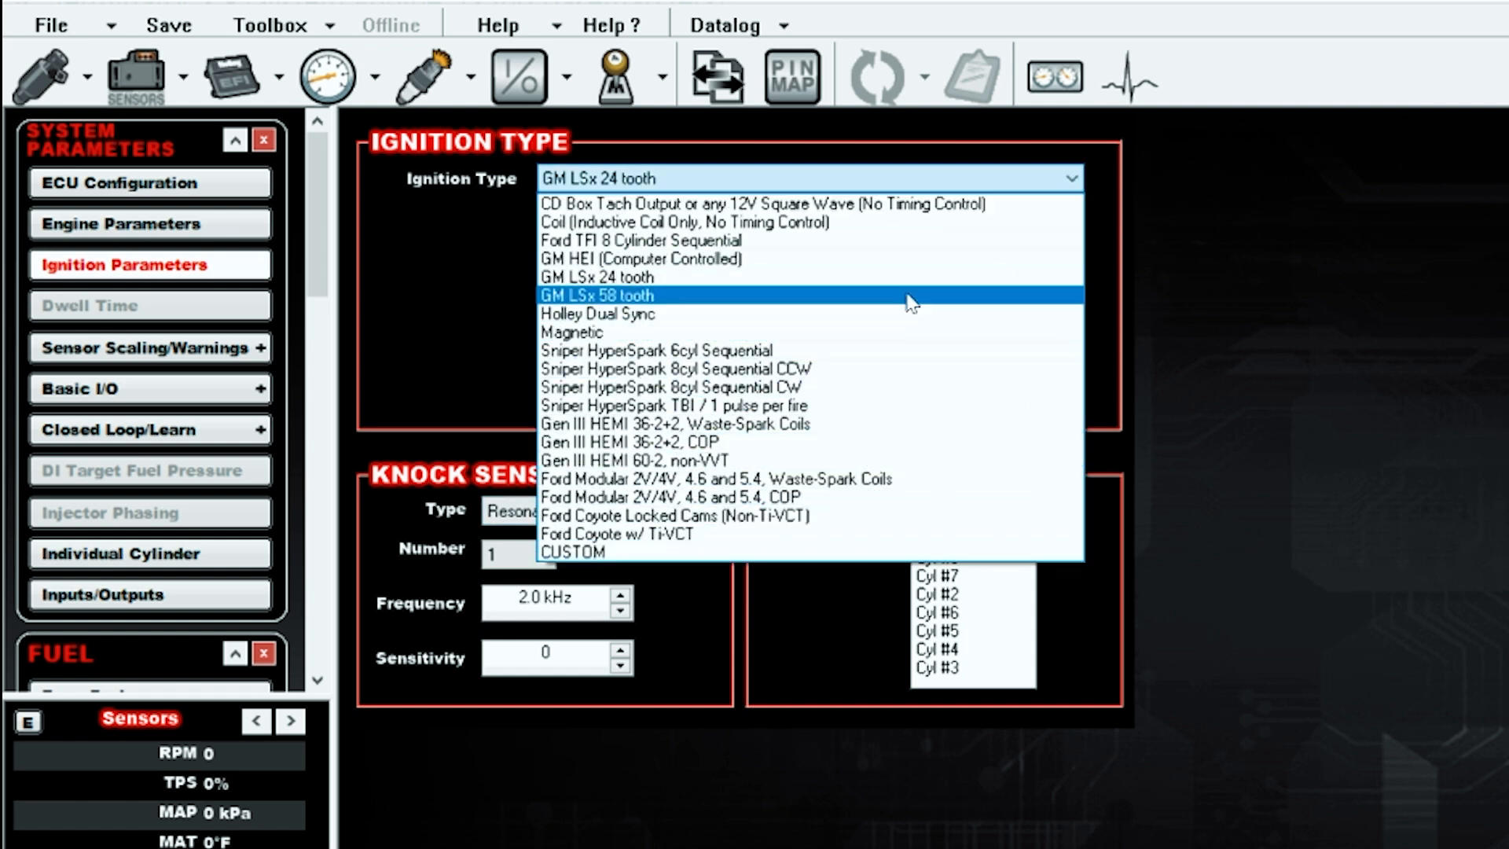
{"action": "mouse_move", "coordinate": [915, 277]}
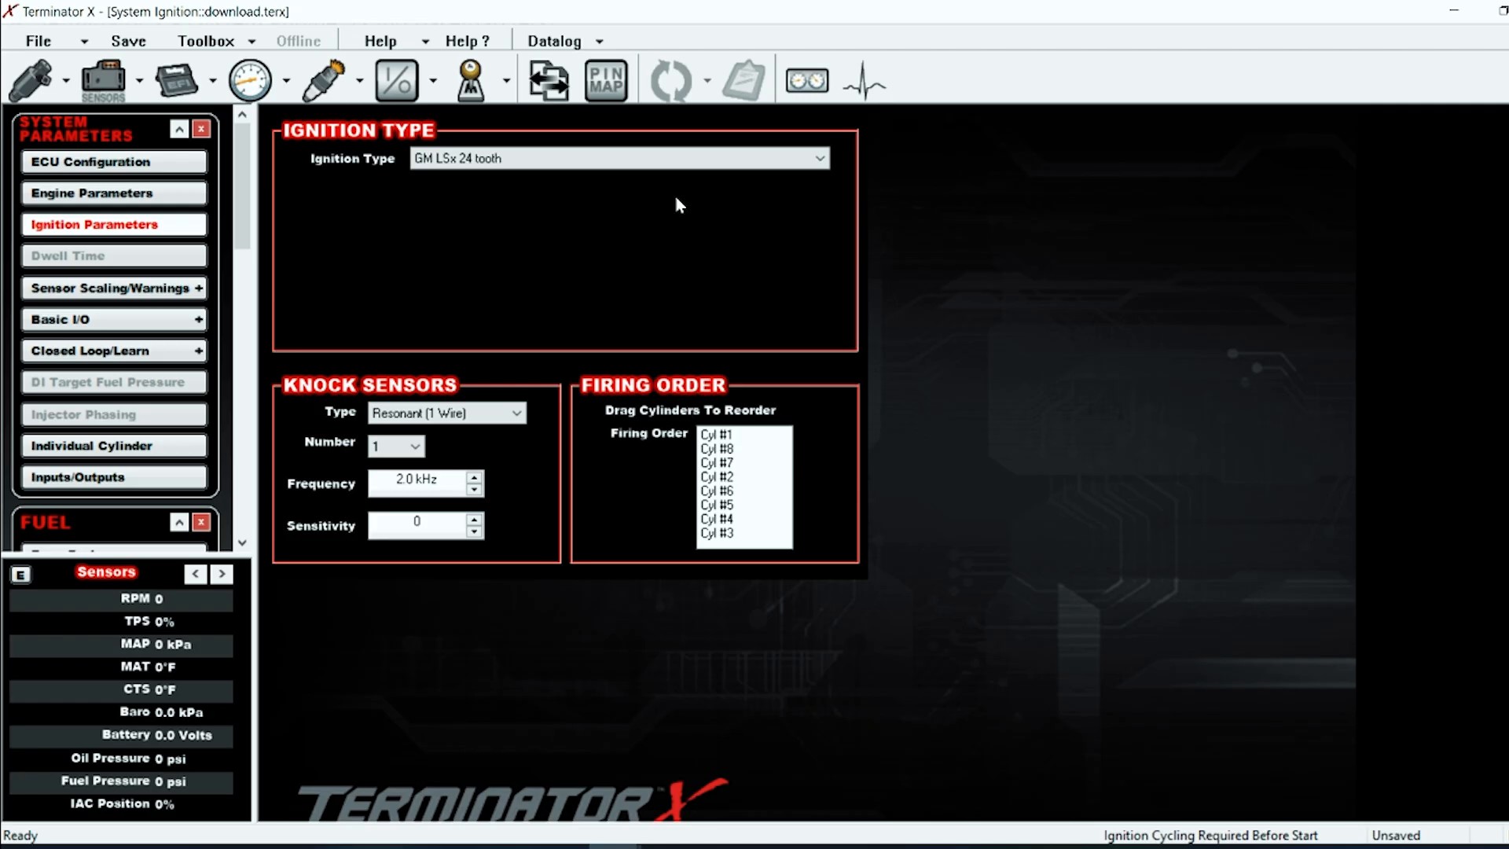
{"action": "left_click", "coordinate": [620, 157]}
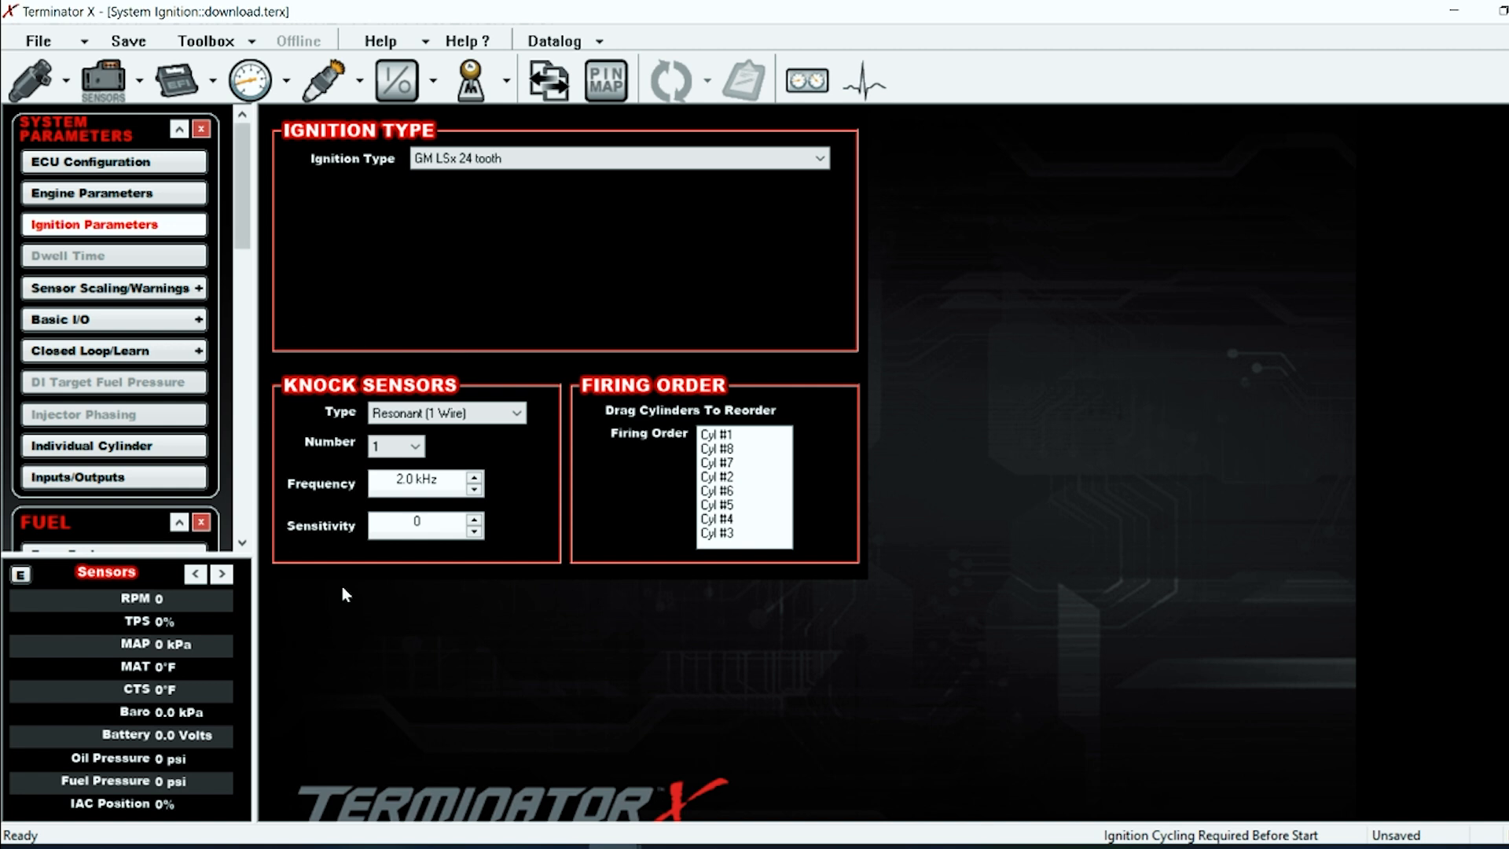
{"action": "mouse_move", "coordinate": [788, 343]}
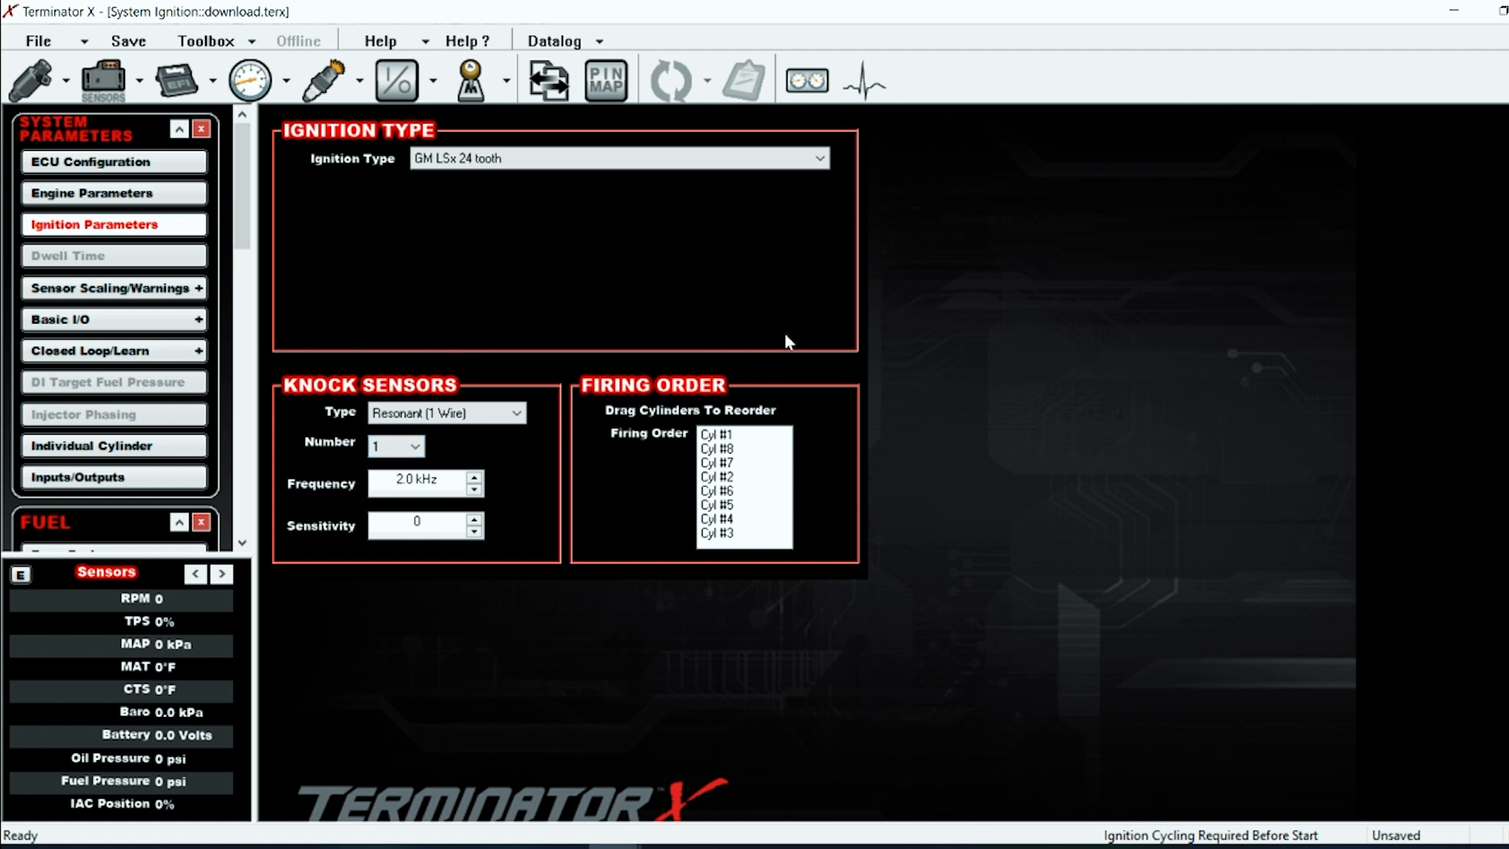
{"action": "mouse_move", "coordinate": [471, 354]}
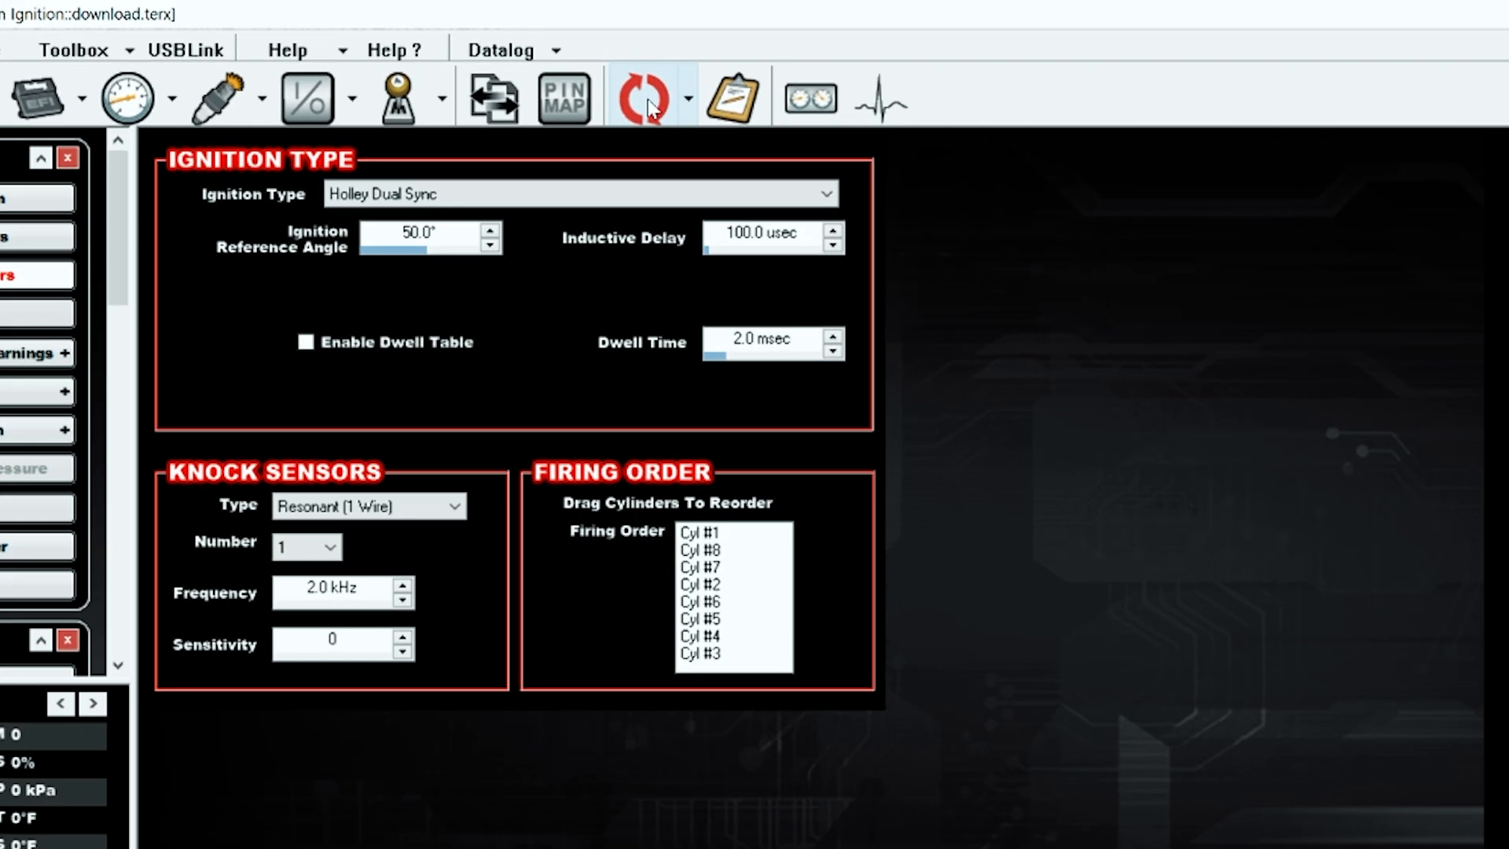
Show the ECU utilities list with options such as TPS Autoset
{"action": "left_click", "coordinate": [687, 97]}
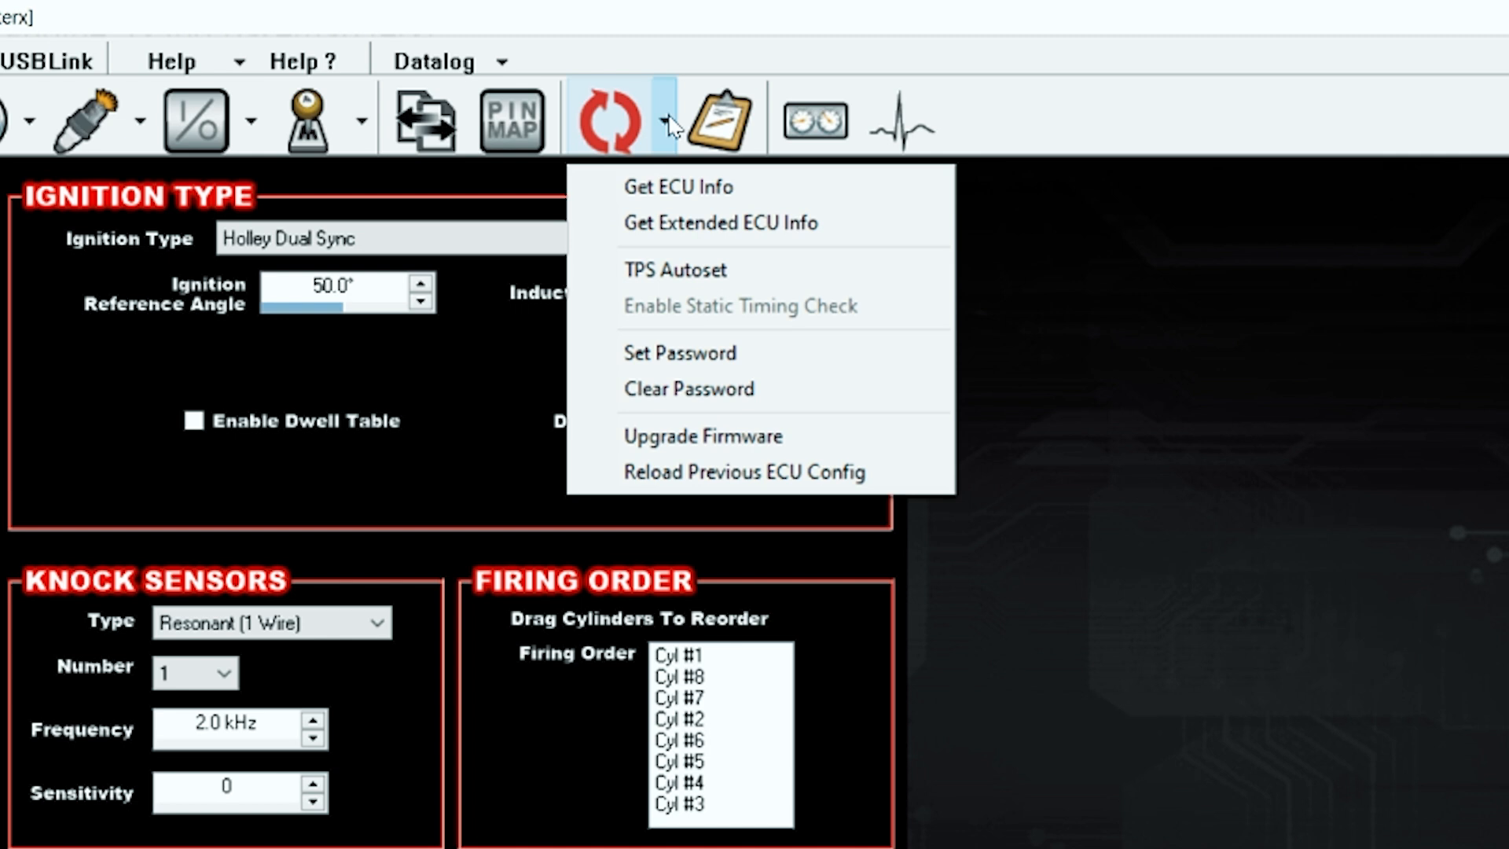
{"action": "mouse_move", "coordinate": [727, 307]}
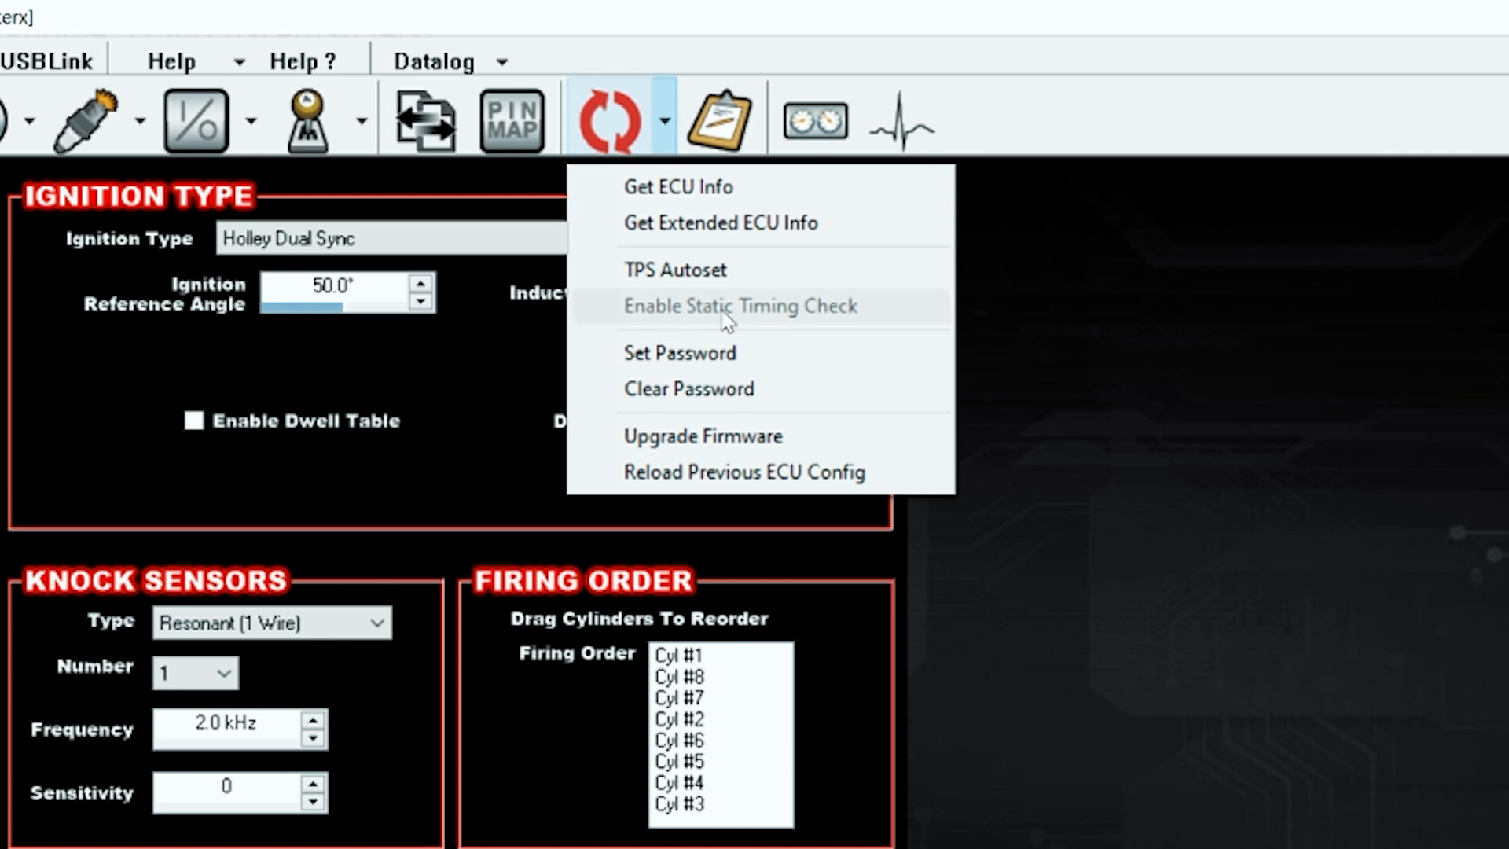
{"action": "mouse_move", "coordinate": [818, 322]}
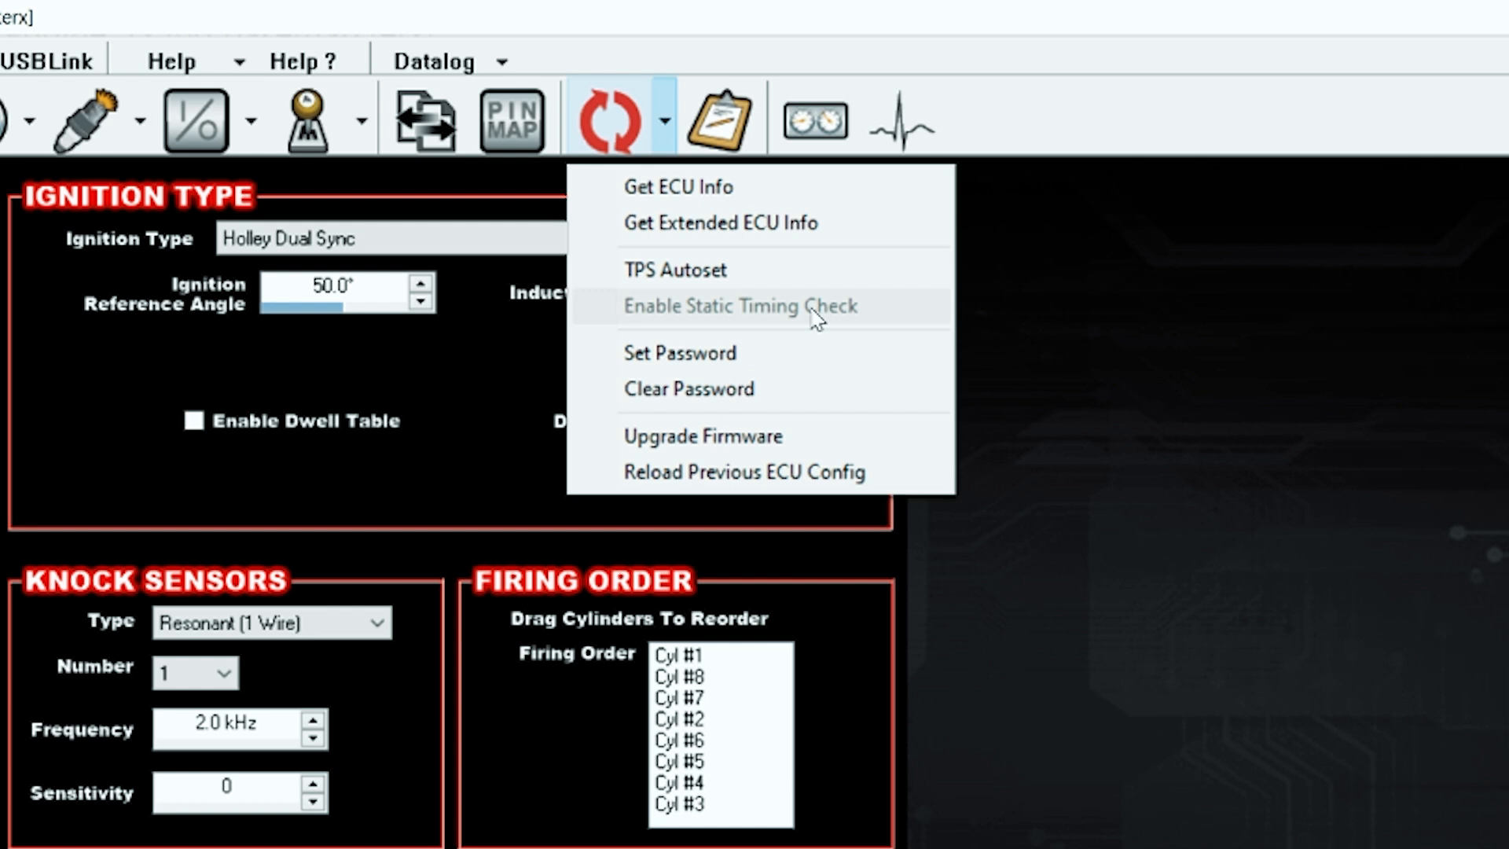
{"action": "mouse_move", "coordinate": [876, 313]}
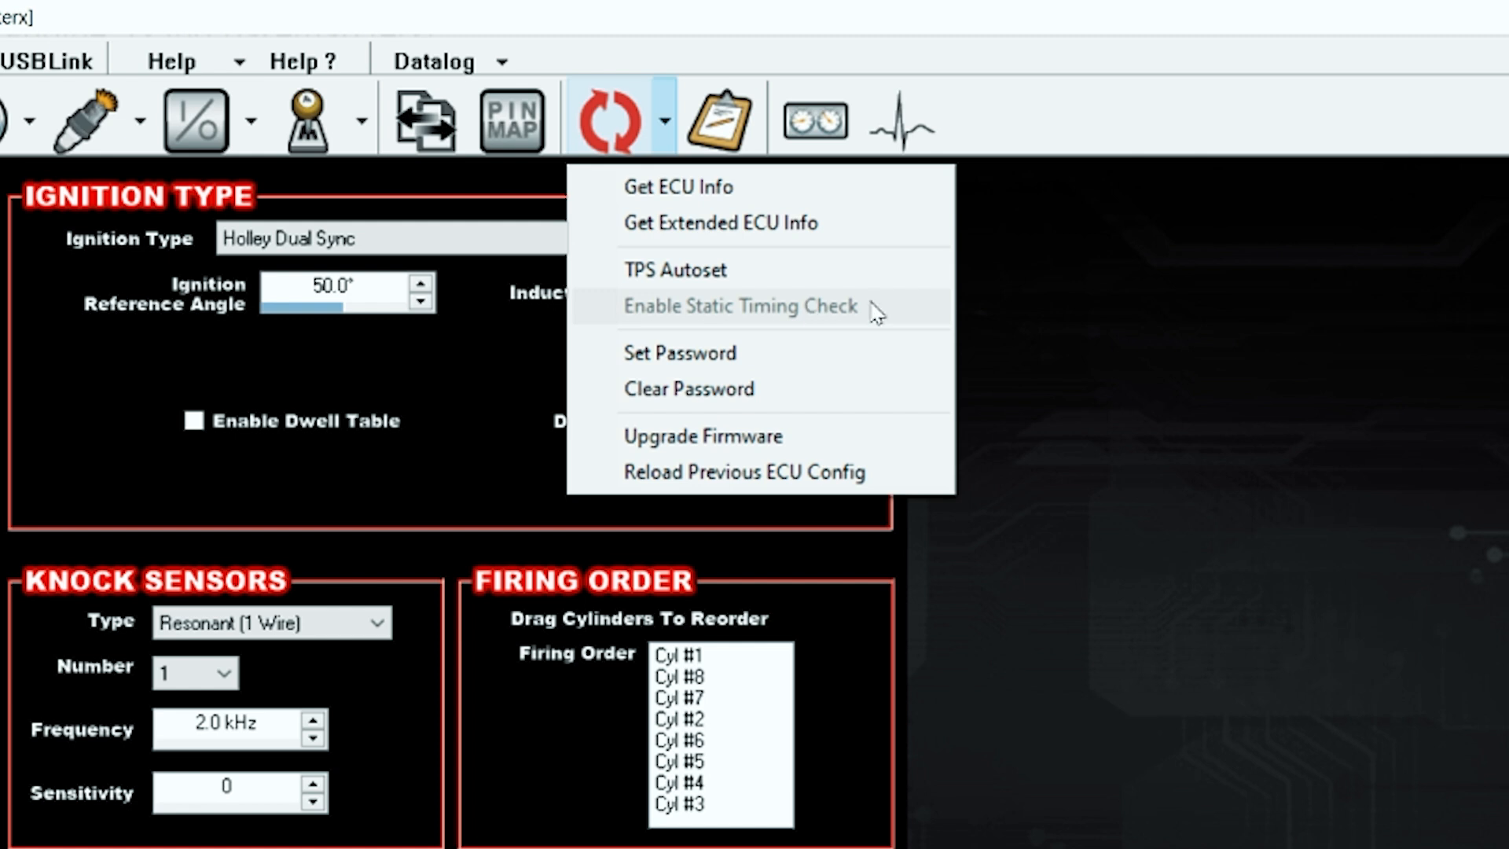
{"action": "mouse_move", "coordinate": [720, 277]}
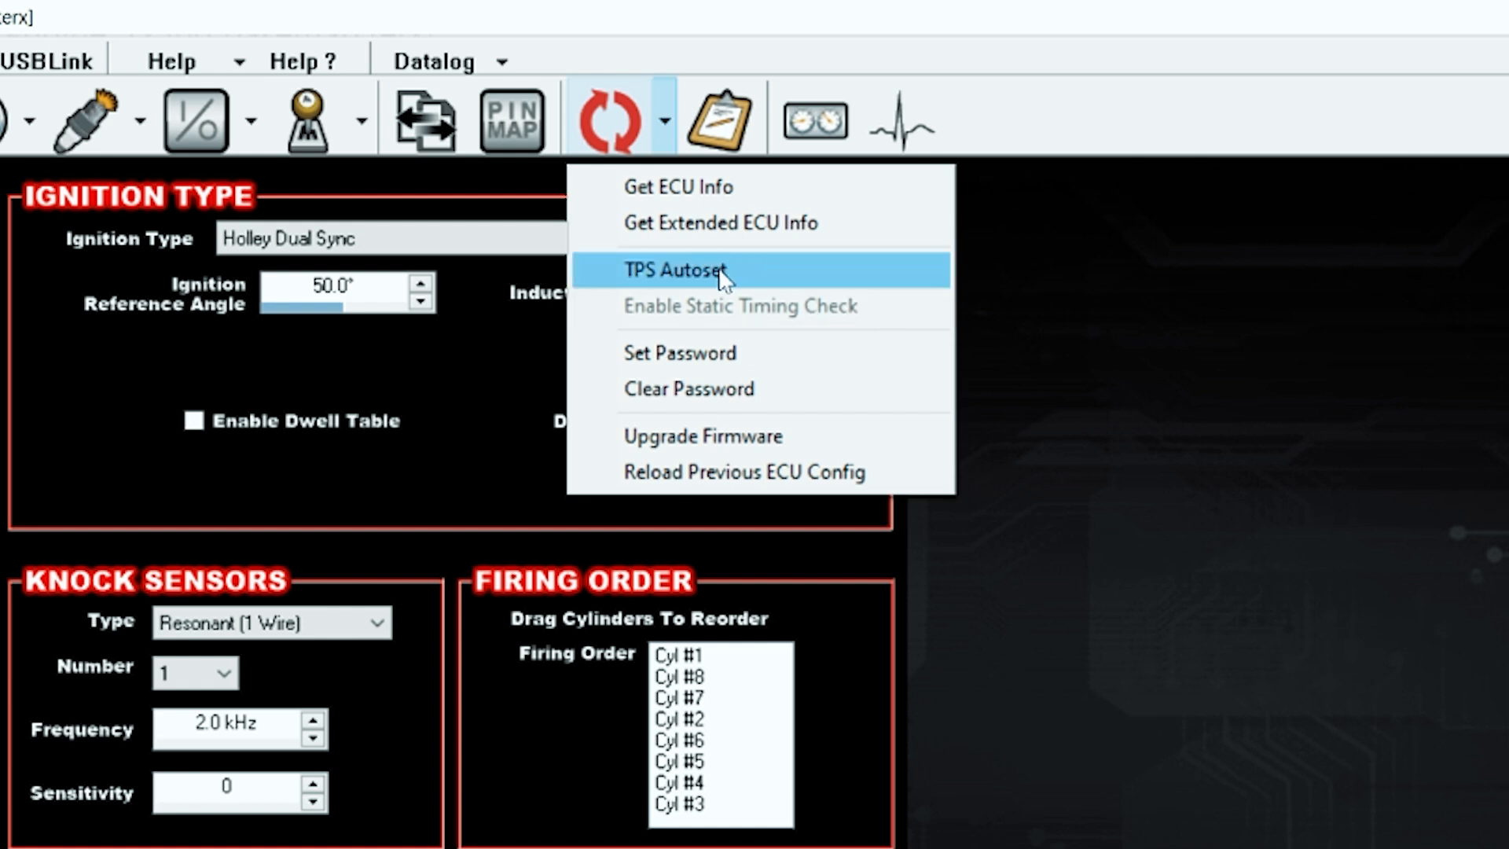
{"action": "mouse_move", "coordinate": [673, 277]}
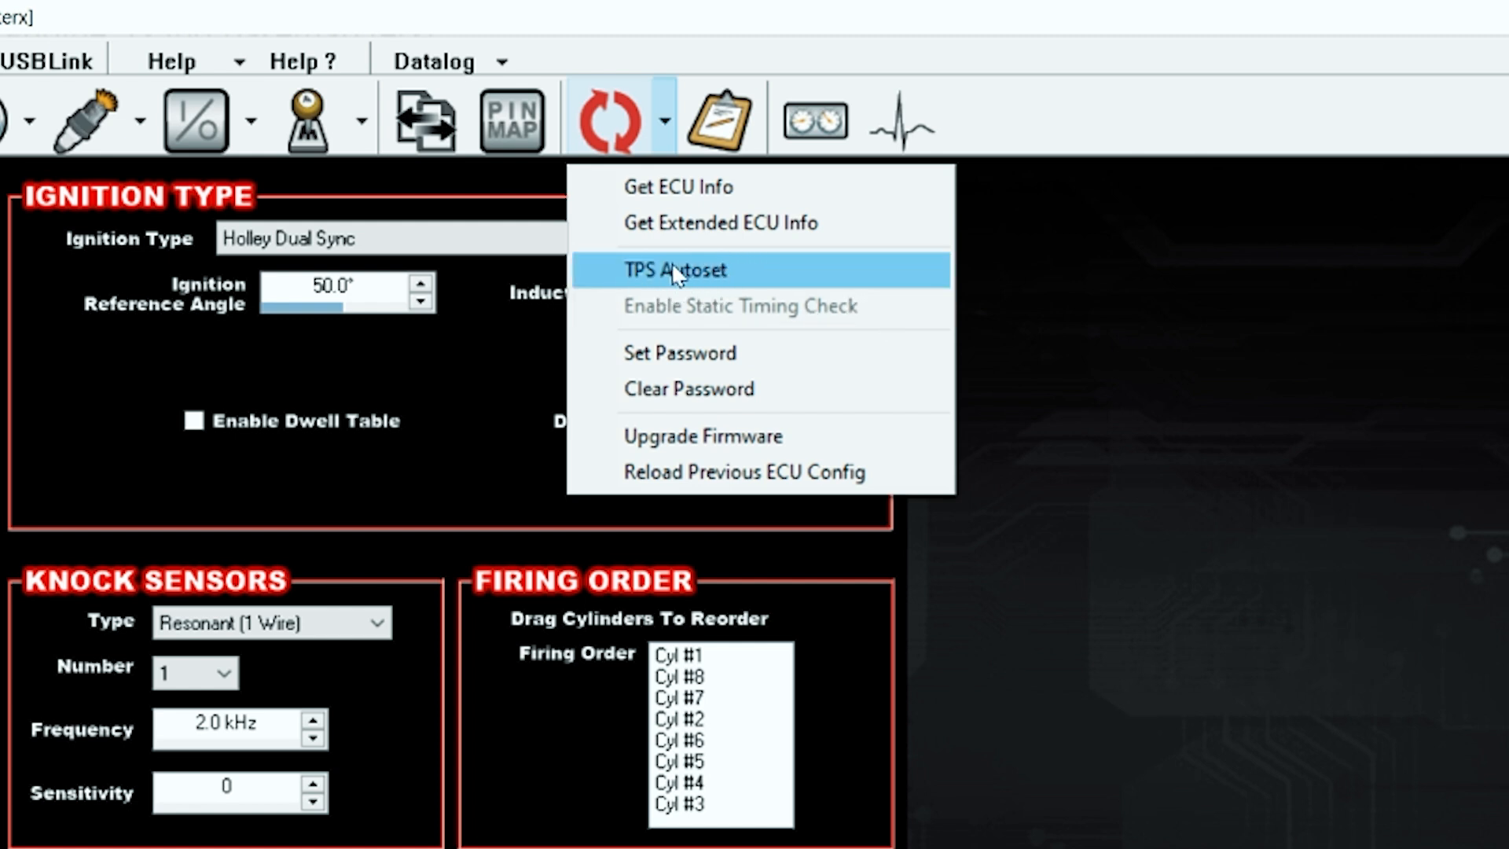
{"action": "mouse_move", "coordinate": [736, 309]}
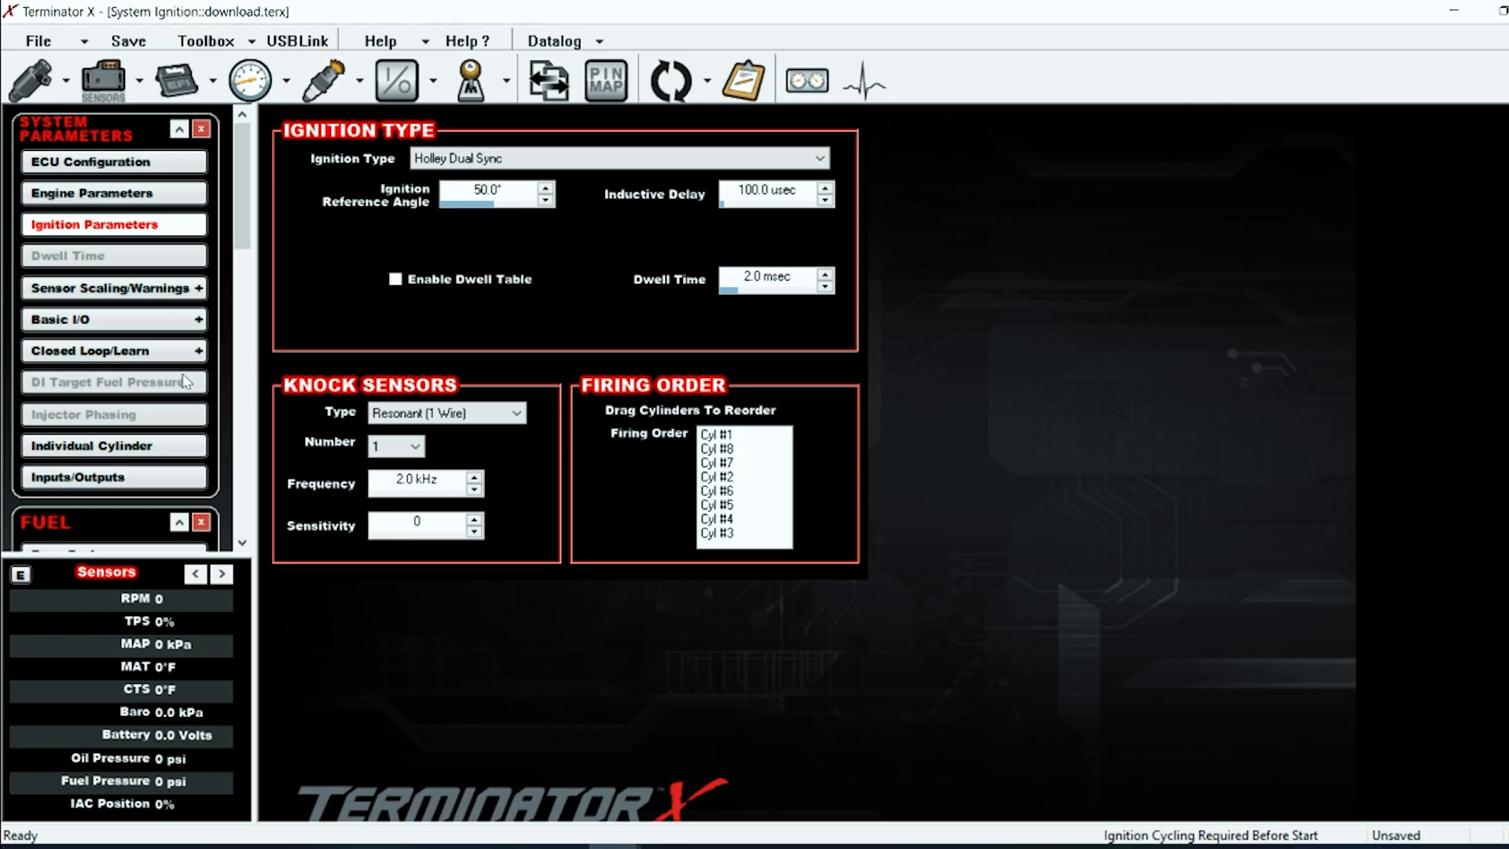
Review Closed Loop and Learn Parameters (50% limits), then return to Engine Parameters
{"action": "left_click", "coordinate": [106, 350]}
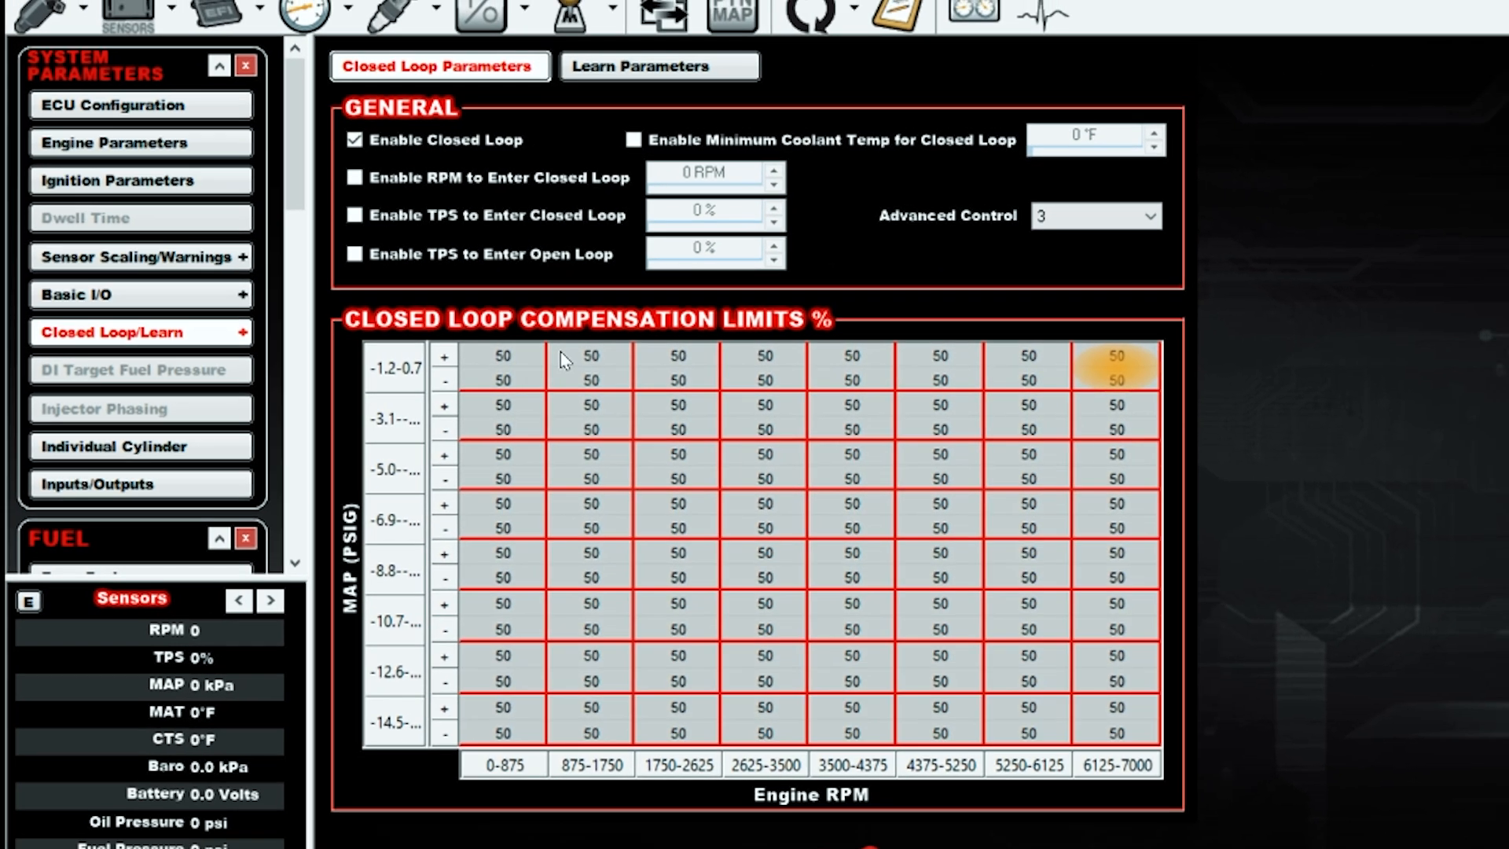
{"action": "left_click", "coordinate": [657, 66]}
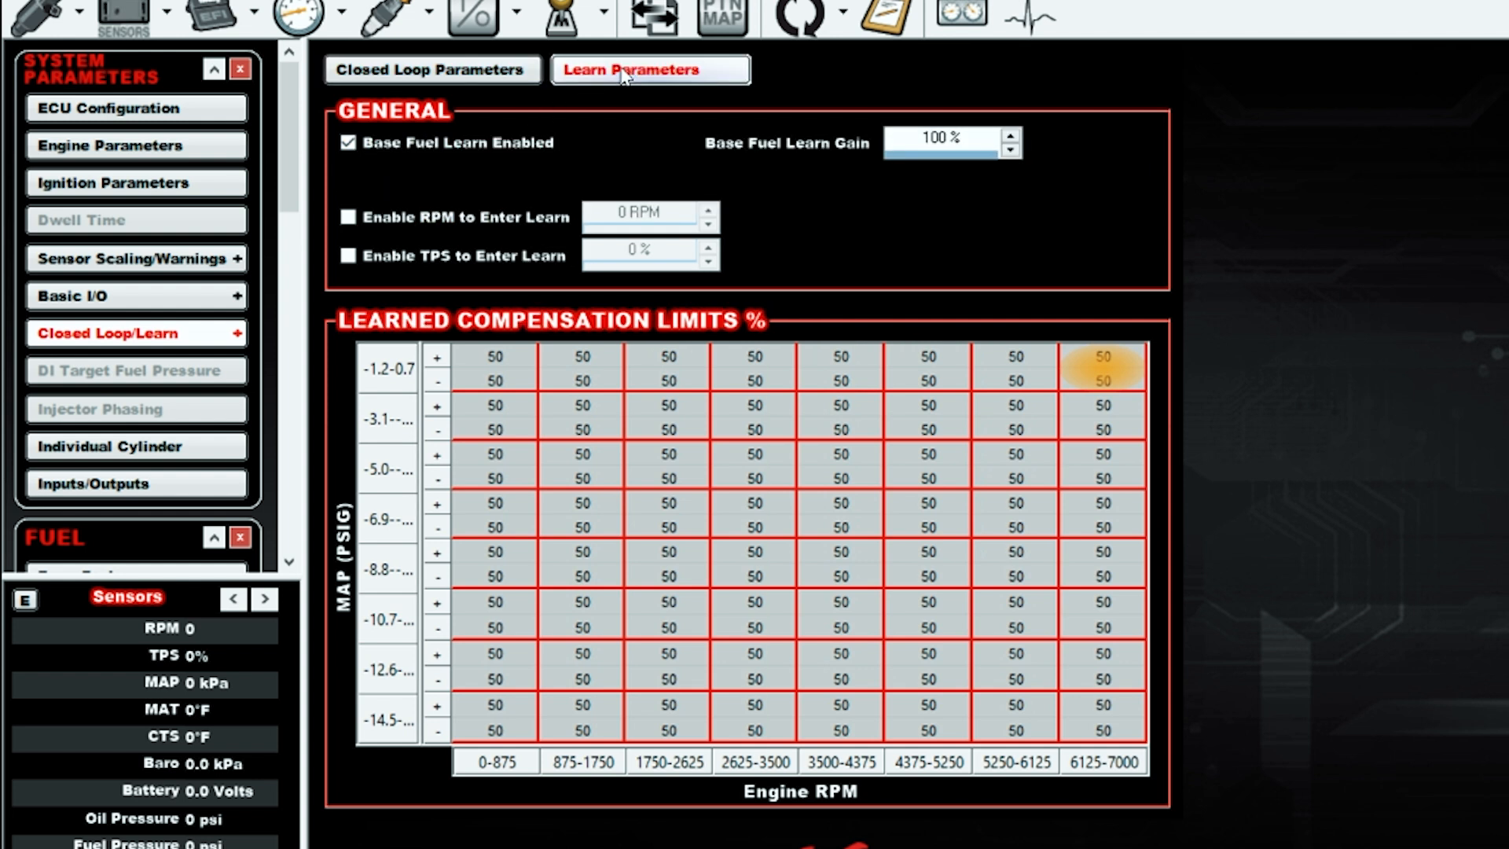
{"action": "left_click", "coordinate": [430, 70]}
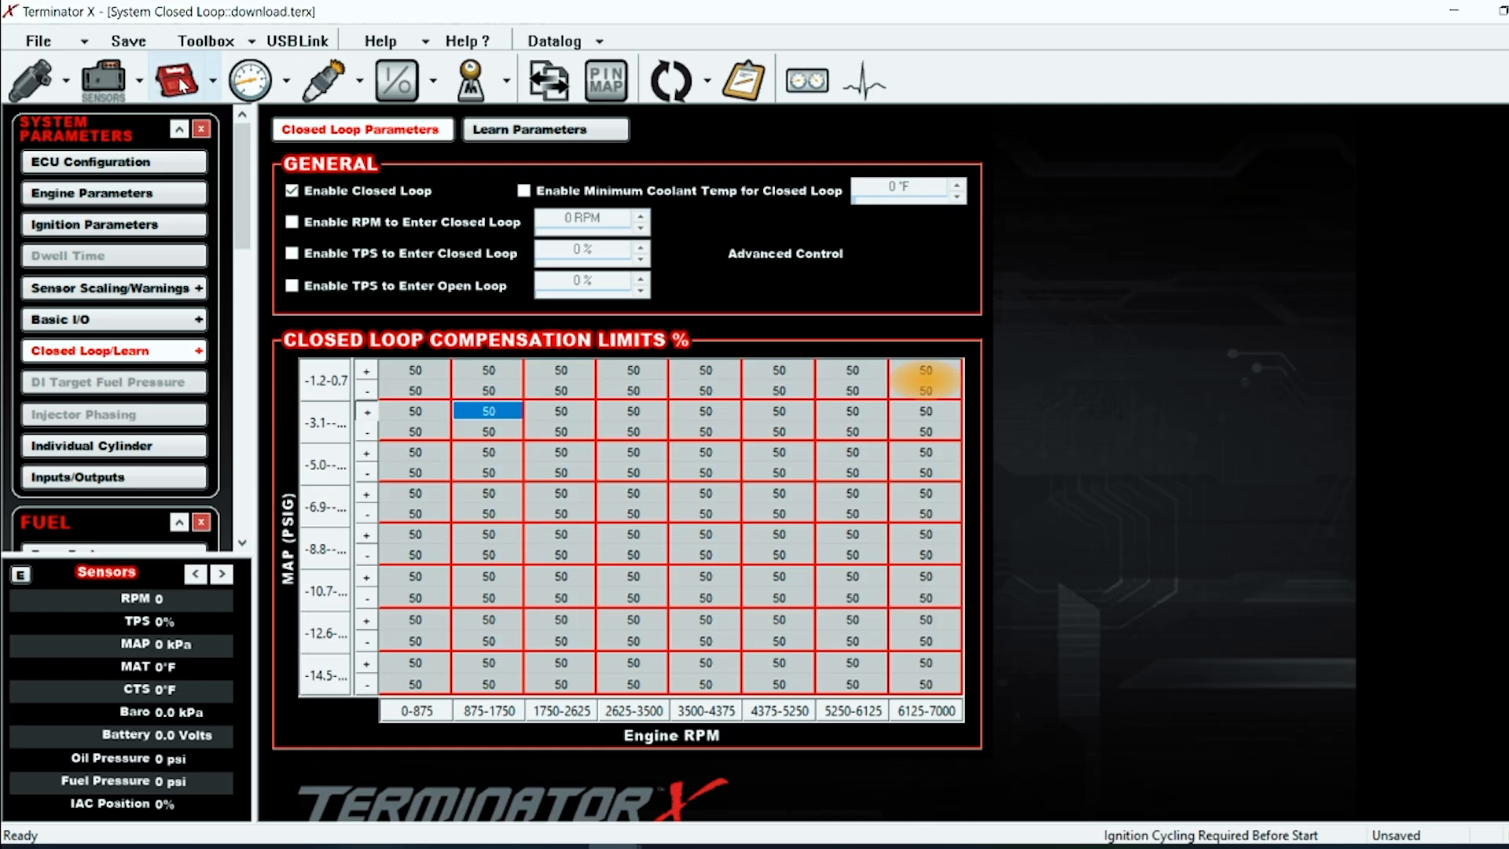
{"action": "left_click", "coordinate": [91, 191]}
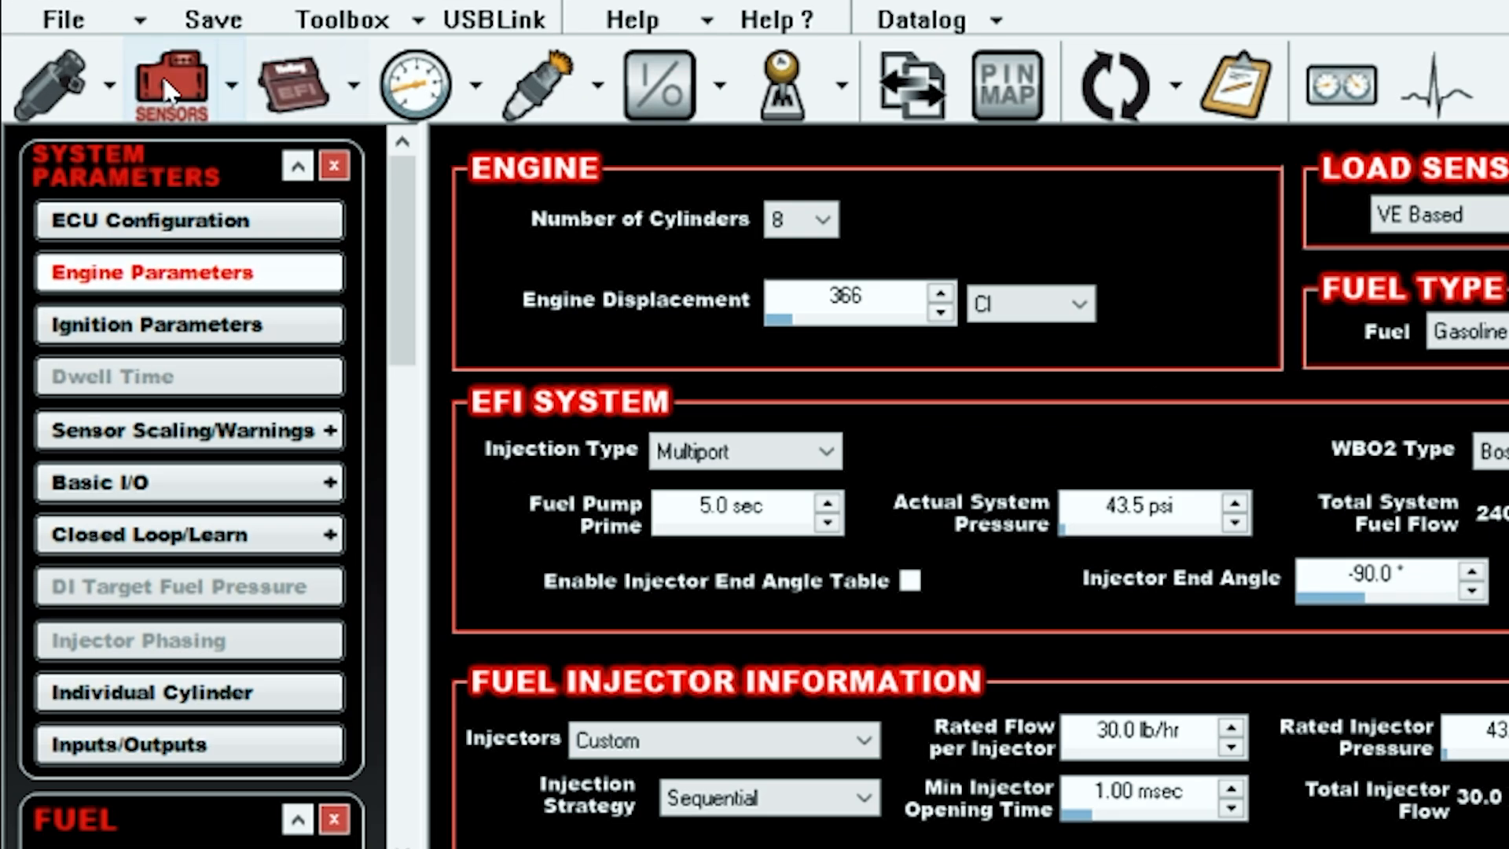
Set the MAP sensor type to Custom MAP and confirm the sensor range prompt
{"action": "left_click", "coordinate": [171, 82]}
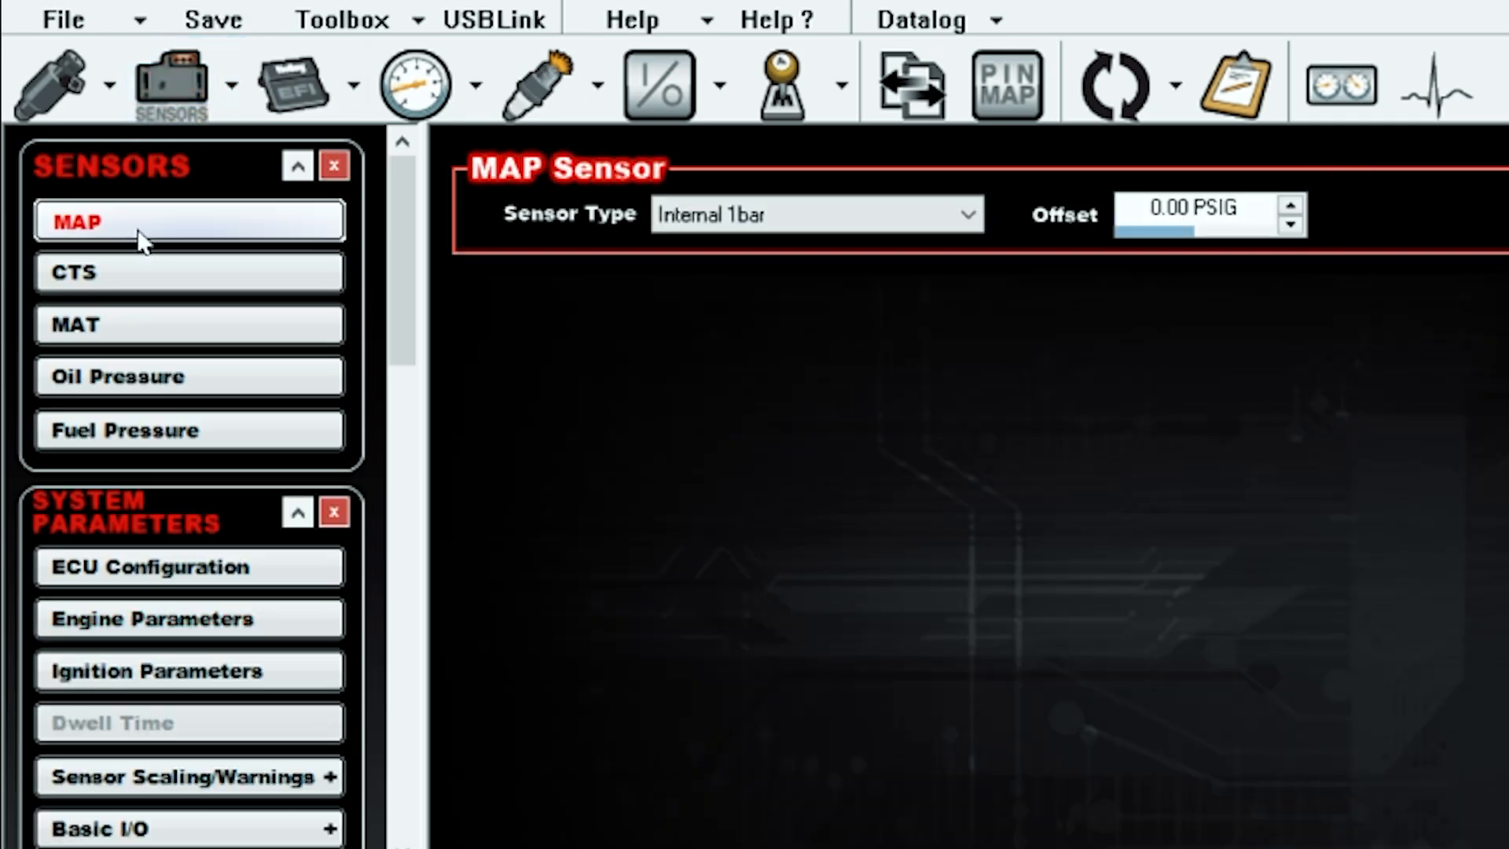
{"action": "mouse_move", "coordinate": [962, 423]}
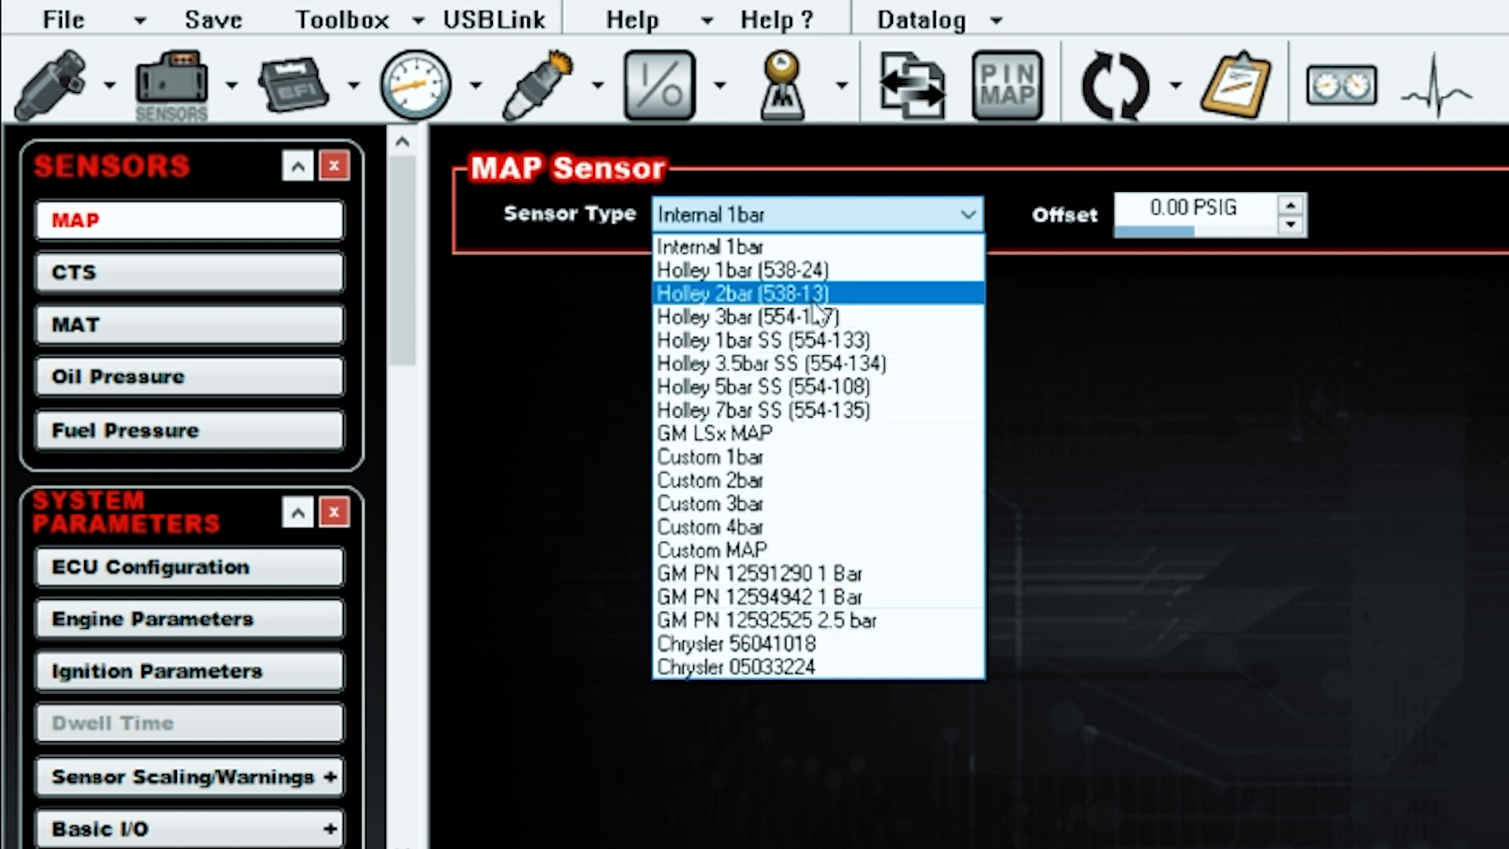
{"action": "mouse_move", "coordinate": [806, 574]}
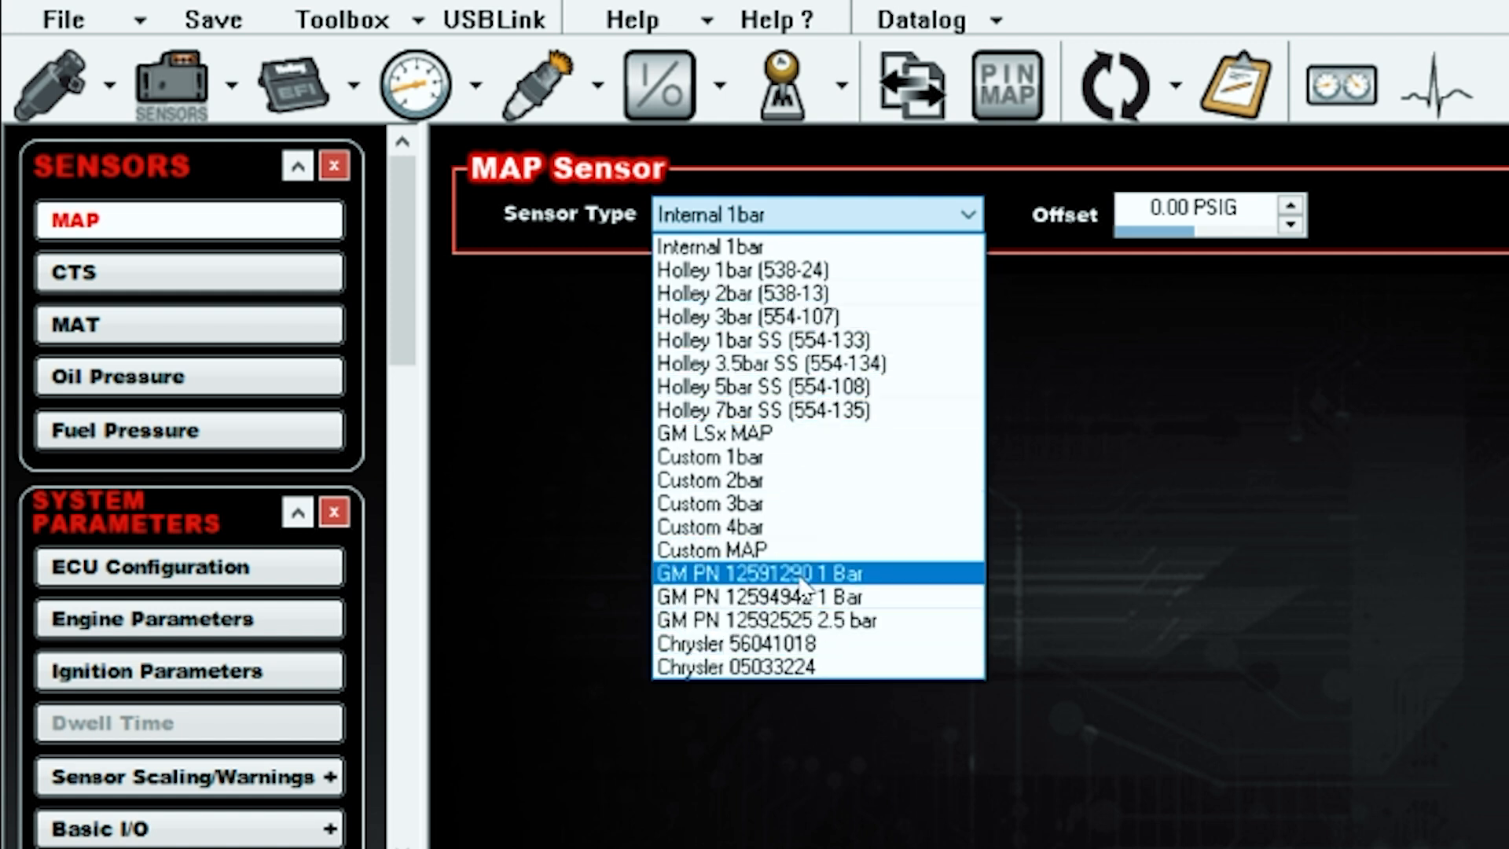
{"action": "left_click", "coordinate": [712, 551]}
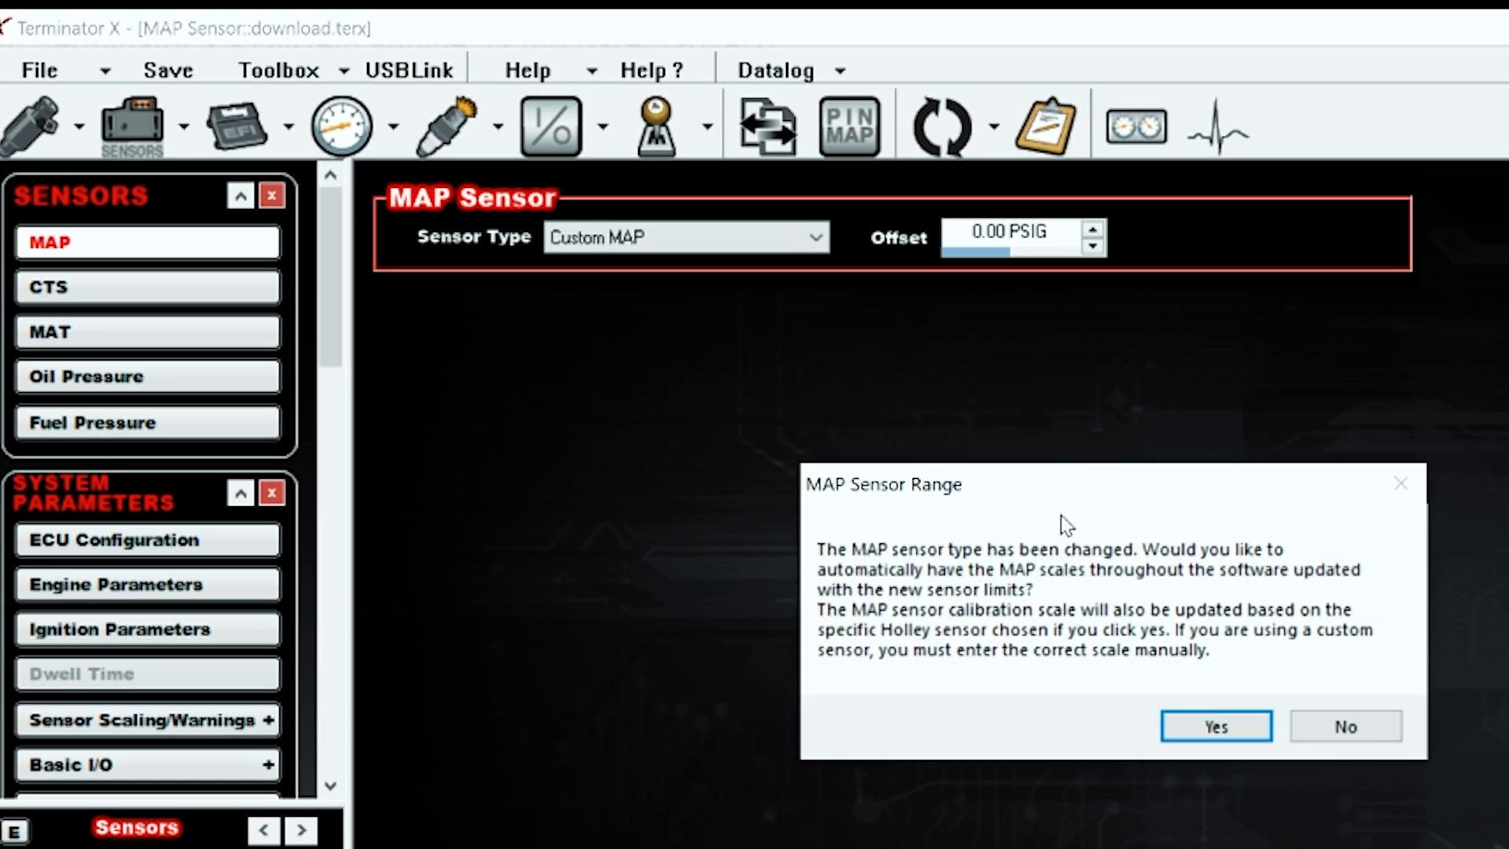
{"action": "left_click", "coordinate": [1215, 727]}
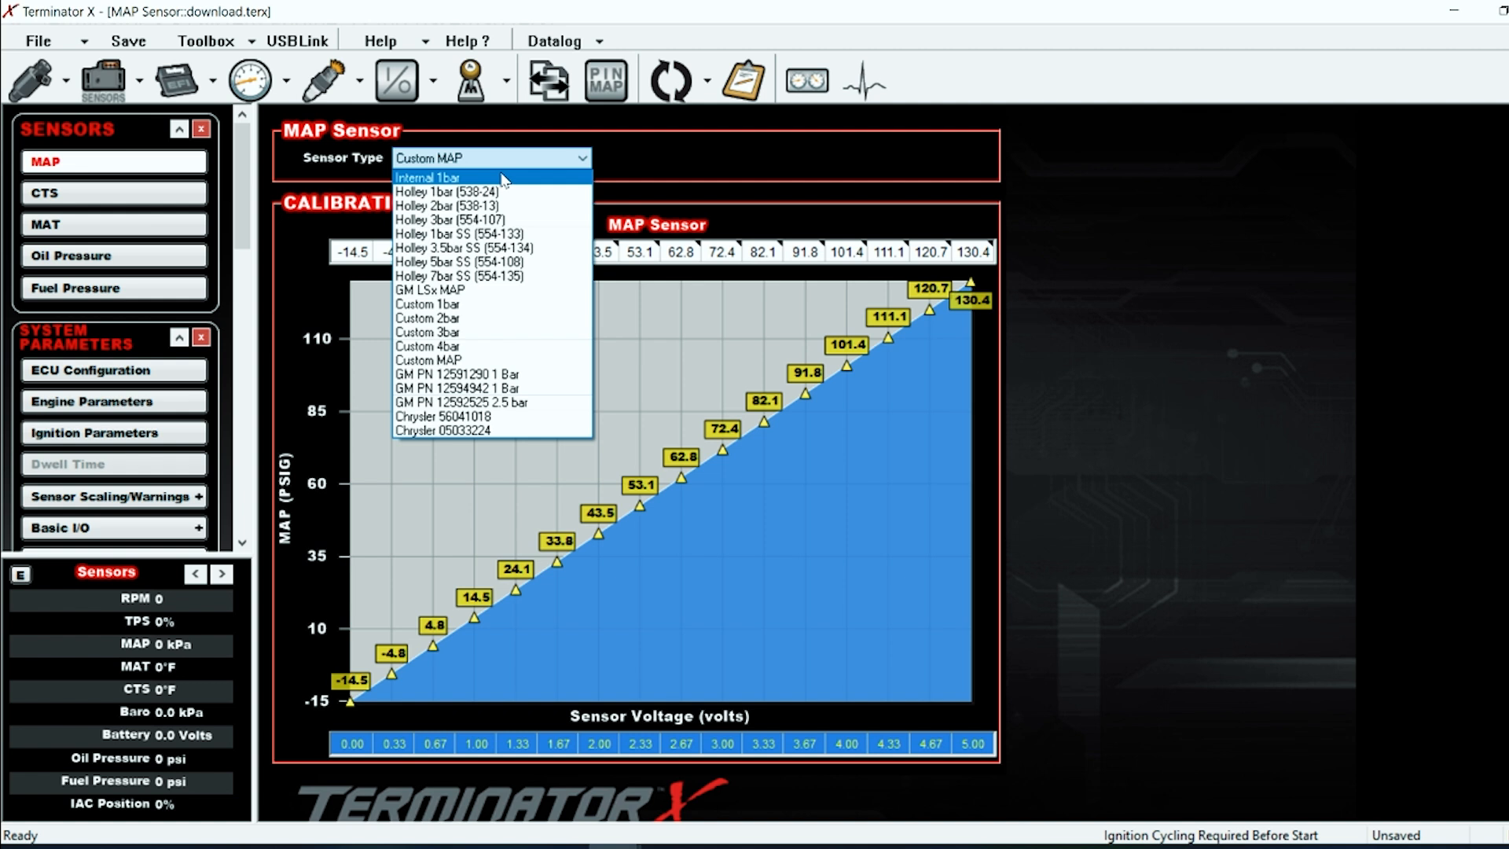
{"action": "mouse_move", "coordinate": [445, 206]}
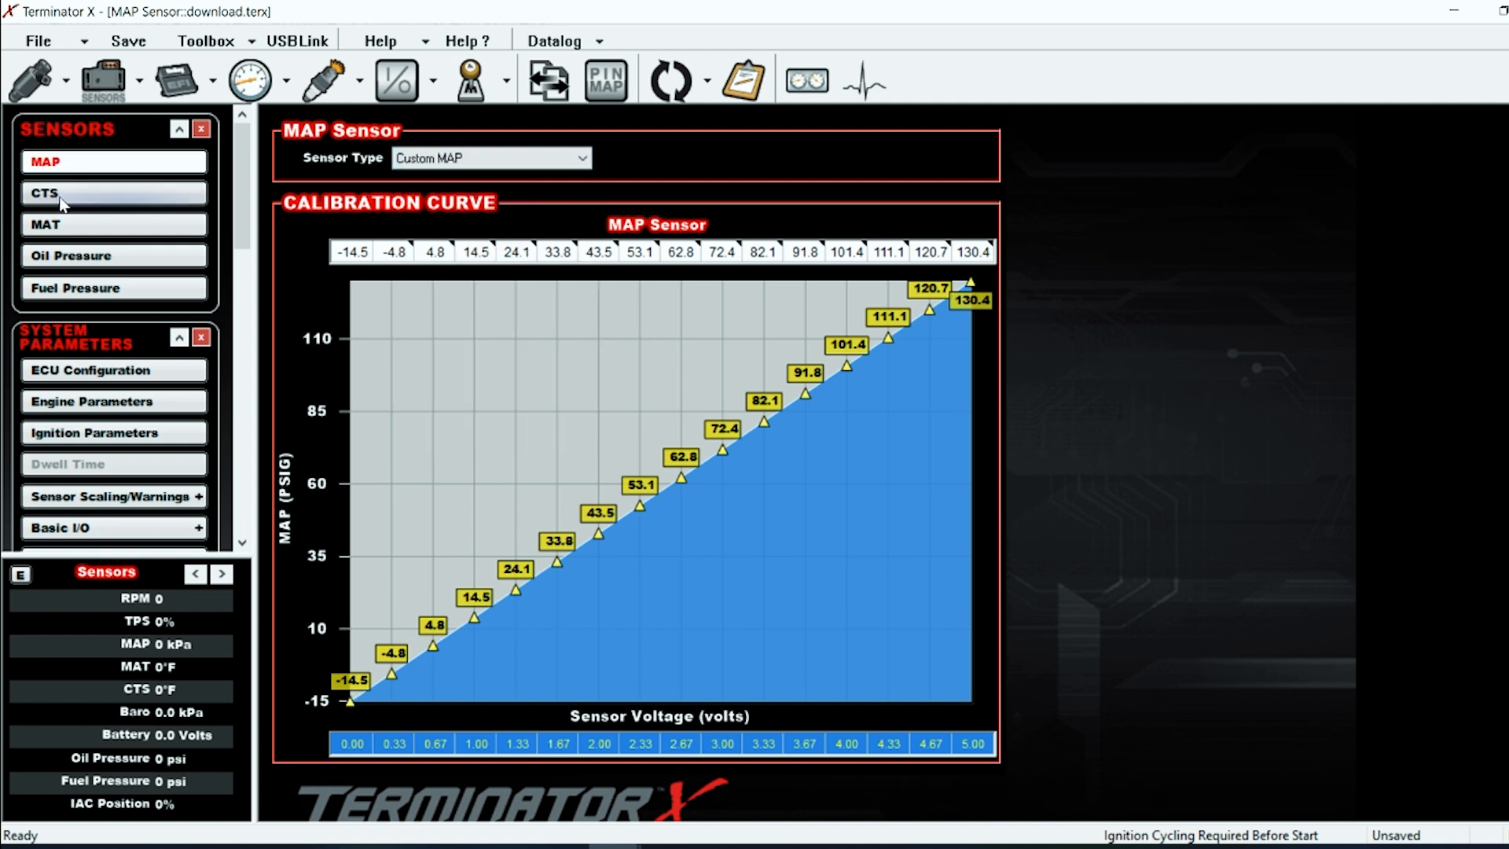
Set the coolant temperature sensor type to Ford Modular CTS
{"action": "left_click", "coordinate": [45, 192]}
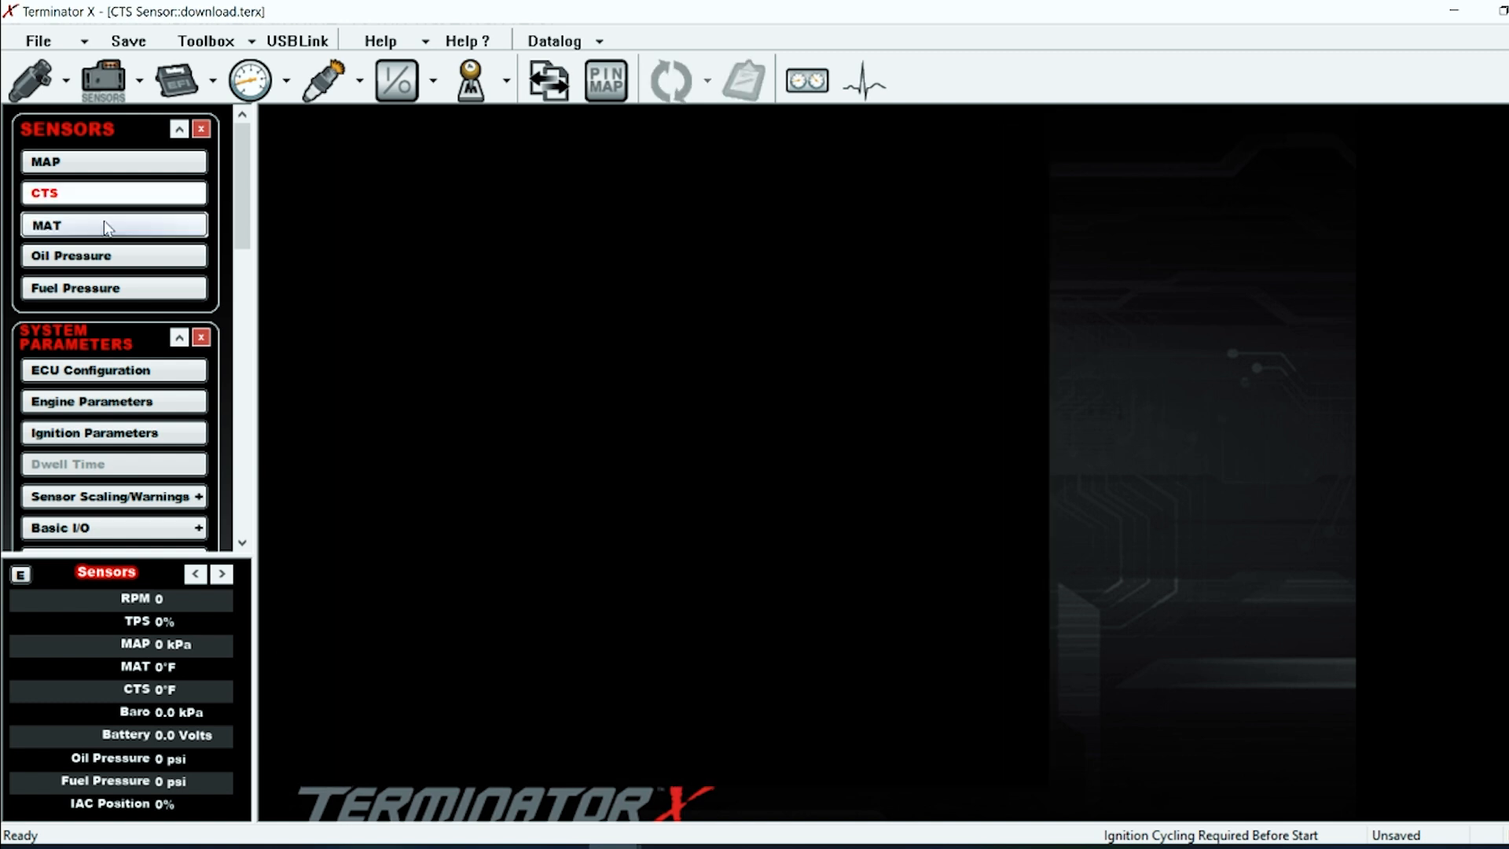
{"action": "left_click", "coordinate": [44, 192]}
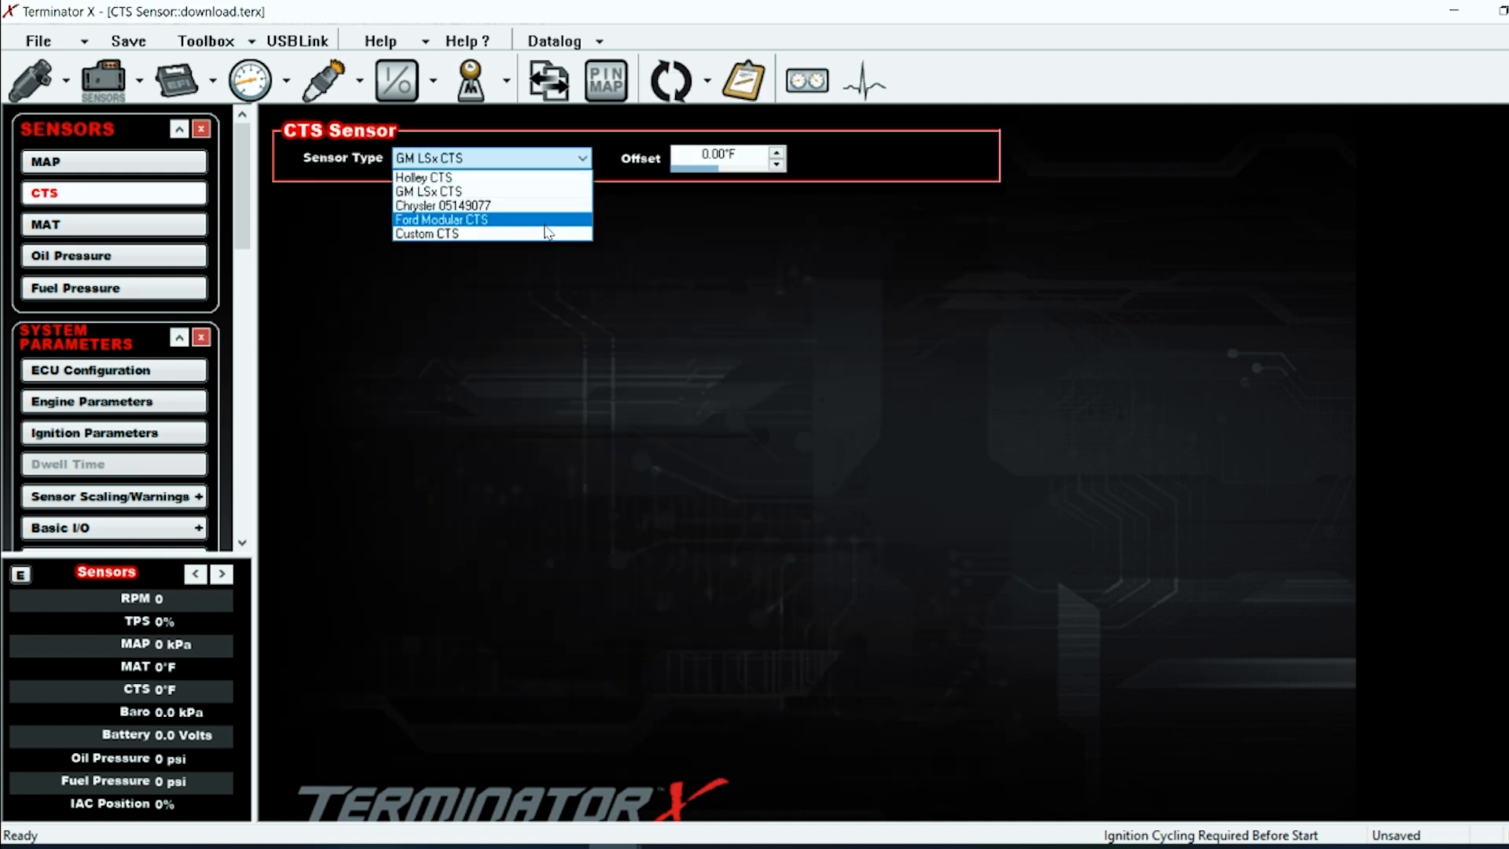
{"action": "mouse_move", "coordinate": [445, 212]}
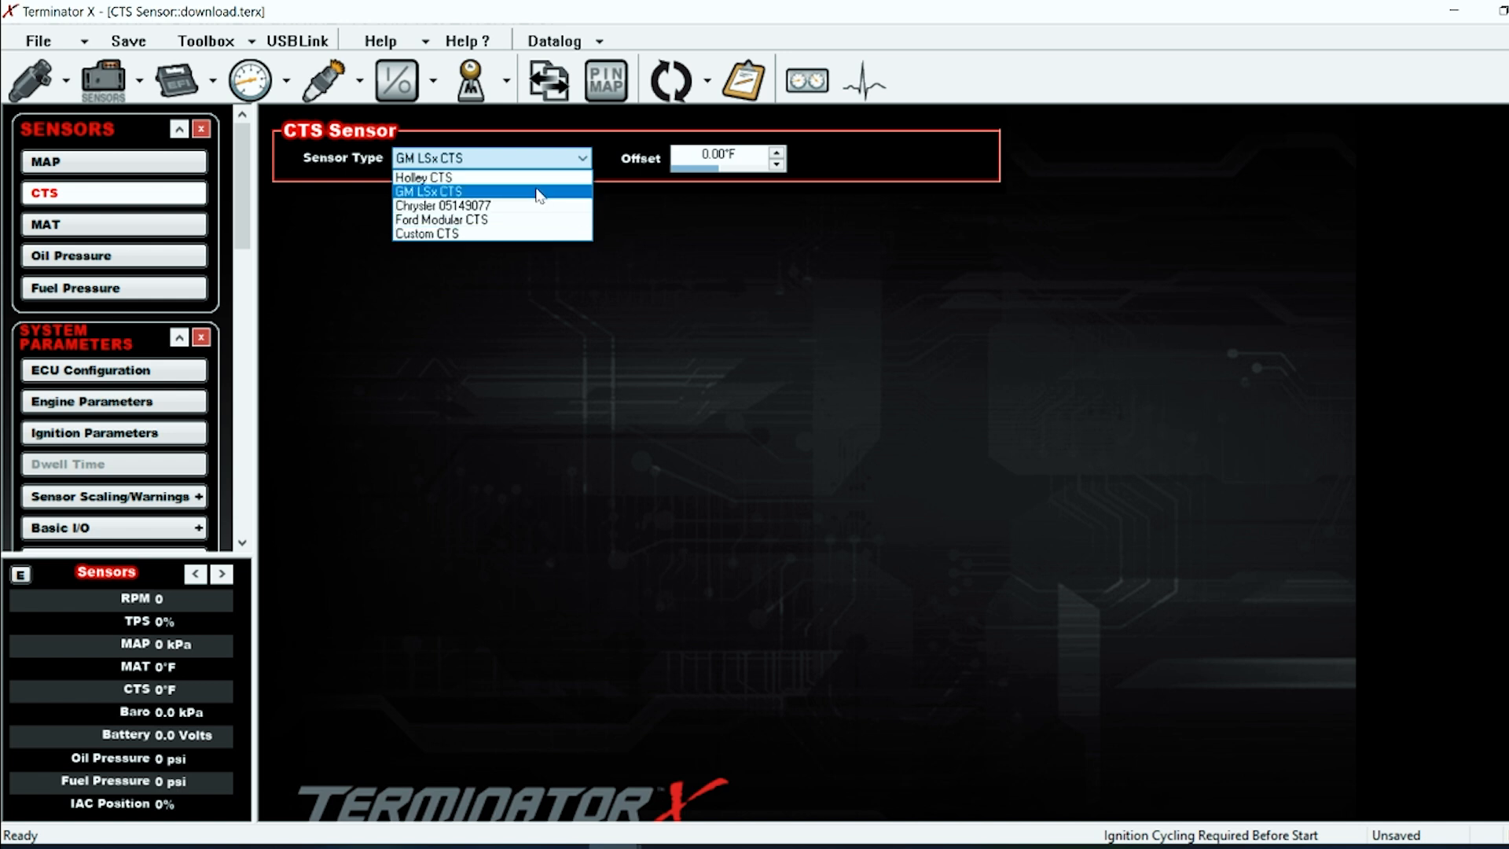
{"action": "left_click", "coordinate": [440, 220]}
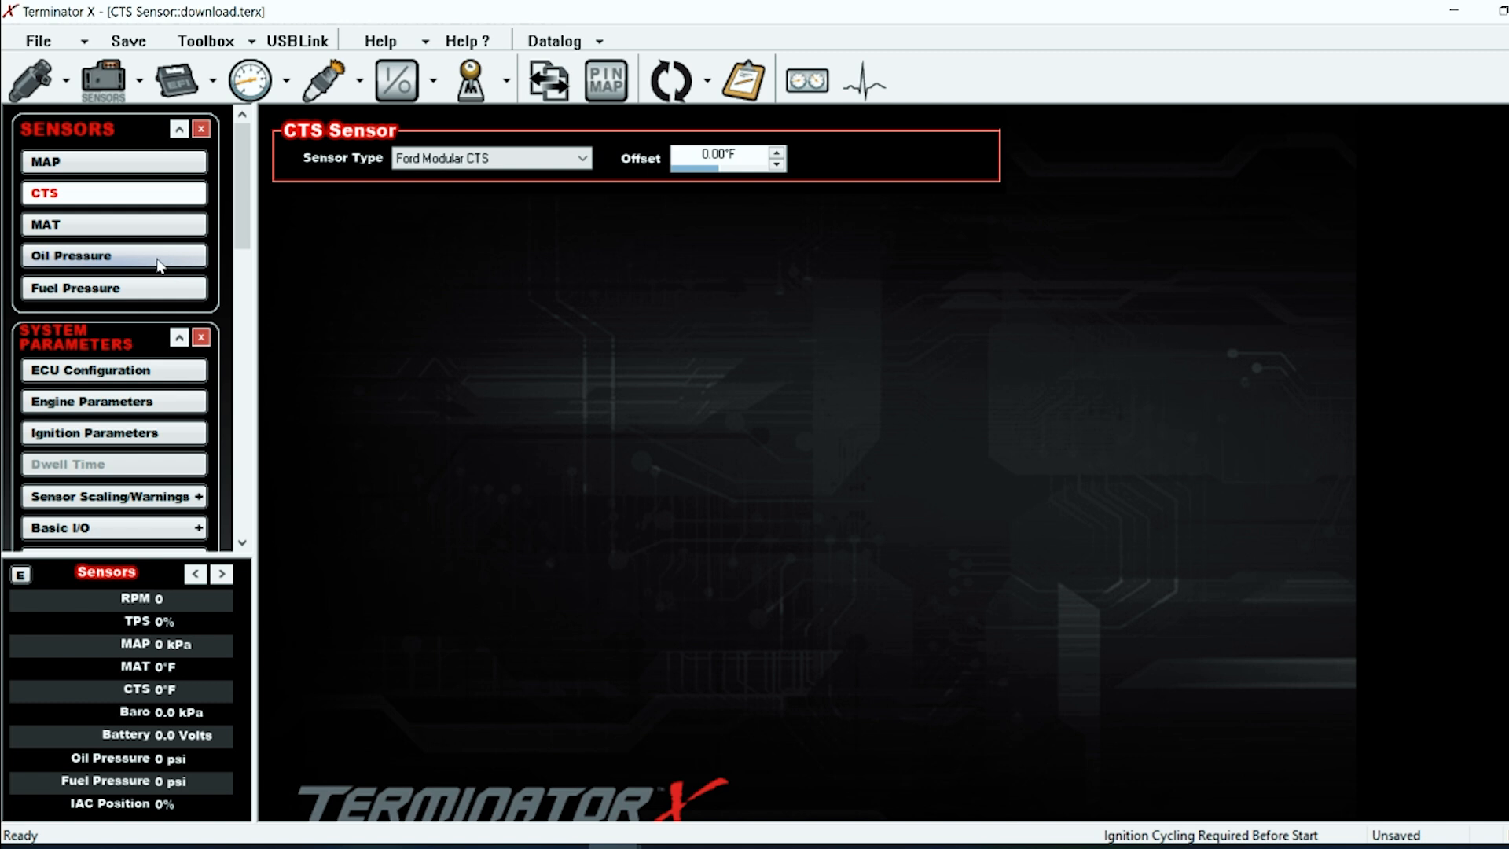
Review the fuel pressure, oil pressure and idle air control sensor settings
{"action": "left_click", "coordinate": [76, 288]}
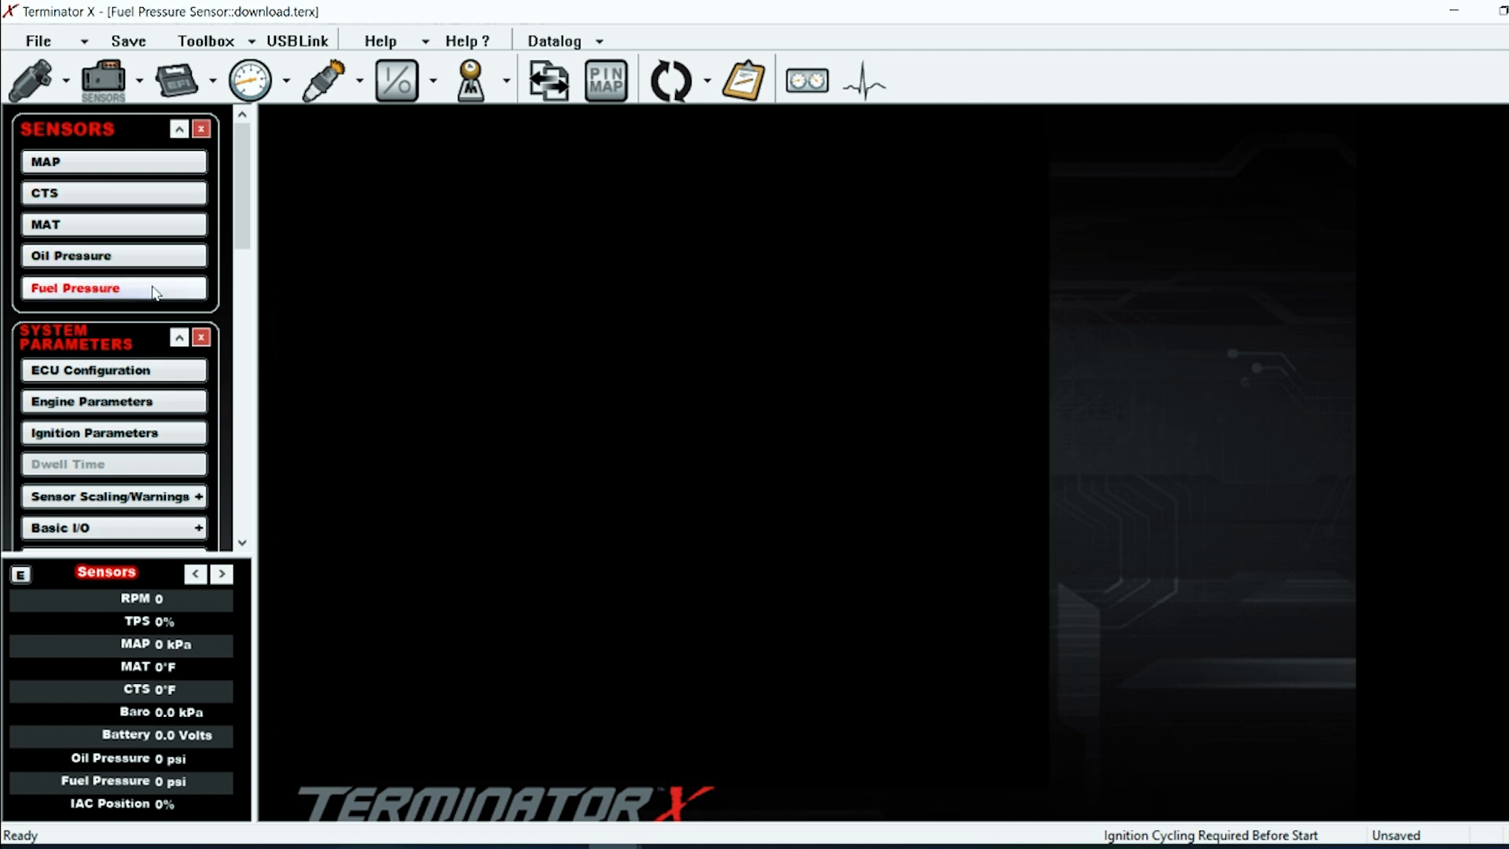
{"action": "left_click", "coordinate": [71, 255]}
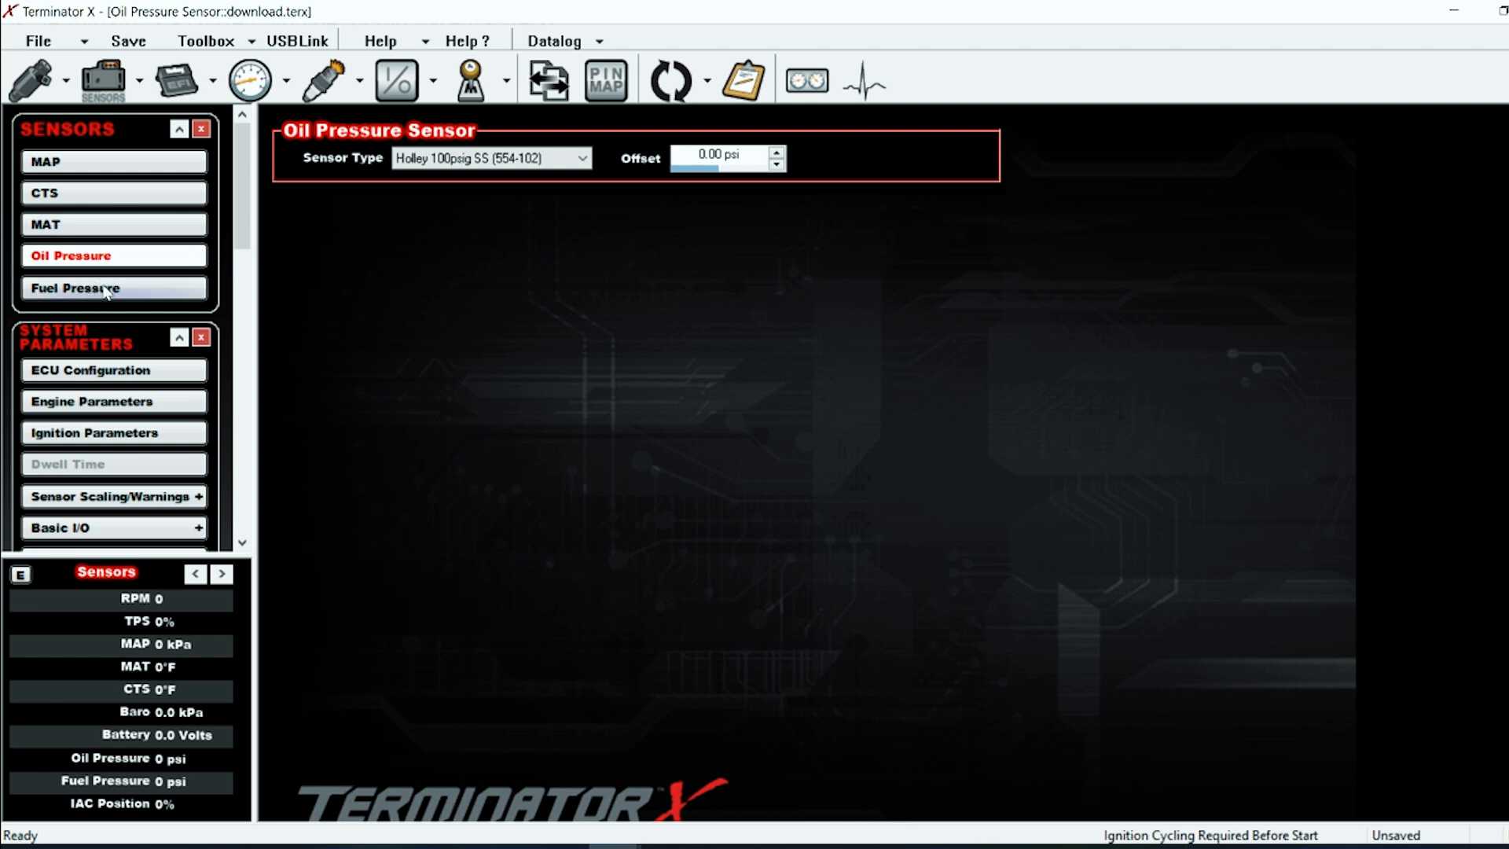
{"action": "left_click", "coordinate": [76, 288]}
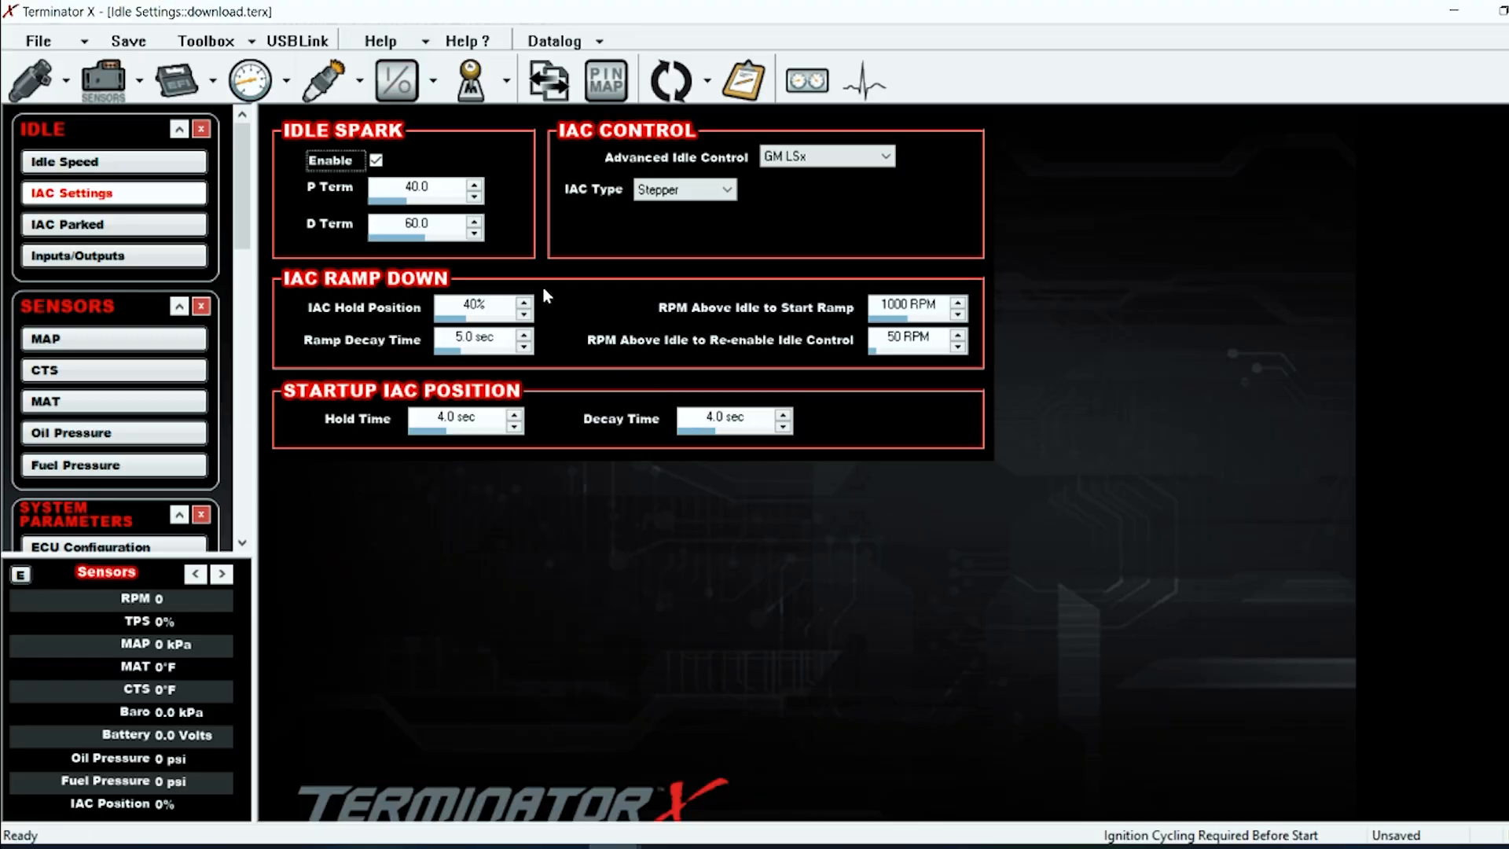
{"action": "left_click", "coordinate": [376, 161]}
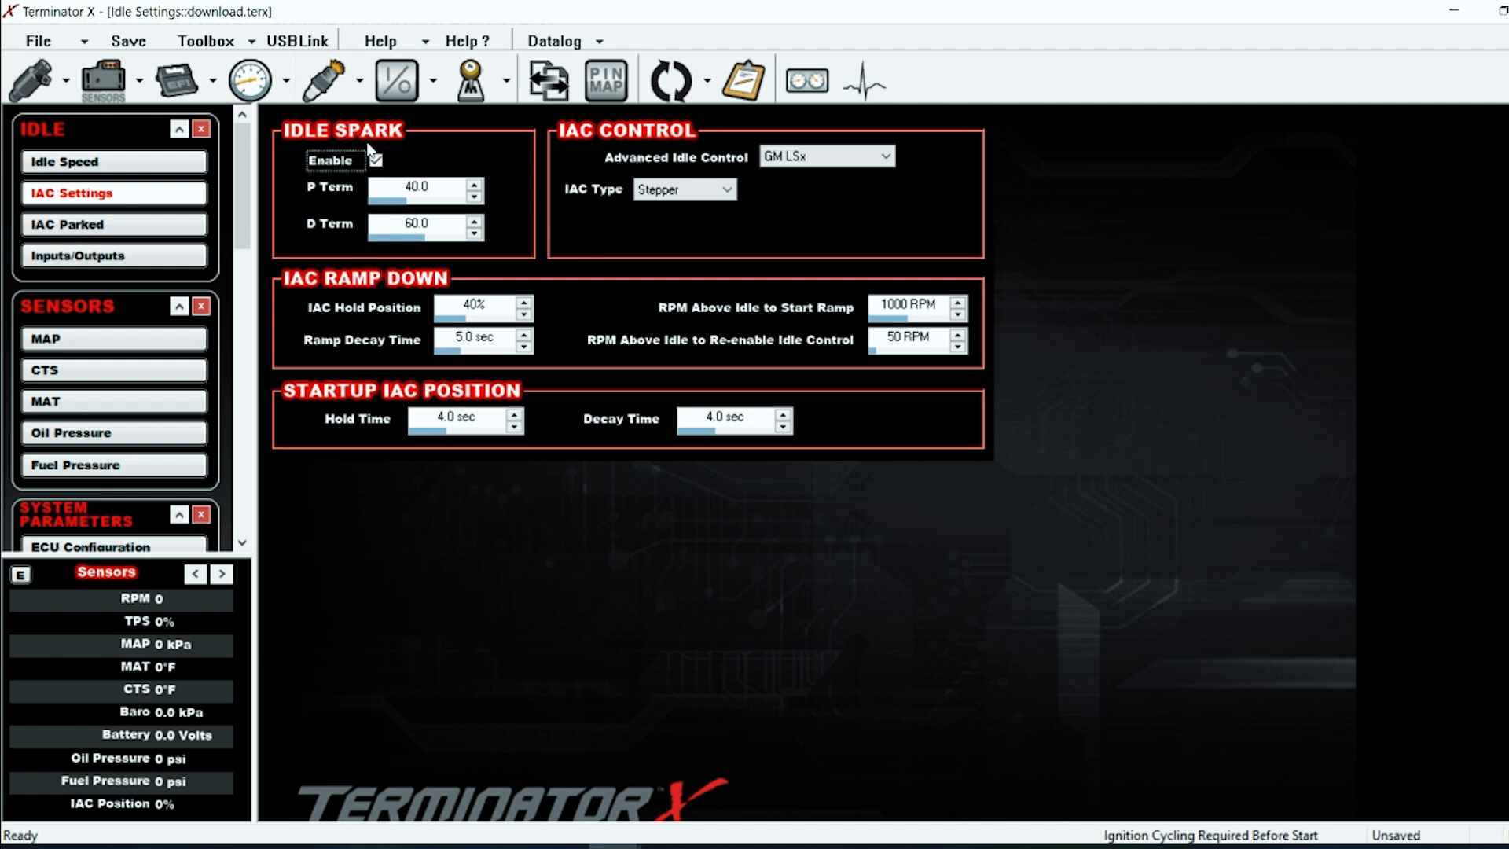
{"action": "left_click", "coordinate": [376, 161]}
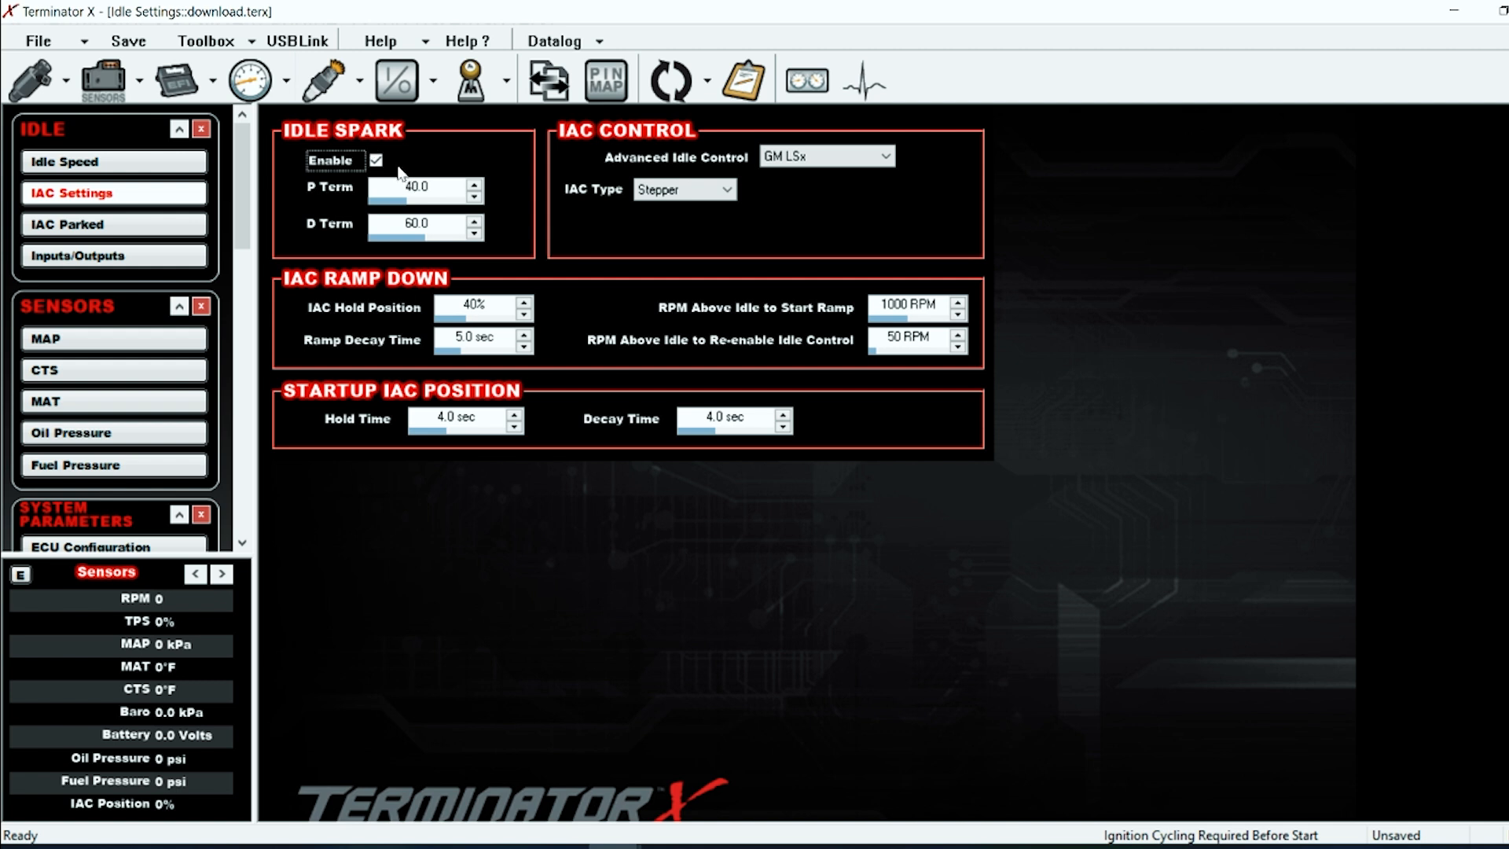
{"action": "left_click", "coordinate": [376, 160]}
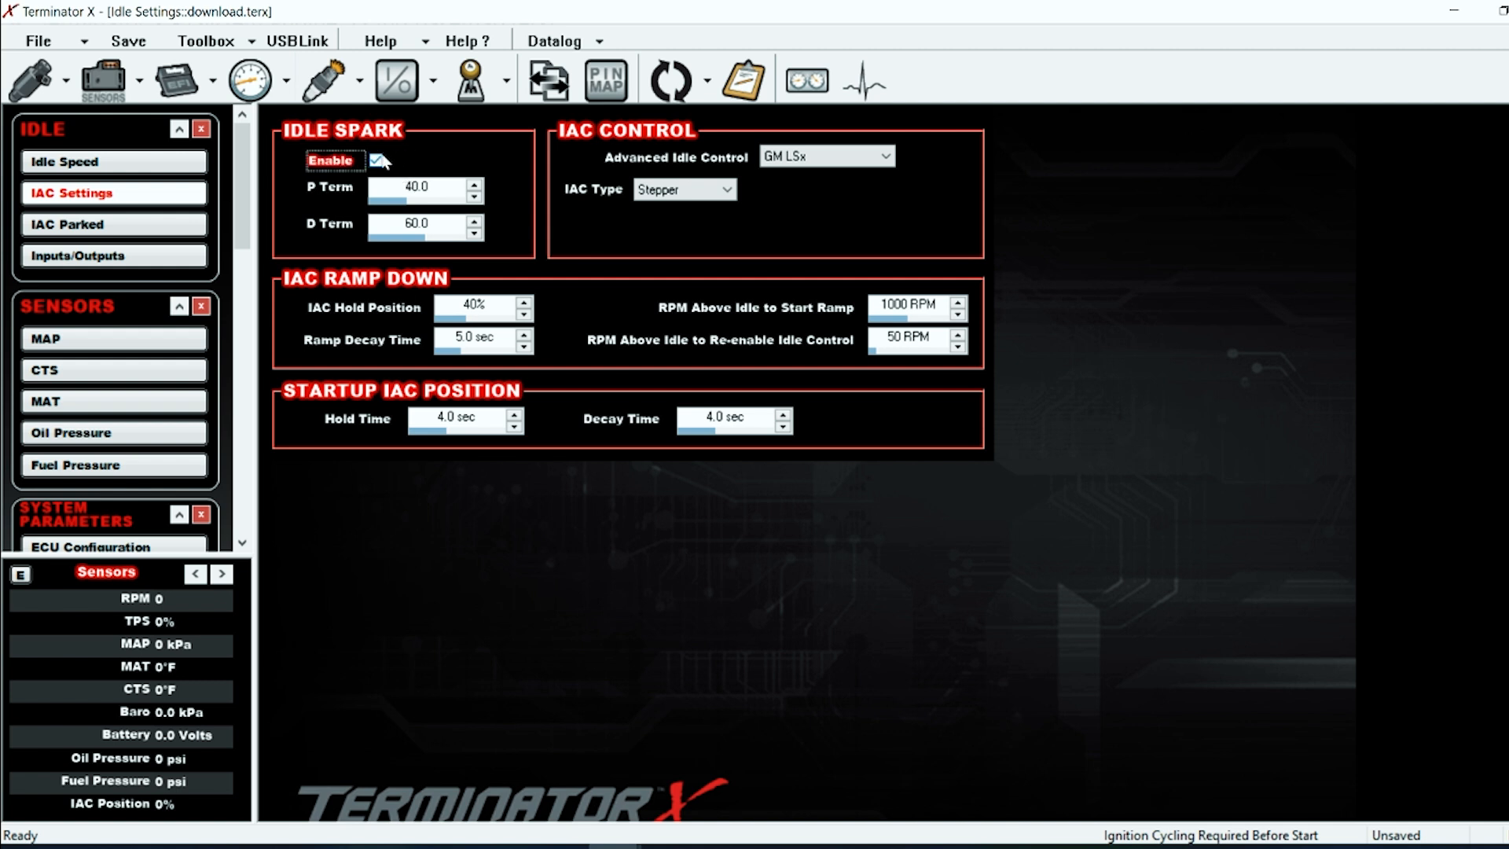
{"action": "left_click", "coordinate": [376, 161]}
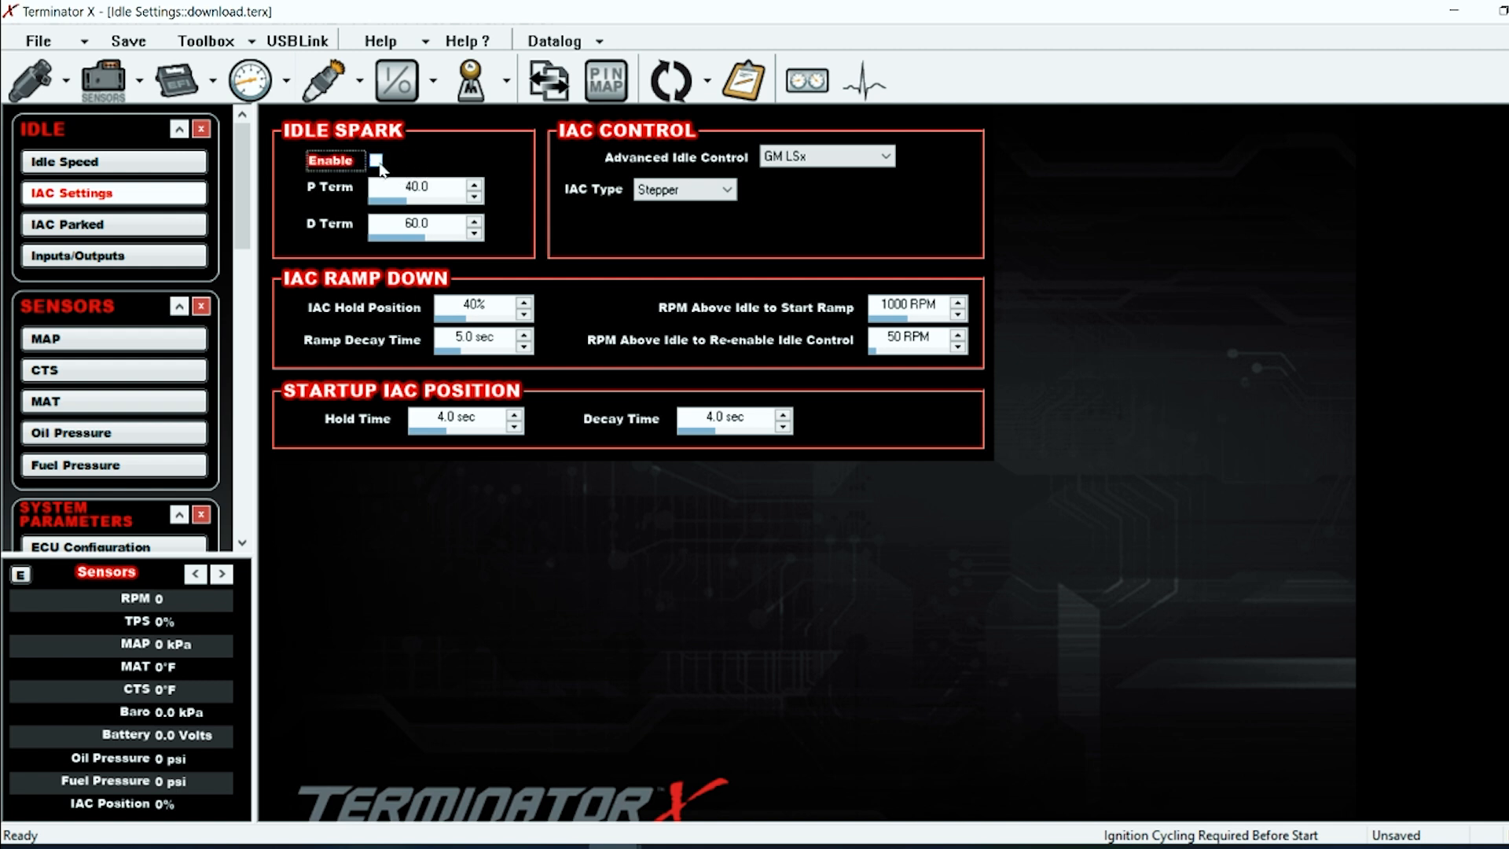
{"action": "left_click", "coordinate": [376, 161]}
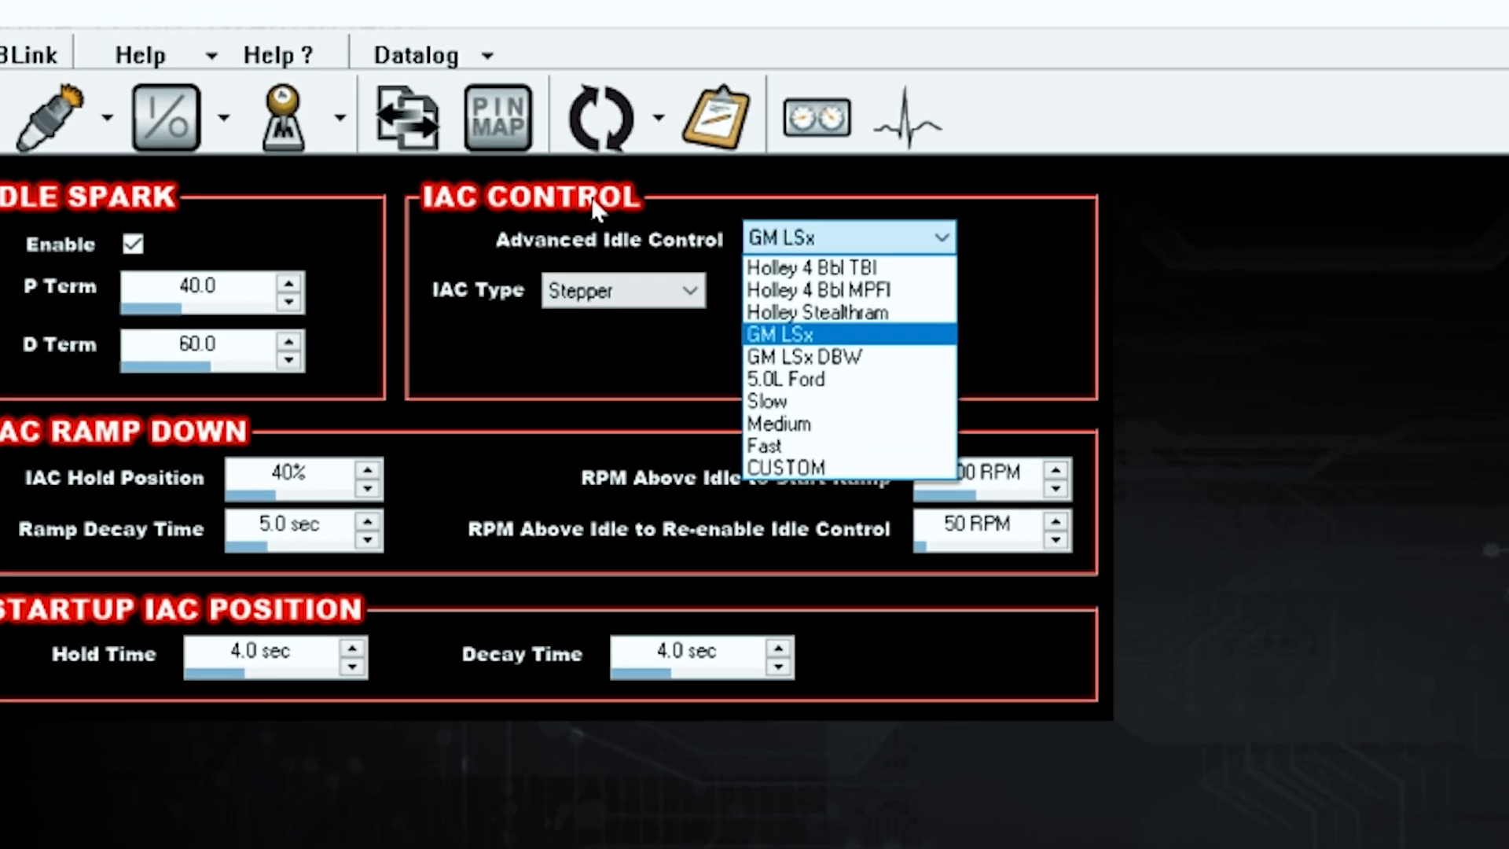
{"action": "mouse_move", "coordinate": [881, 351]}
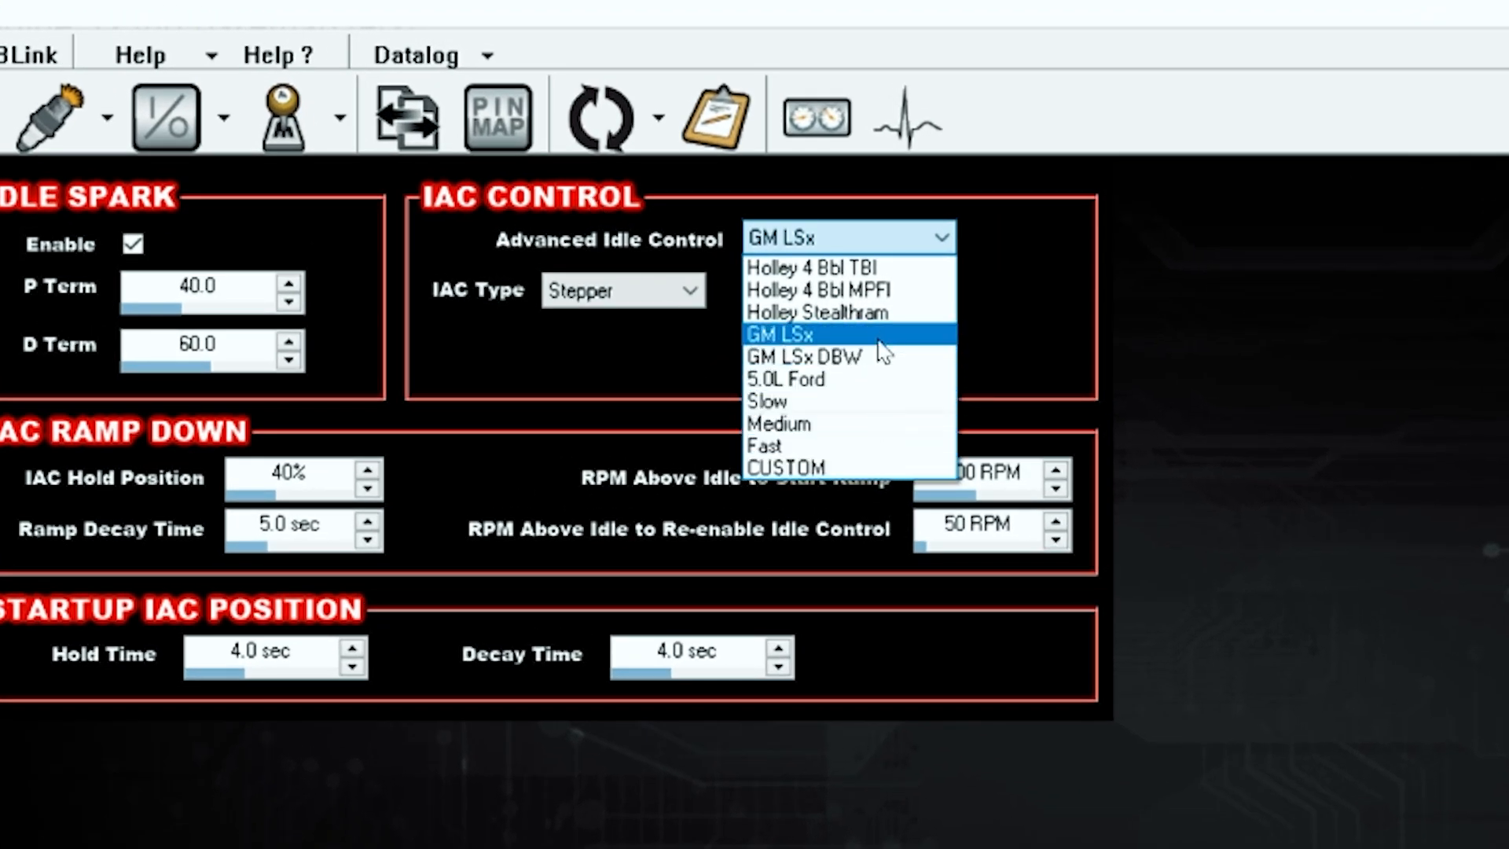
{"action": "mouse_move", "coordinate": [883, 345]}
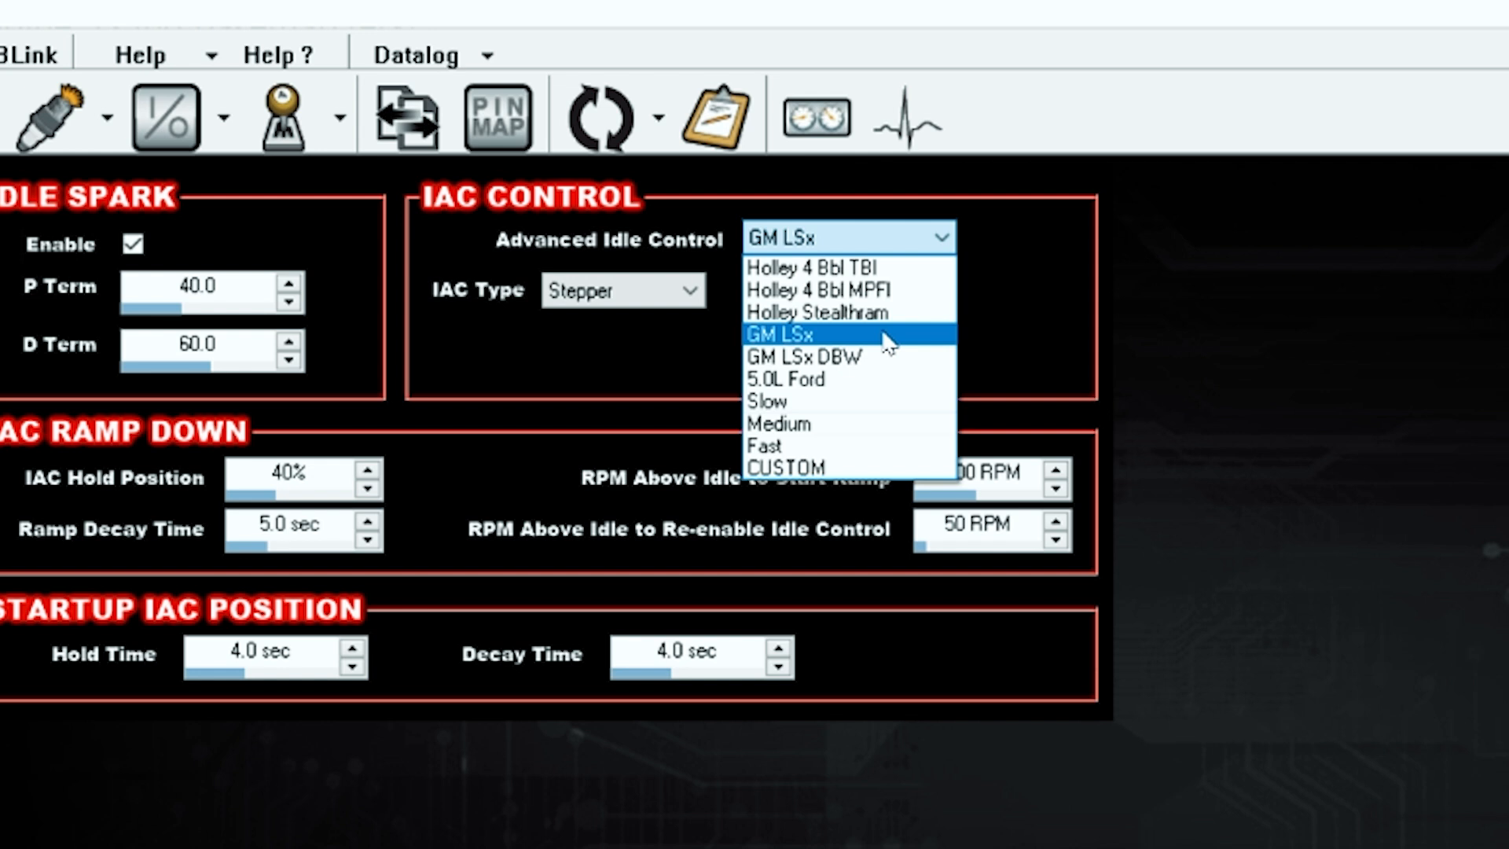
{"action": "mouse_move", "coordinate": [798, 357]}
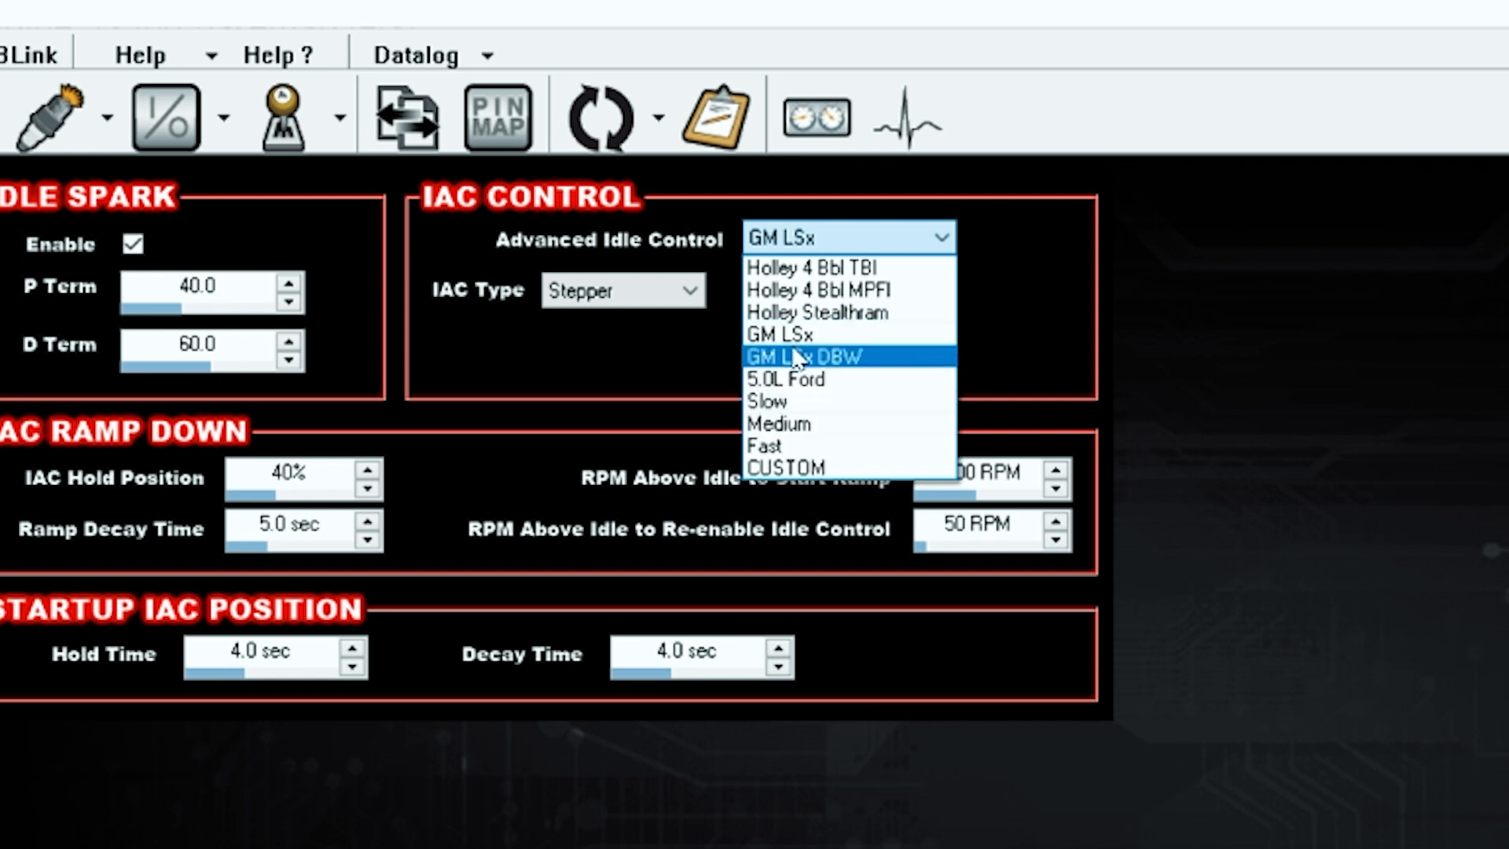
{"action": "mouse_move", "coordinate": [861, 376]}
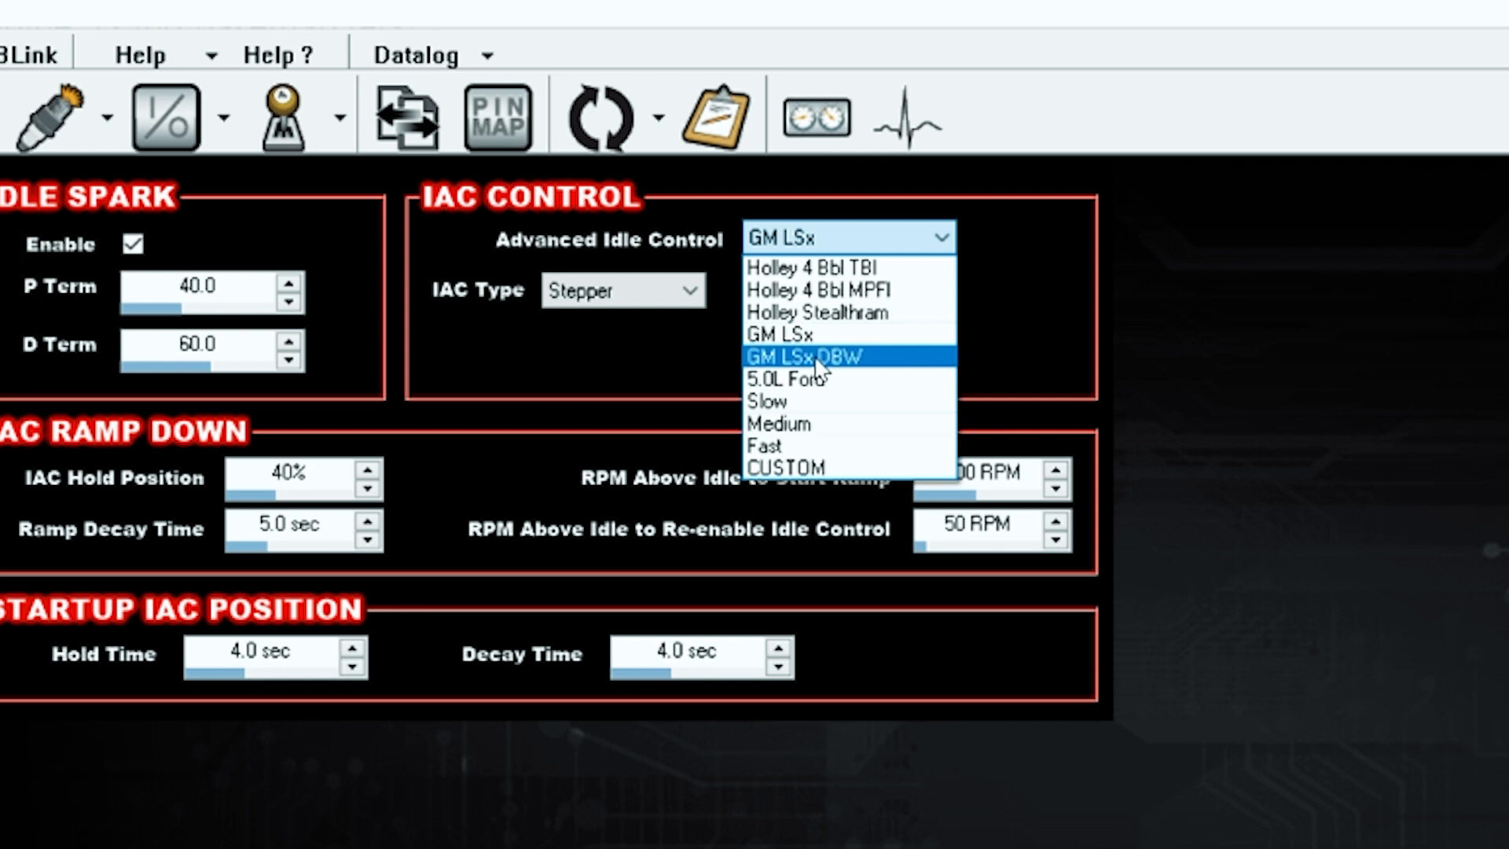
{"action": "mouse_move", "coordinate": [920, 445]}
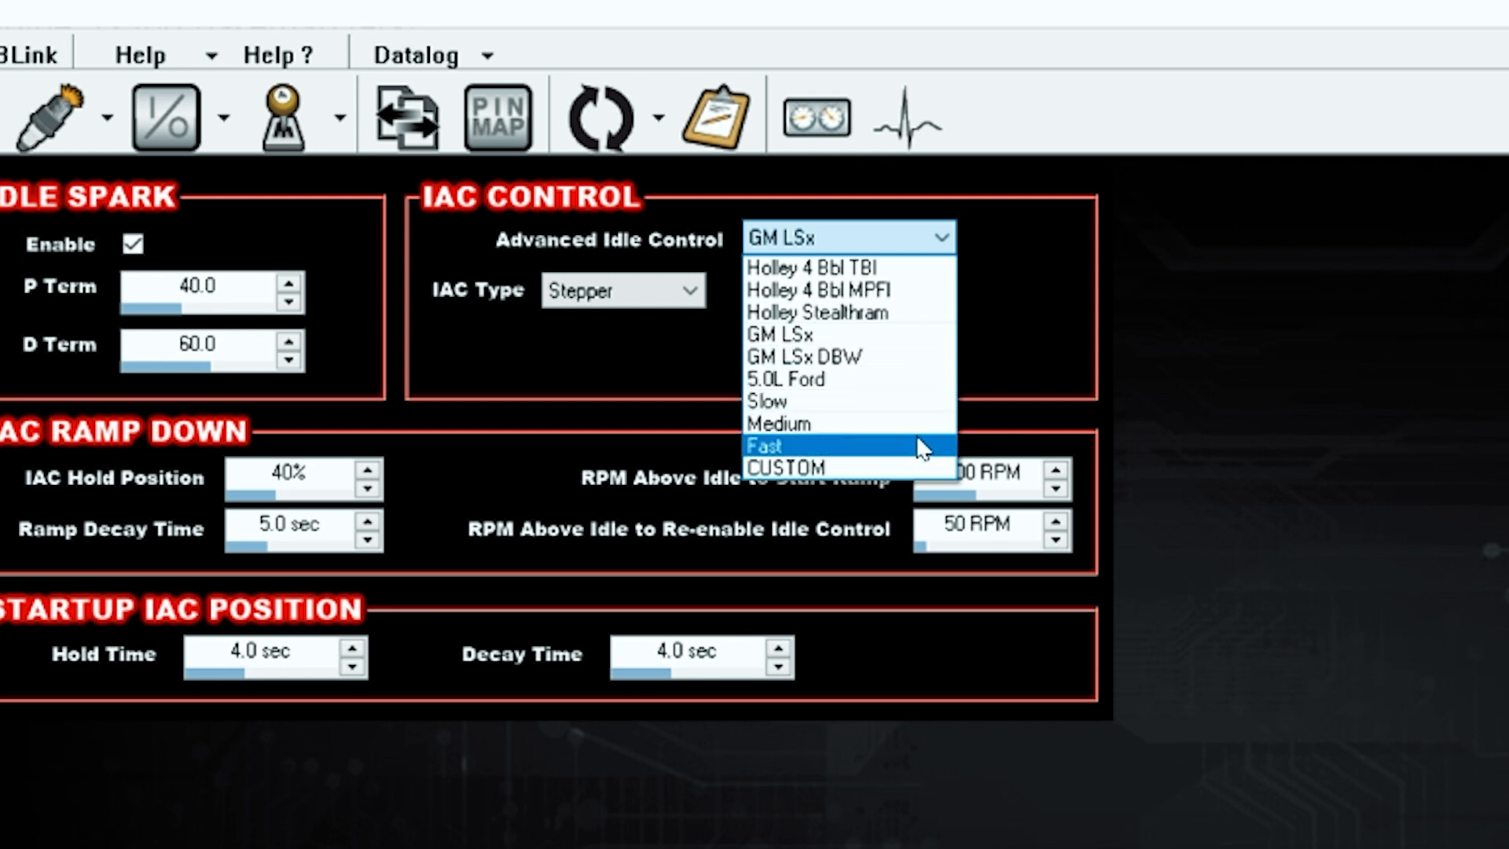
{"action": "mouse_move", "coordinate": [876, 457]}
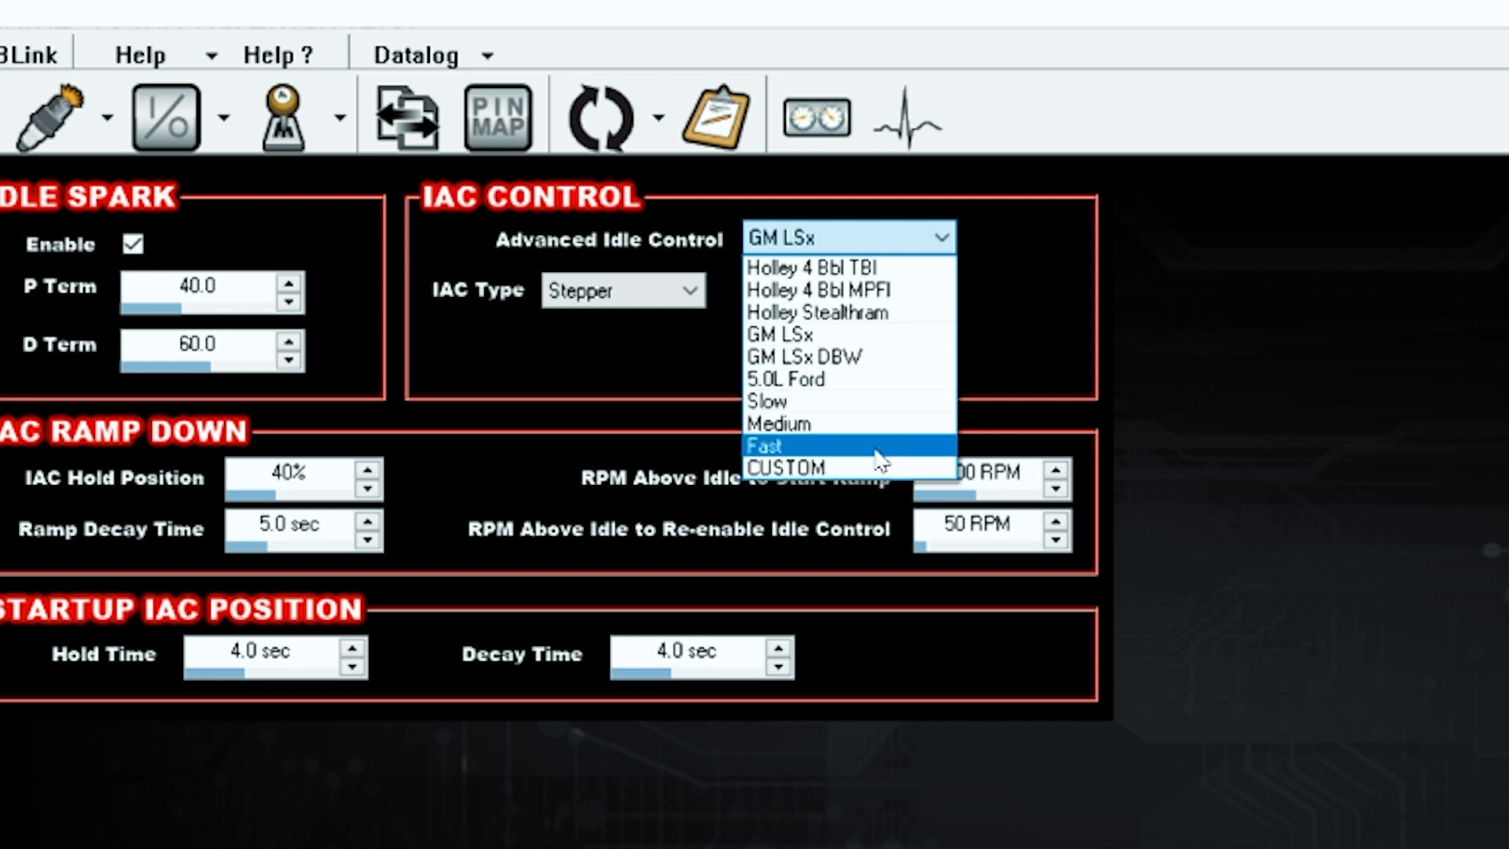
{"action": "mouse_move", "coordinate": [866, 468]}
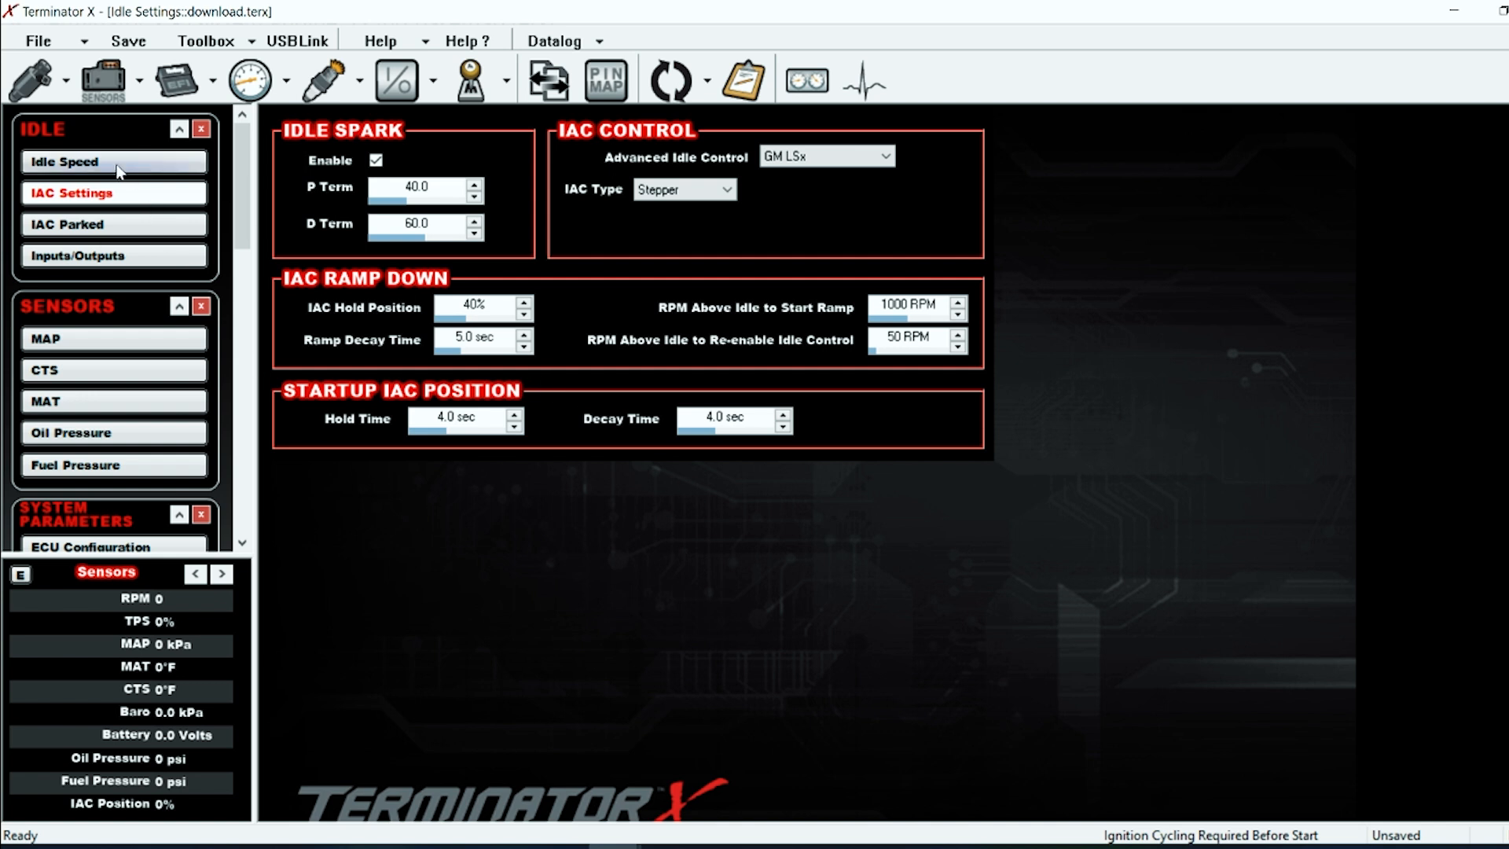
View the target idle speed curve, then the IAC parked position curve (100% cold to 50% warm)
{"action": "left_click", "coordinate": [63, 161]}
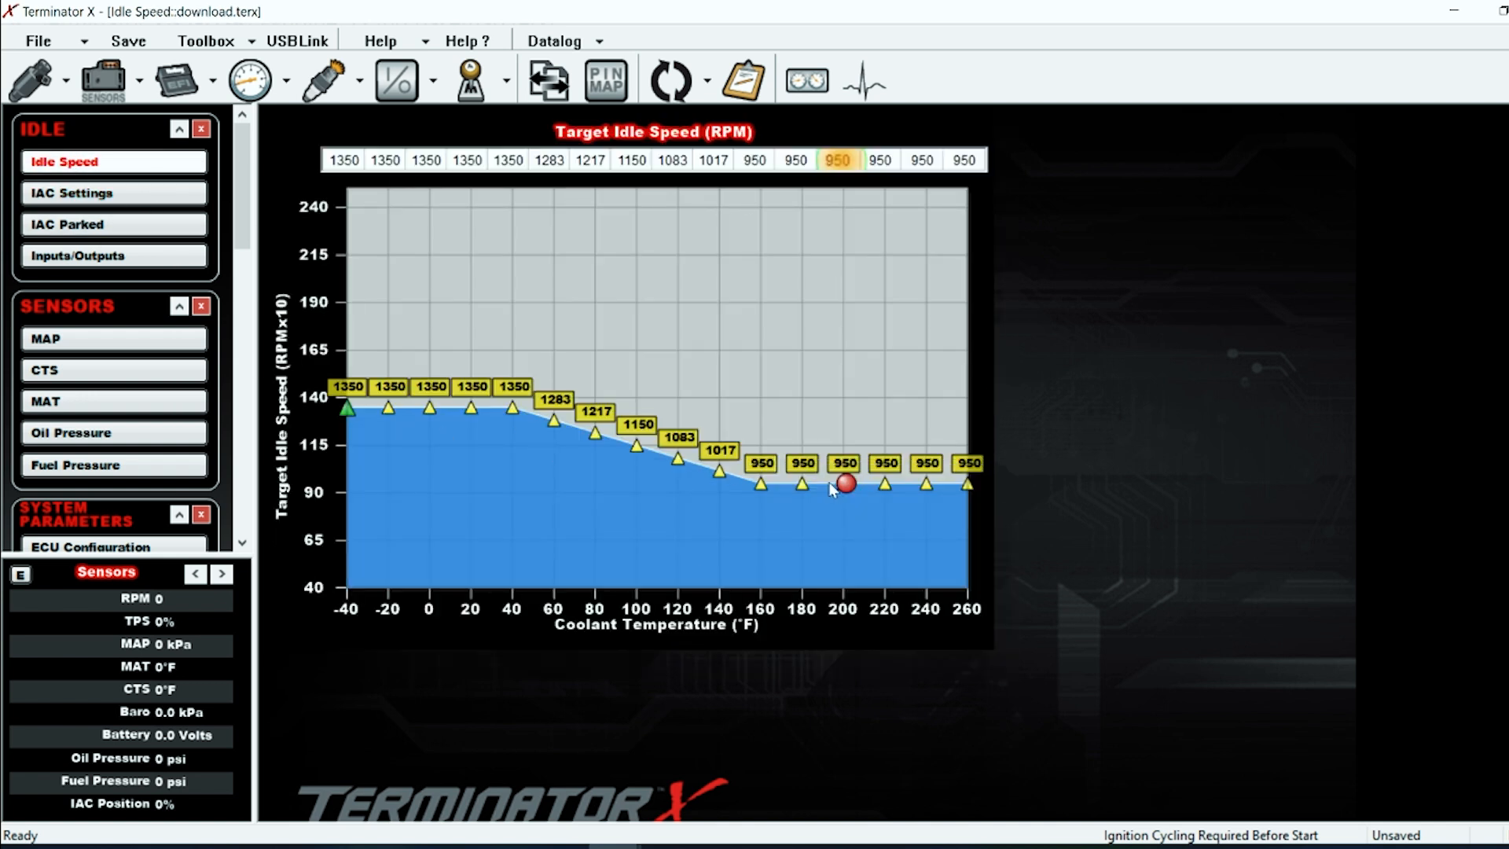
{"action": "left_click", "coordinate": [67, 225]}
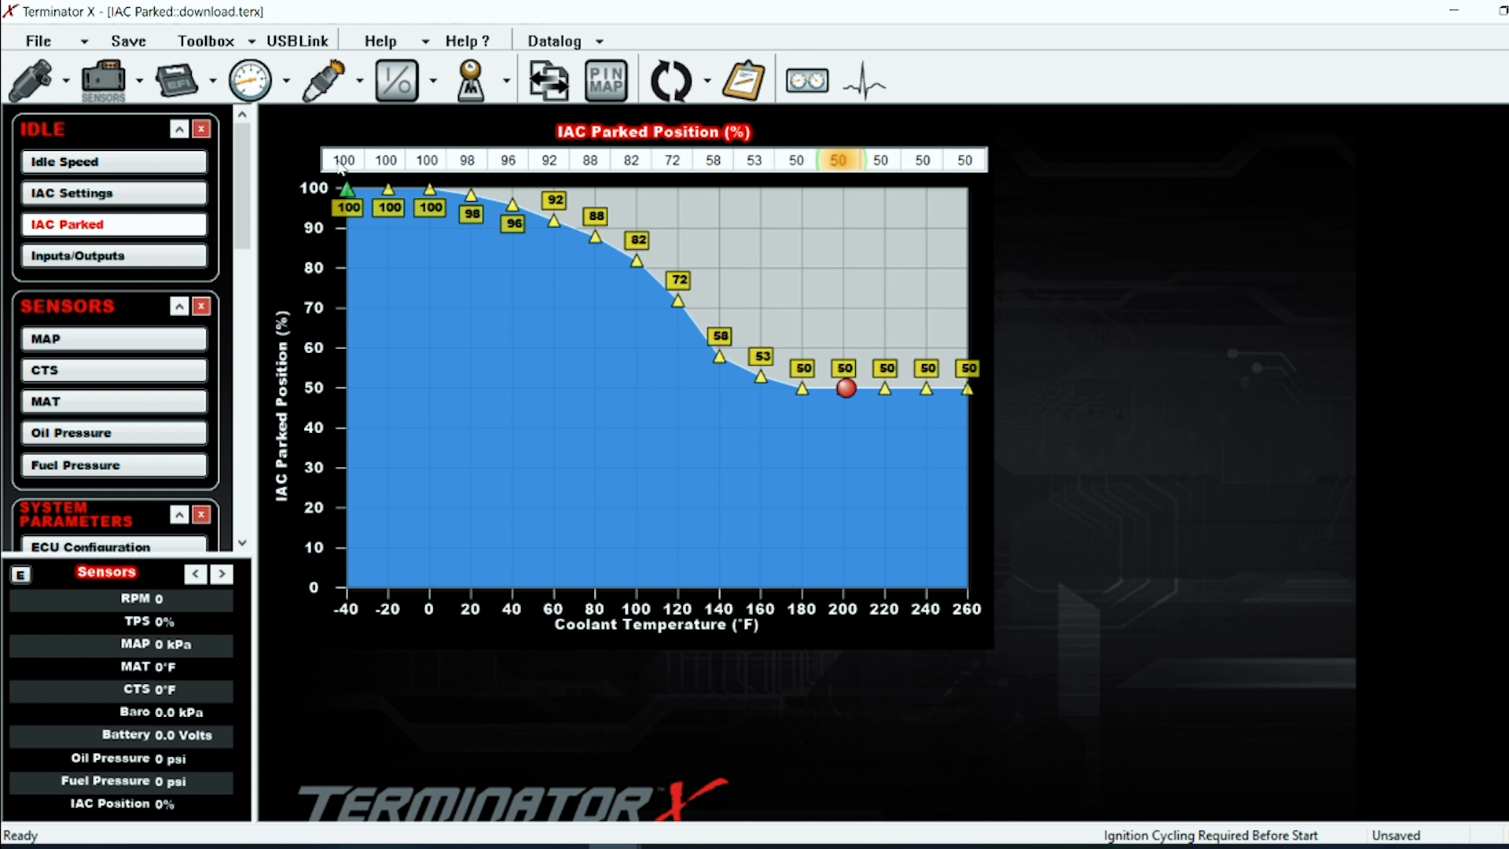
{"action": "left_click", "coordinate": [963, 160]}
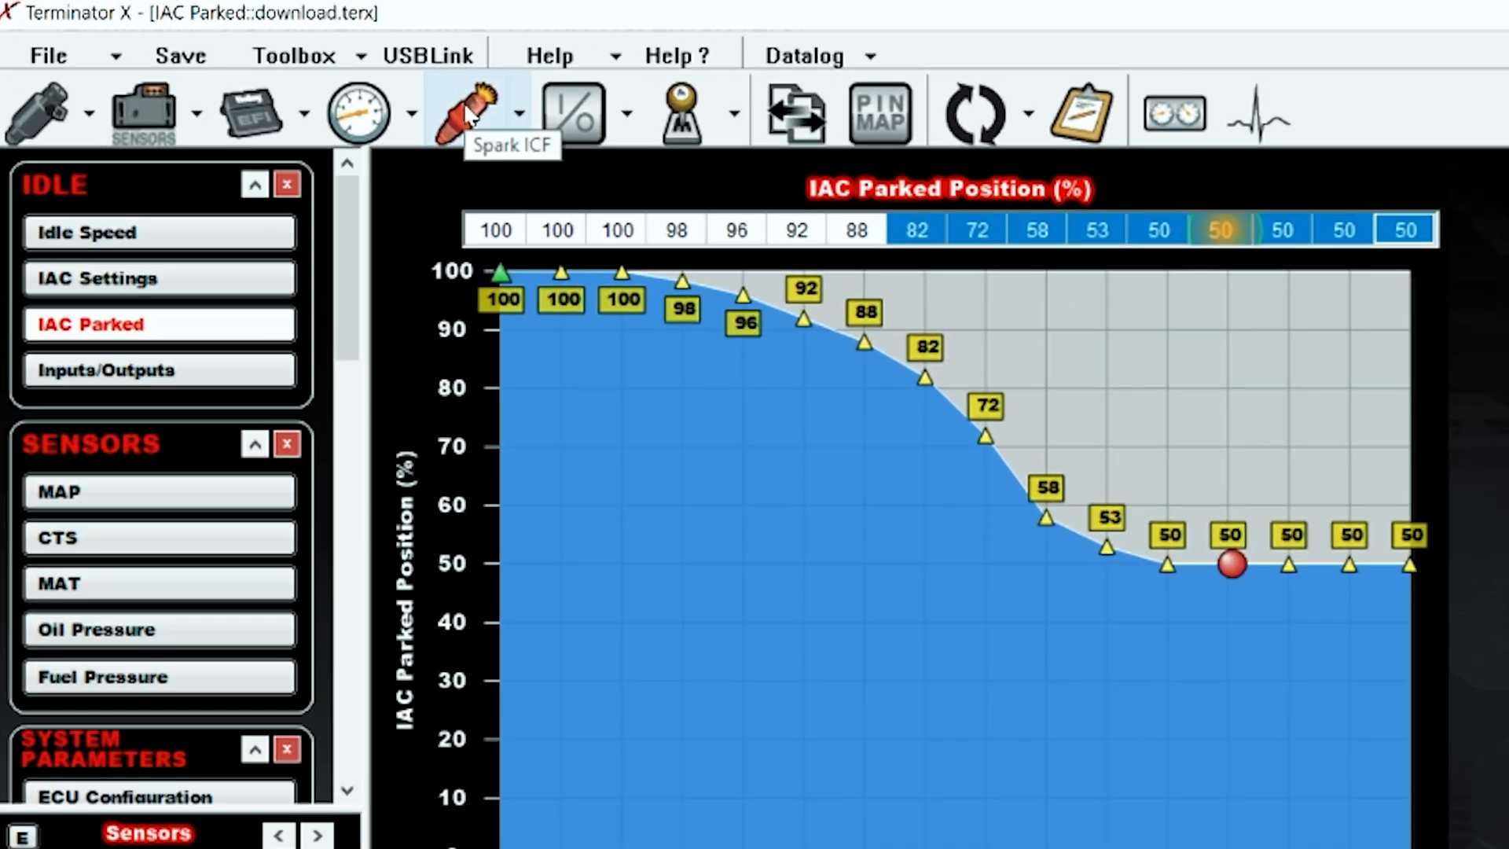
Set base spark timing to a 2D Table, view its graph, then the cranking timing (15°, 400 RPM)
{"action": "left_click", "coordinate": [468, 110]}
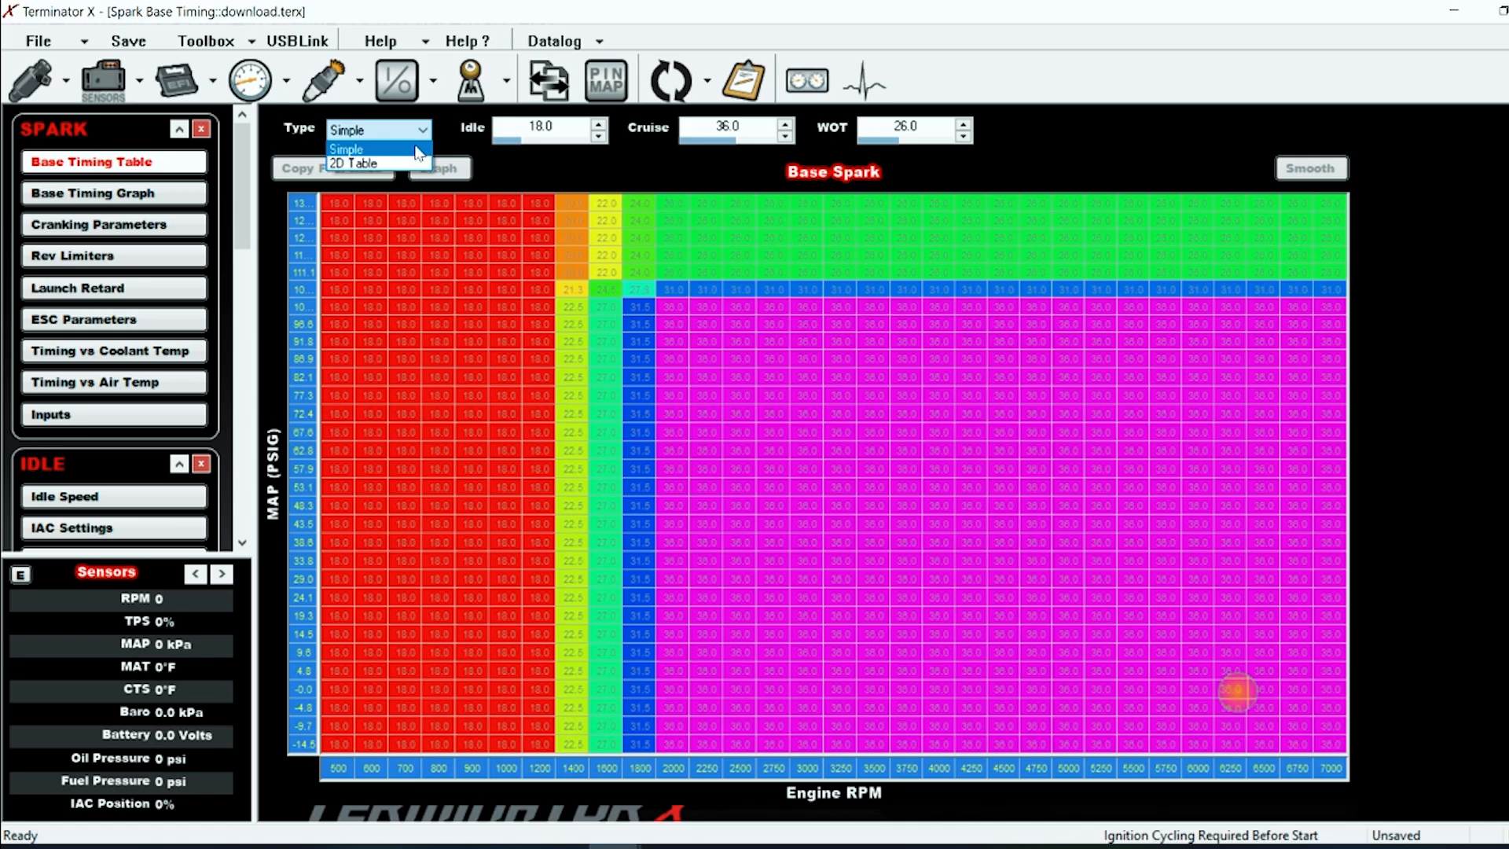
{"action": "left_click", "coordinate": [354, 162]}
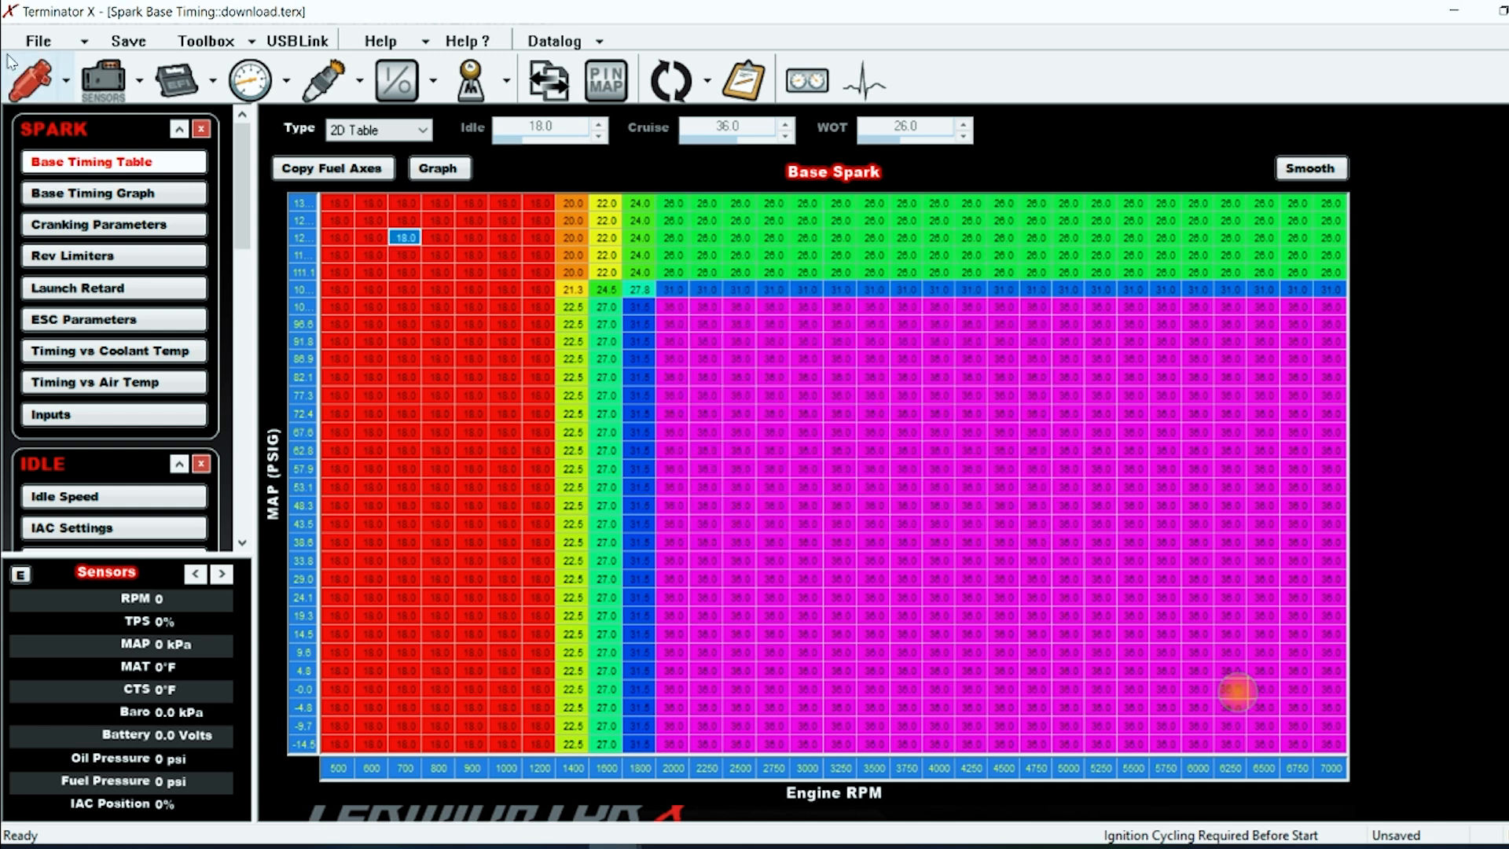
{"action": "left_click", "coordinate": [93, 192]}
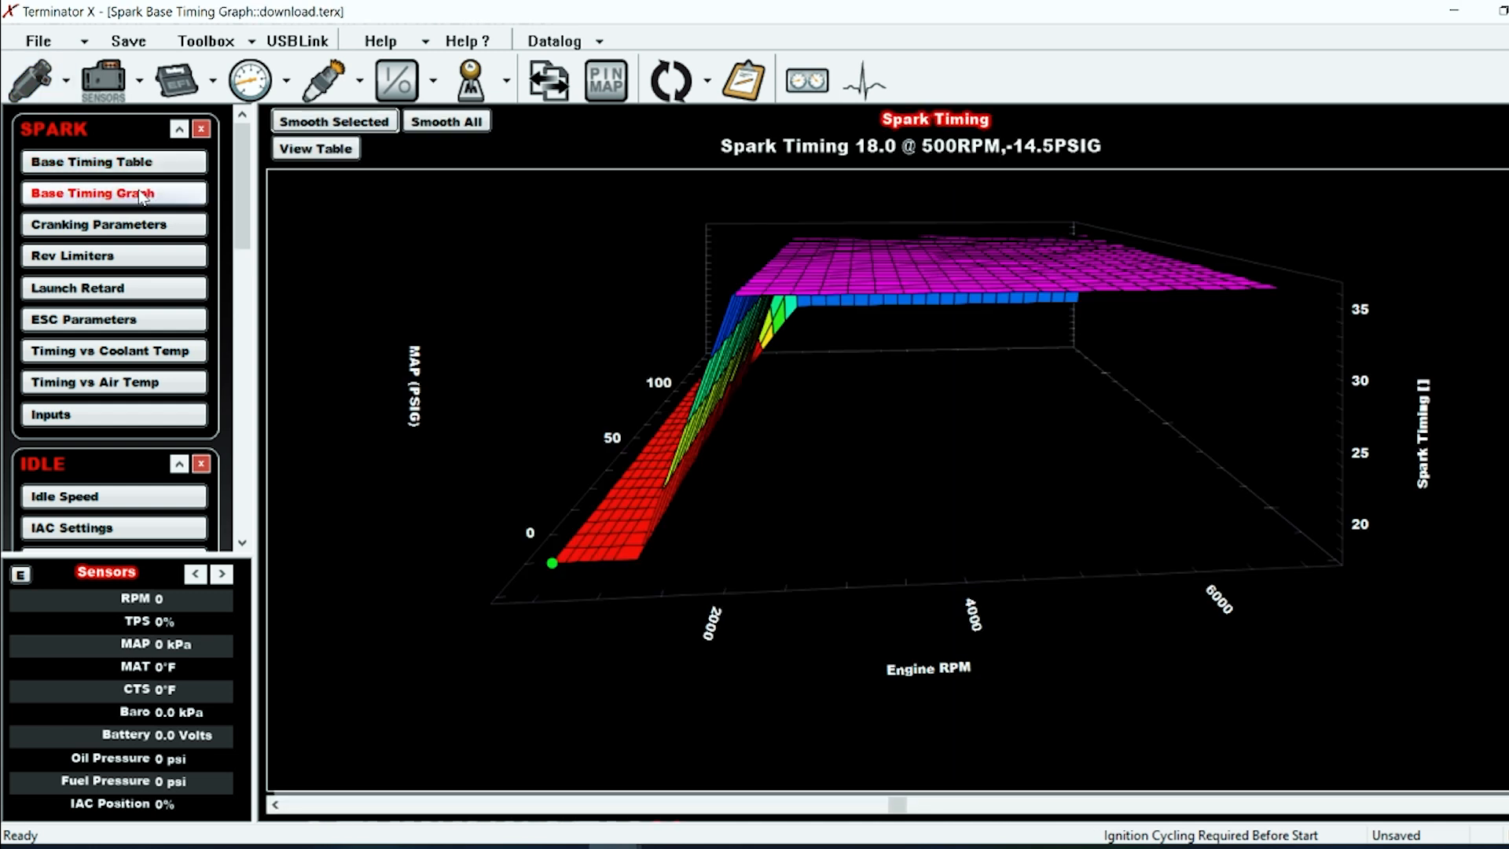
{"action": "left_click", "coordinate": [98, 225]}
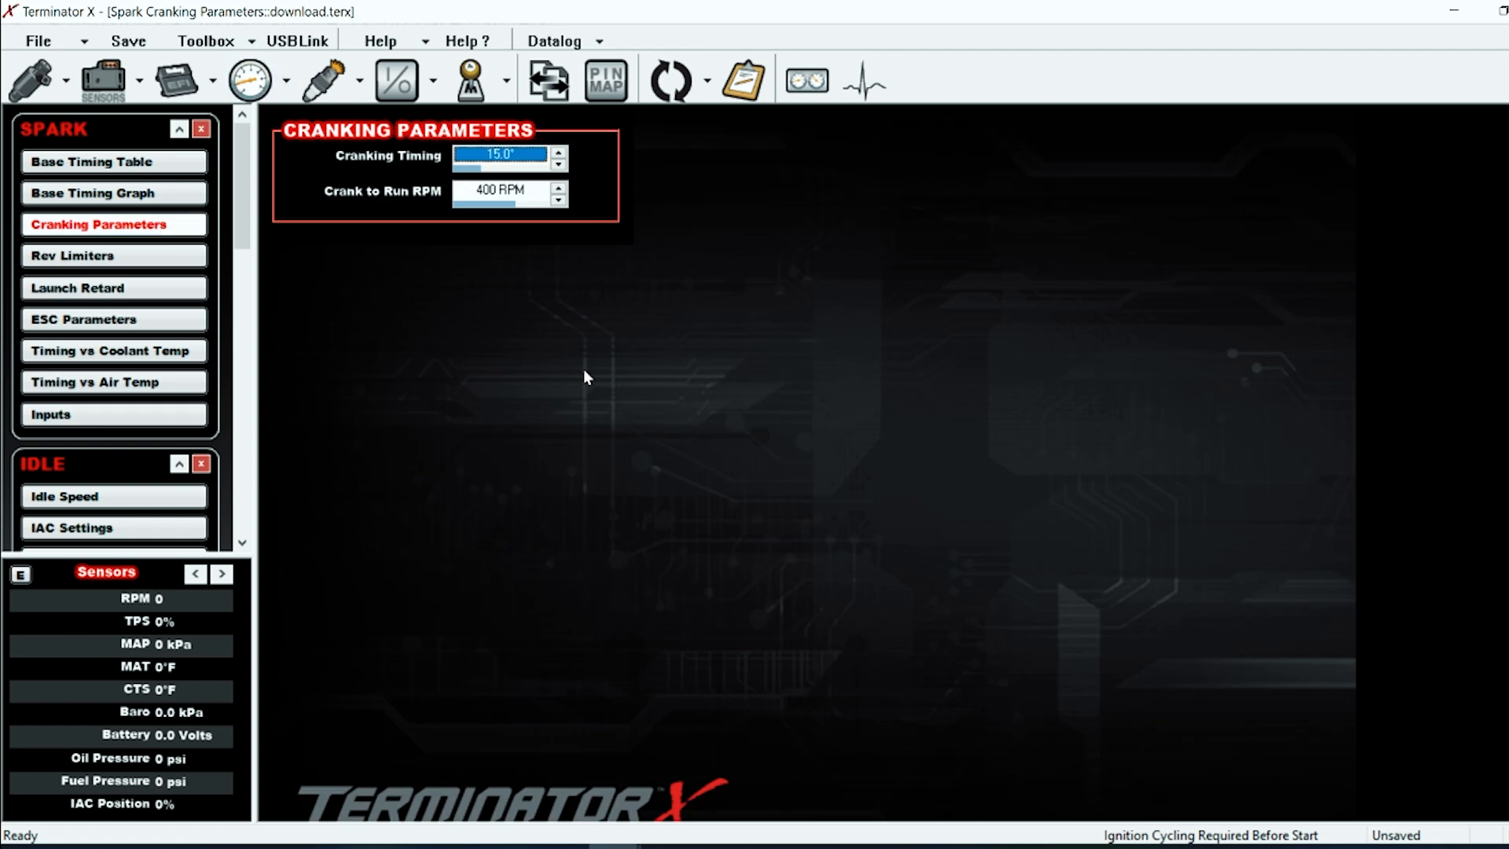
Review rev limiters, knock retard and timing corrections versus coolant and air temperature
{"action": "left_click", "coordinate": [113, 255]}
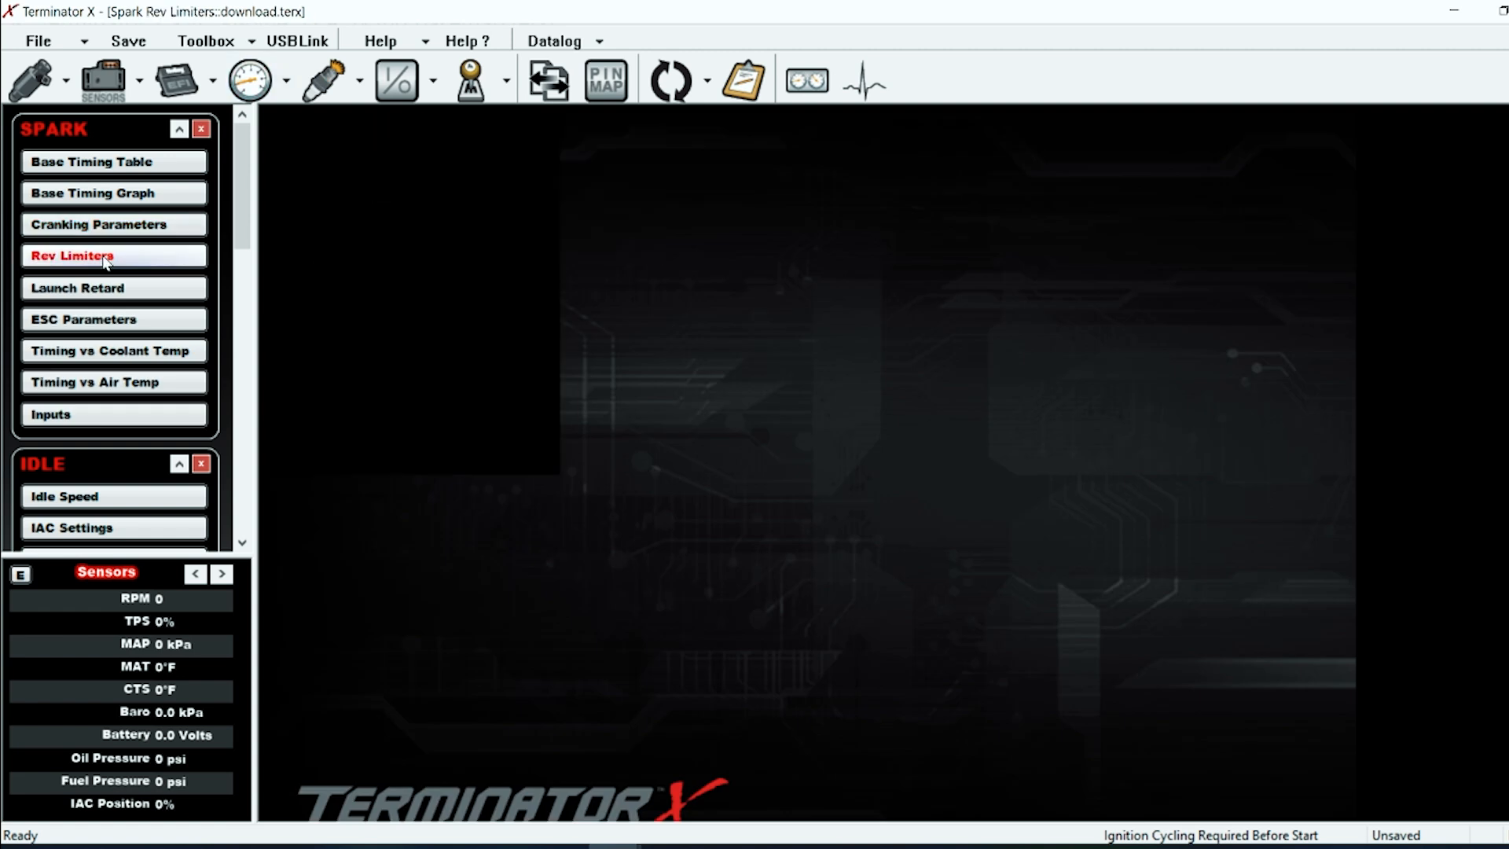
{"action": "left_click", "coordinate": [83, 319]}
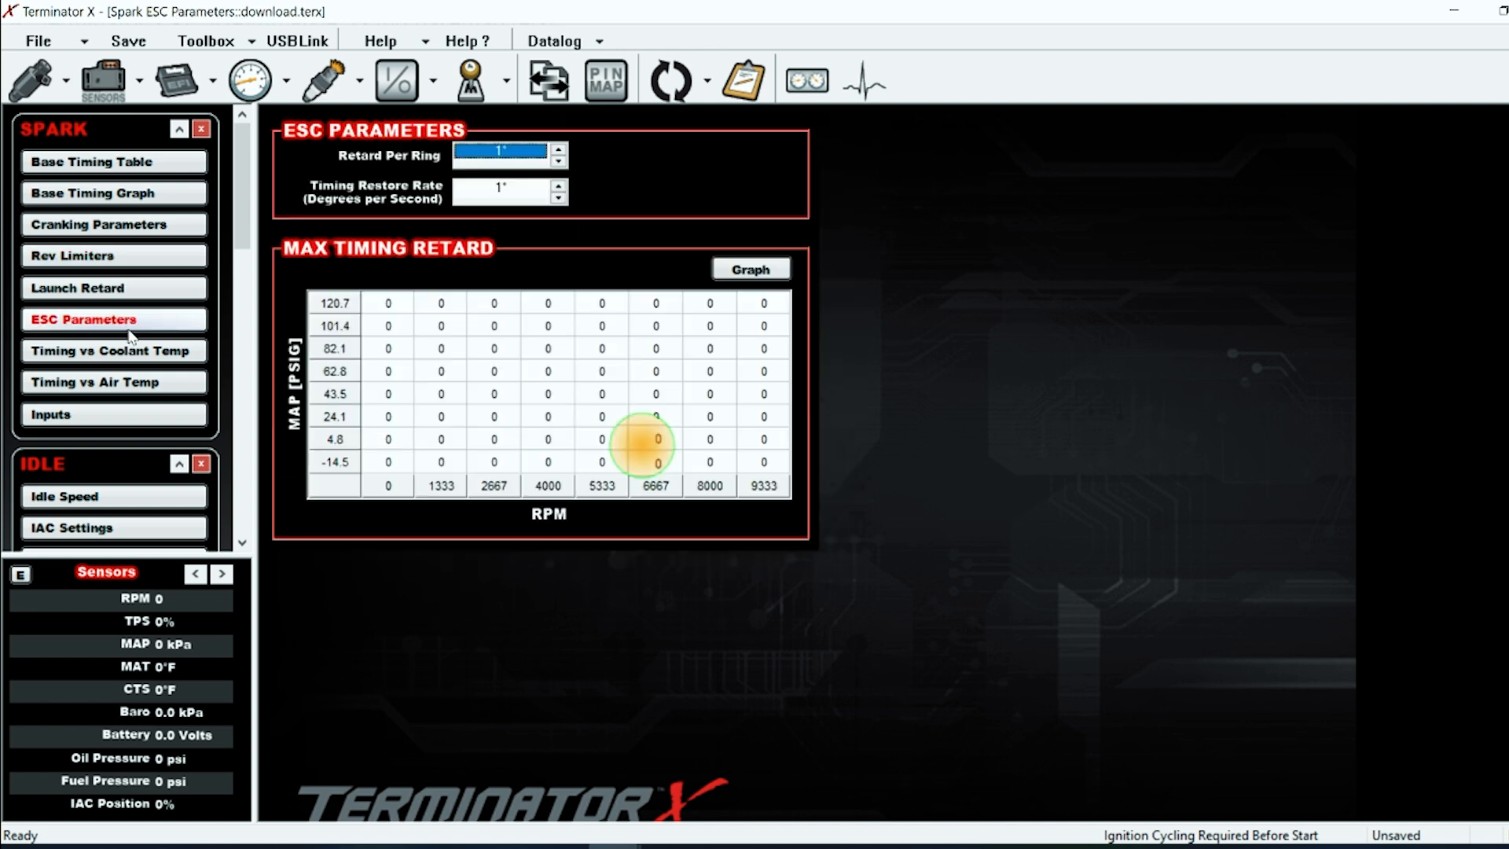
{"action": "mouse_move", "coordinate": [563, 455]}
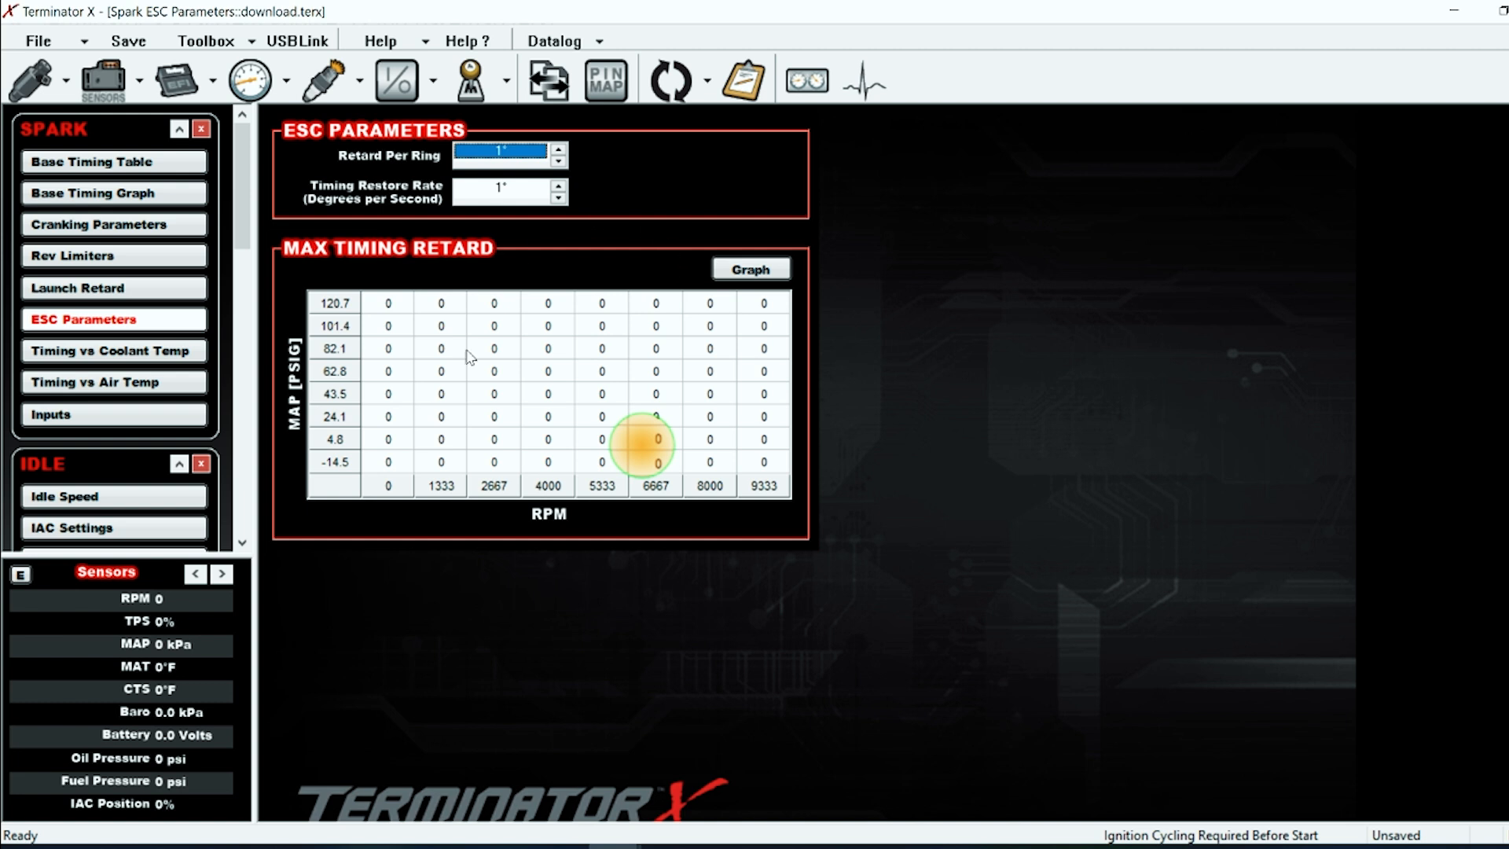
{"action": "left_click", "coordinate": [110, 350]}
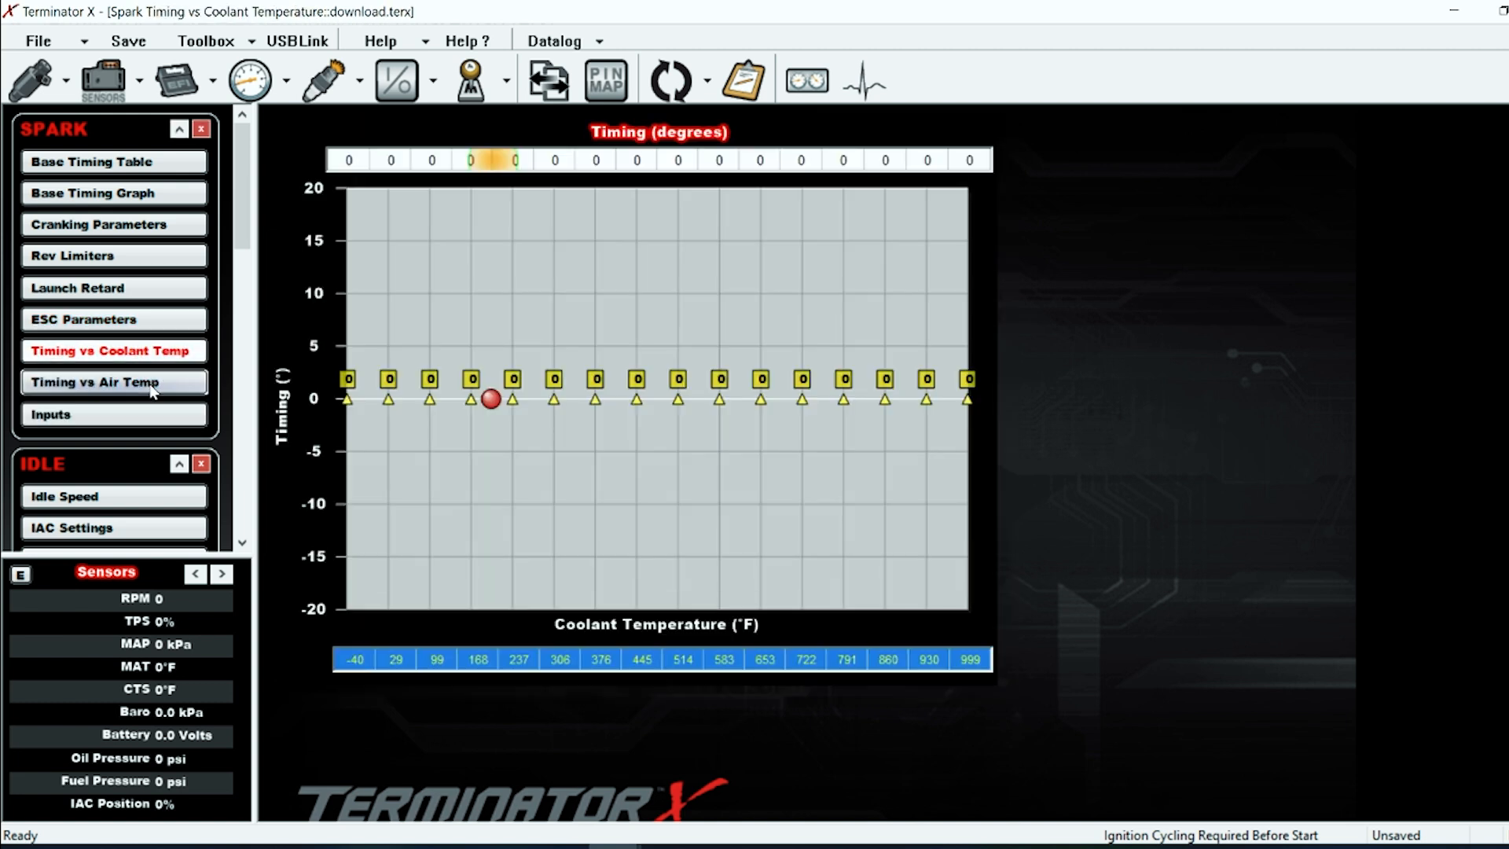
{"action": "left_click", "coordinate": [112, 382]}
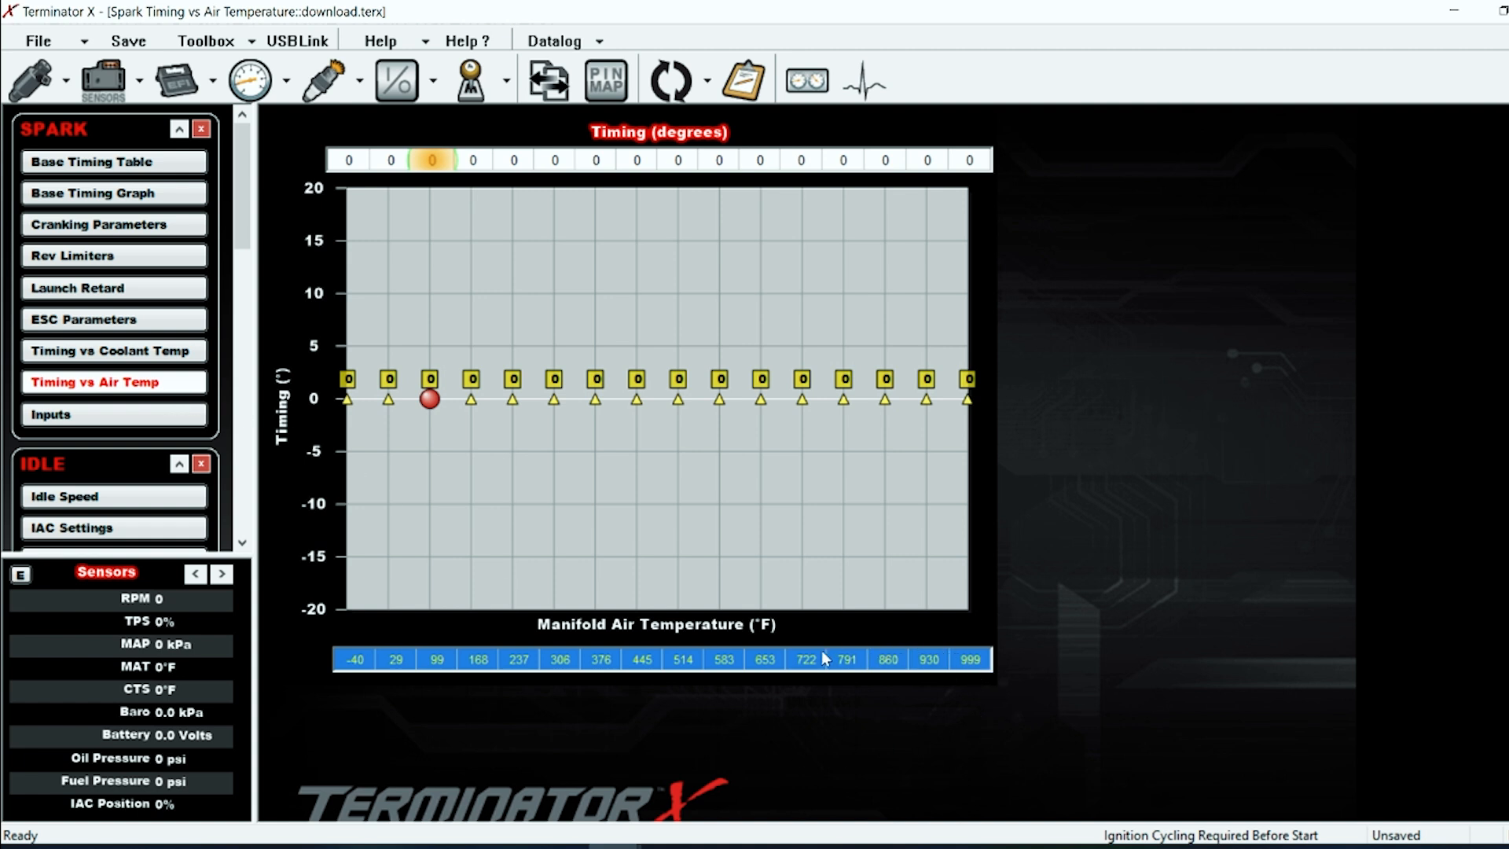
{"action": "left_click", "coordinate": [970, 659]}
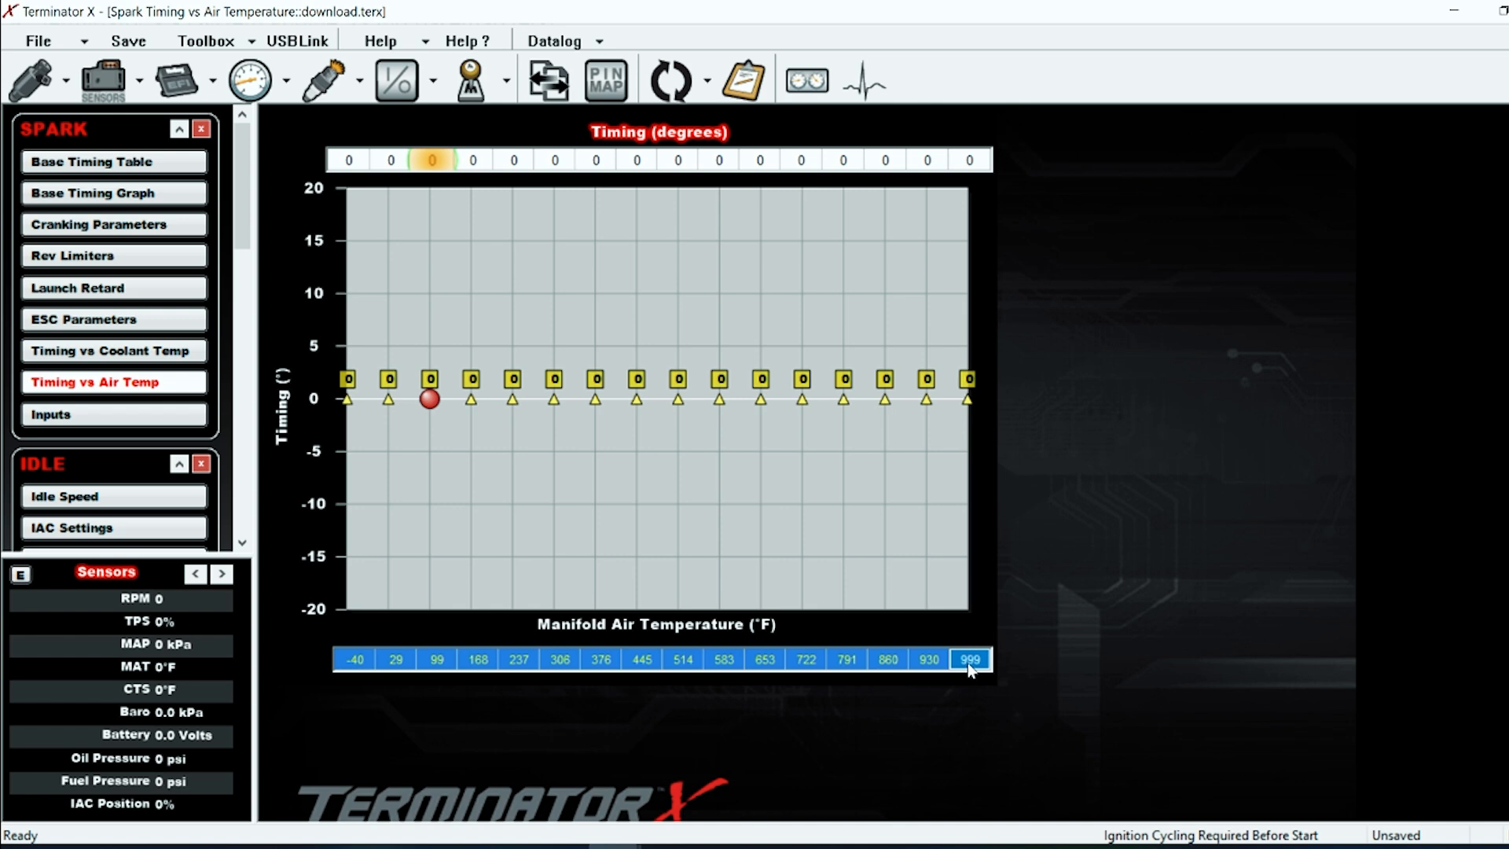
{"action": "left_click", "coordinate": [395, 80]}
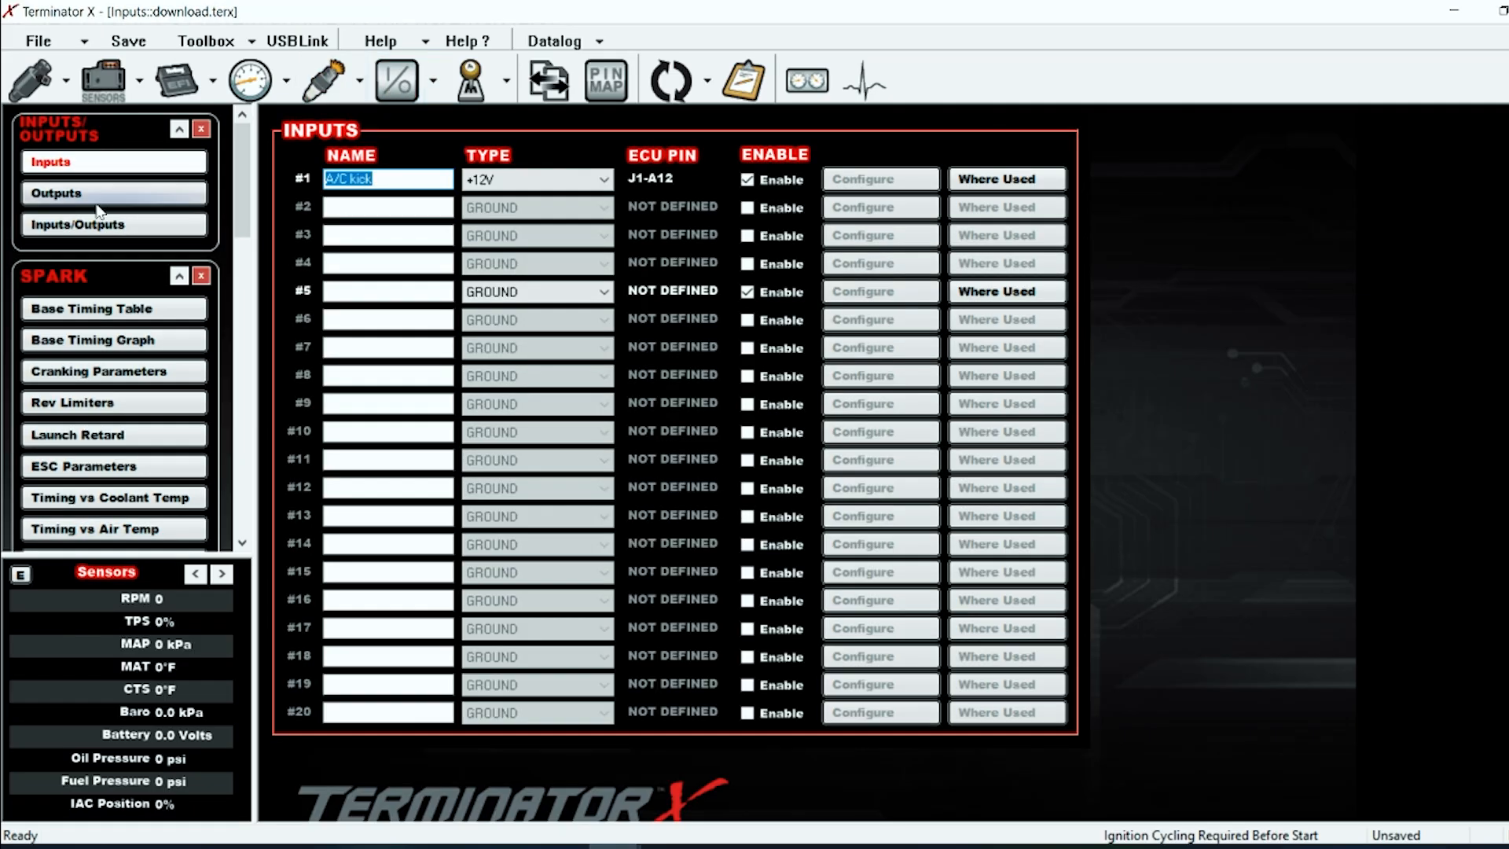
Review the custom inputs, then show the outputs list with speedo output enabled
{"action": "left_click", "coordinate": [56, 192]}
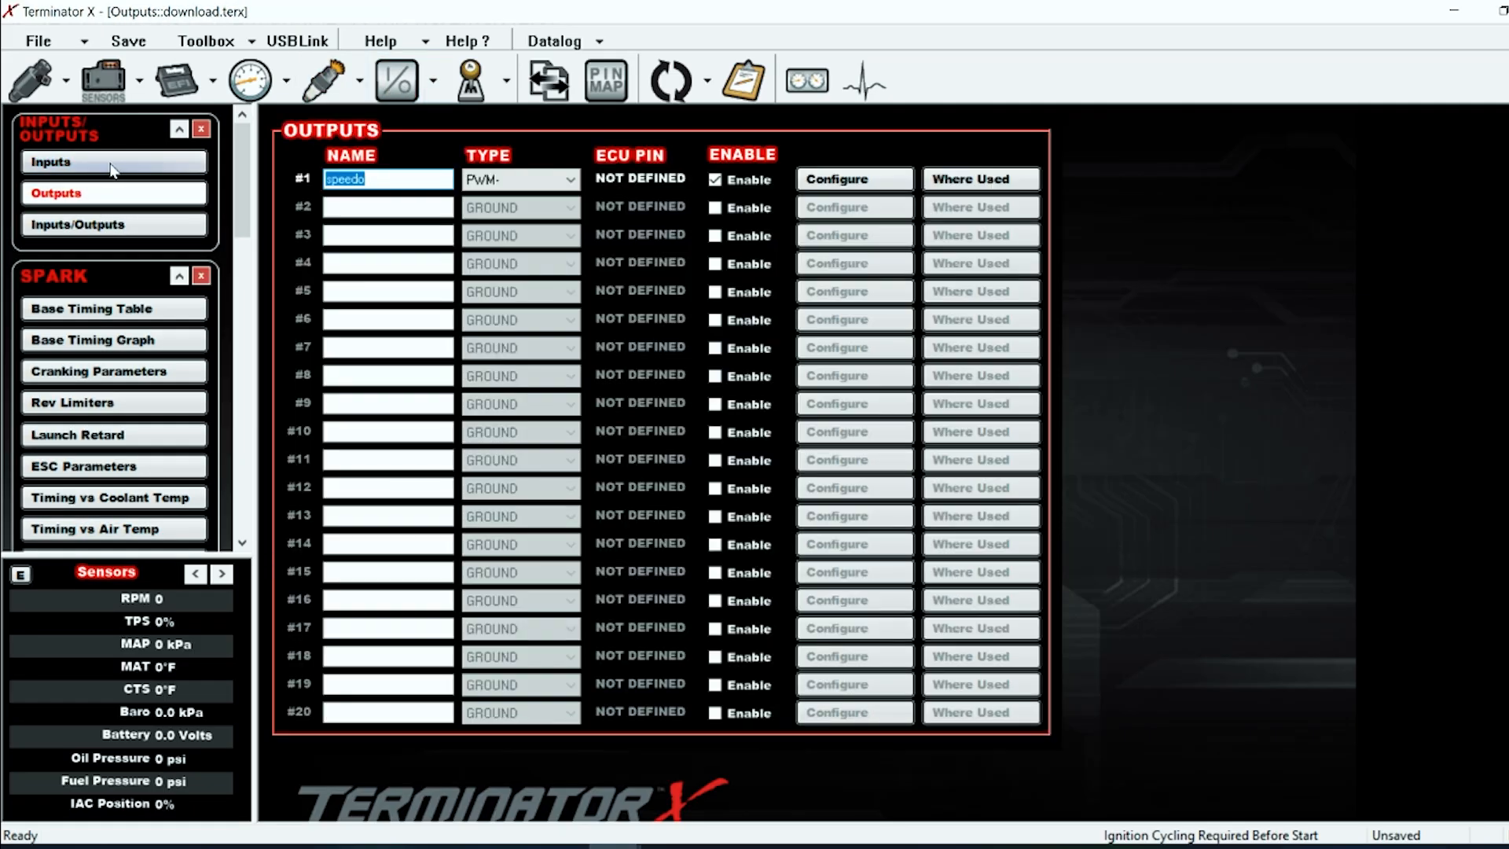
{"action": "left_click", "coordinate": [50, 162]}
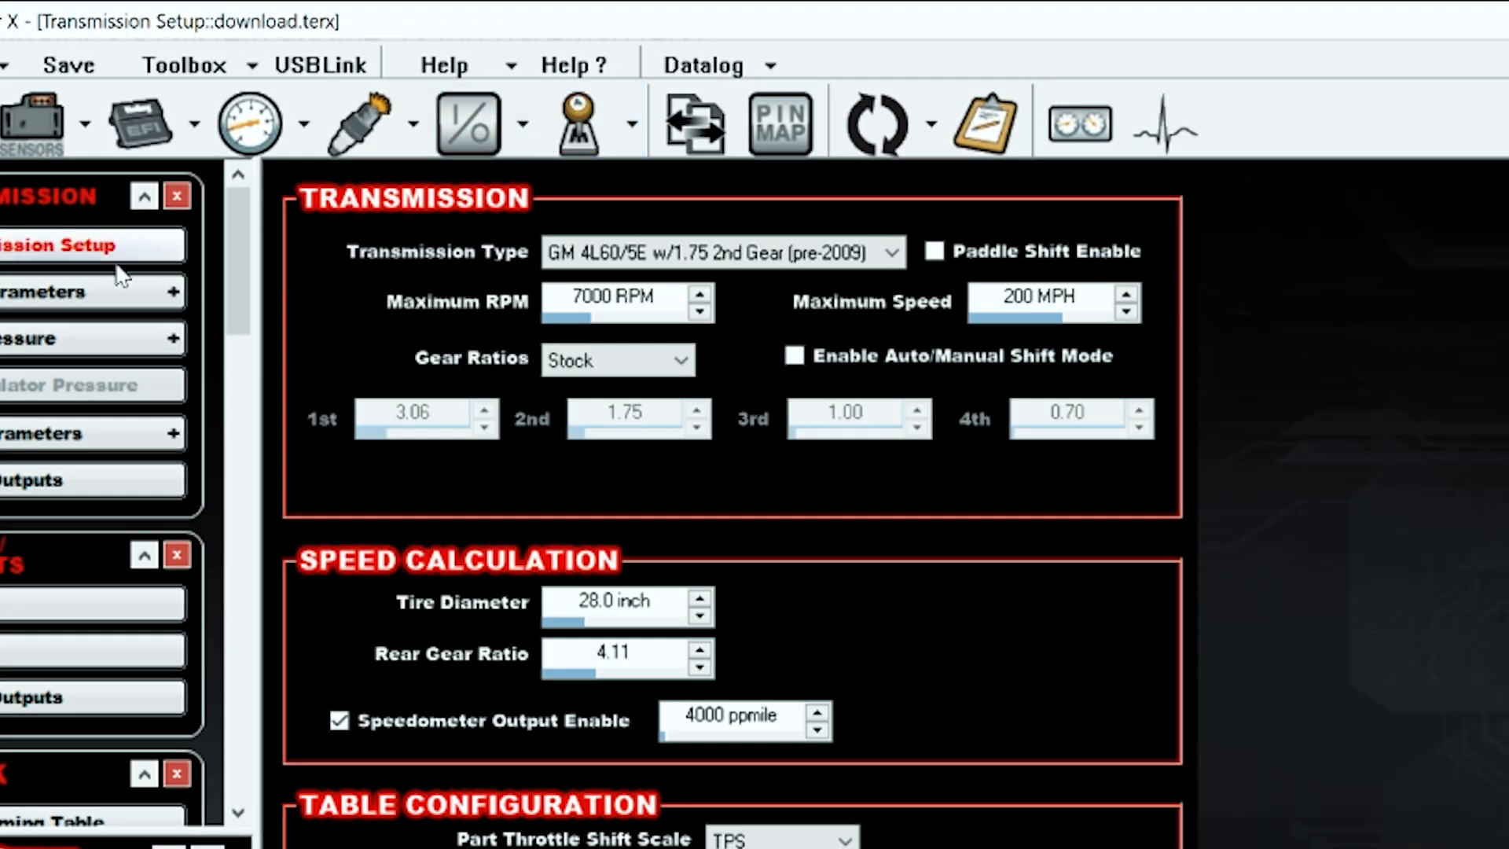
Show the 1st-gear line pressure duty cycle curve, 34% falling to 0% across TPS
{"action": "left_click", "coordinate": [76, 224]}
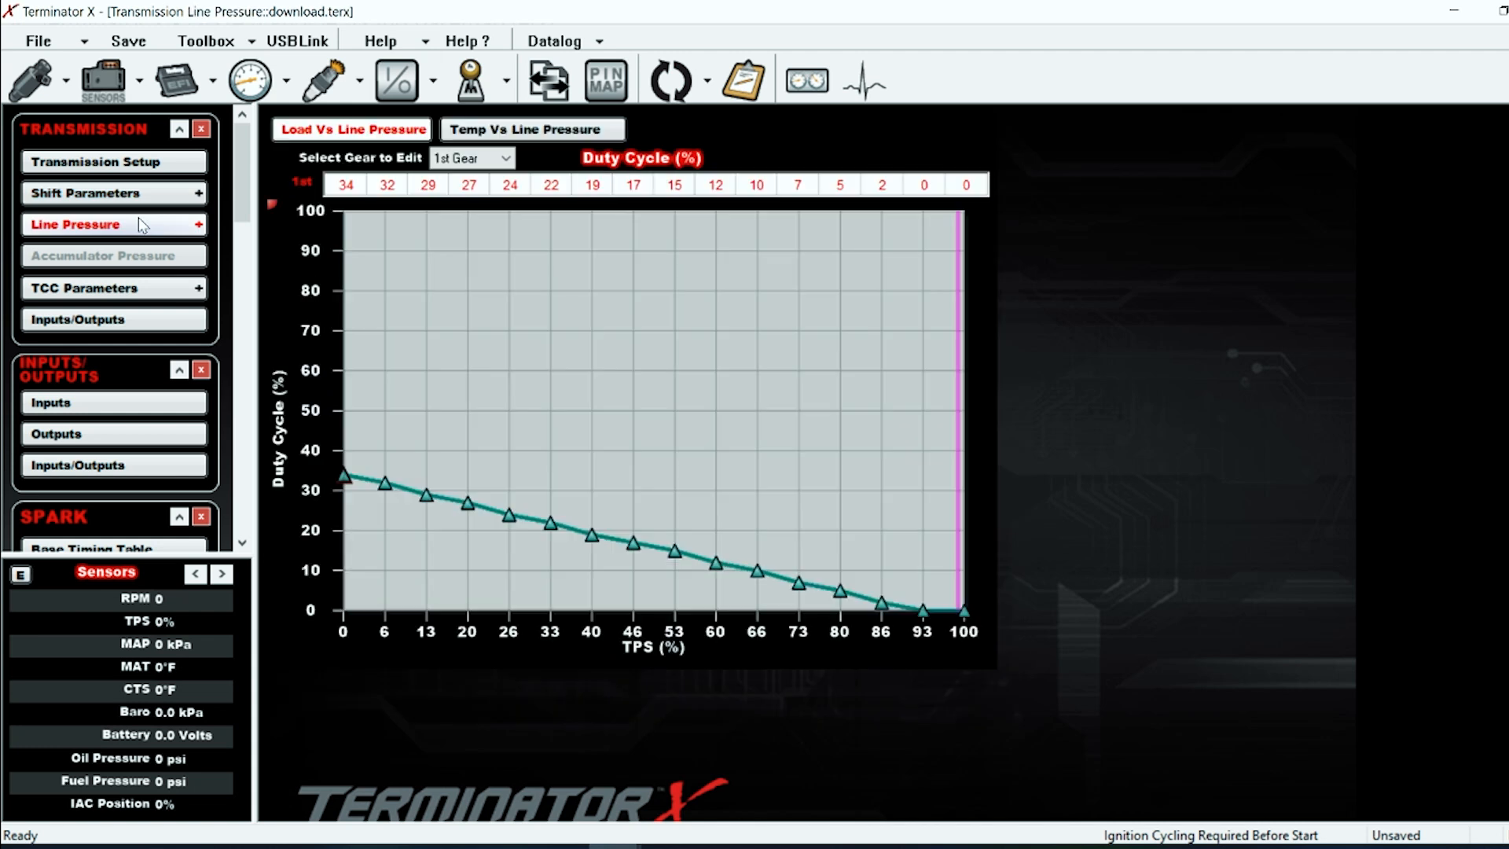
Add Default.boost from the Boost folder of the individual config library via Toolbox
{"action": "left_click", "coordinate": [78, 319]}
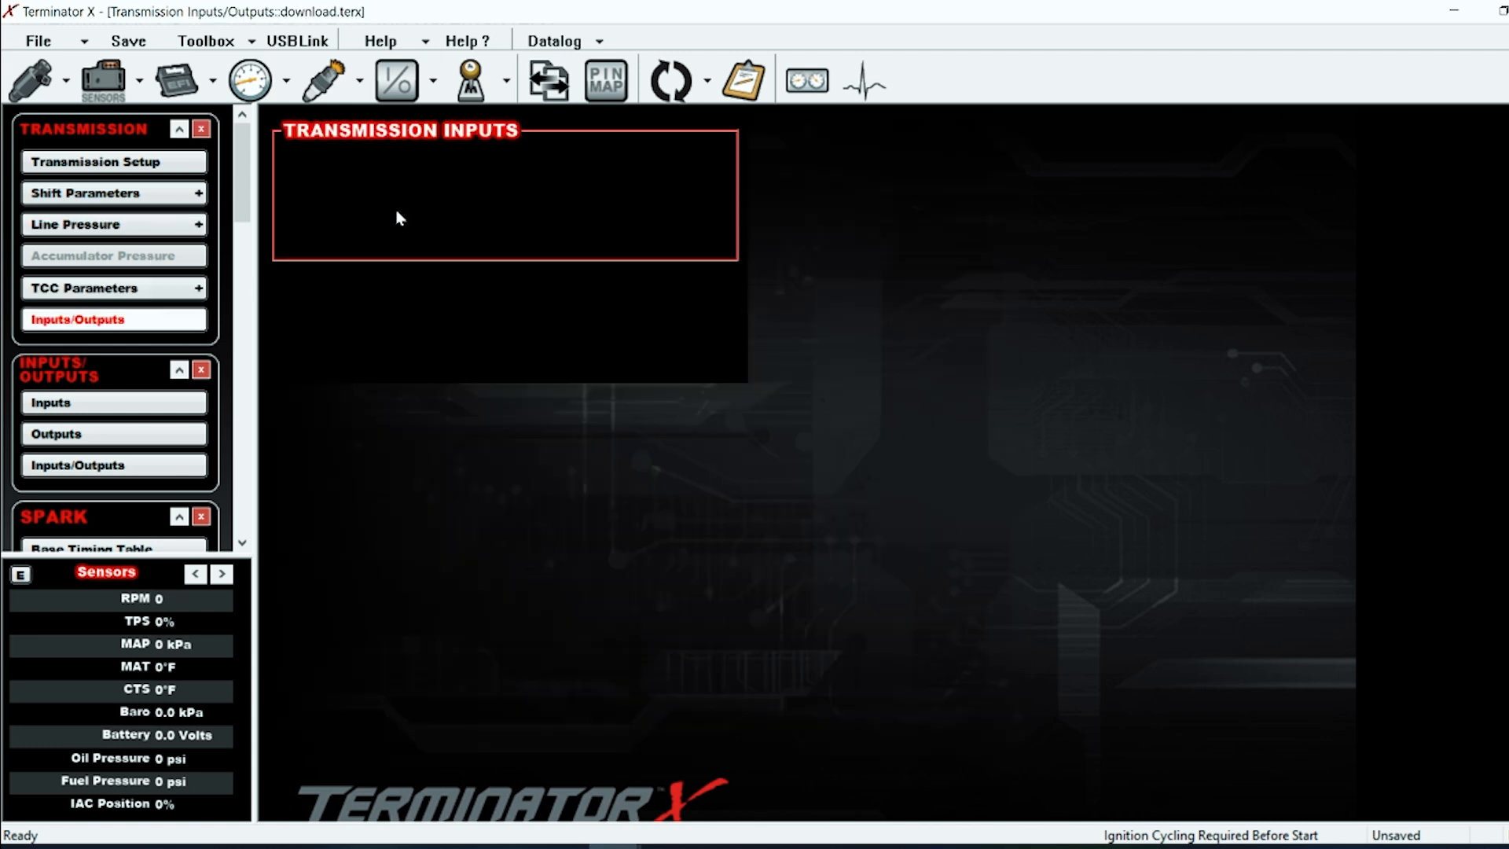
{"action": "left_click", "coordinate": [113, 162]}
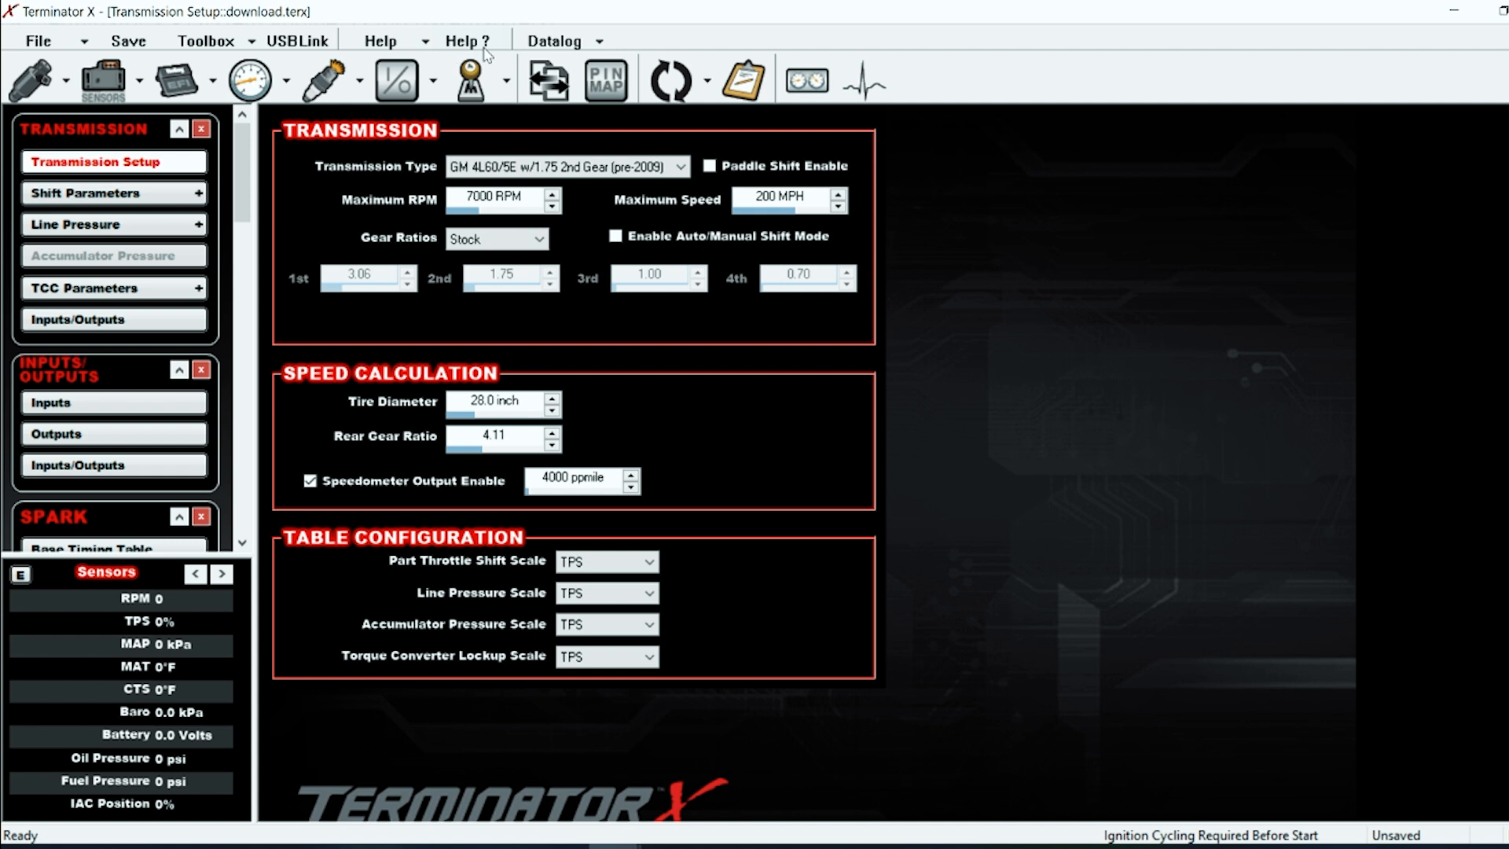
{"action": "left_click", "coordinate": [206, 41]}
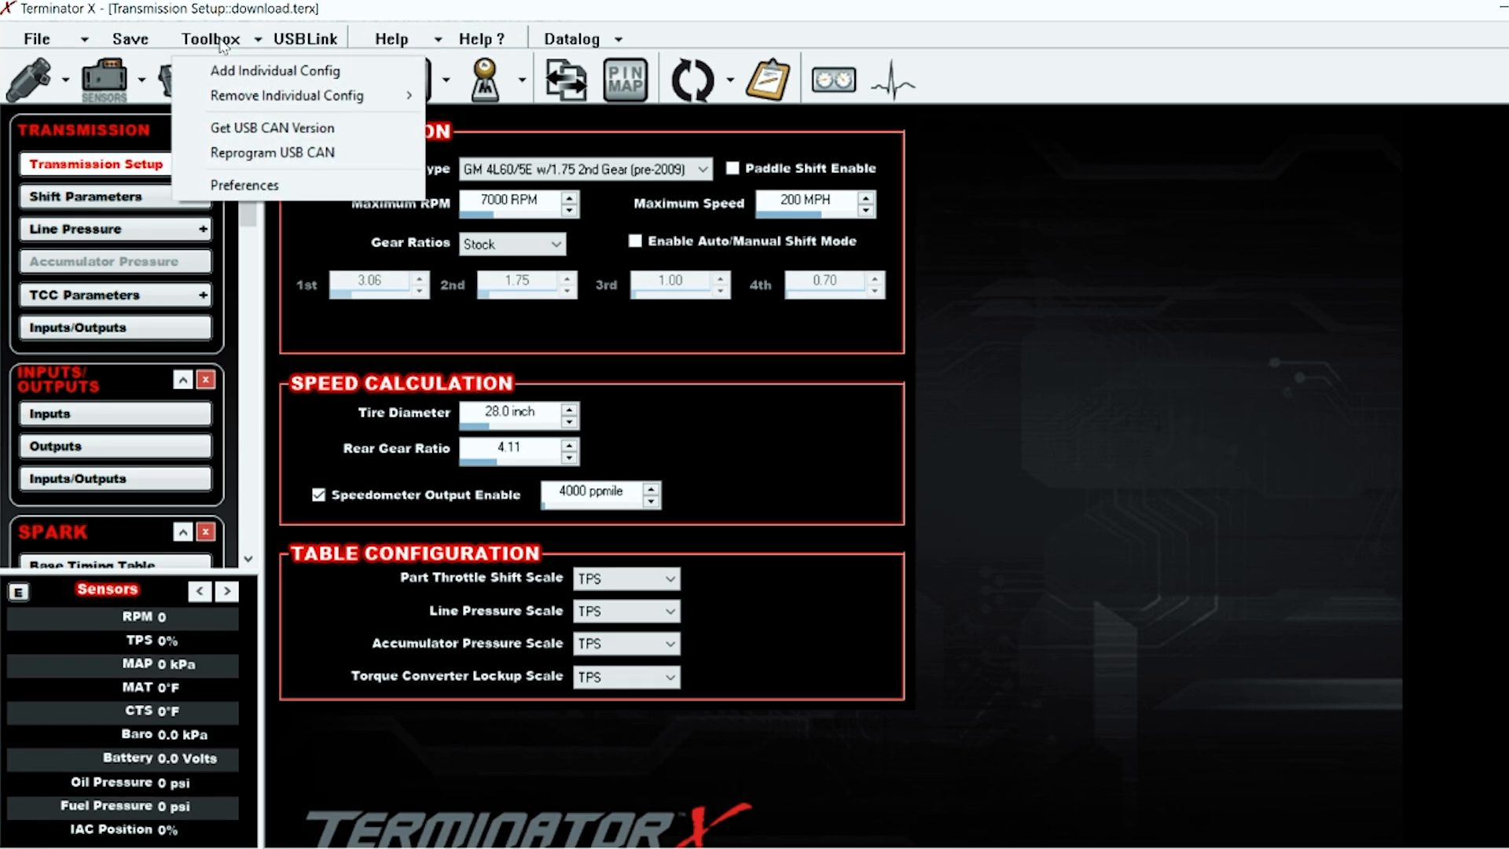
{"action": "left_click", "coordinate": [275, 71]}
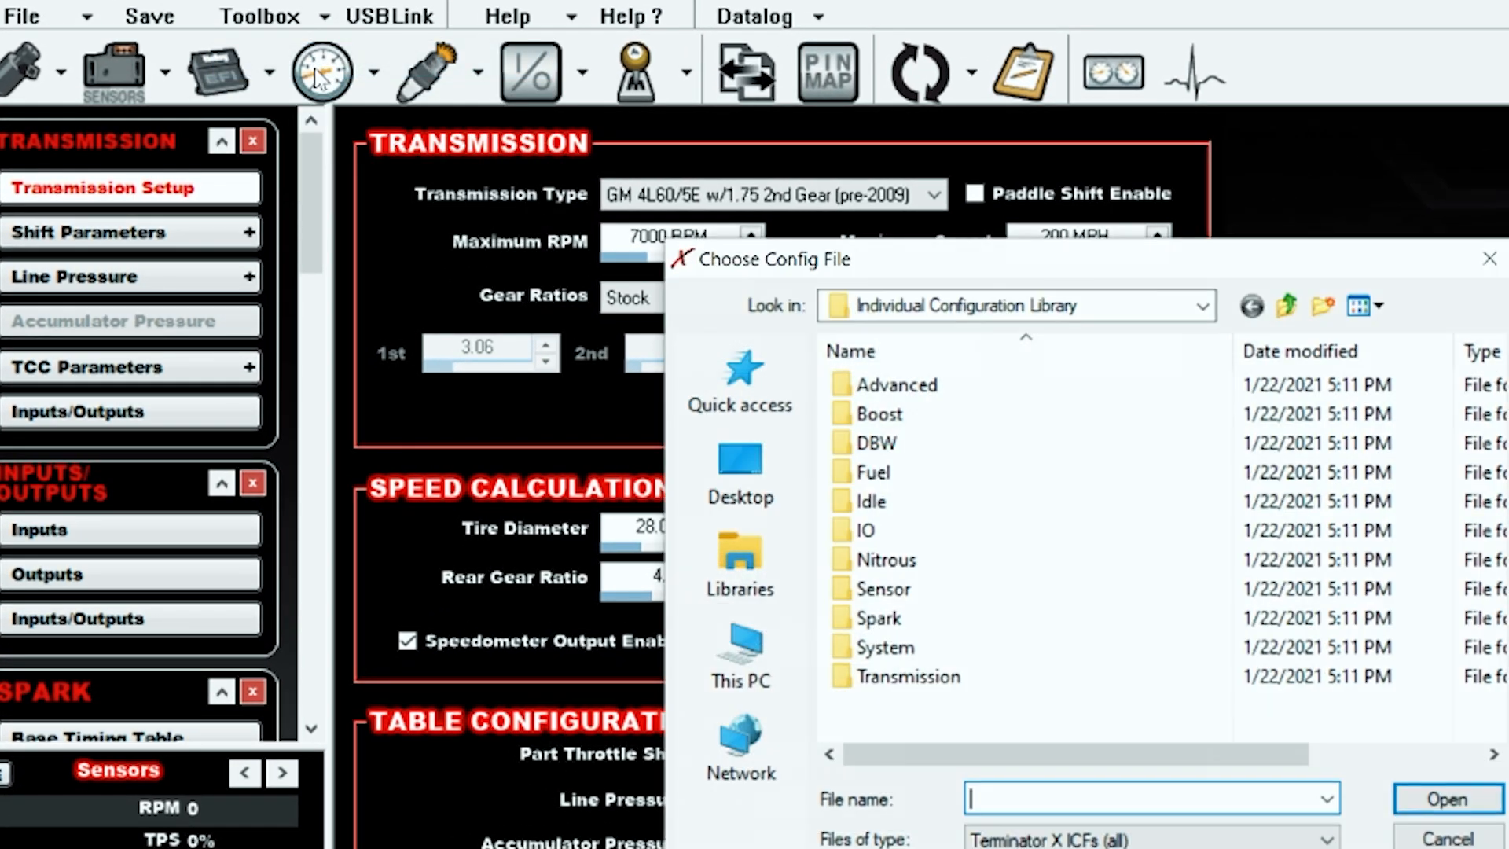
{"action": "double_click", "coordinate": [879, 414]}
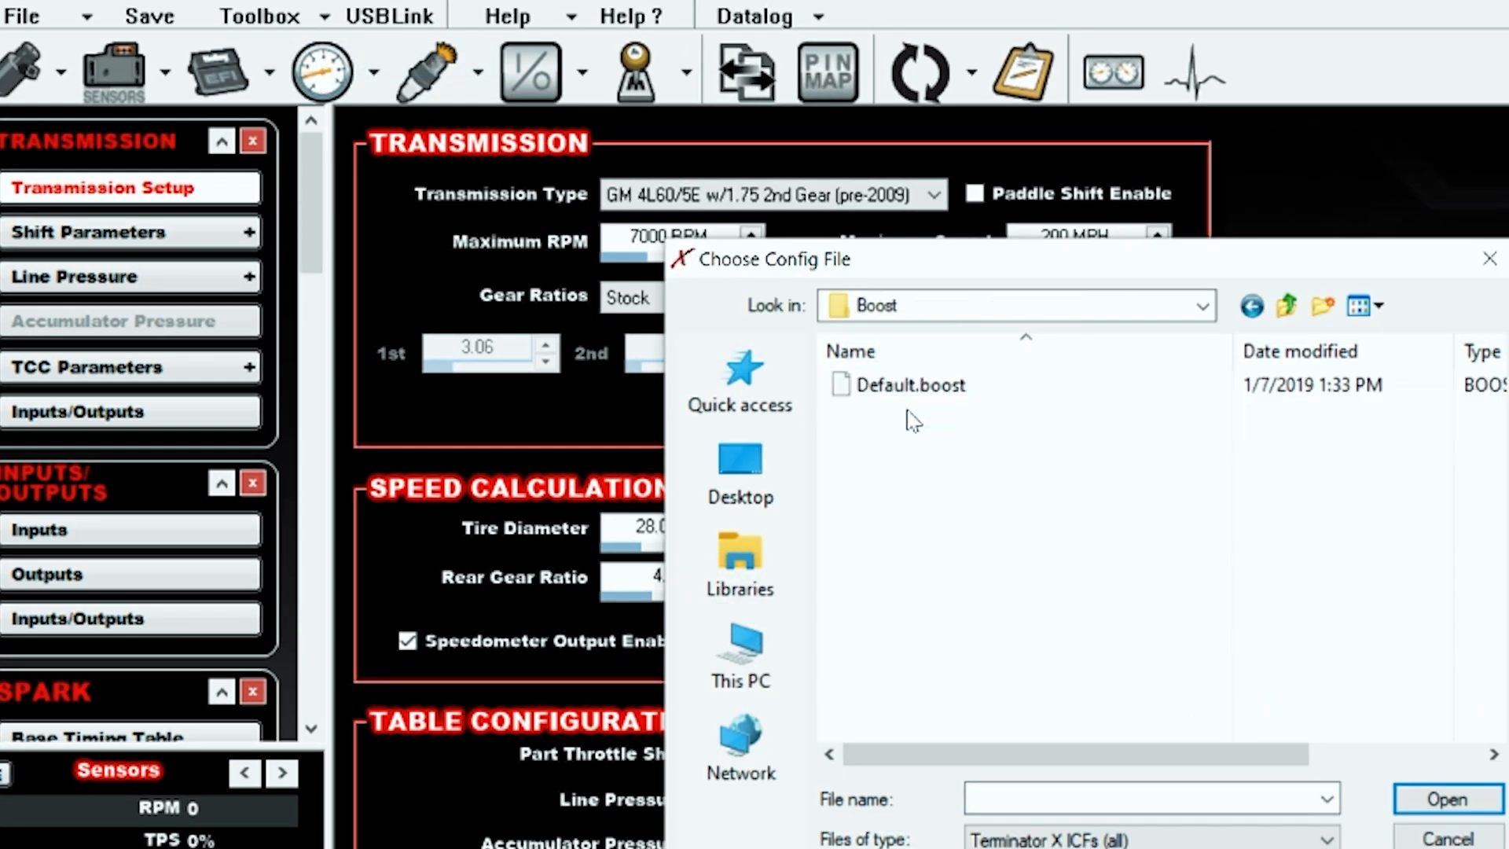
{"action": "left_click", "coordinate": [1447, 837]}
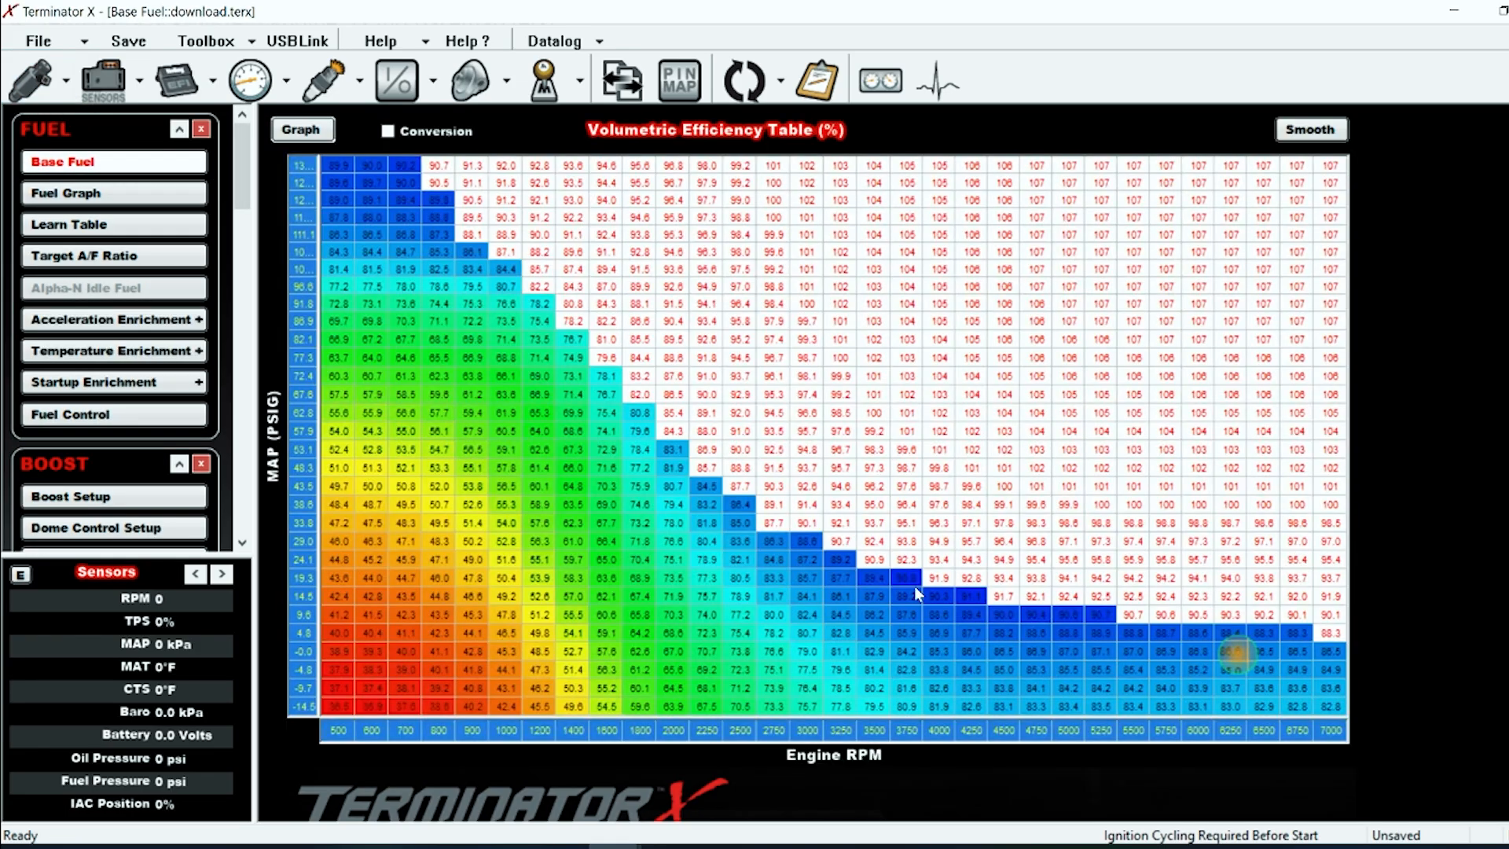
{"action": "mouse_move", "coordinate": [790, 435]}
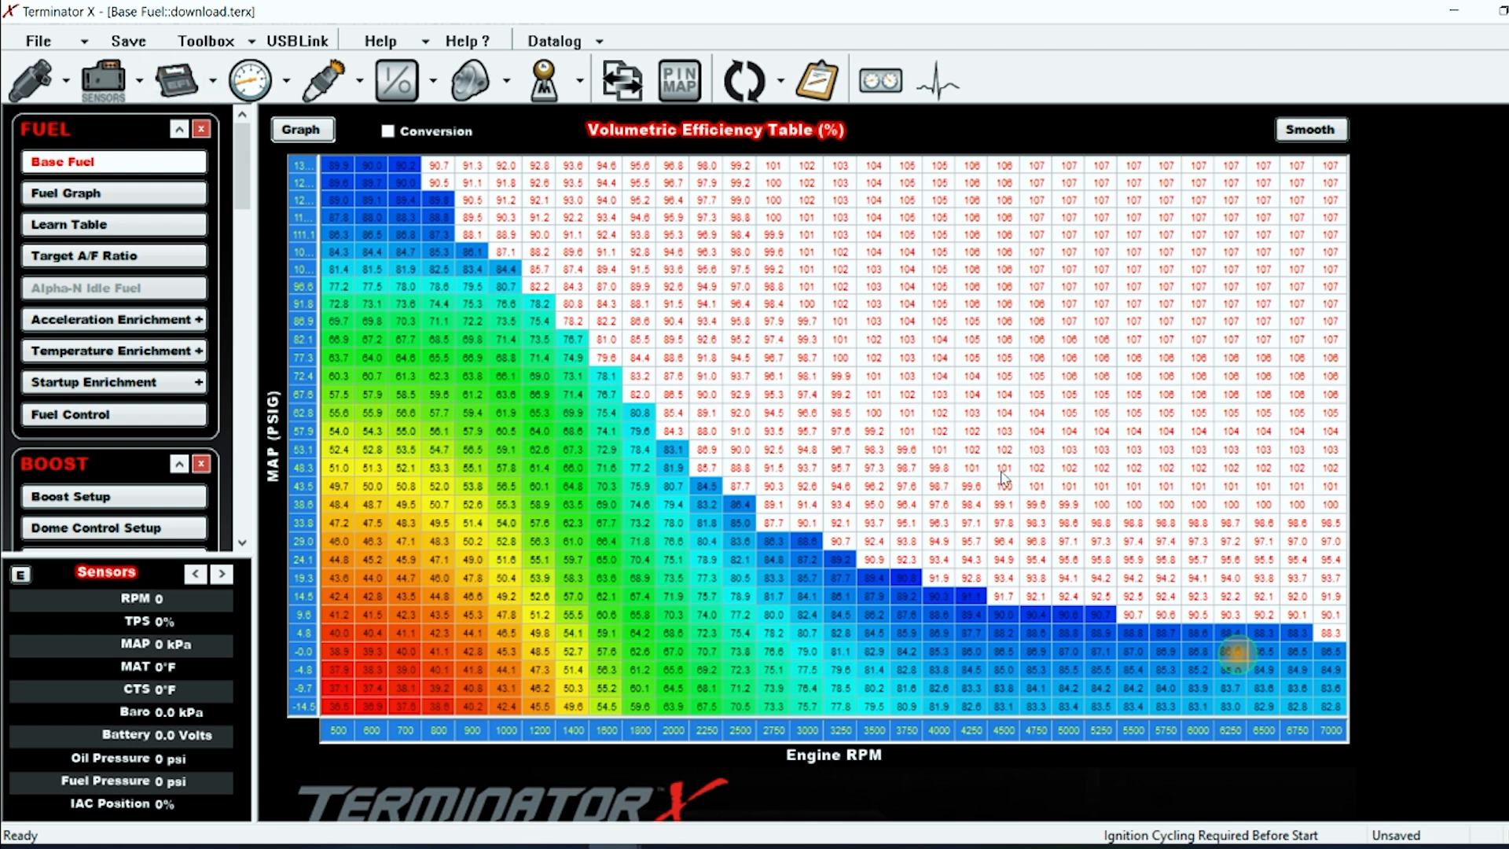
{"action": "mouse_move", "coordinate": [1044, 222]}
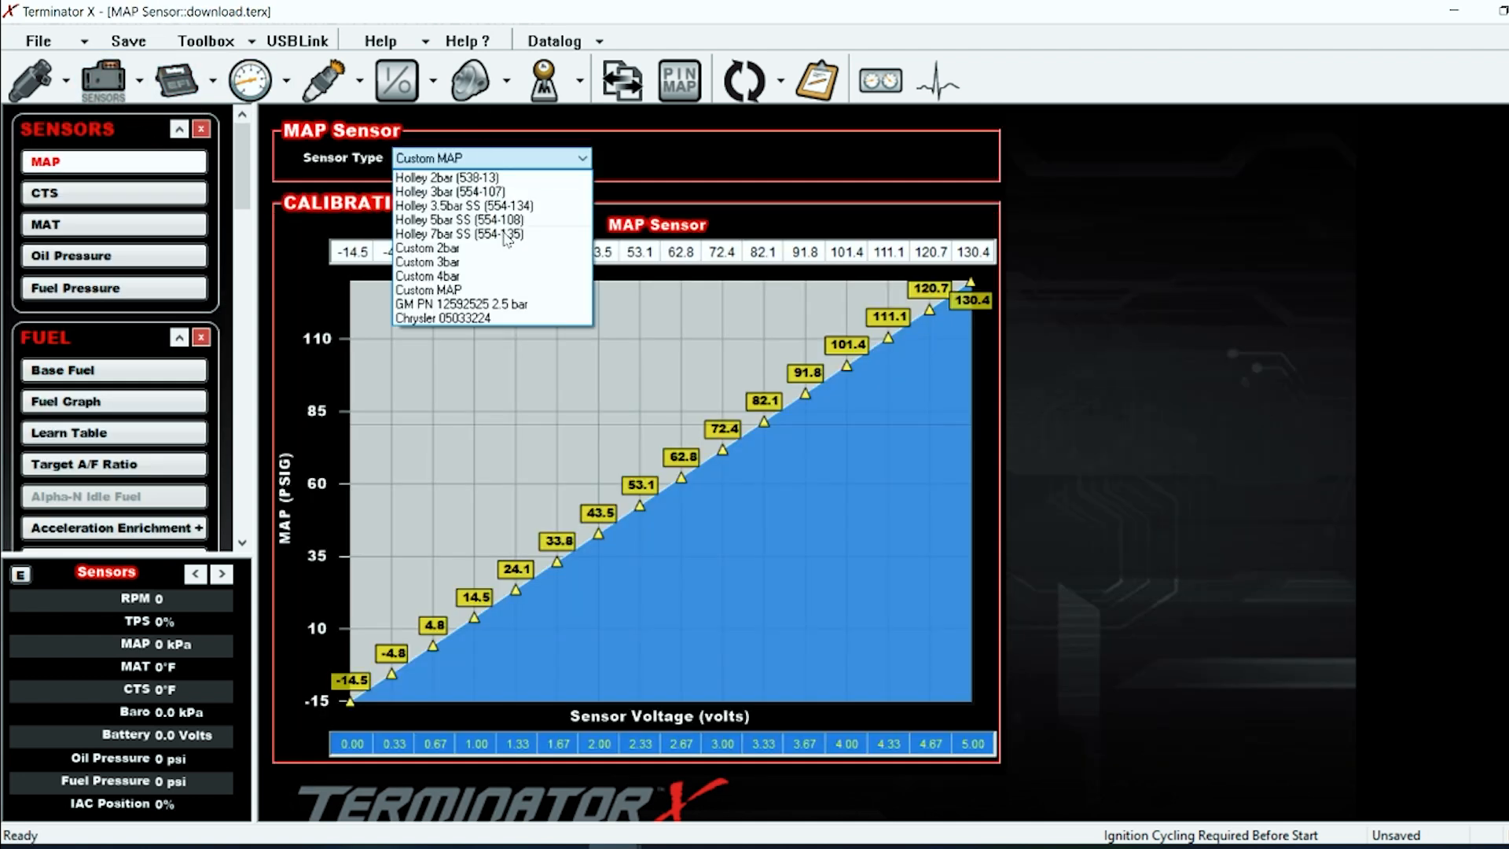
{"action": "mouse_move", "coordinate": [449, 192]}
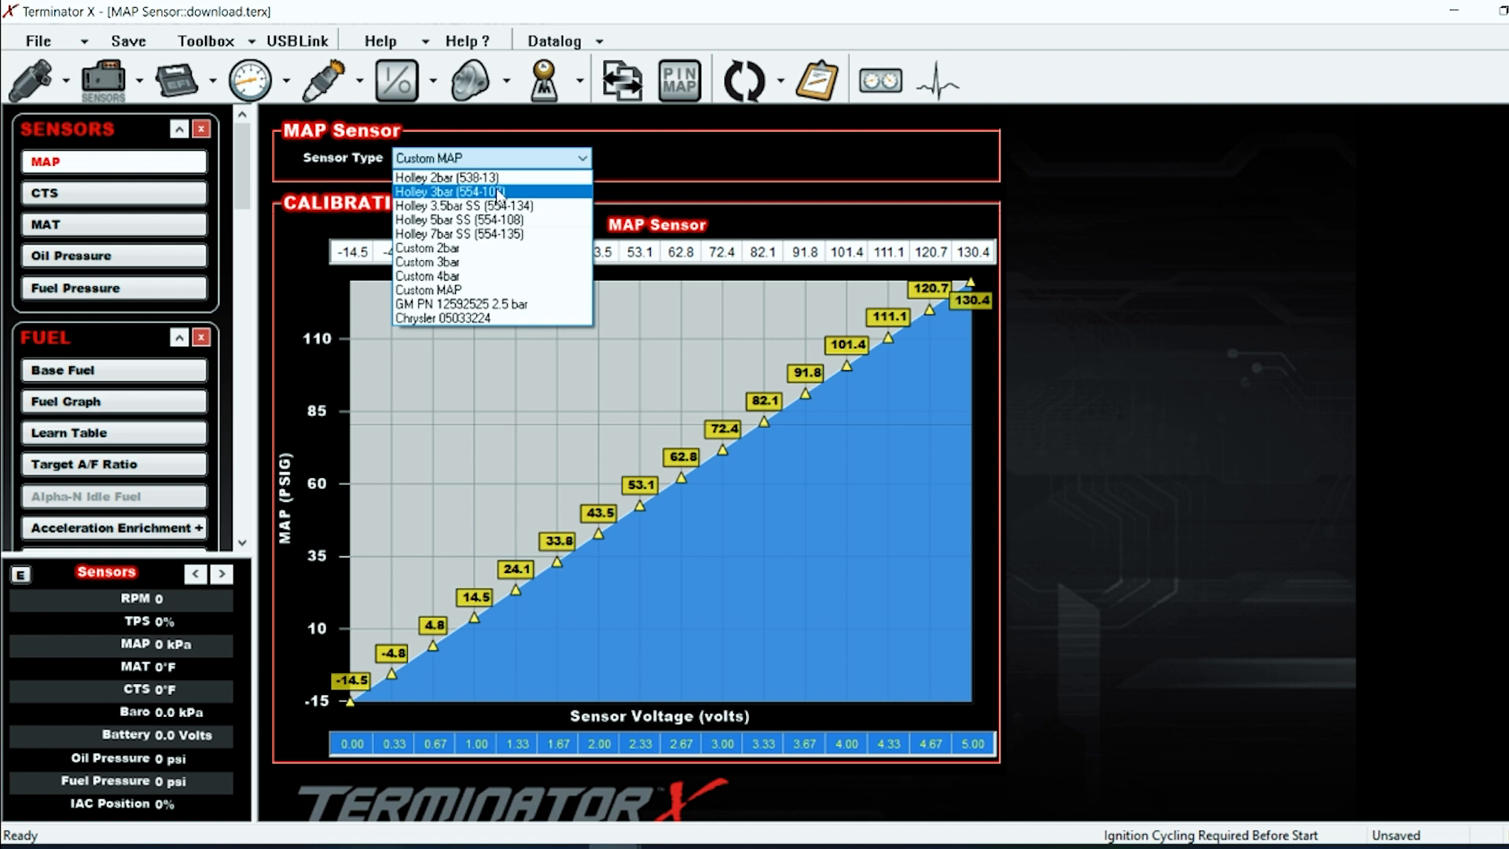
{"action": "mouse_move", "coordinate": [464, 204]}
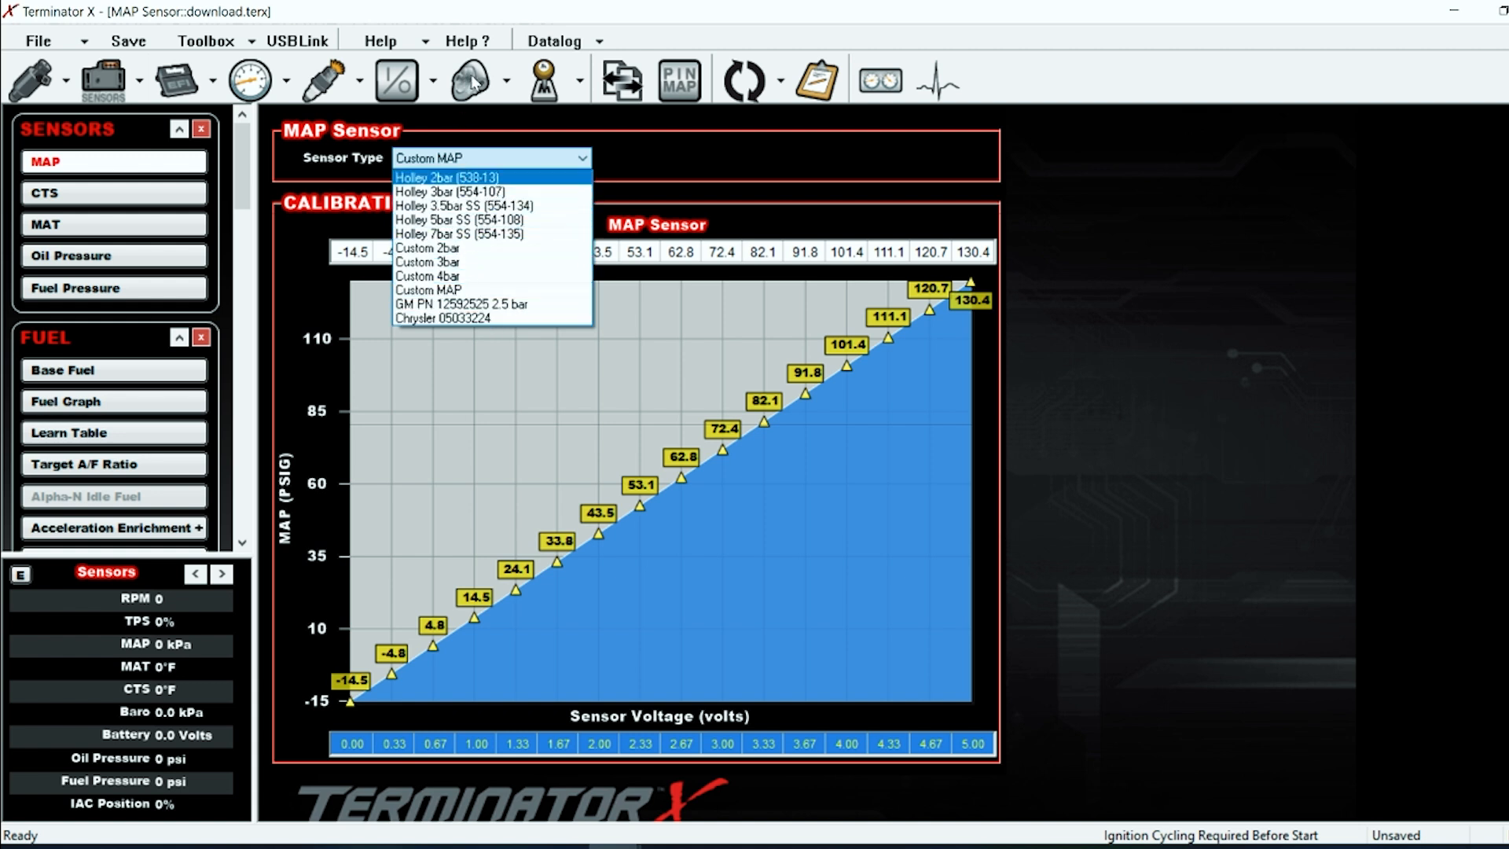
{"action": "mouse_move", "coordinate": [460, 303]}
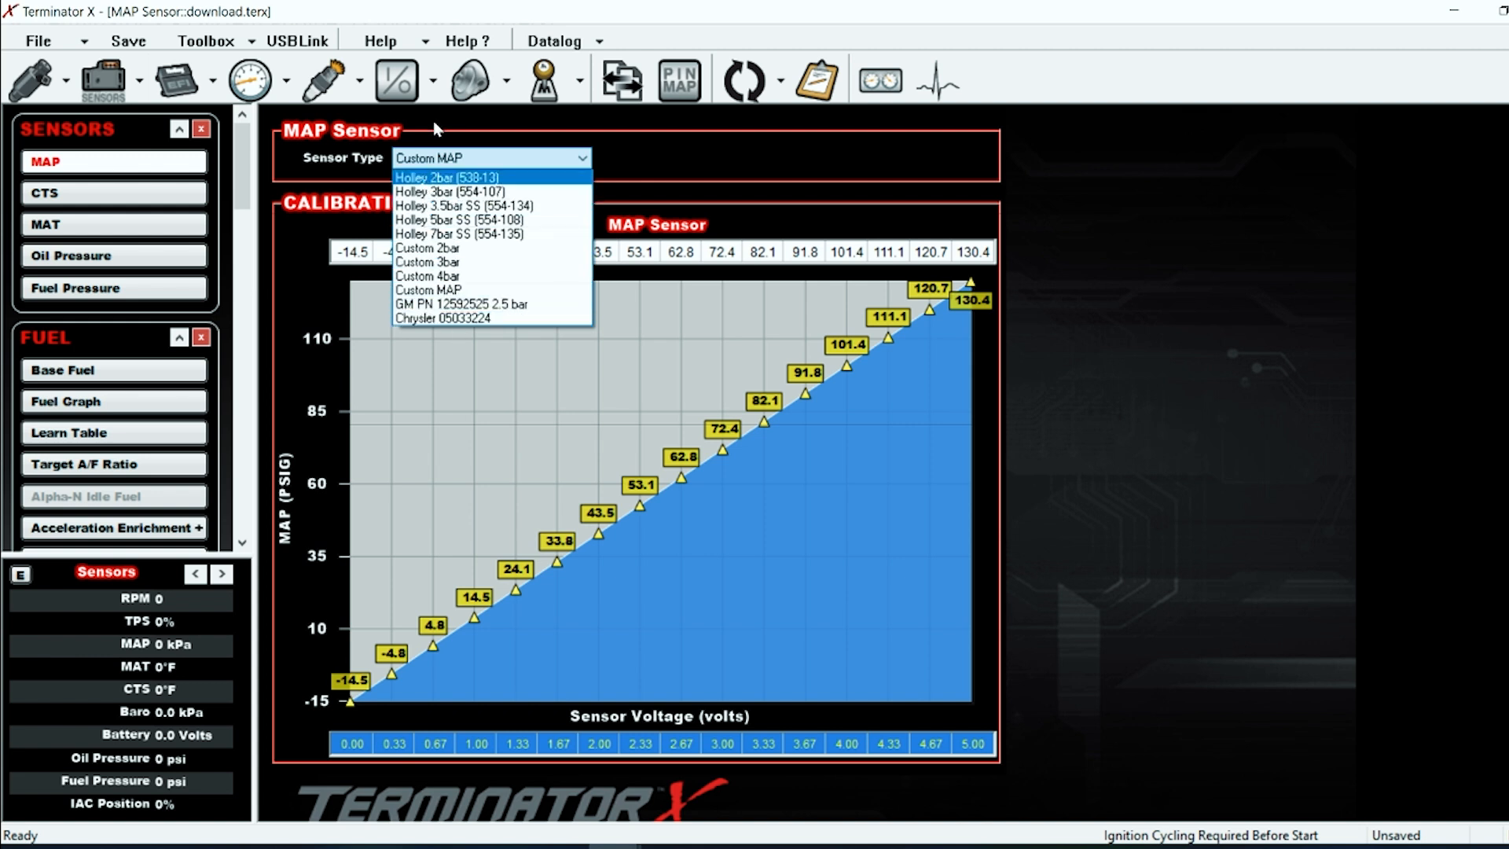
{"action": "mouse_move", "coordinate": [469, 80]}
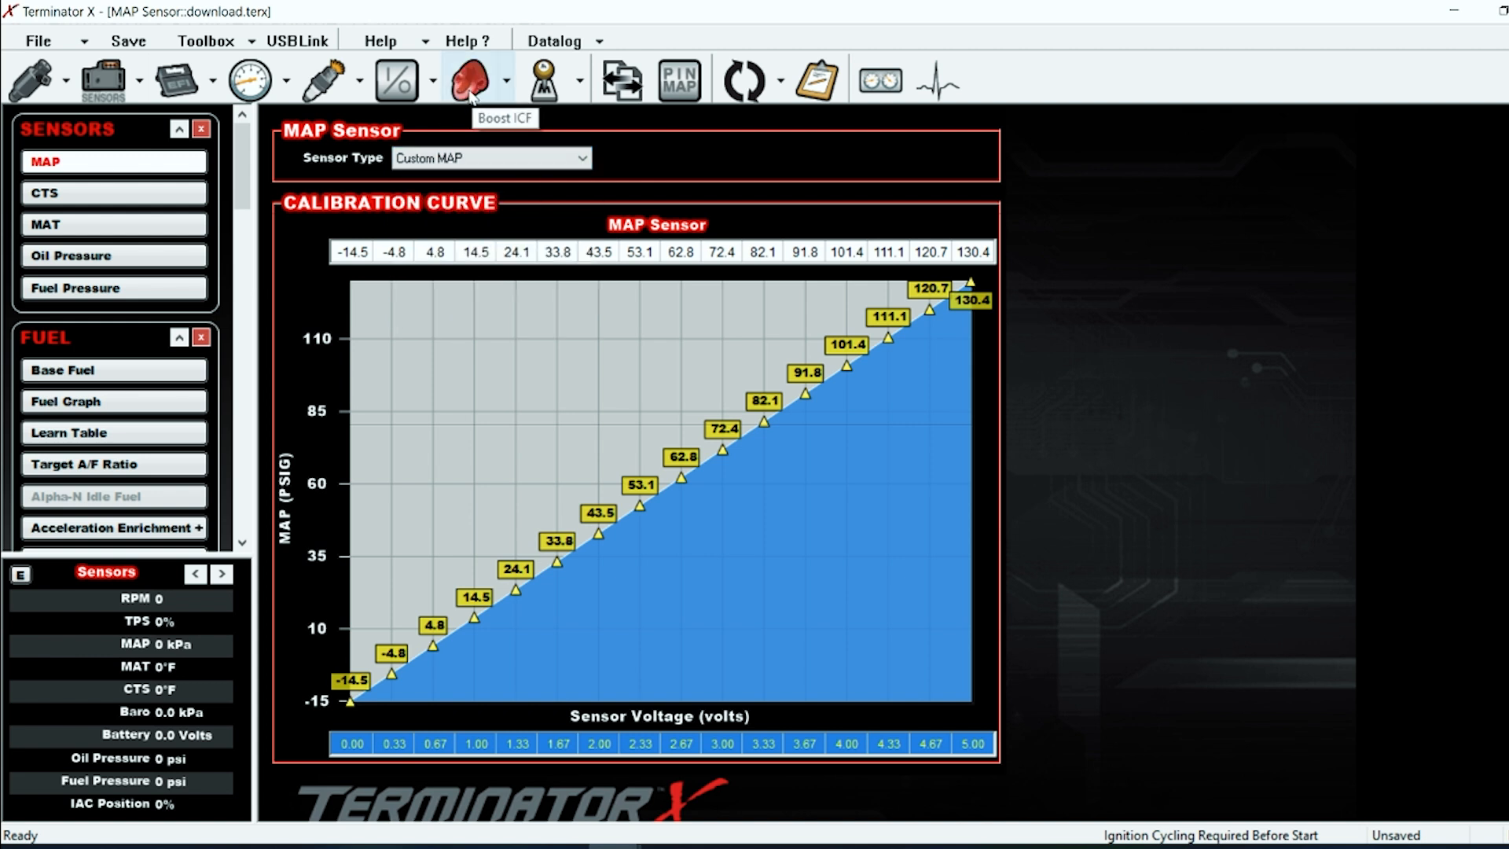
Remove the Boost ICF and set the MAP sensor to Internal 1bar, updating MAP scales
{"action": "left_click", "coordinate": [206, 41]}
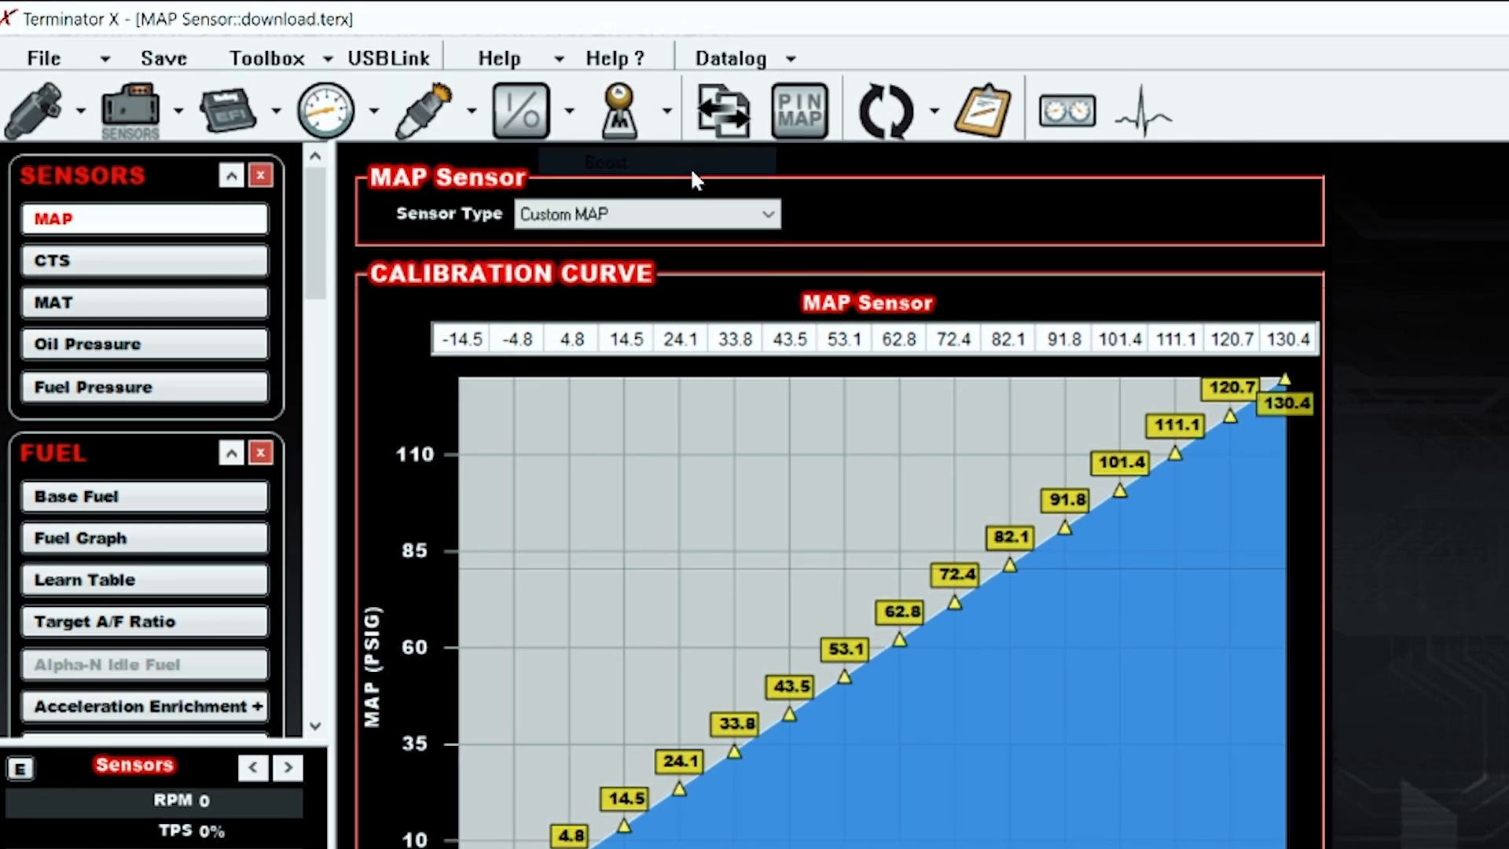
{"action": "left_click", "coordinate": [132, 108]}
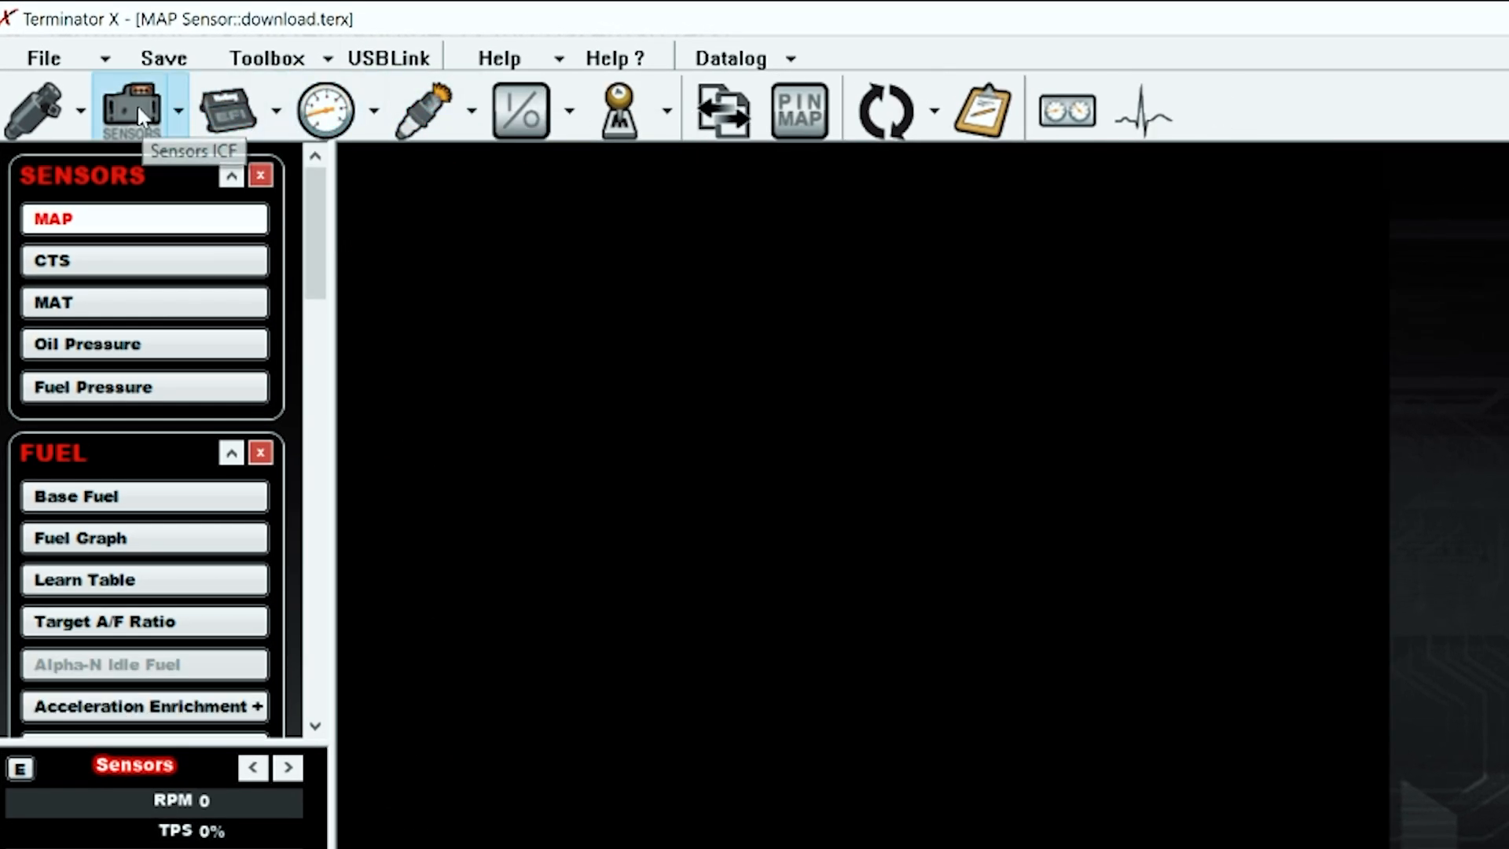
{"action": "left_click", "coordinate": [646, 214]}
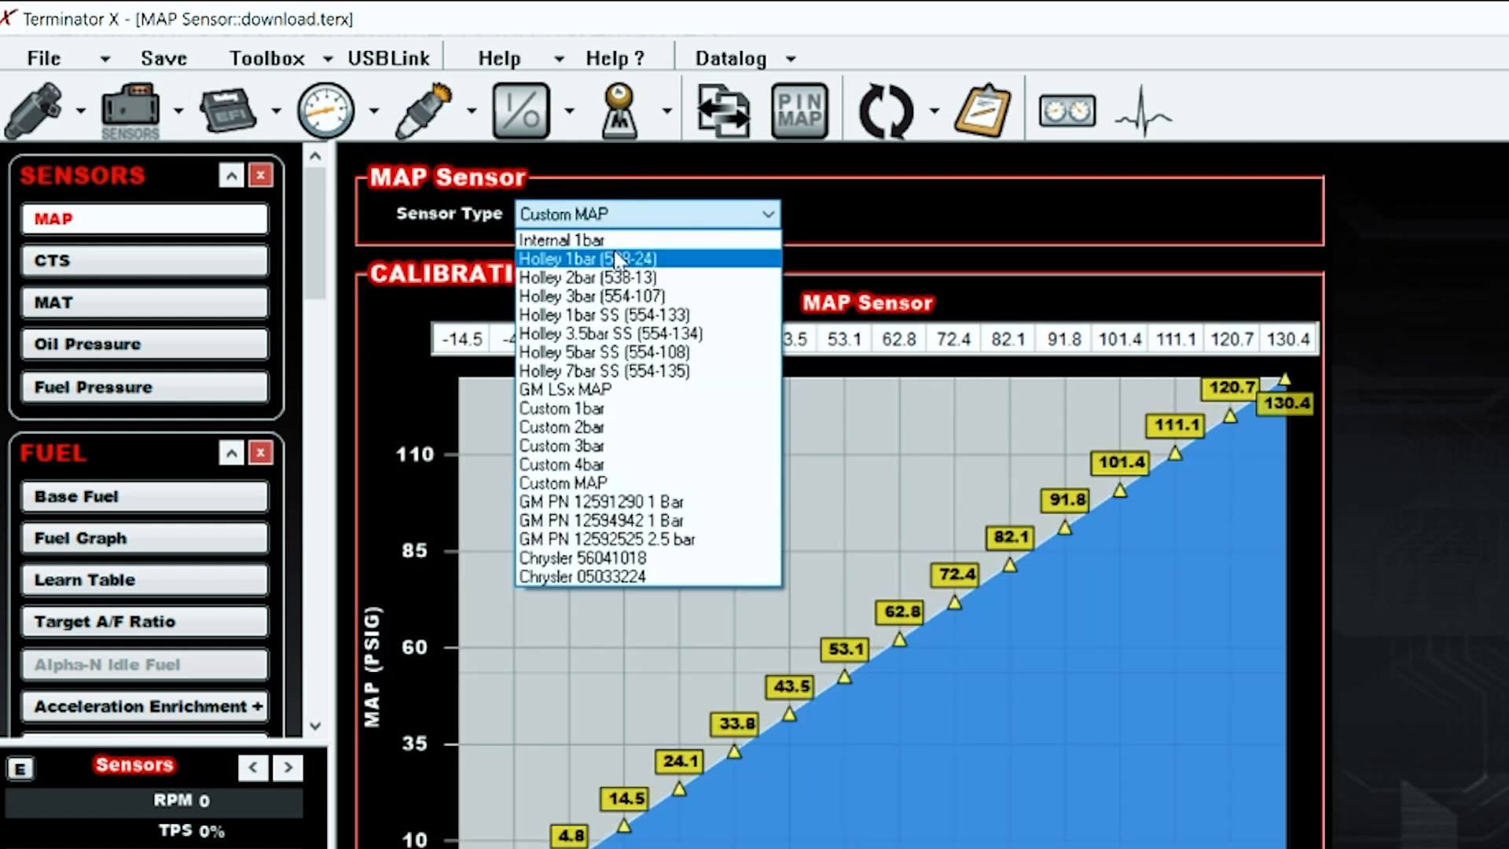
{"action": "left_click", "coordinate": [559, 239]}
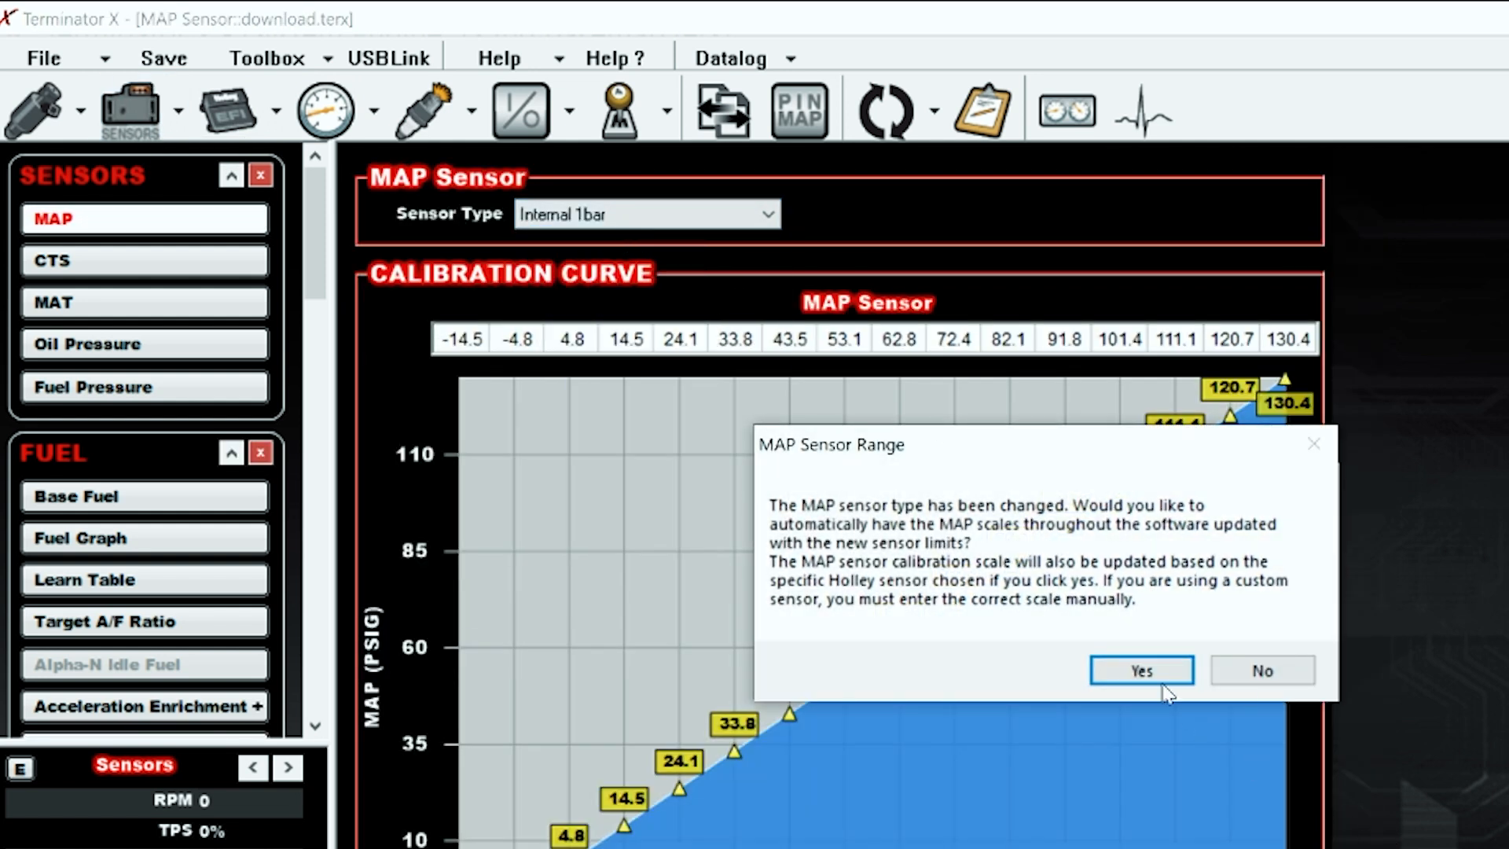
{"action": "left_click", "coordinate": [1142, 669]}
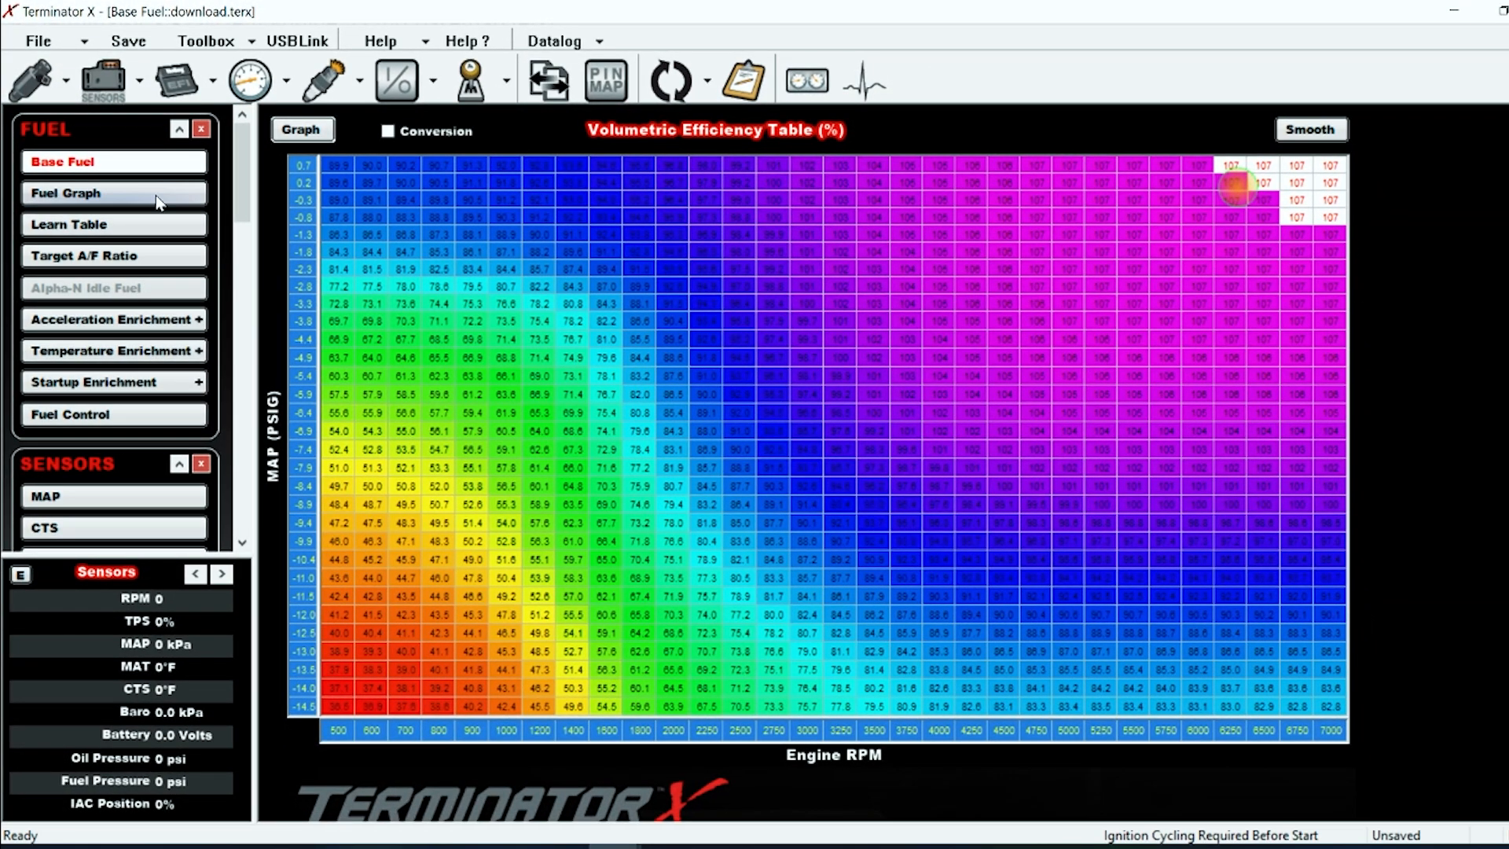
{"action": "mouse_move", "coordinate": [172, 195]}
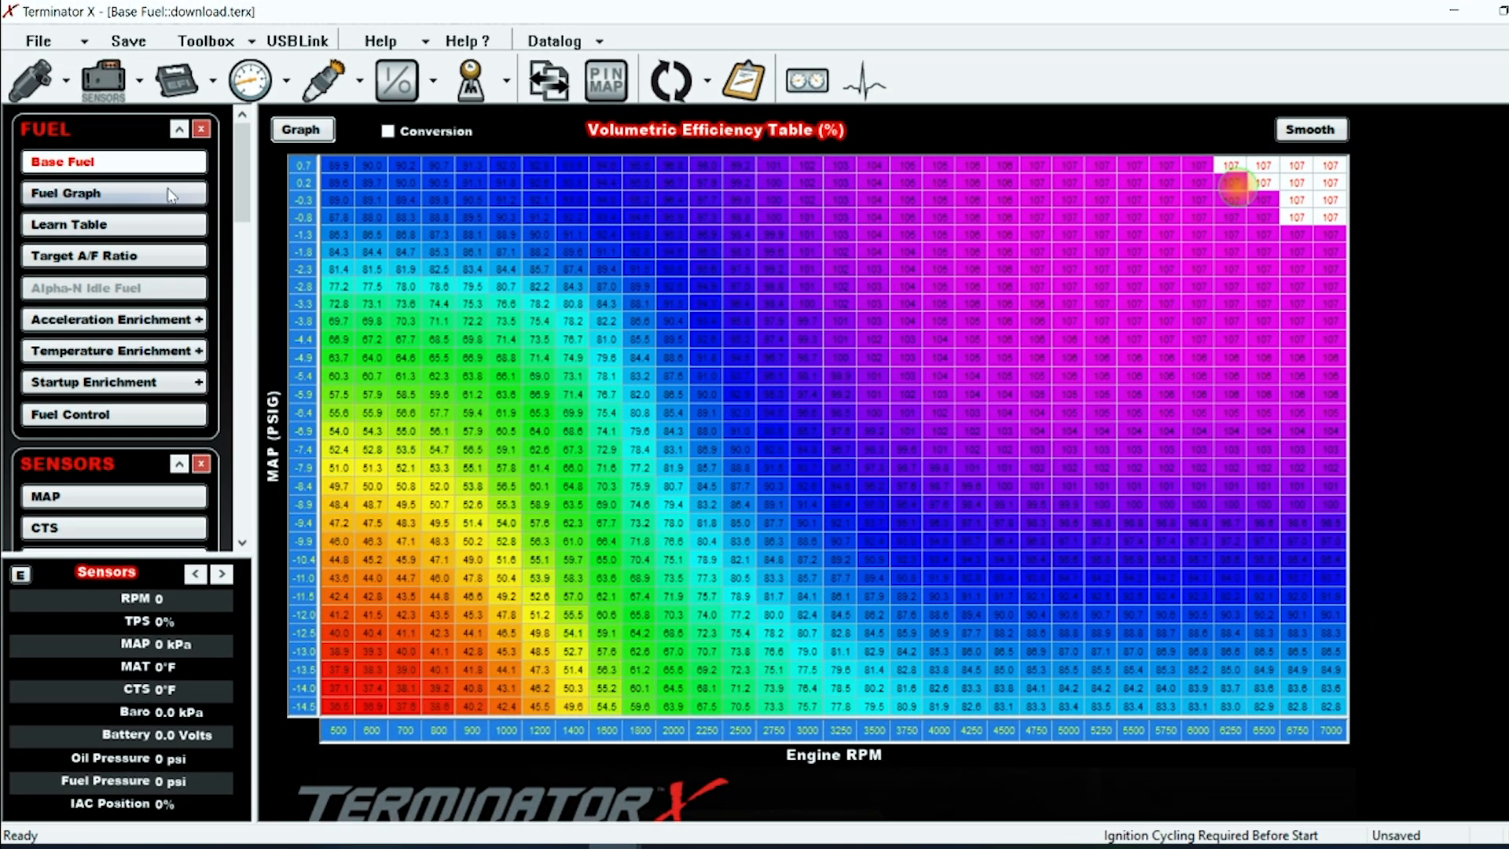
Show the Fuel Graph 3D VE surface over RPM and MAP from -15 to 0 PSIG
{"action": "left_click", "coordinate": [66, 192]}
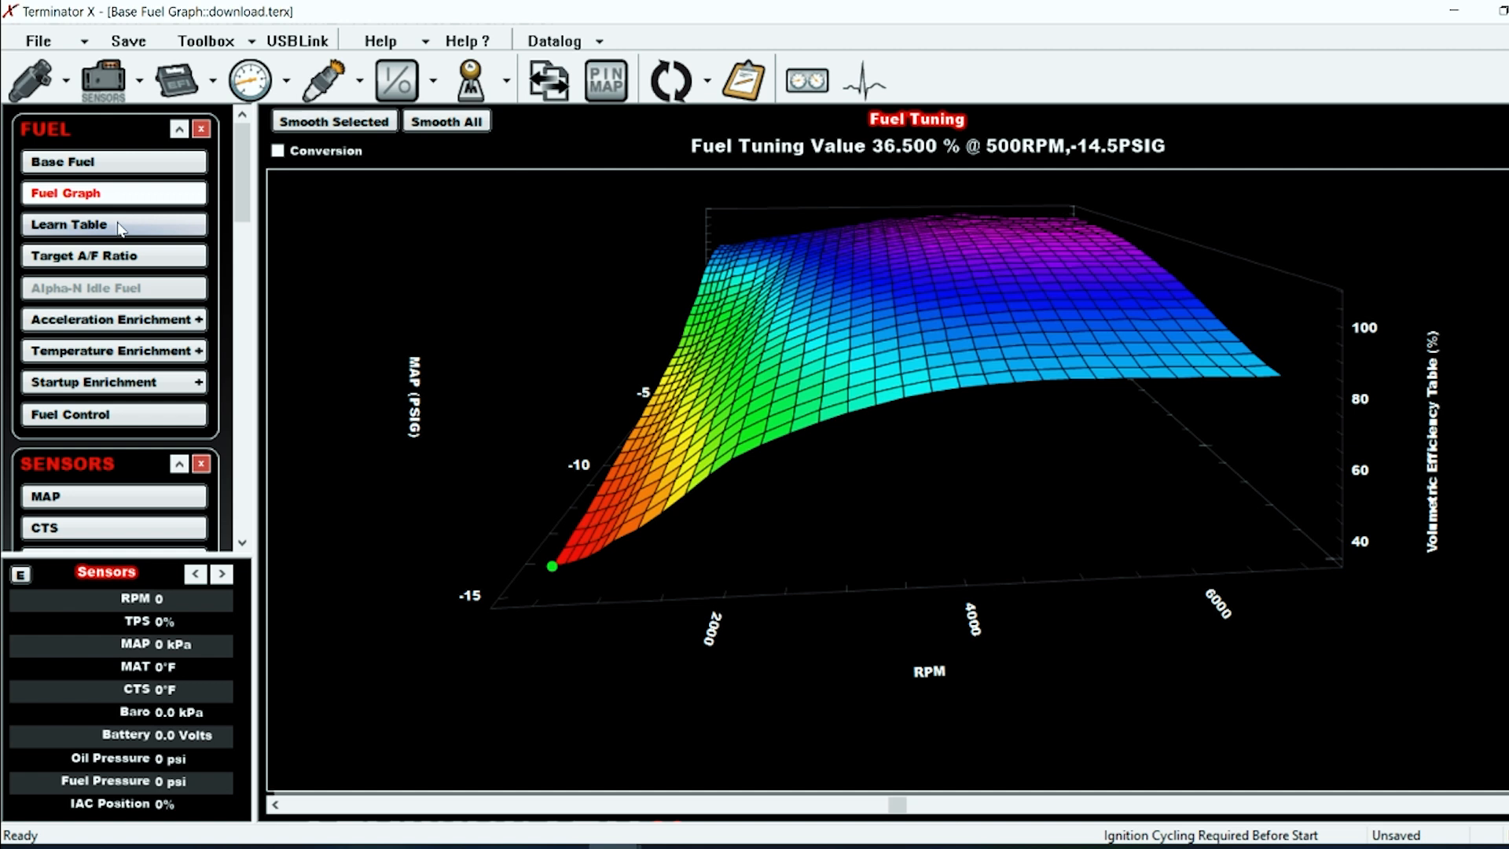
Show the Learn Table with fuel corrections from about -17% to +20%
{"action": "left_click", "coordinate": [69, 225]}
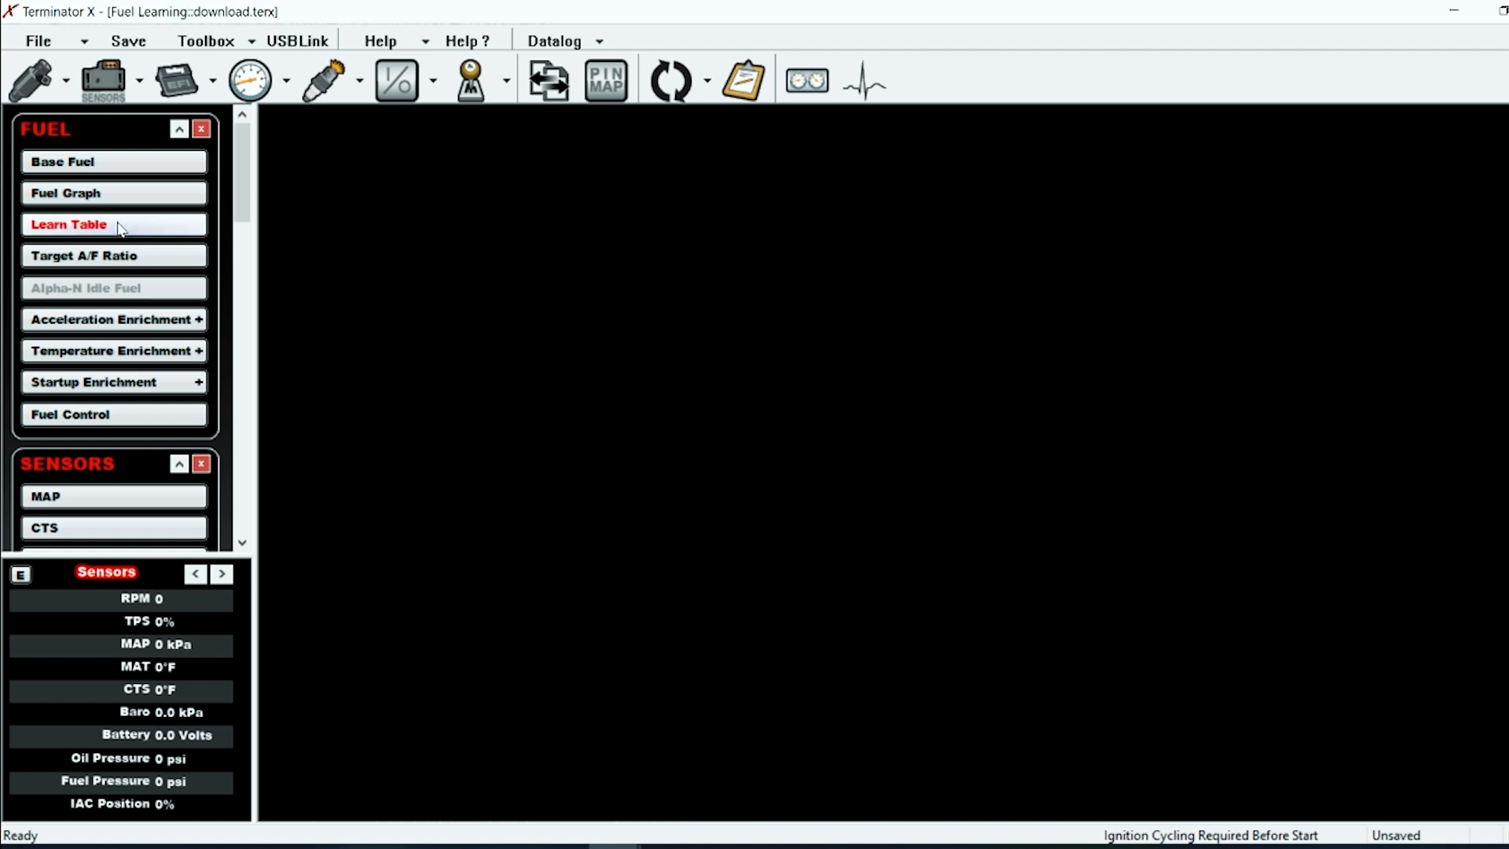
{"action": "left_click", "coordinate": [67, 224]}
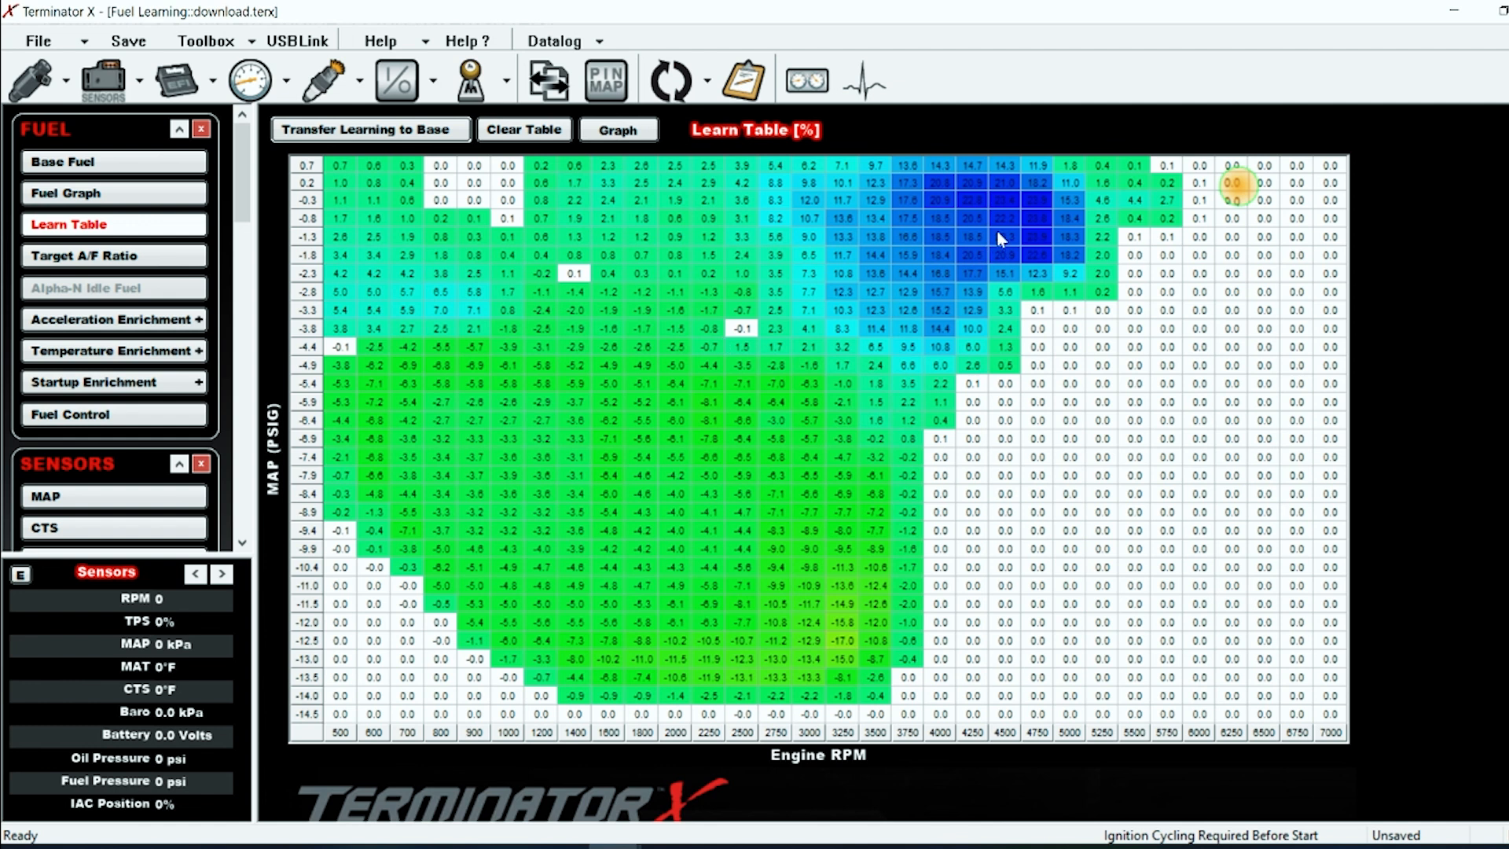
{"action": "mouse_move", "coordinate": [1058, 192]}
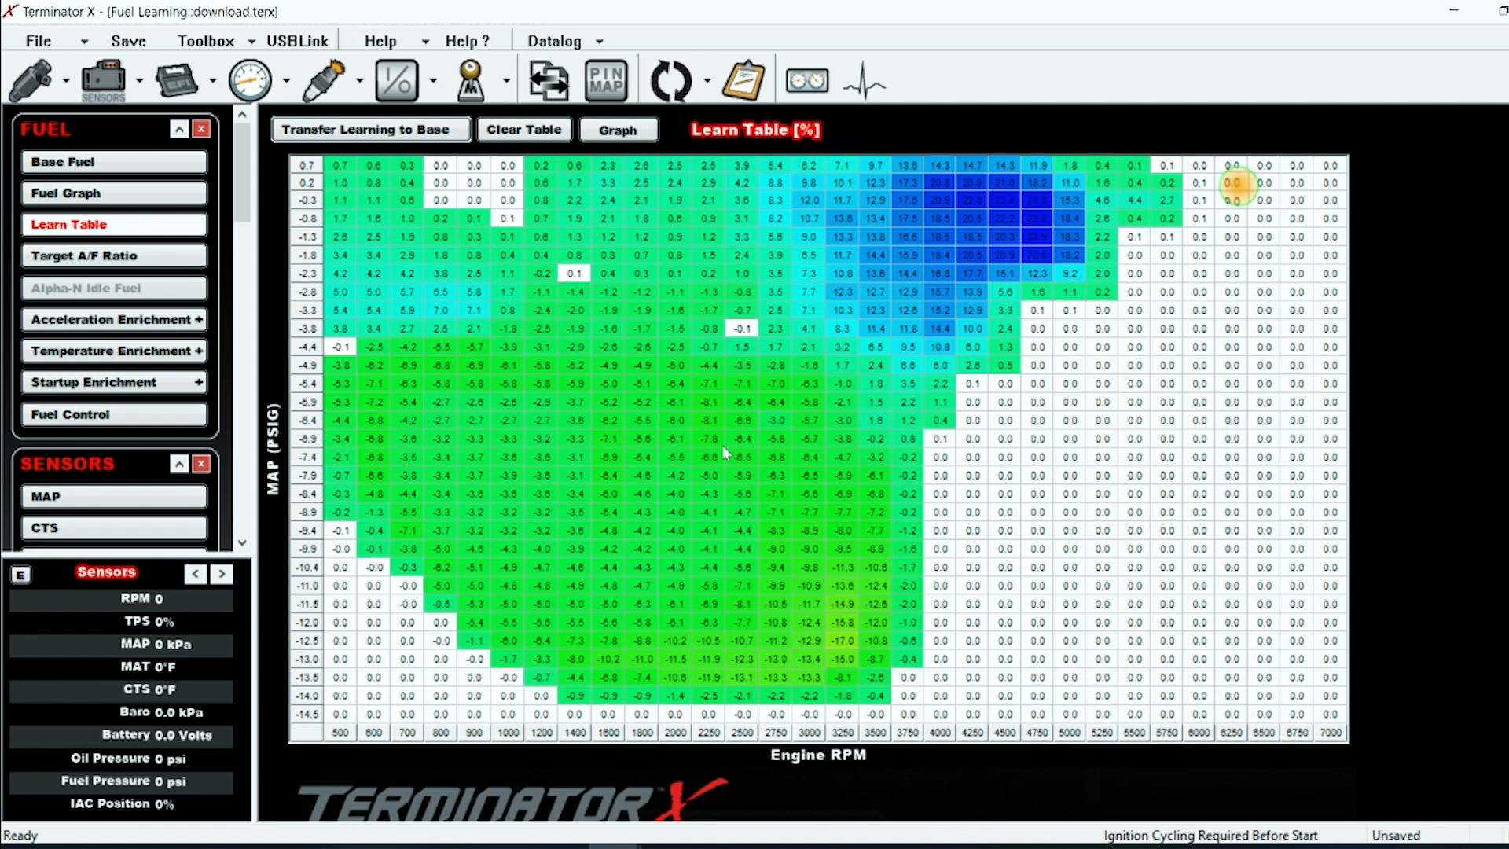
{"action": "mouse_move", "coordinate": [813, 695]}
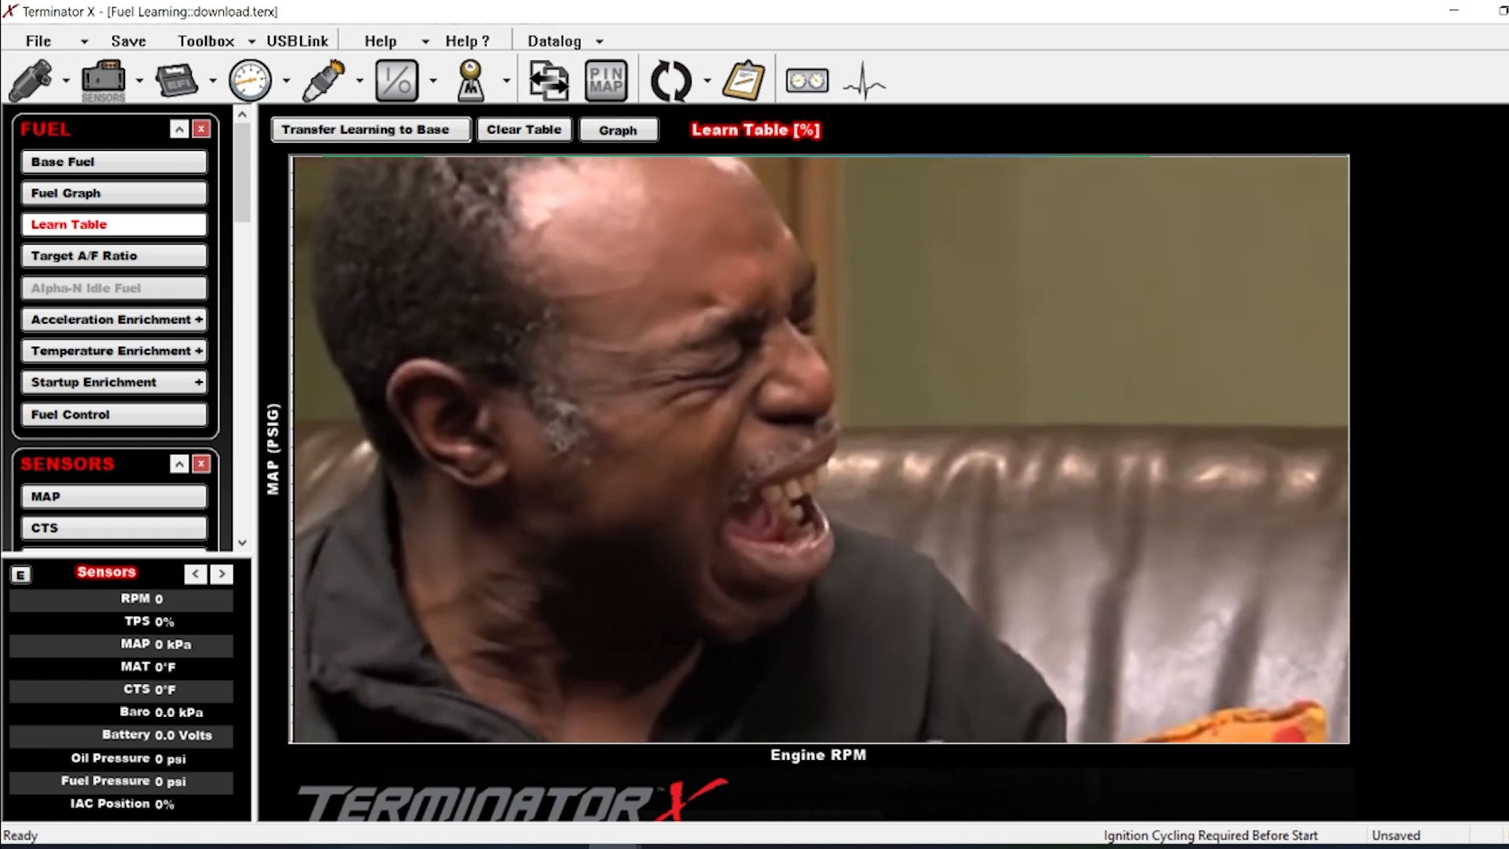
{"action": "left_click", "coordinate": [68, 223]}
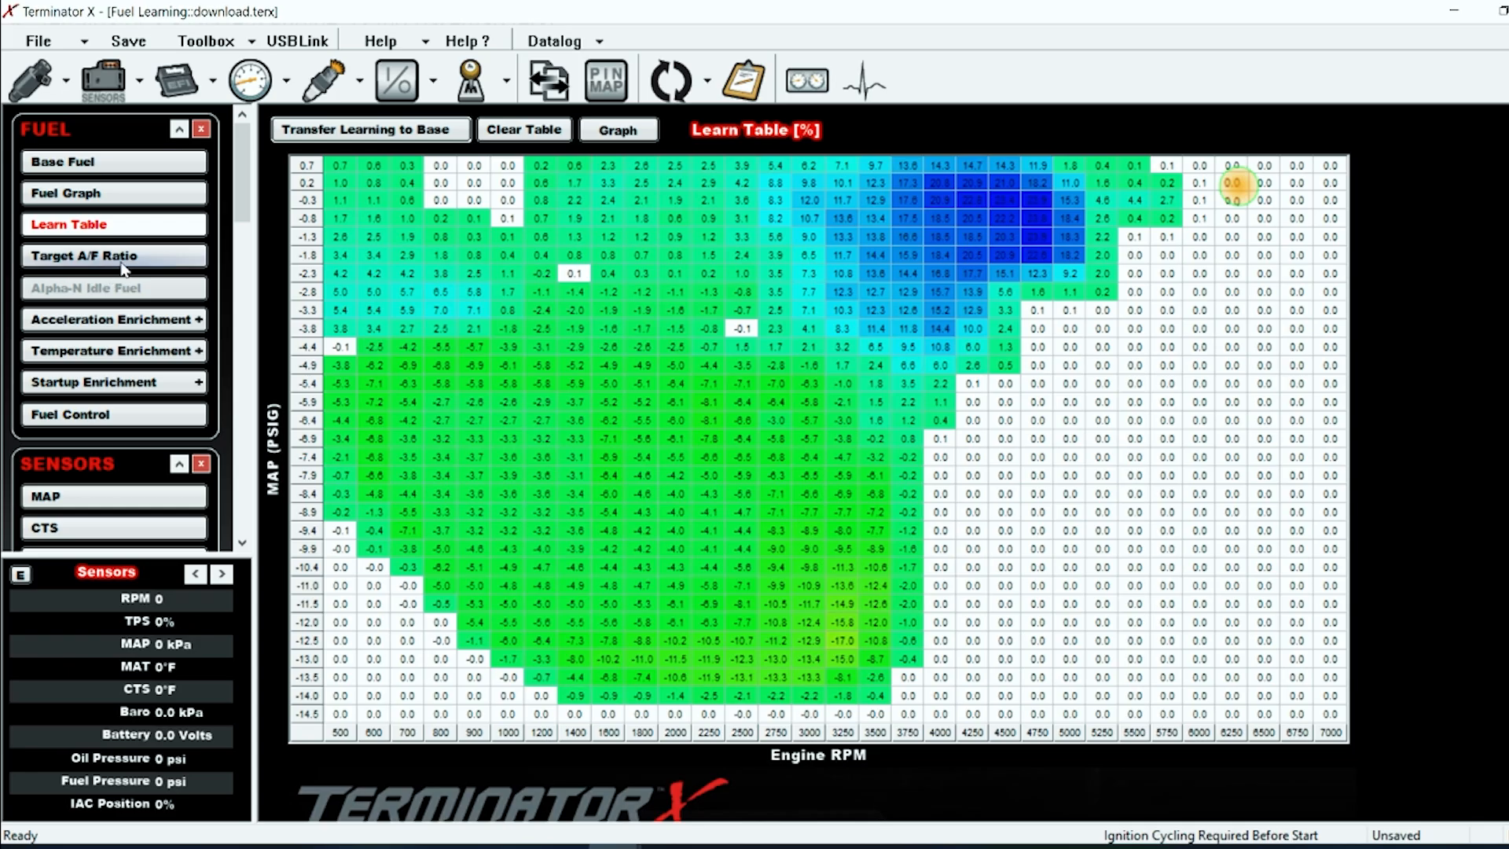
Change the Target A/F Ratio type from Simple to 2D Table
{"action": "left_click", "coordinate": [85, 254]}
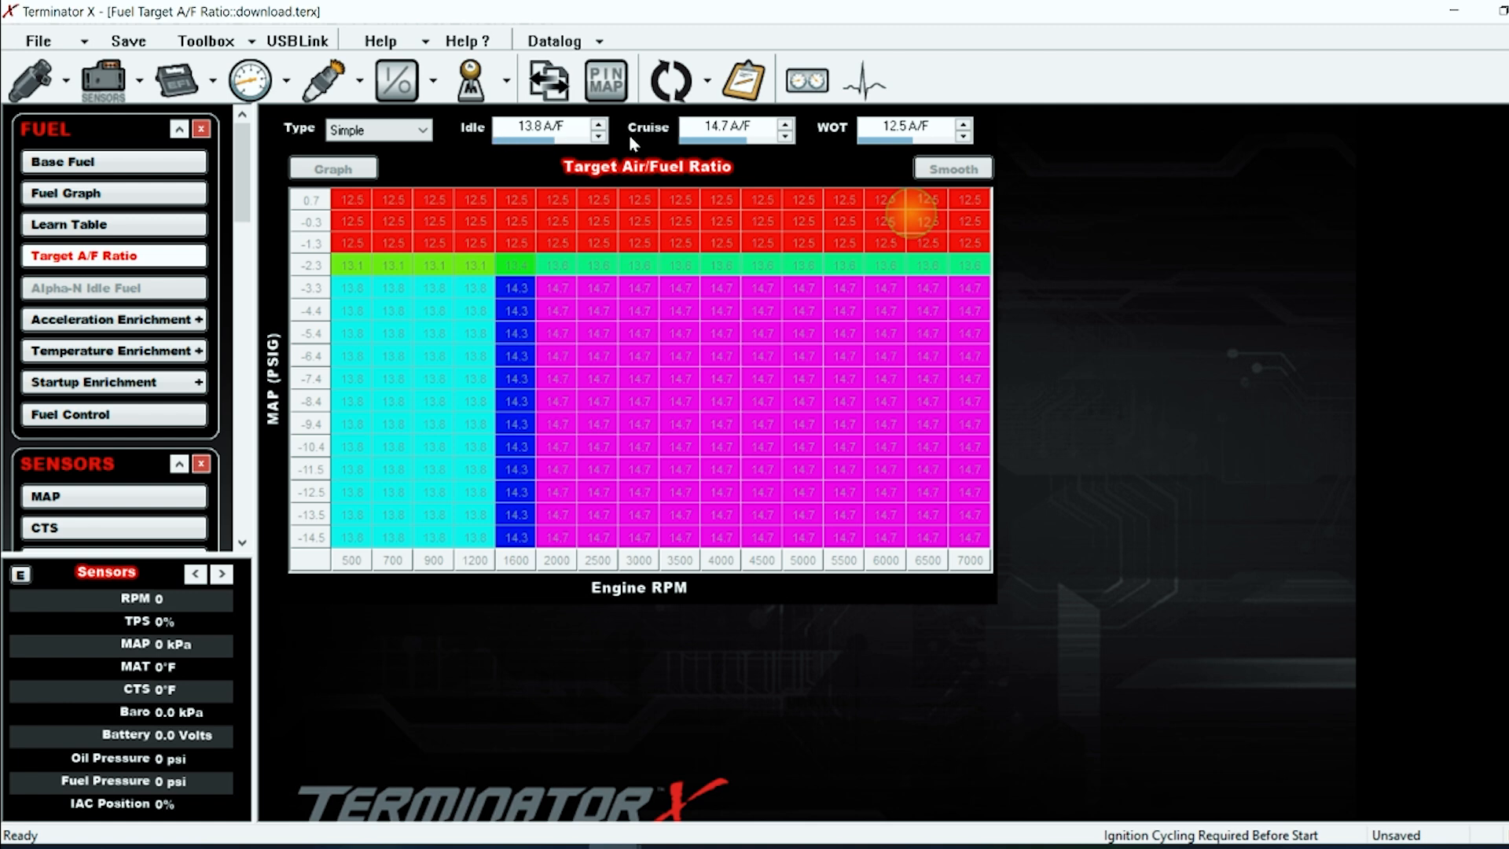
{"action": "left_click", "coordinate": [421, 128]}
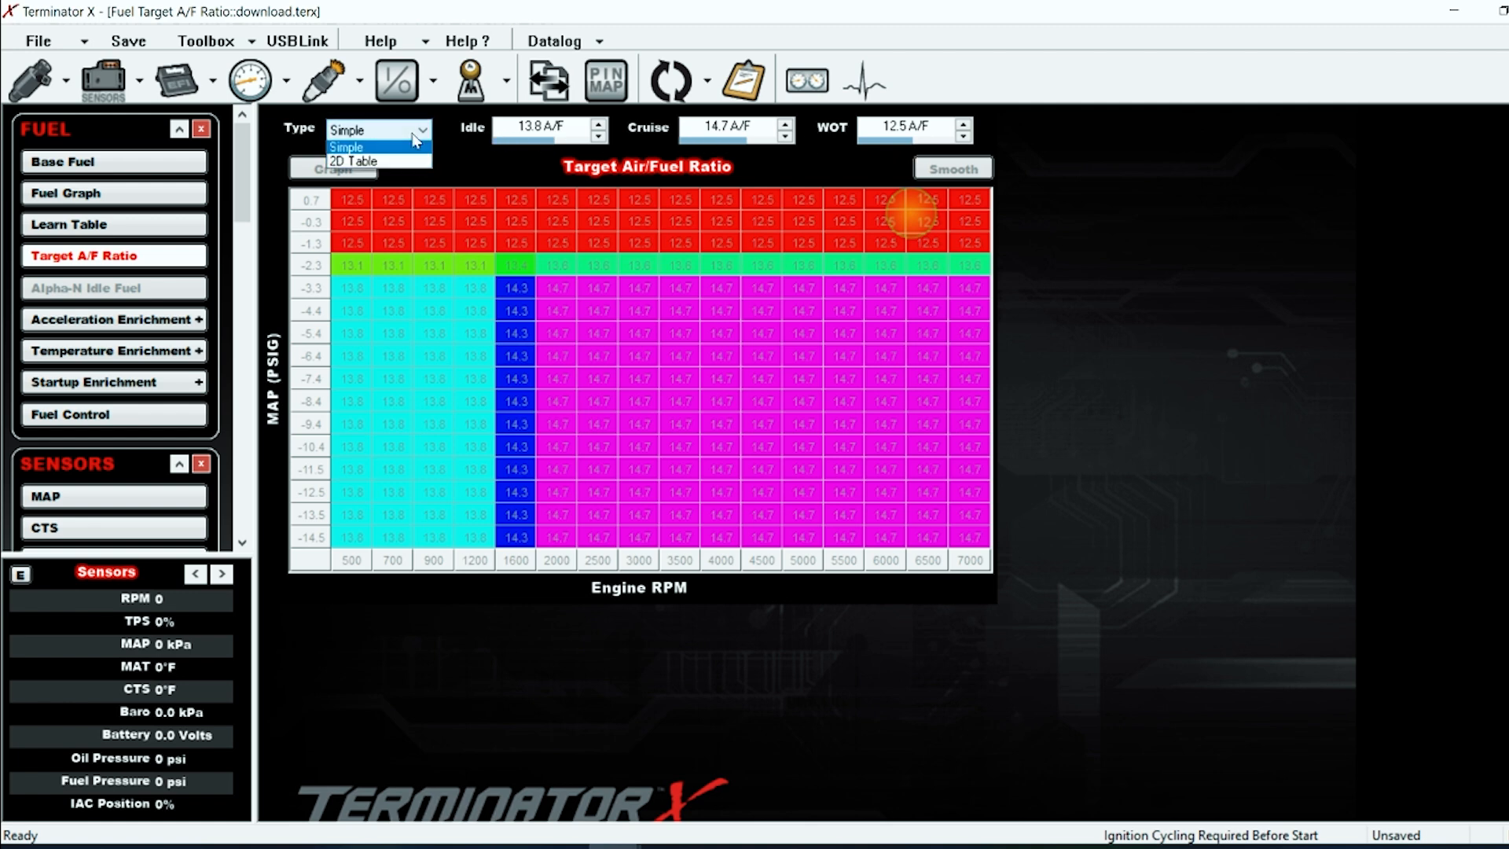
{"action": "left_click", "coordinate": [352, 160]}
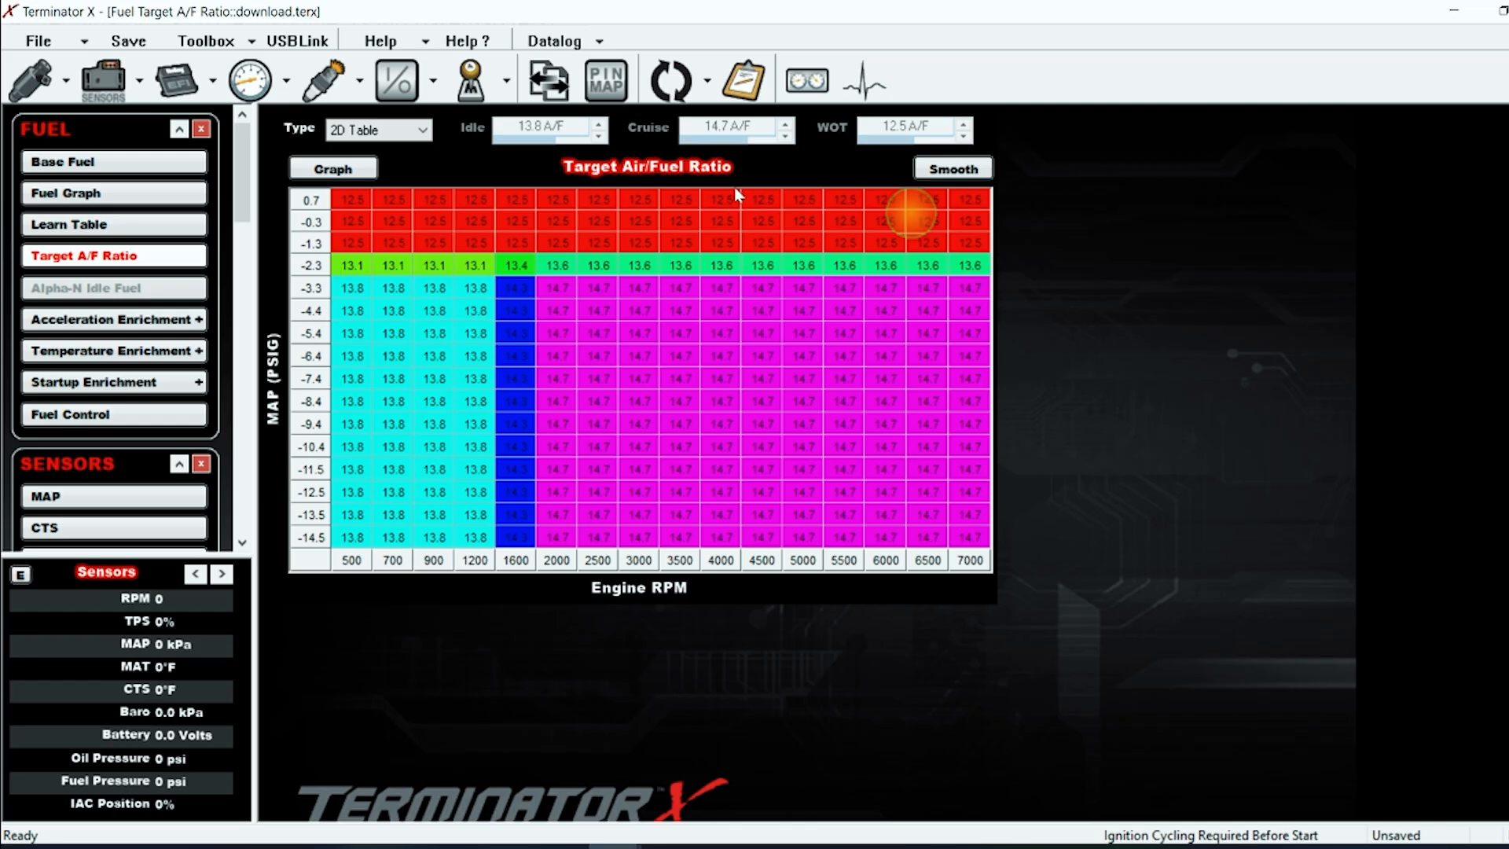
{"action": "mouse_move", "coordinate": [765, 231]}
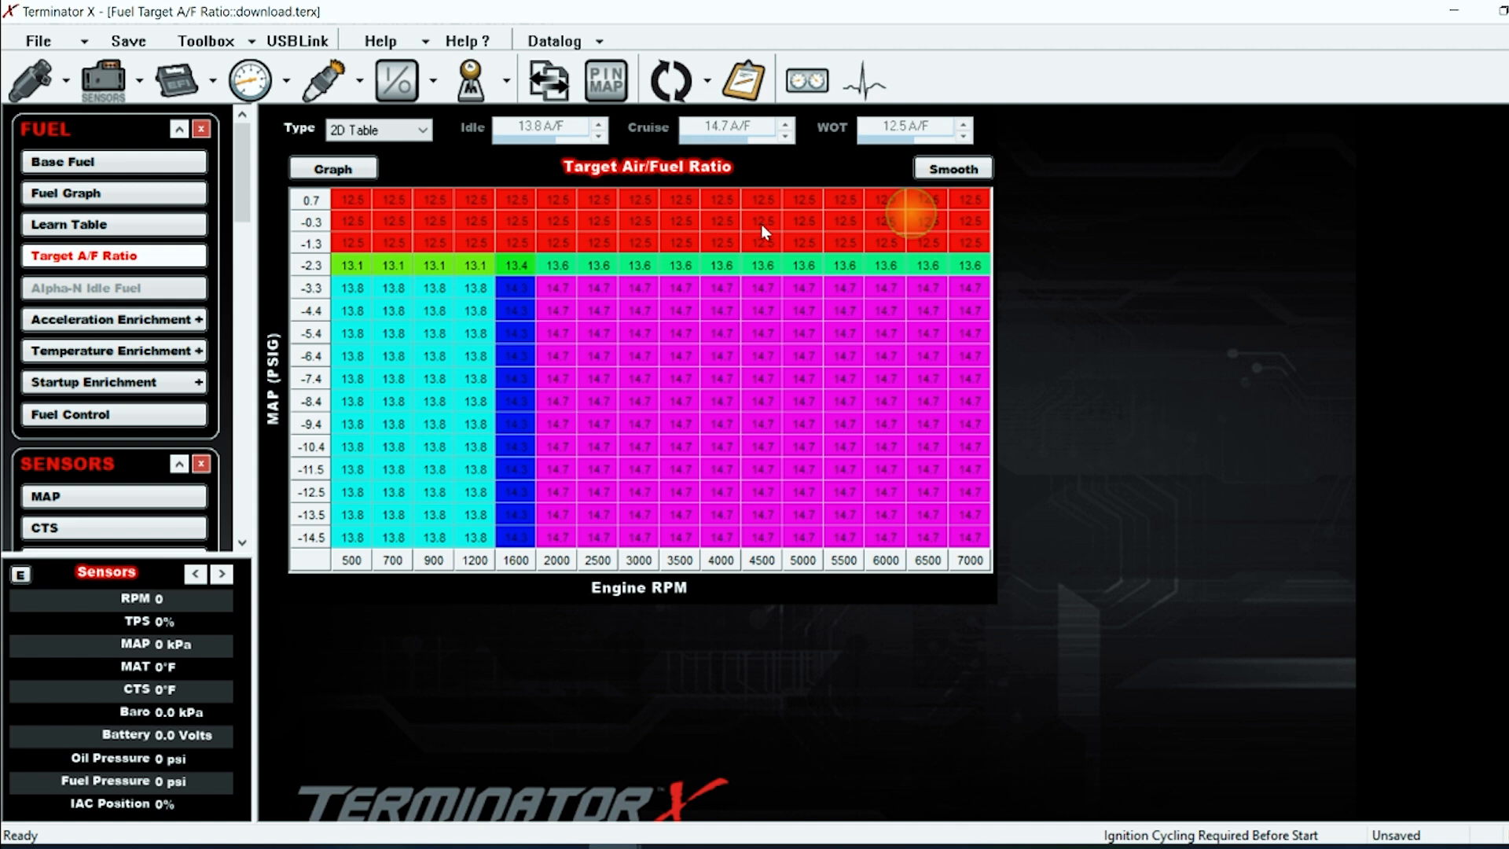
{"action": "mouse_move", "coordinate": [817, 220]}
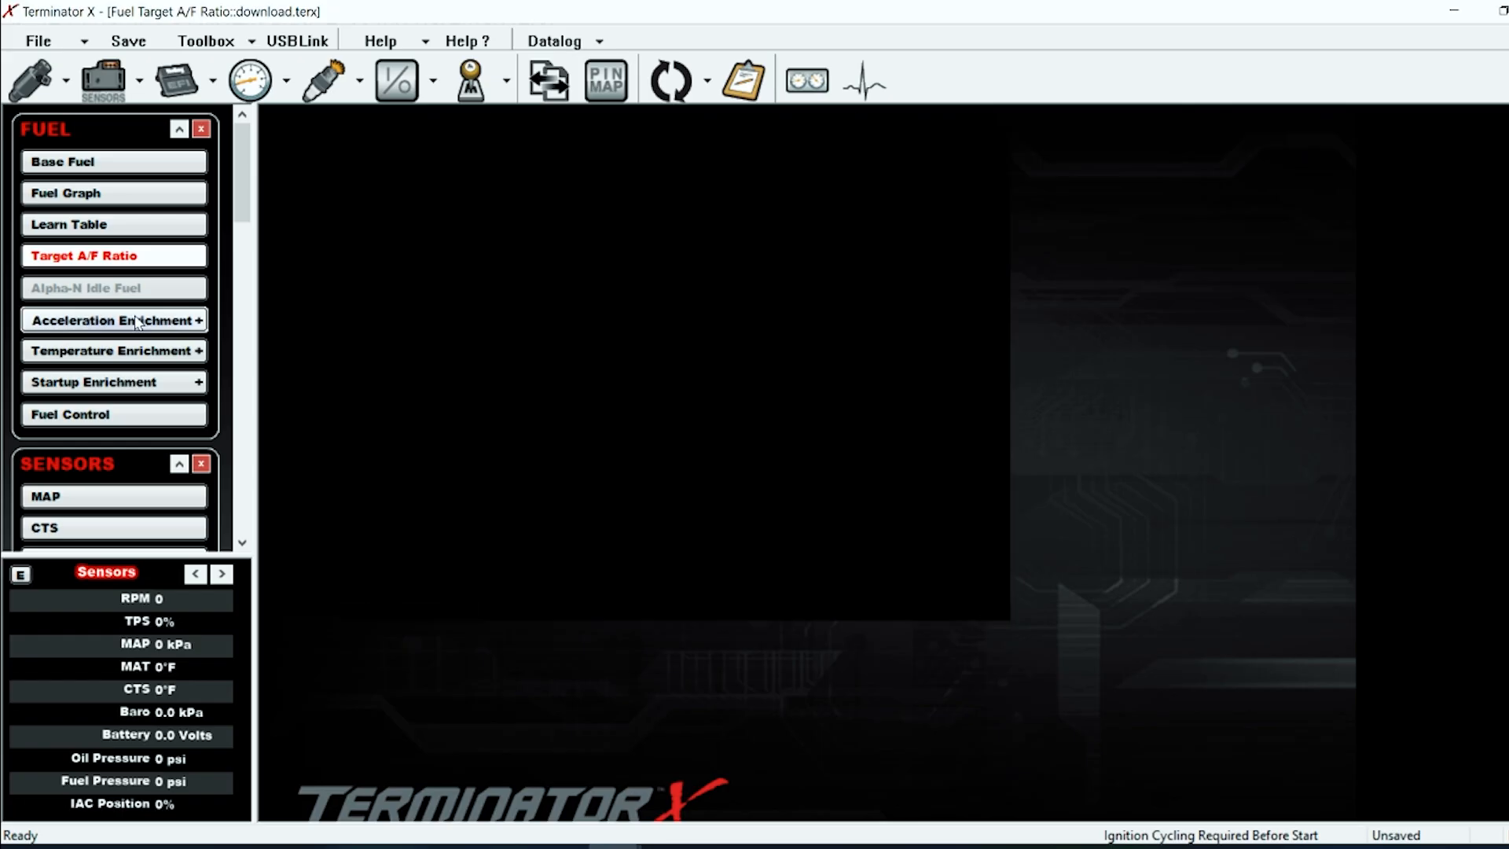
Review acceleration enrichment: AE correction vs TPS and MAP AE vs coolant curves
{"action": "left_click", "coordinate": [113, 319]}
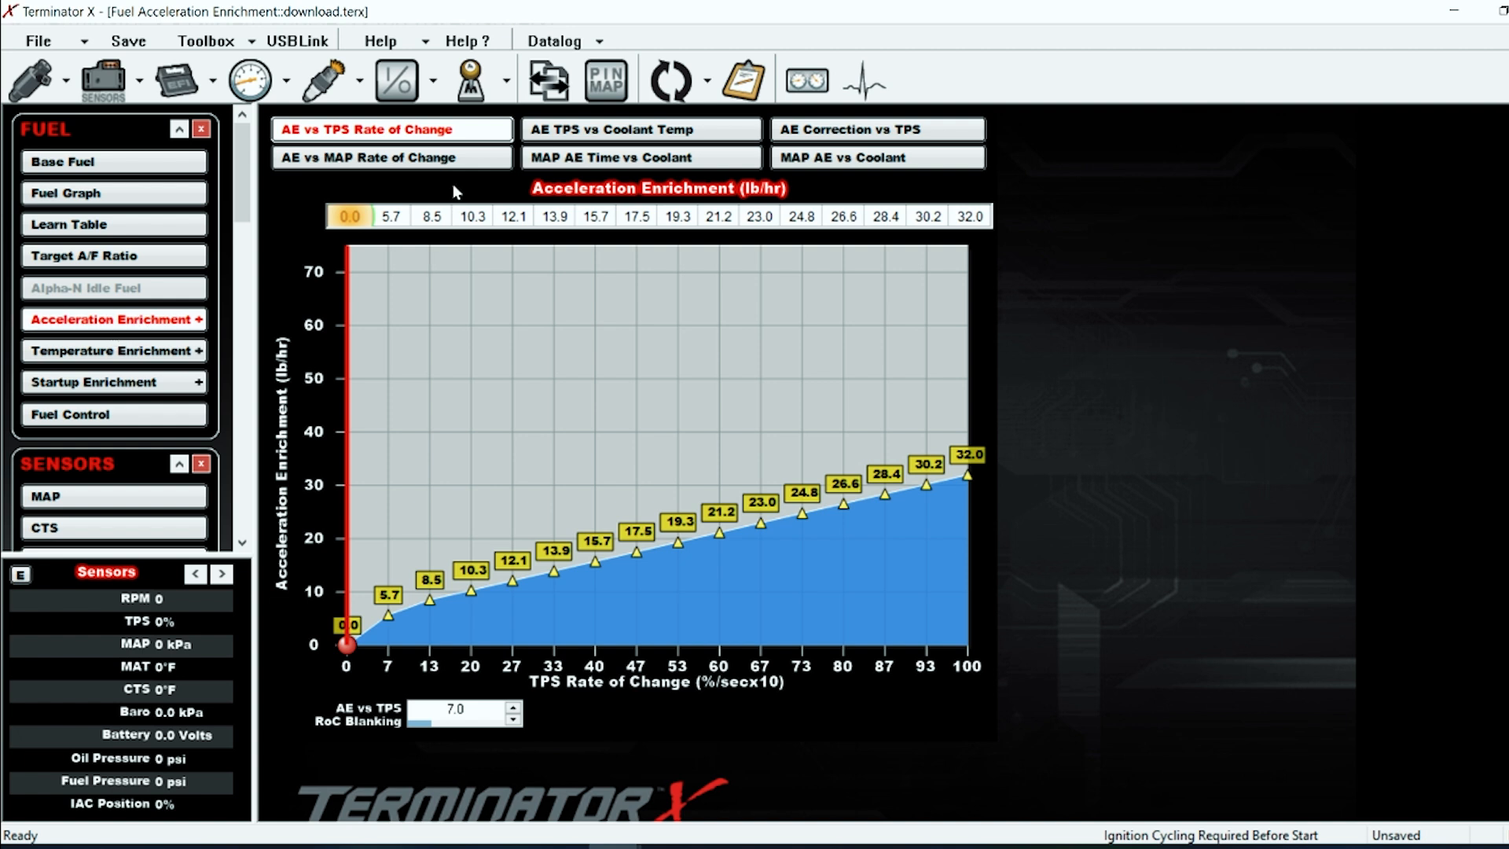
{"action": "left_click", "coordinate": [875, 129]}
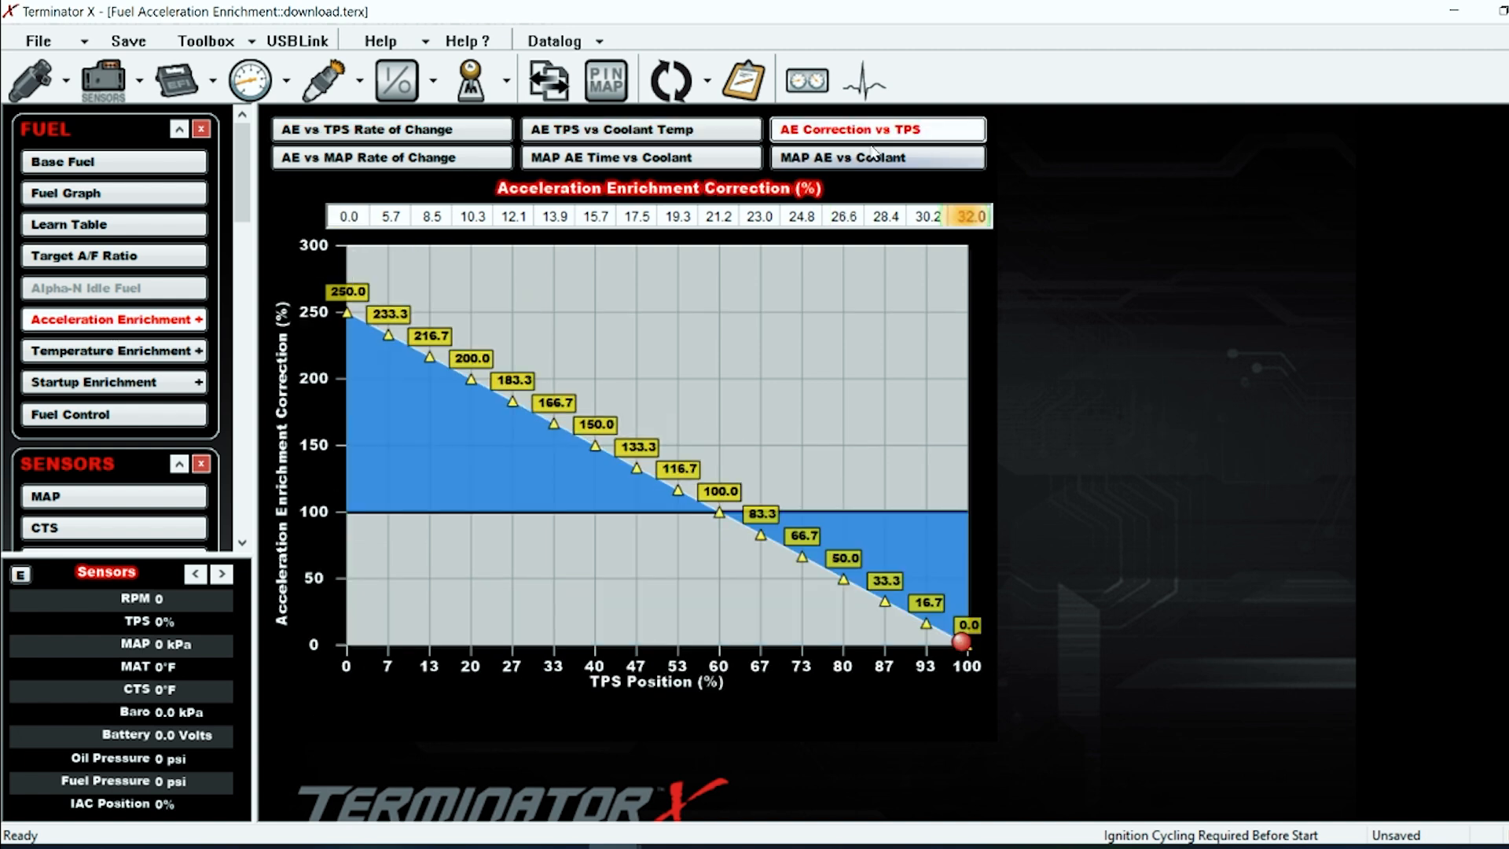
{"action": "left_click", "coordinate": [878, 157]}
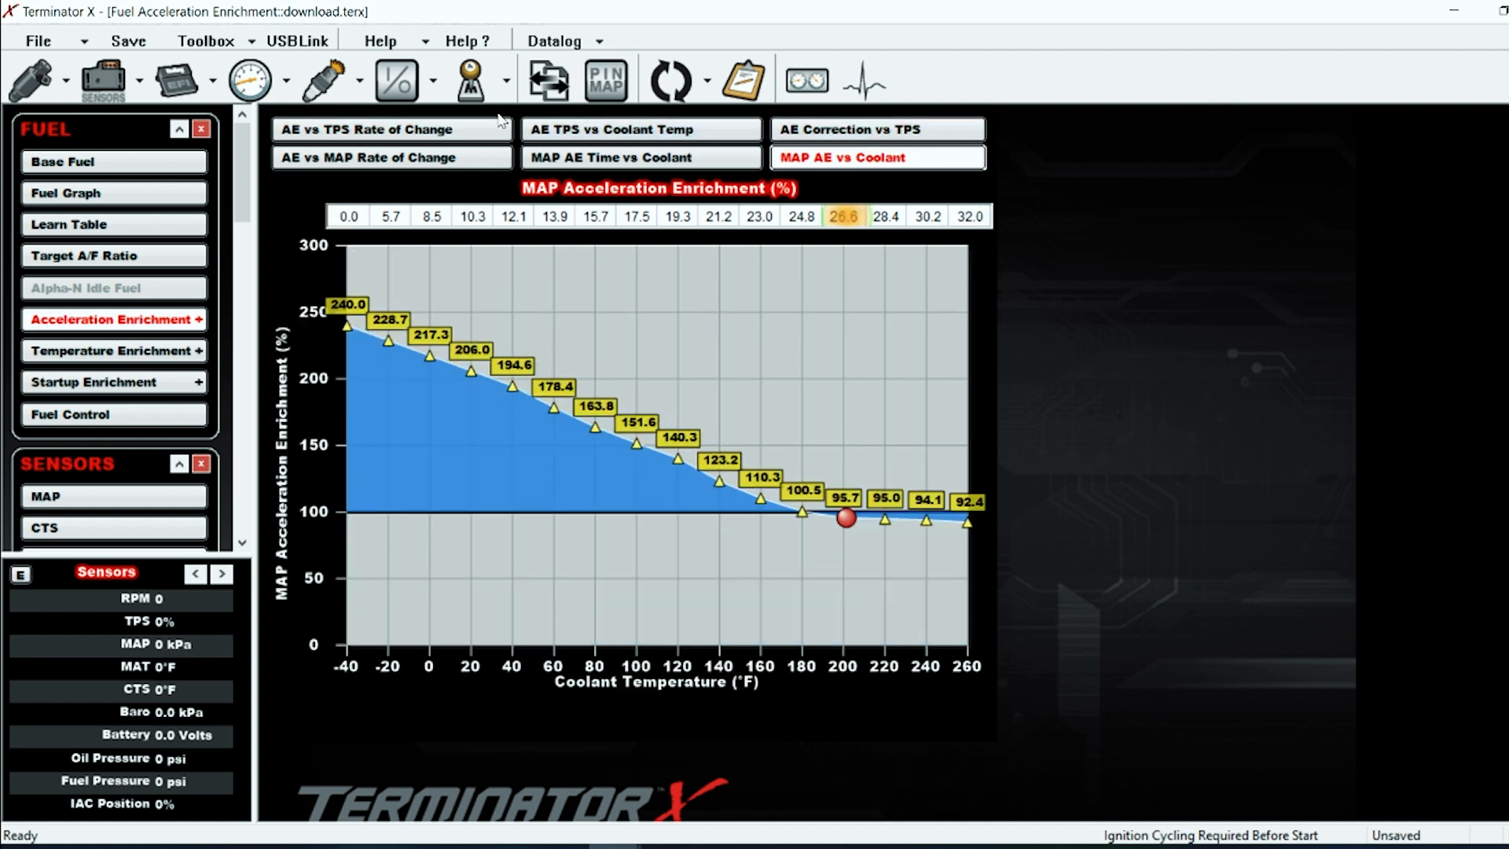
{"action": "left_click", "coordinate": [63, 160]}
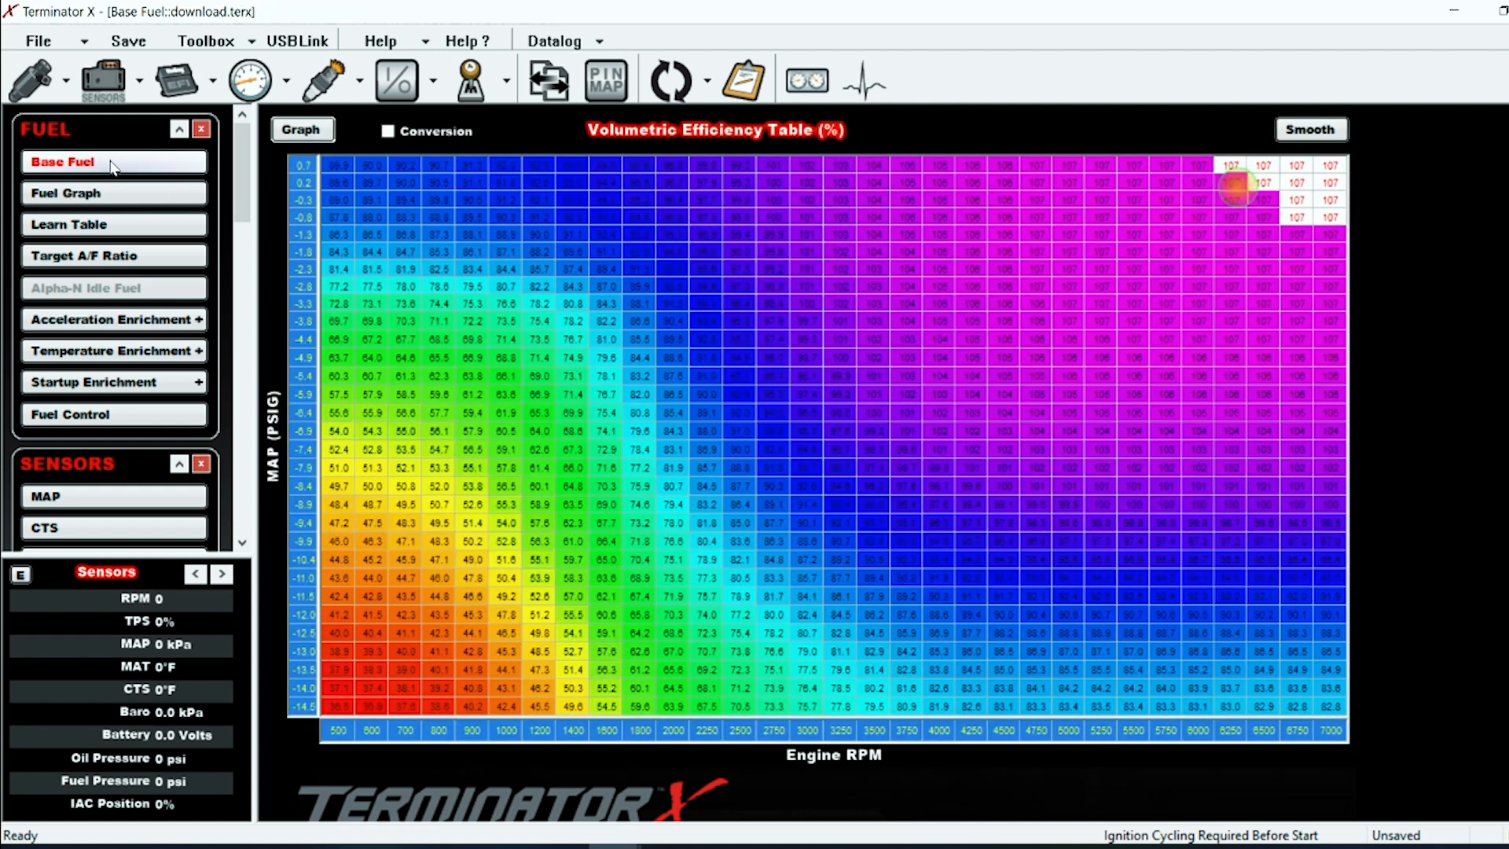
{"action": "mouse_move", "coordinate": [808, 322]}
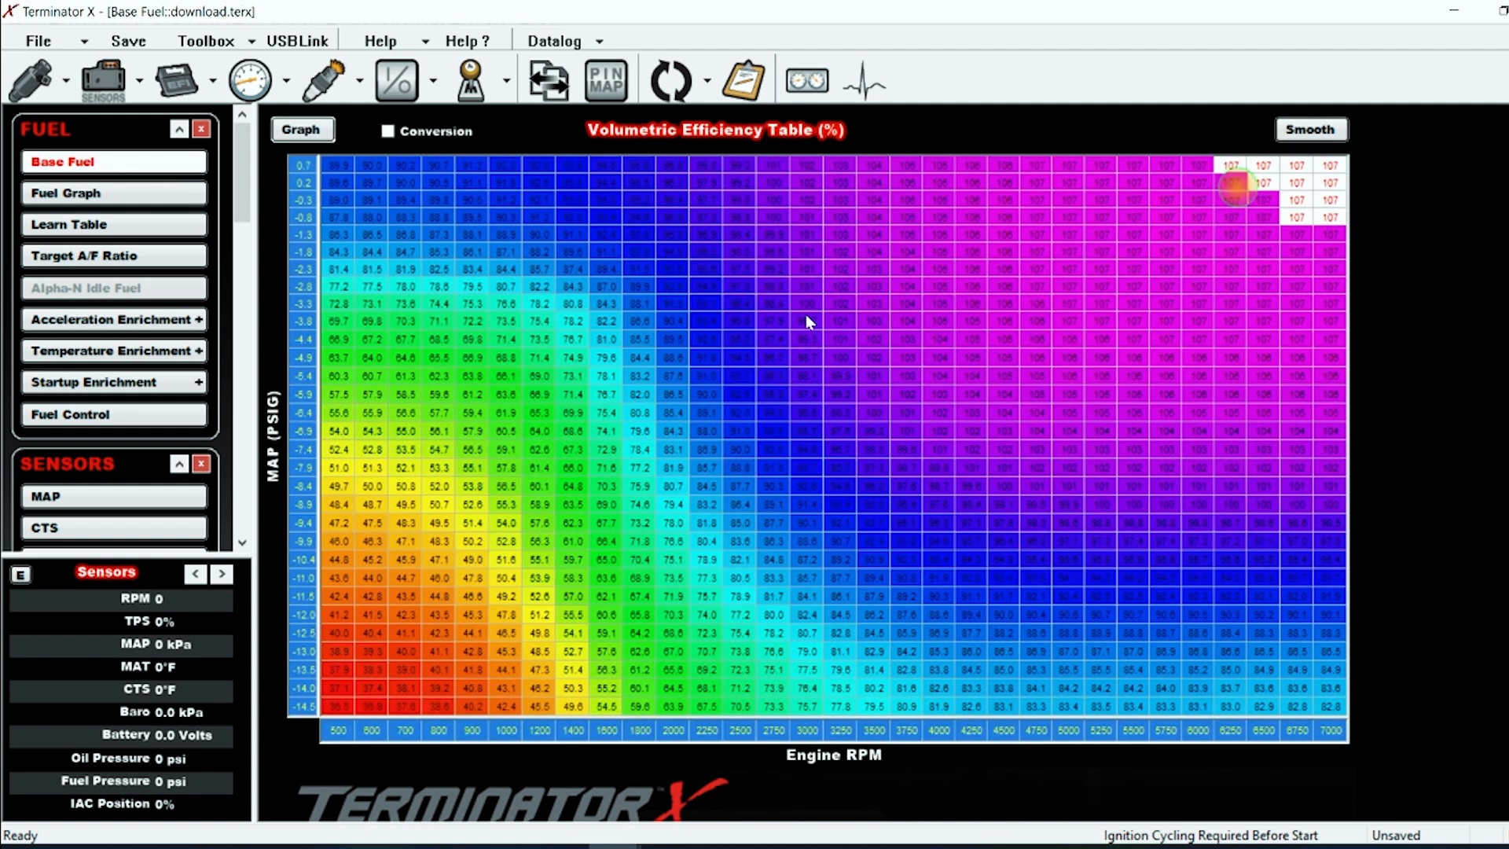
{"action": "mouse_move", "coordinate": [910, 577]}
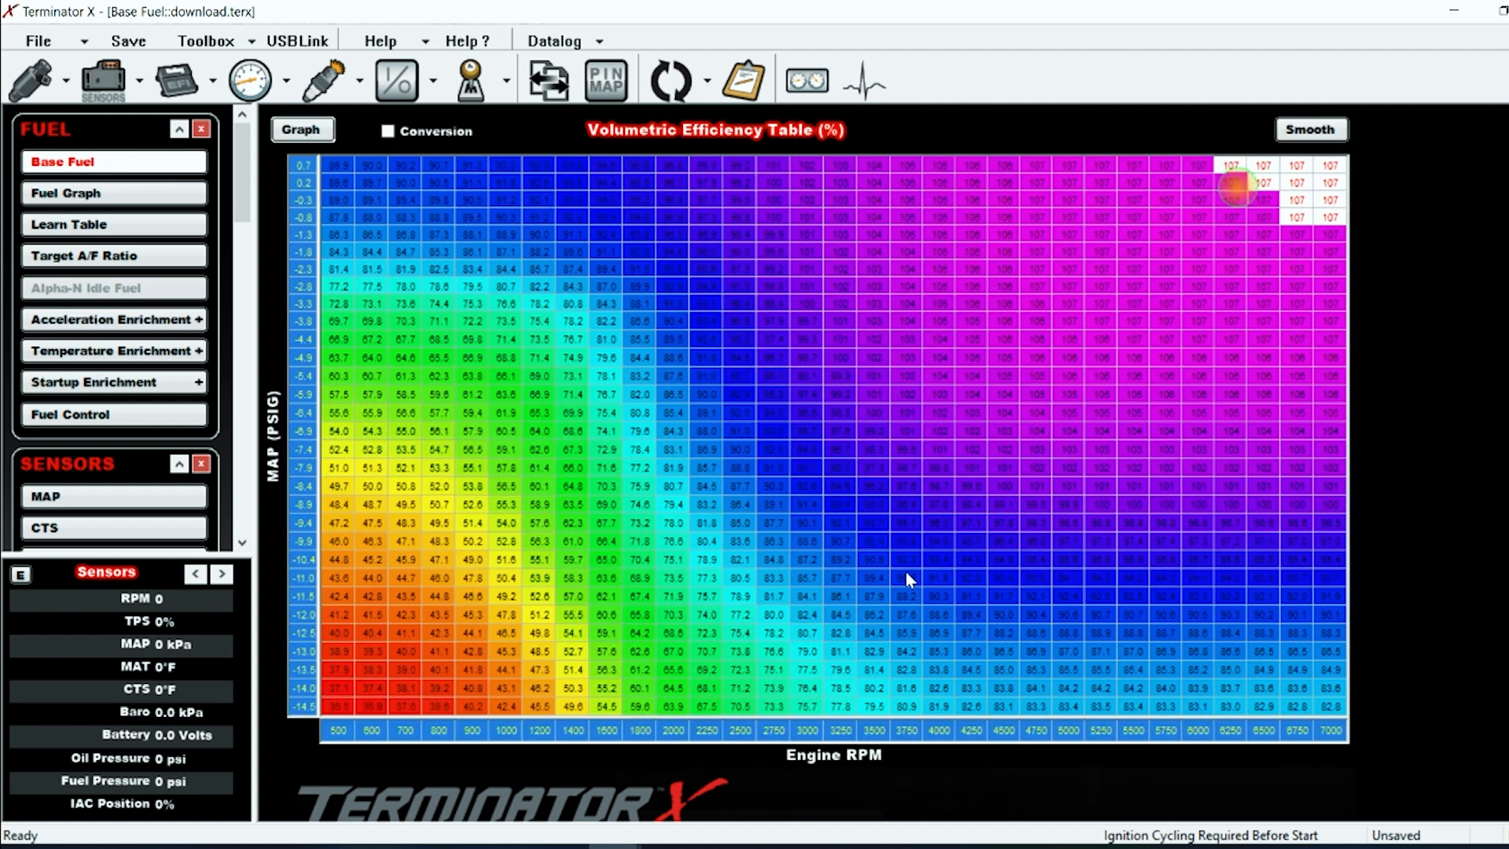
{"action": "mouse_move", "coordinate": [114, 319]}
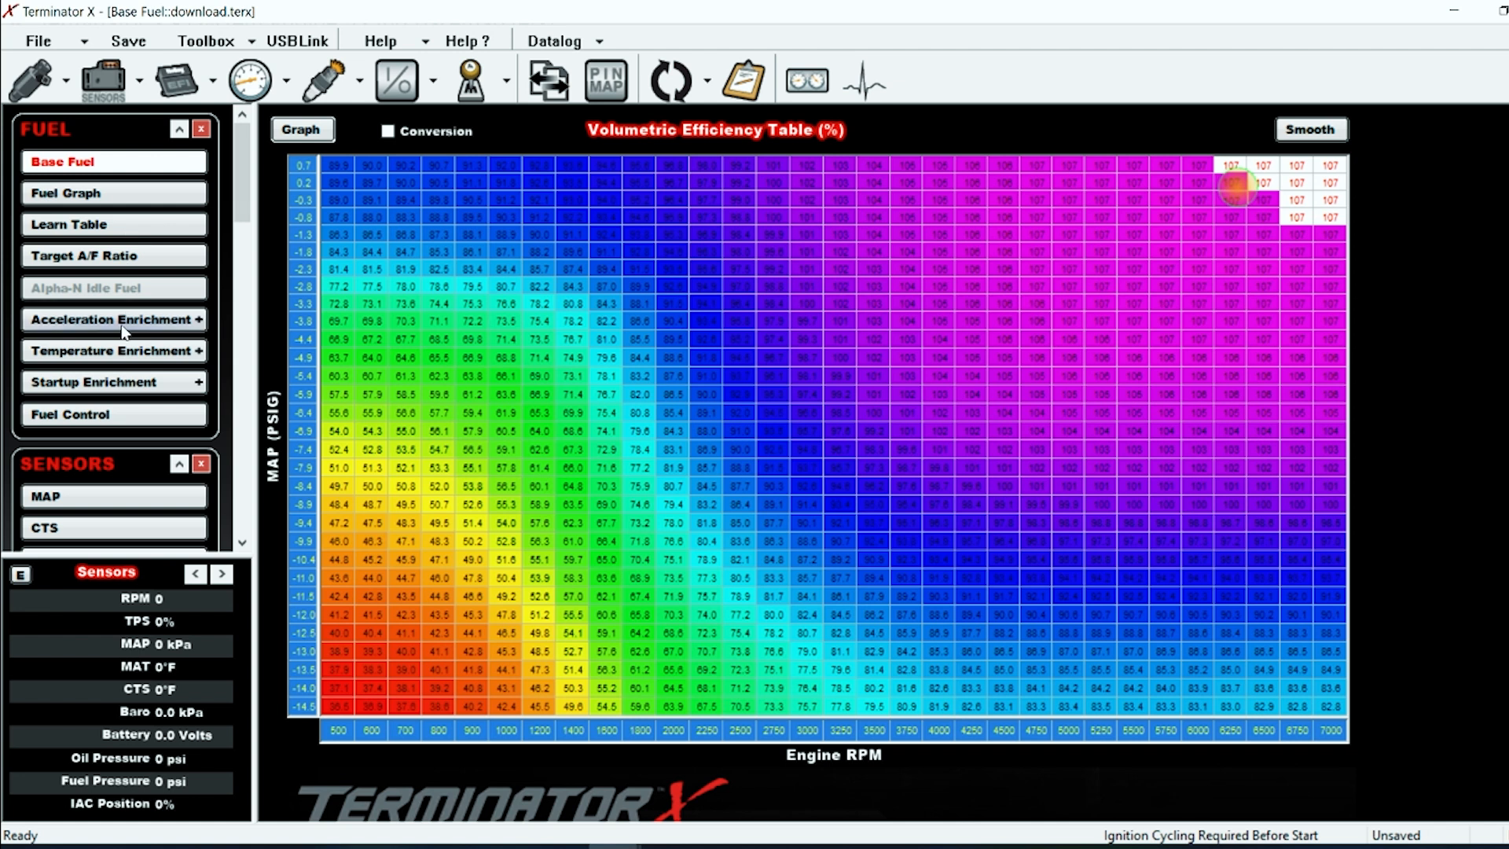
Show the Coolant Temp Enrichment table, 150% at -40°F down to 100% from 160°F
{"action": "left_click", "coordinate": [113, 319]}
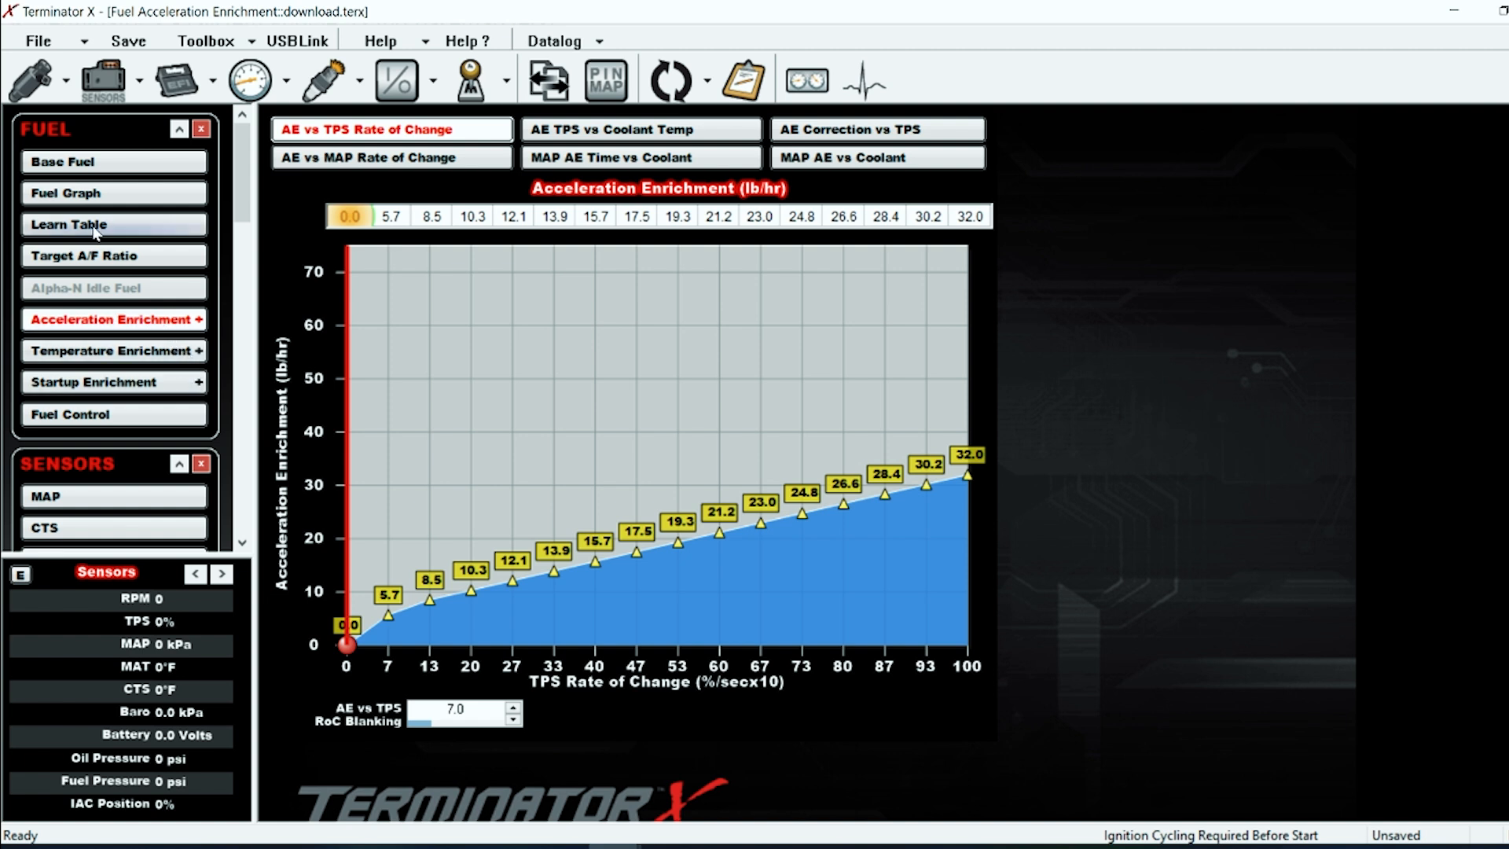
{"action": "left_click", "coordinate": [67, 225]}
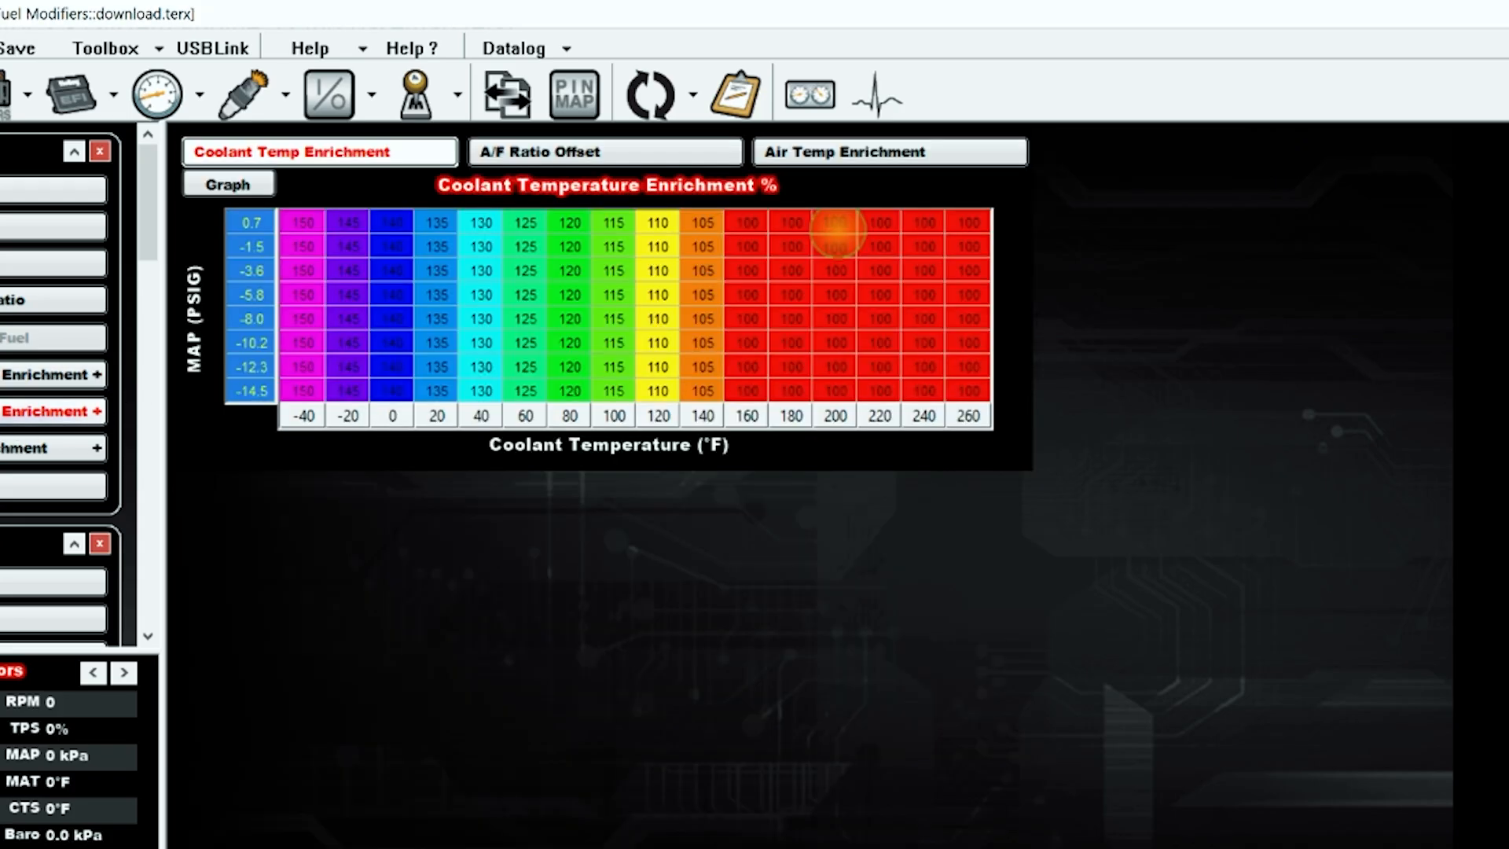
{"action": "mouse_move", "coordinate": [508, 263]}
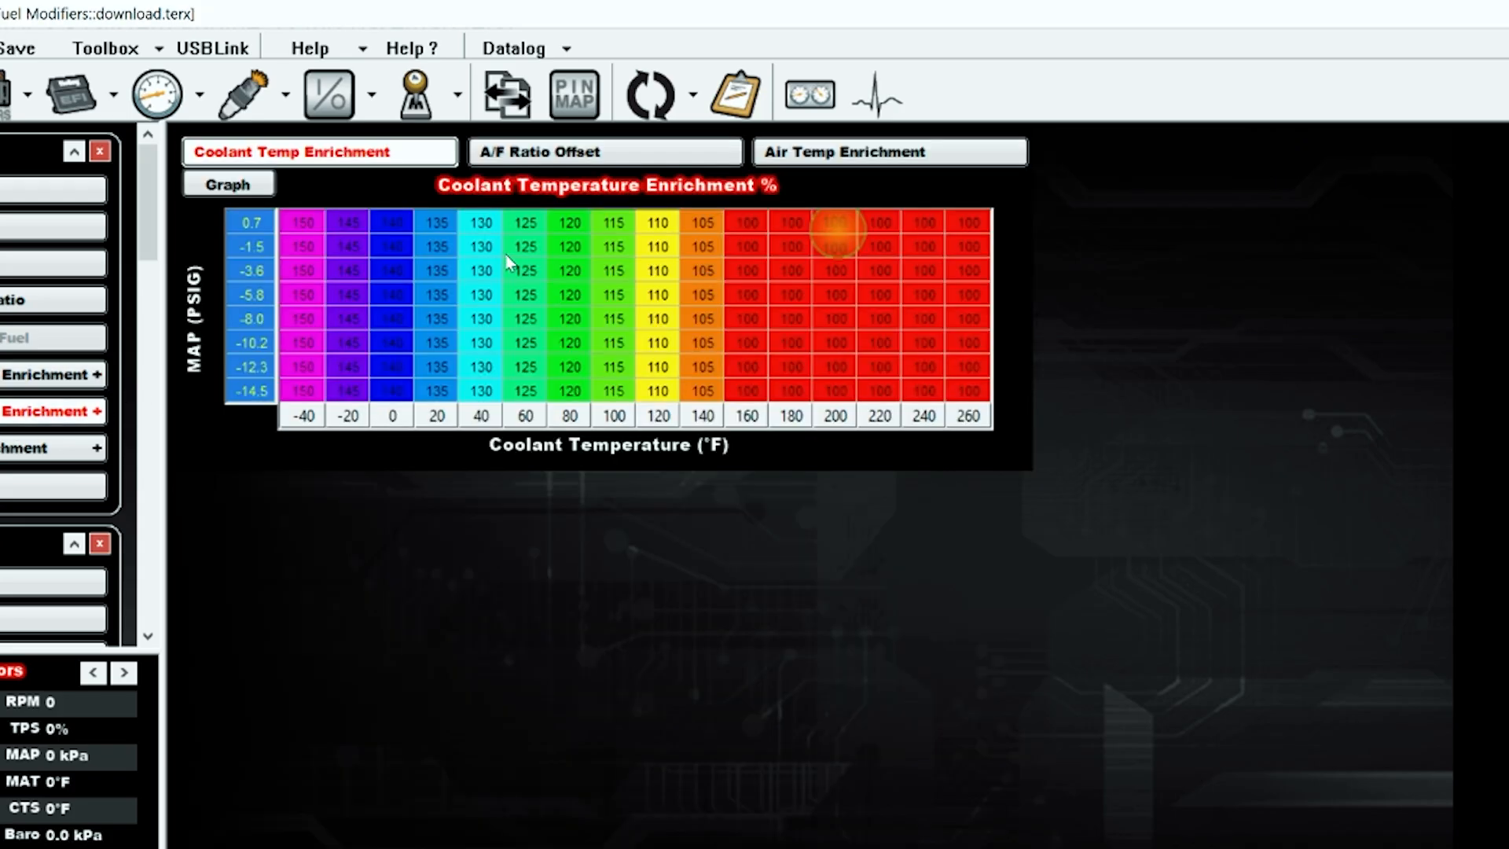
{"action": "mouse_move", "coordinate": [563, 430]}
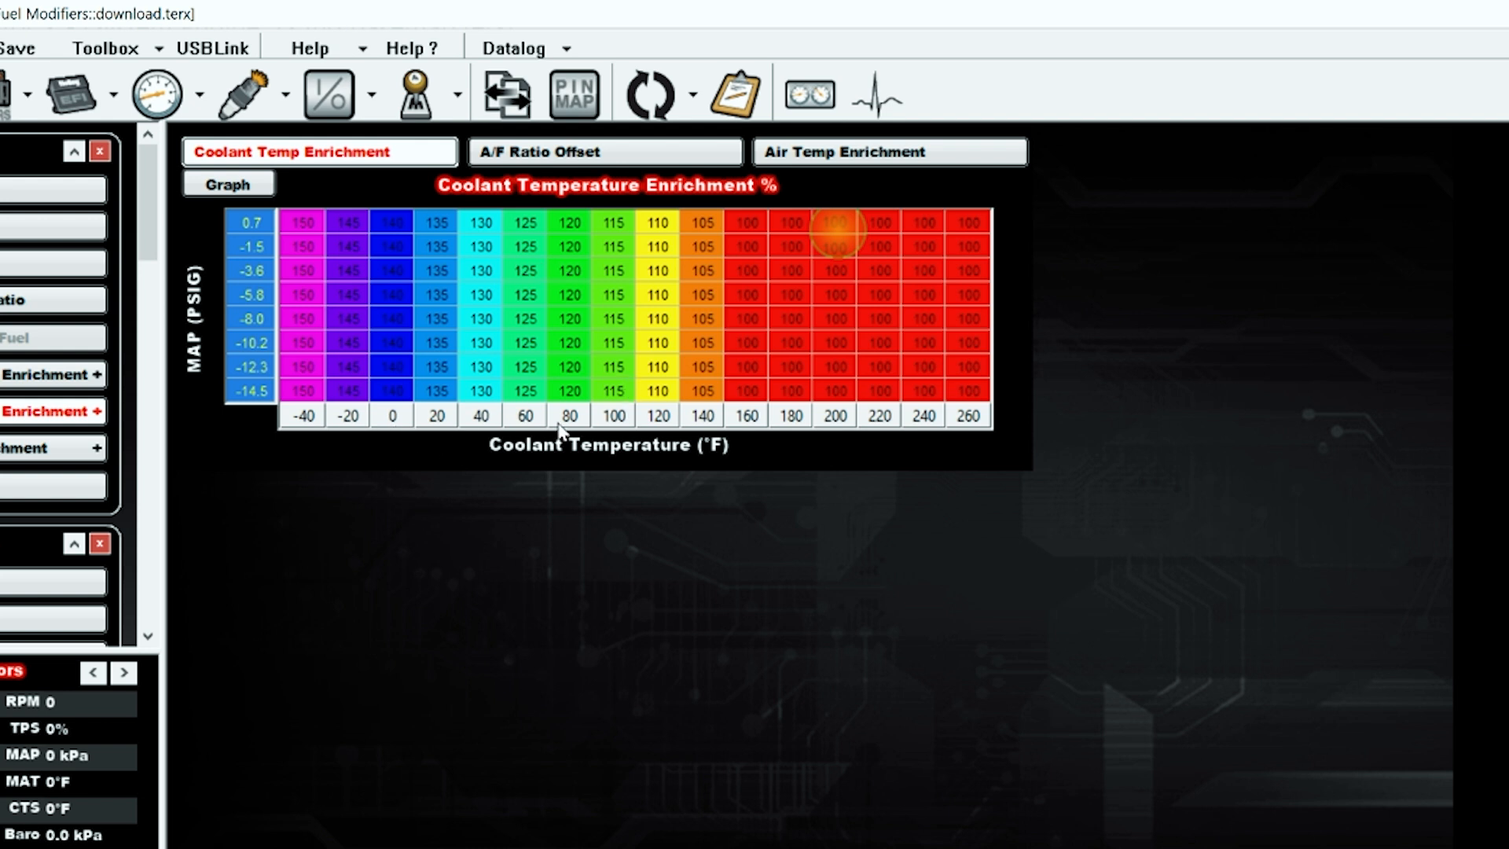
{"action": "mouse_move", "coordinate": [415, 294]}
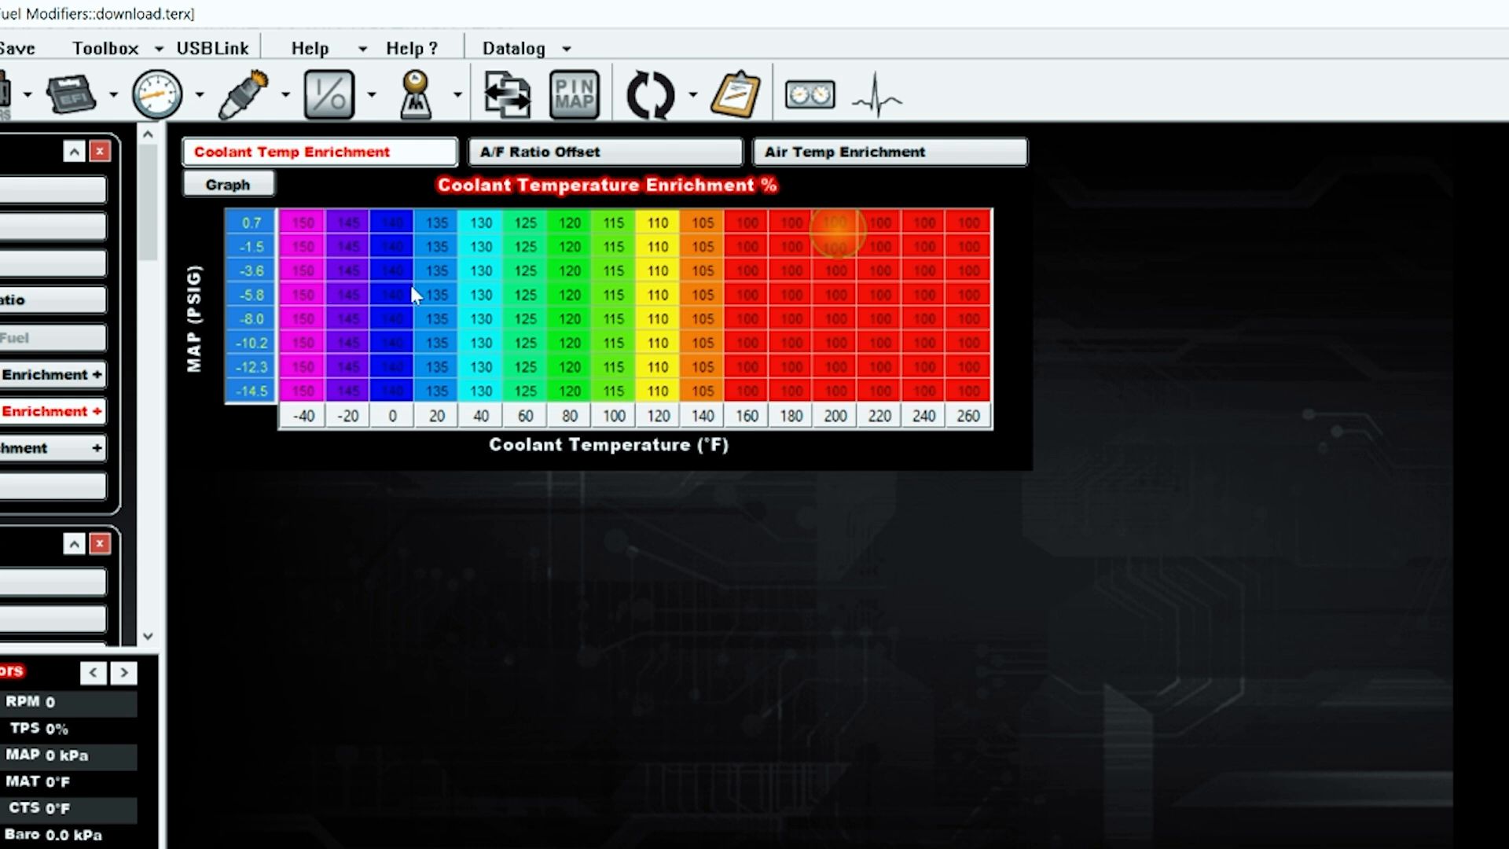
{"action": "mouse_move", "coordinate": [663, 308]}
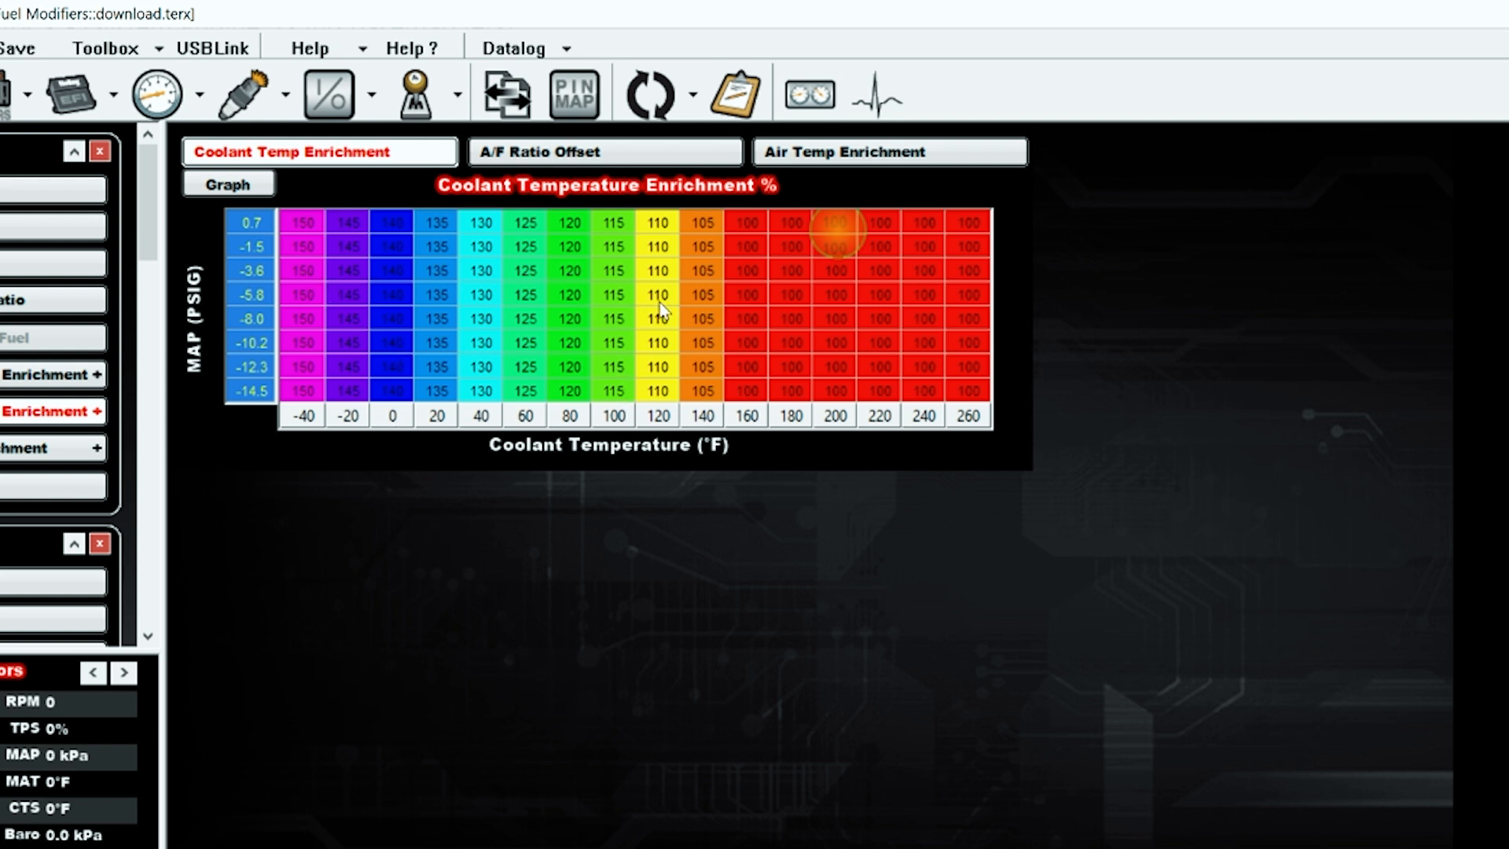
{"action": "mouse_move", "coordinate": [764, 188]}
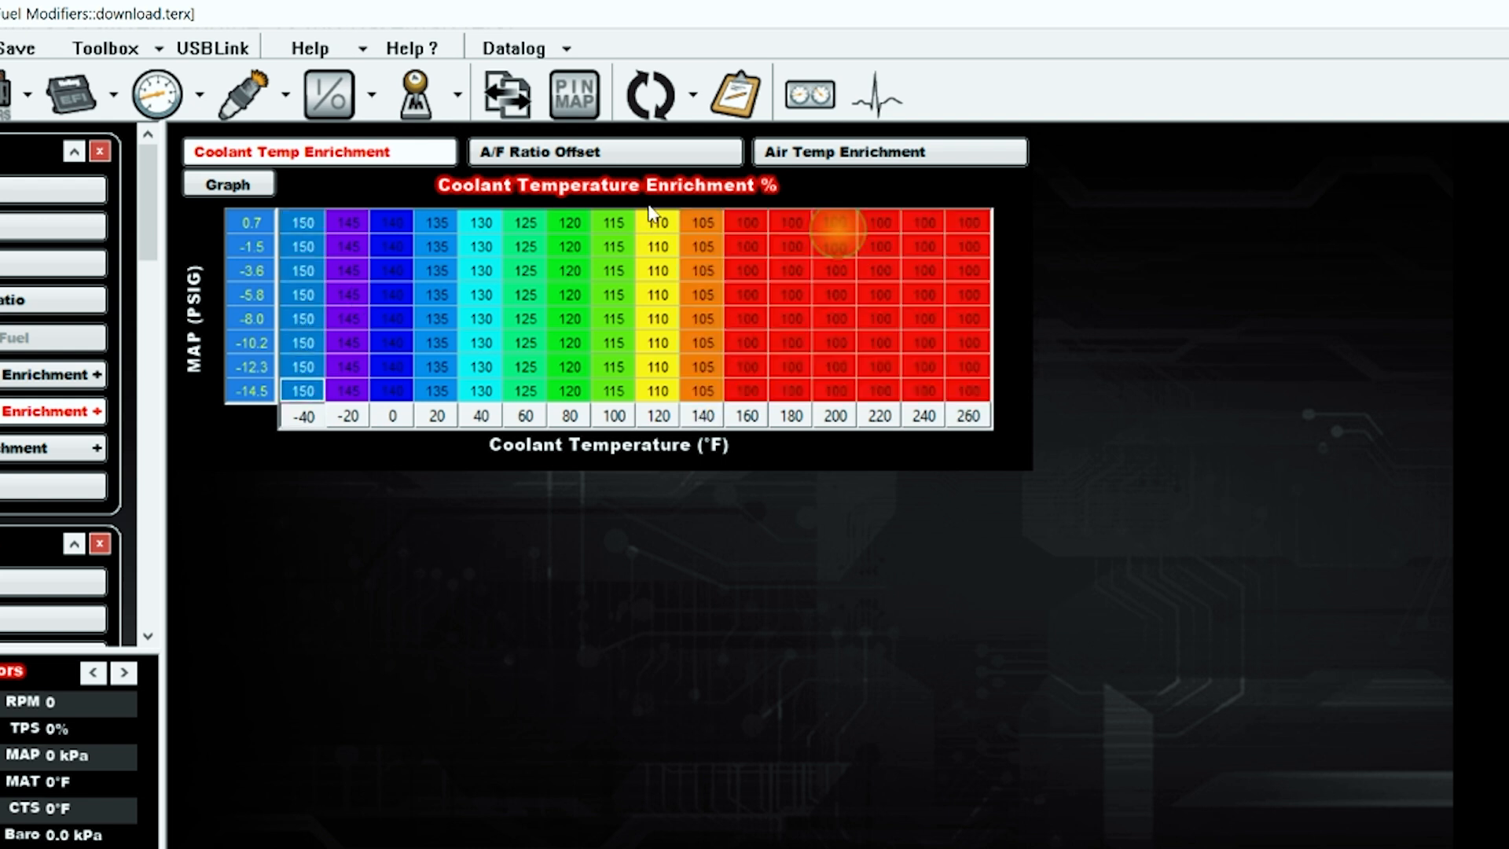
Review the A/F Ratio Offset table, then the Air Temp Enrichment curve (118.4% to 90%)
{"action": "left_click", "coordinate": [604, 151]}
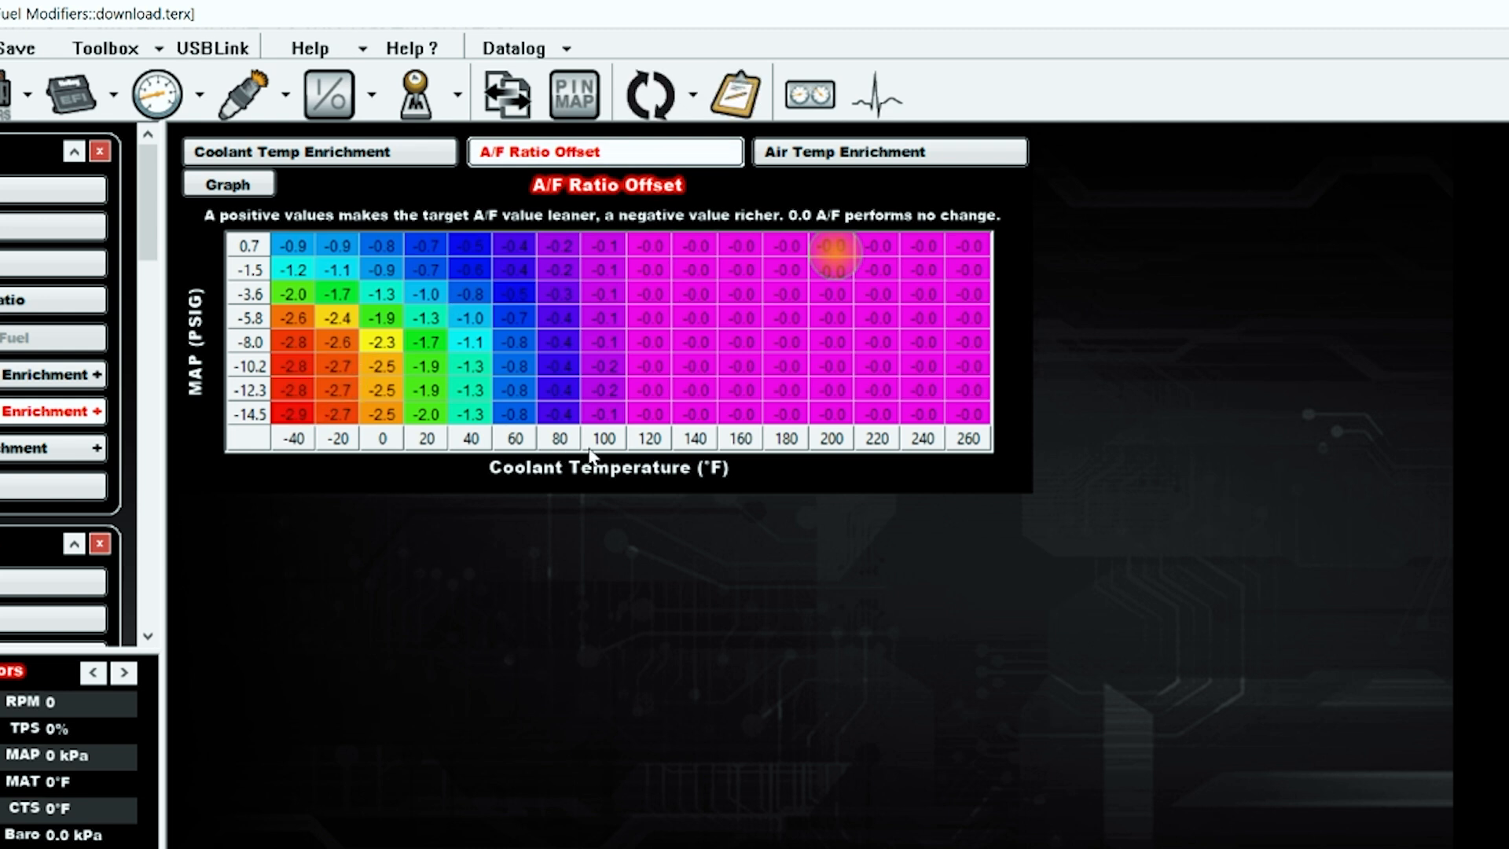
{"action": "left_click", "coordinate": [649, 246]}
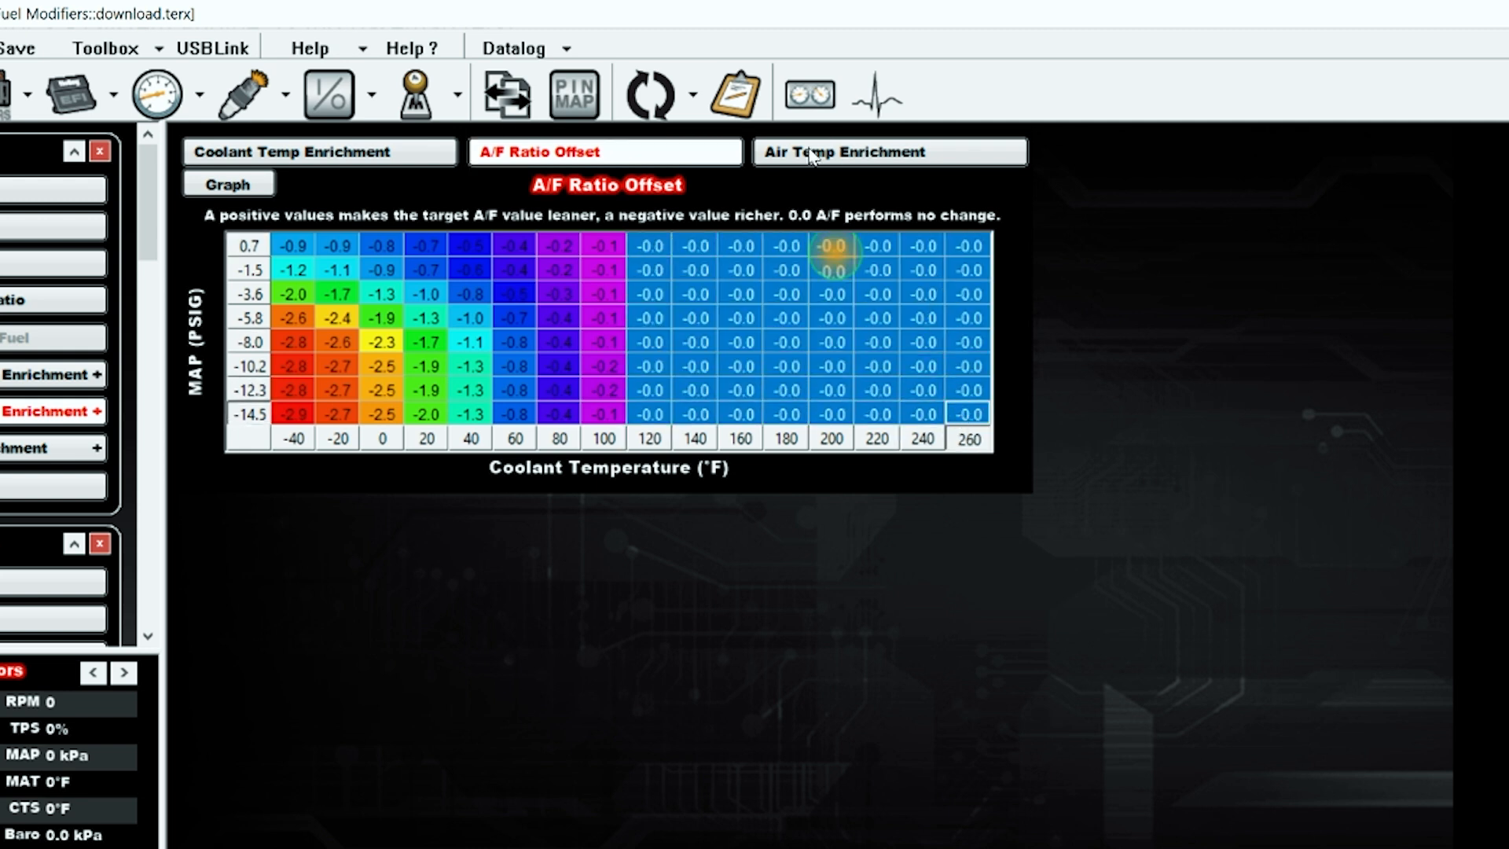
{"action": "mouse_move", "coordinate": [782, 295]}
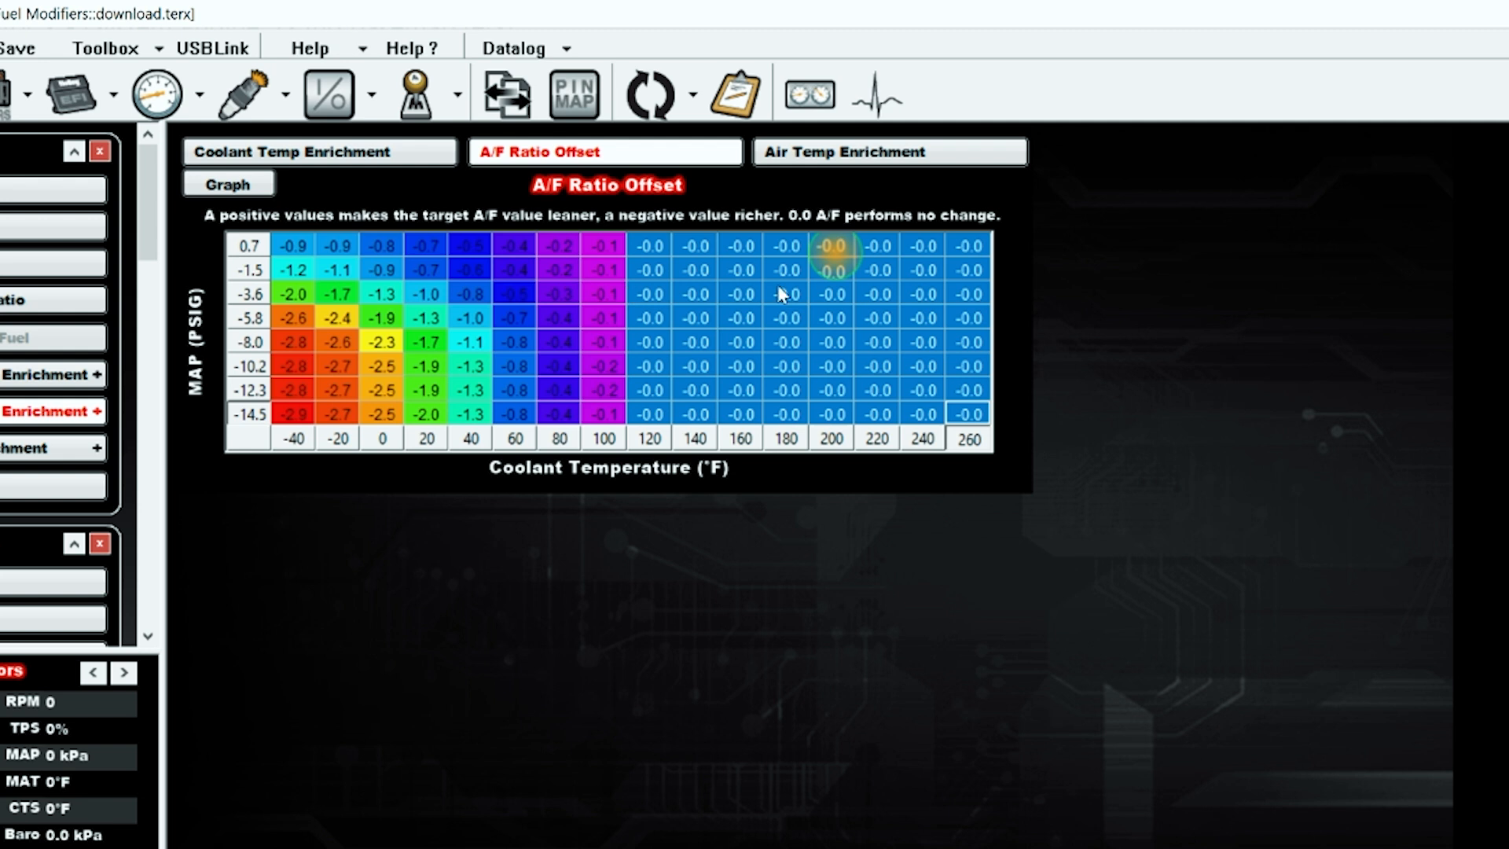
{"action": "left_click", "coordinate": [885, 152]}
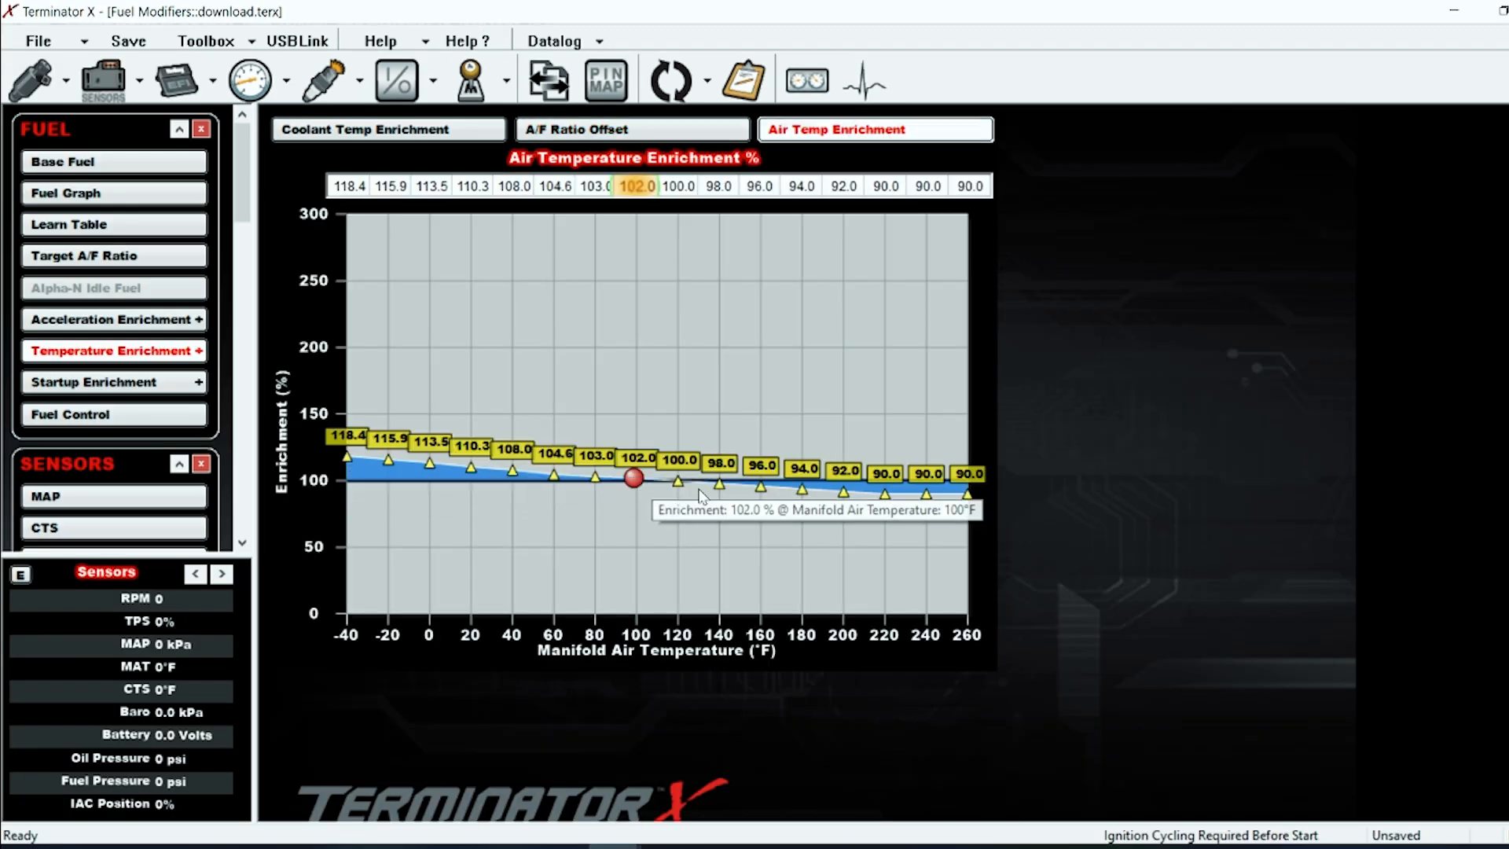
{"action": "mouse_move", "coordinate": [368, 473]}
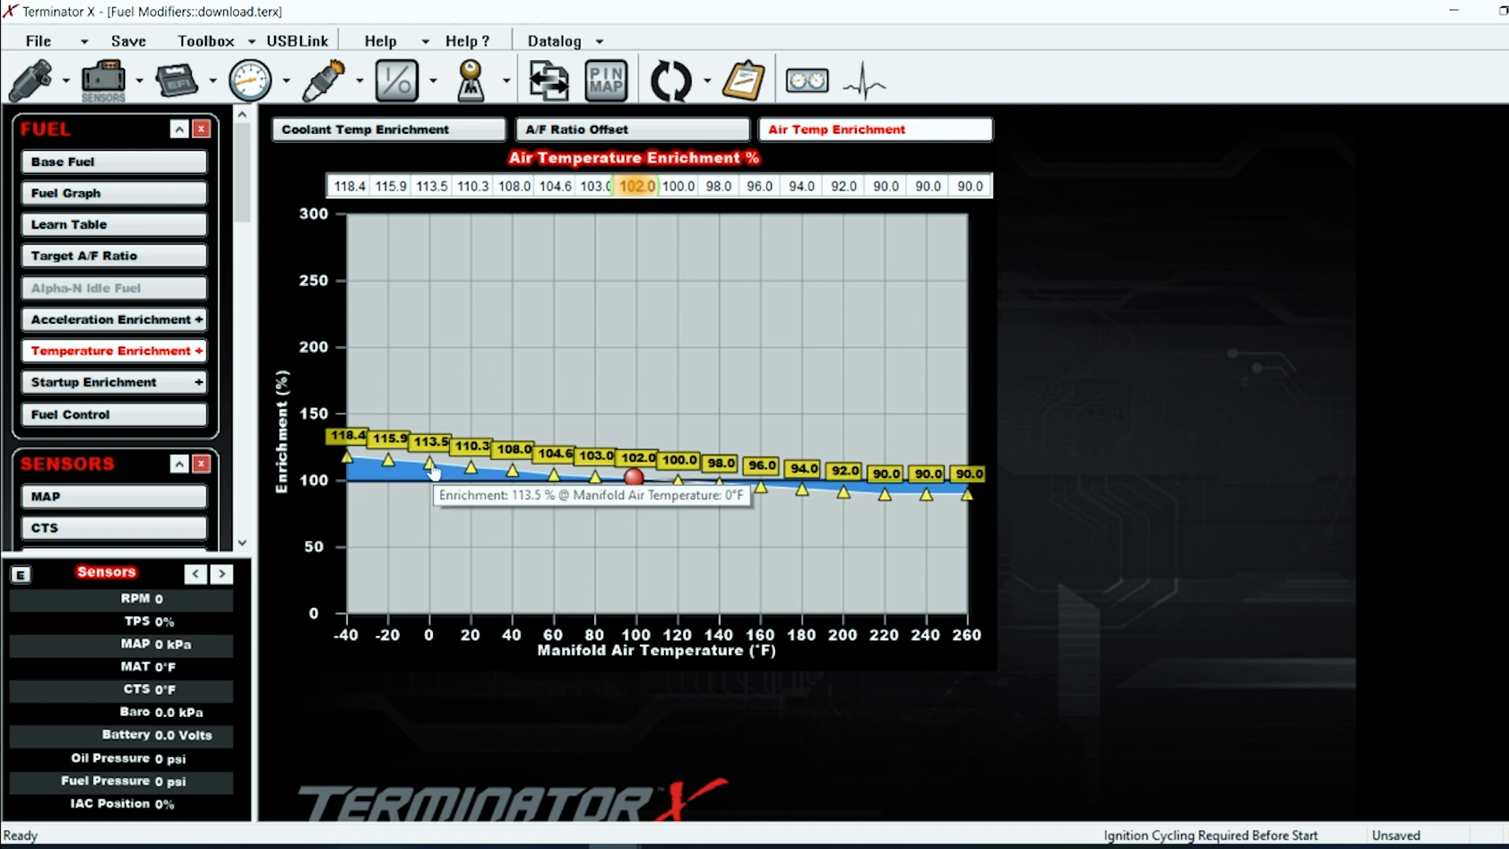
{"action": "mouse_move", "coordinate": [915, 578]}
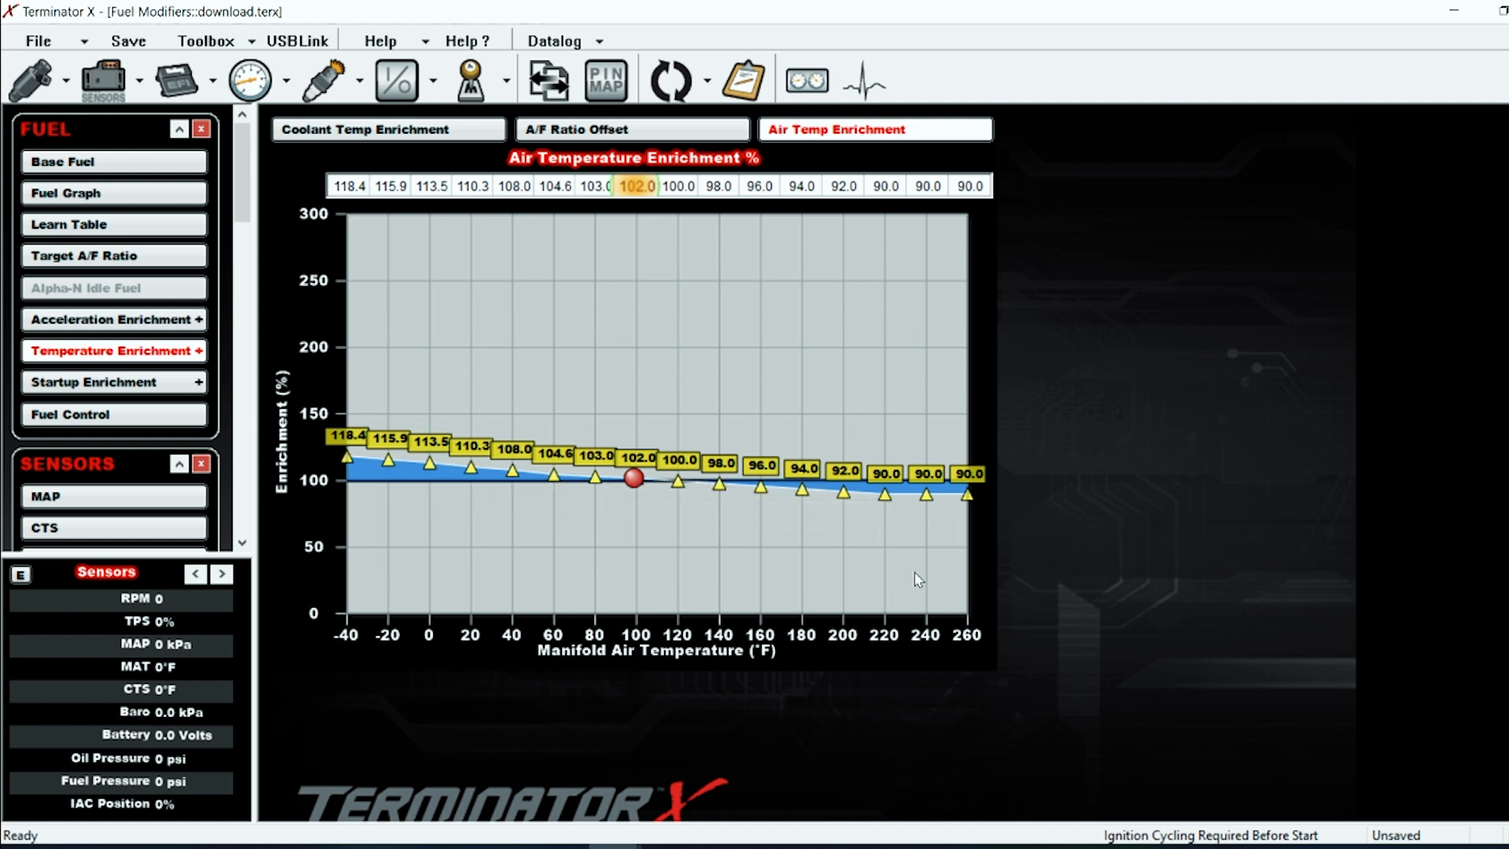
{"action": "mouse_move", "coordinate": [943, 512]}
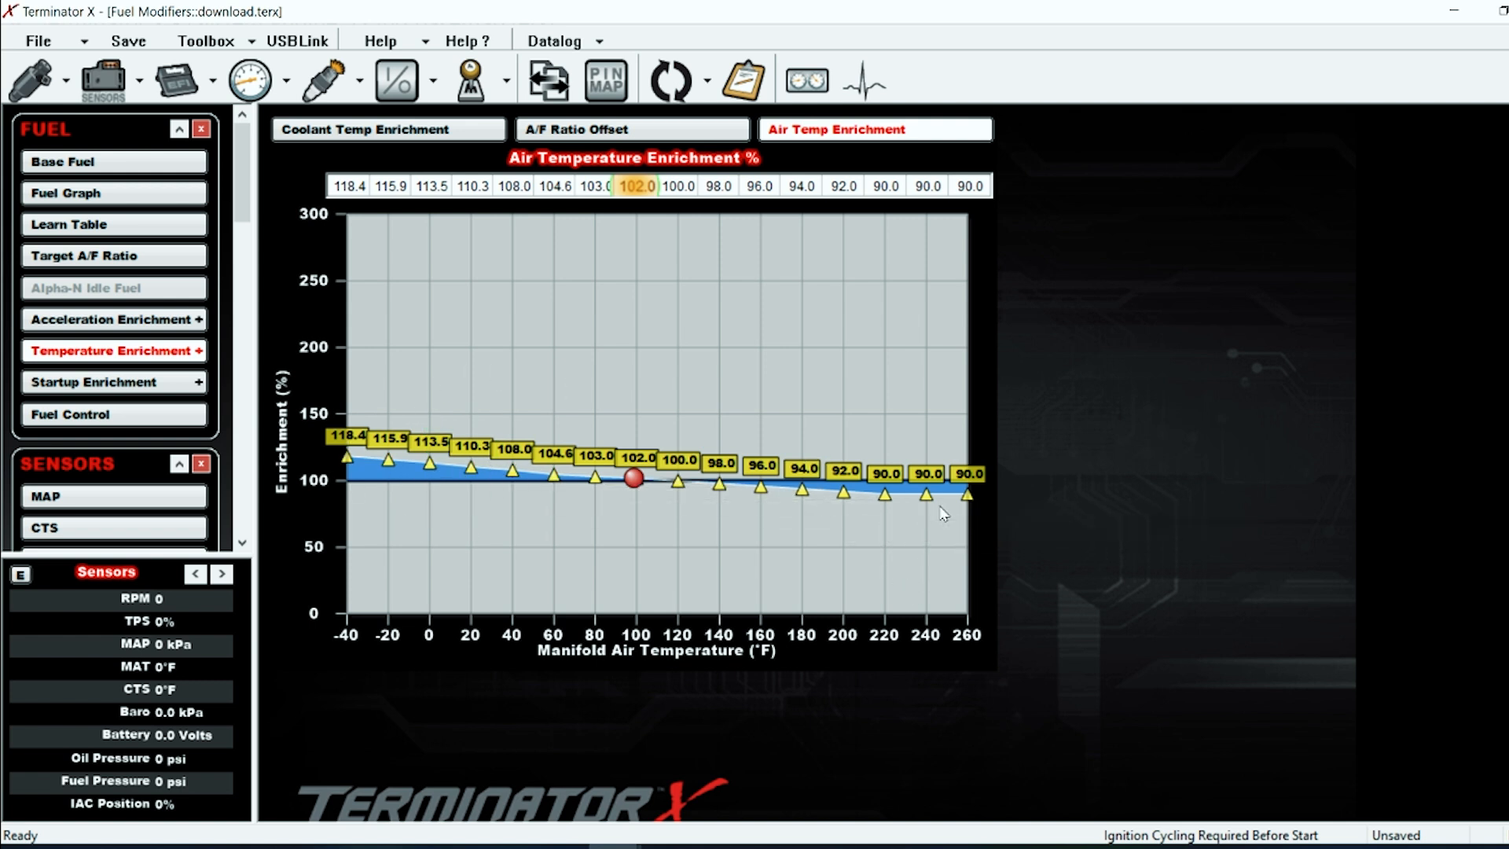
{"action": "mouse_move", "coordinate": [882, 503]}
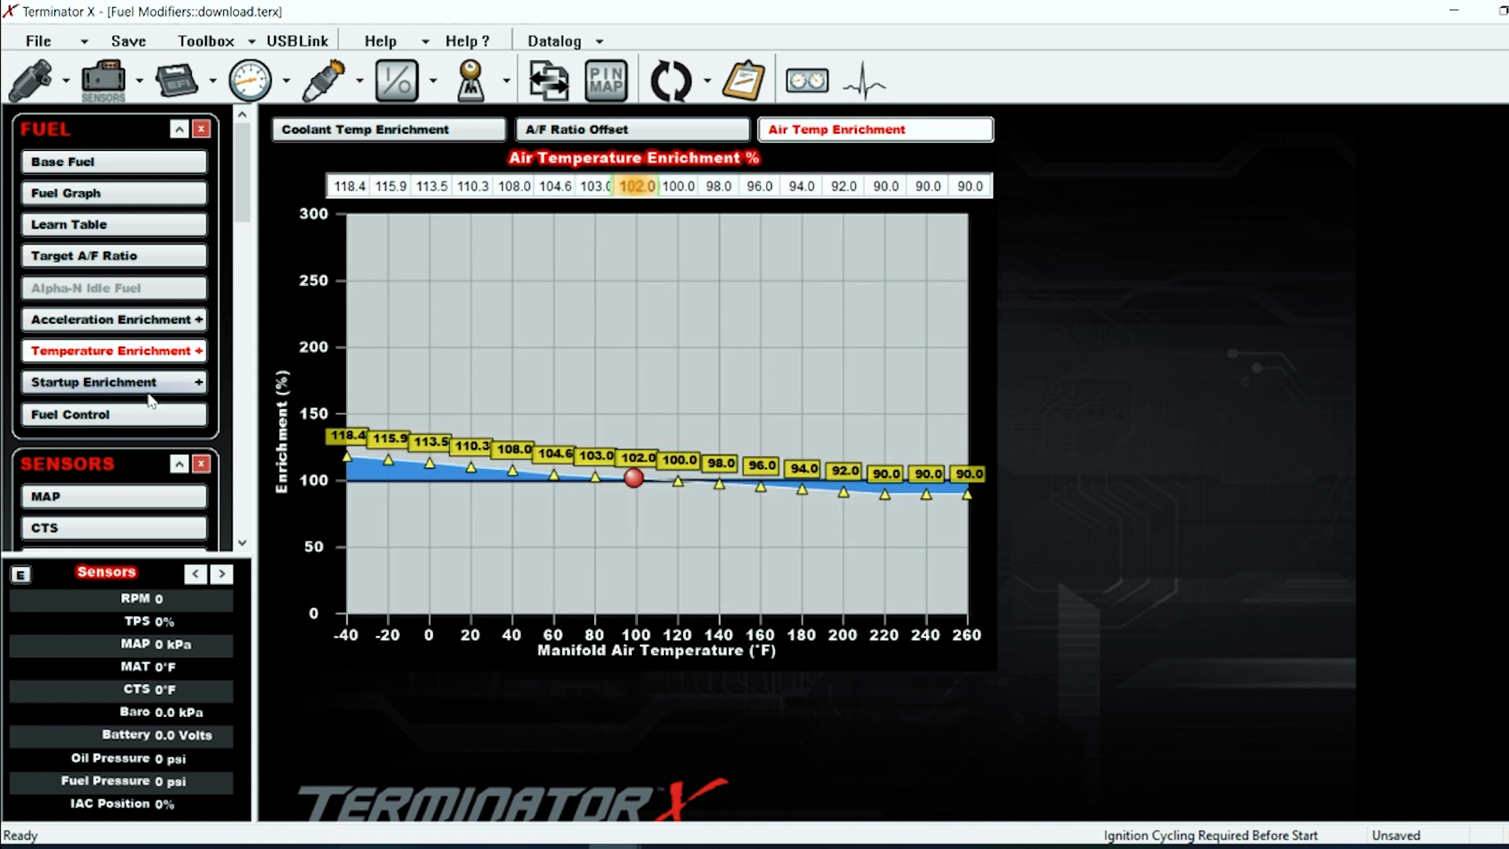
Step through Startup Enrichment: after-start holdoff, enrichment and decay rate curves (40.2 to 10 sec)
{"action": "left_click", "coordinate": [94, 382]}
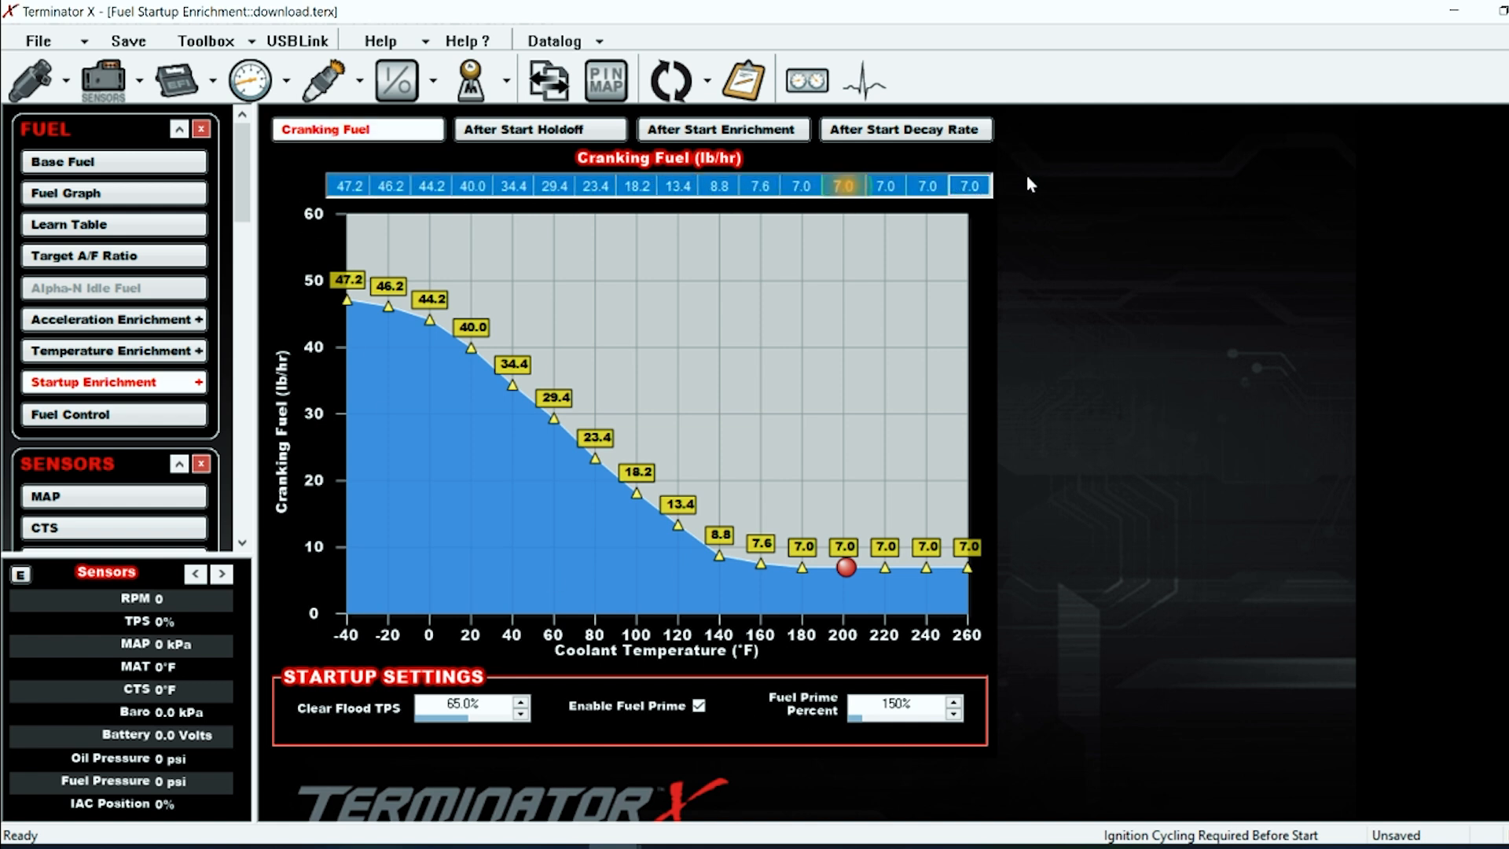
{"action": "mouse_move", "coordinate": [843, 110]}
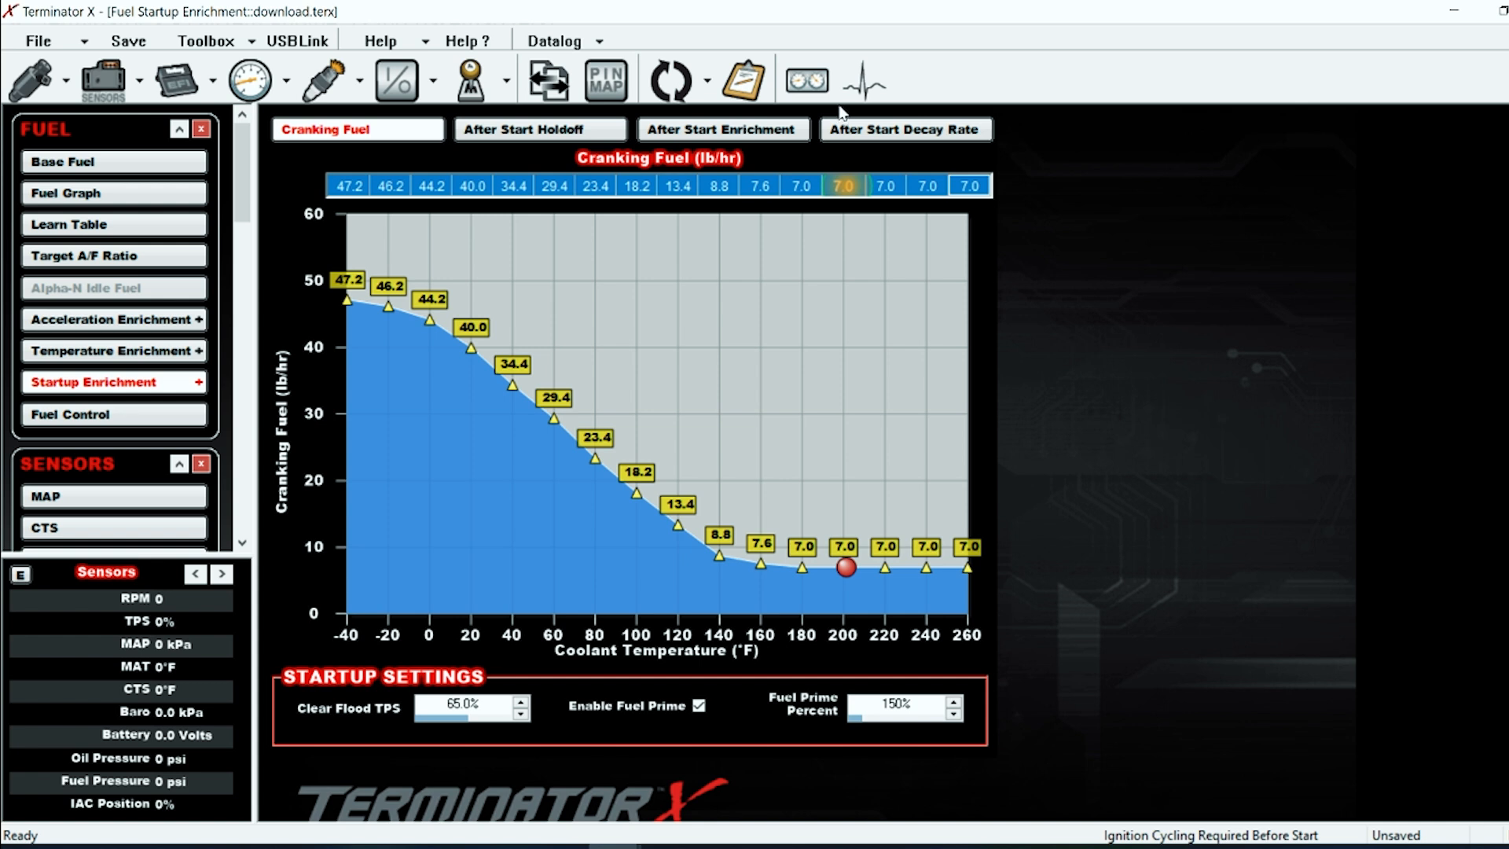
{"action": "left_click", "coordinate": [539, 128]}
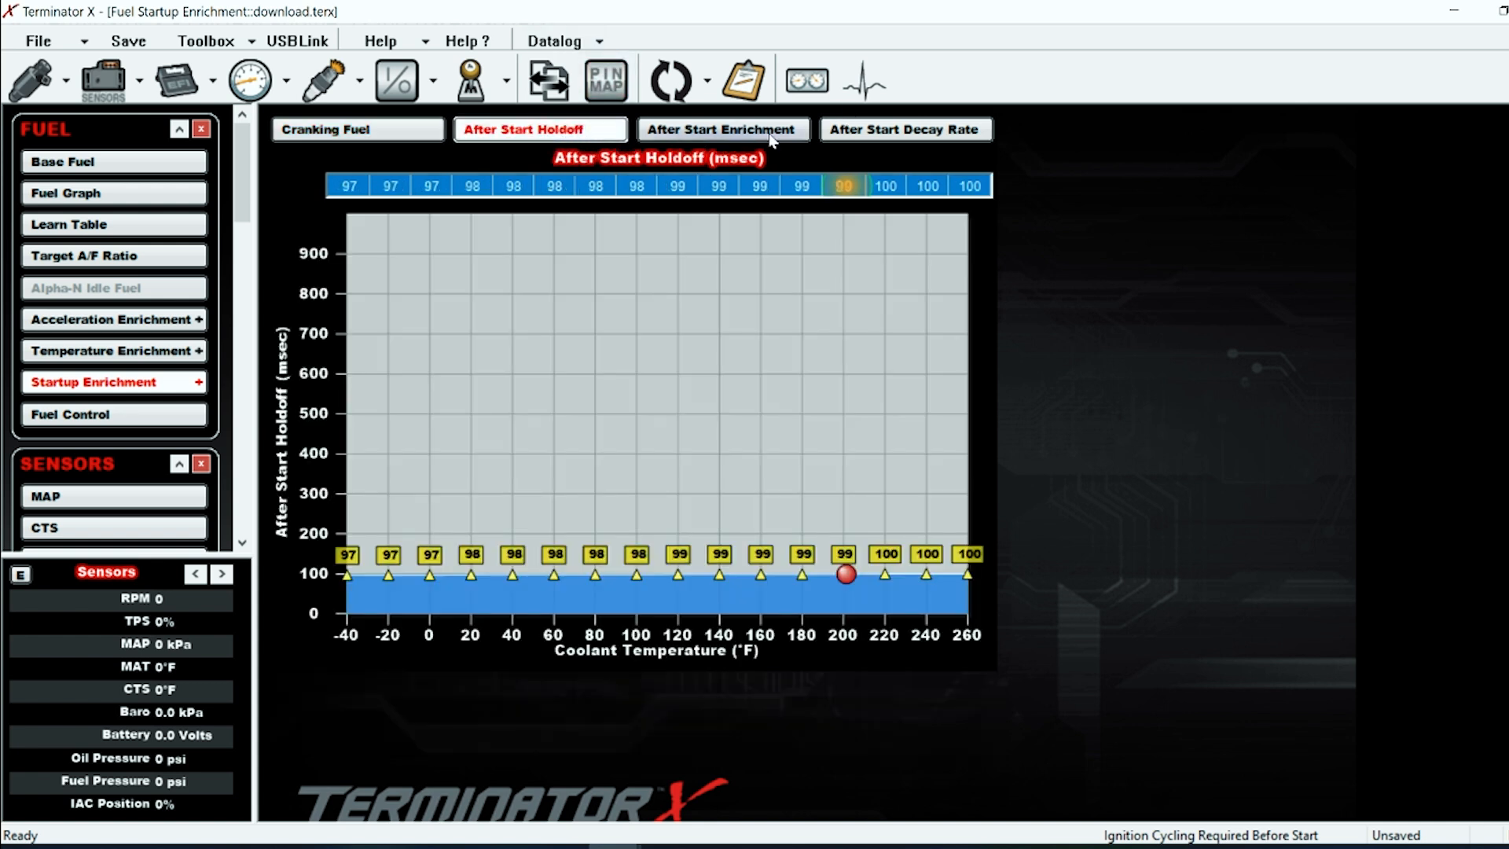
{"action": "left_click", "coordinate": [722, 129]}
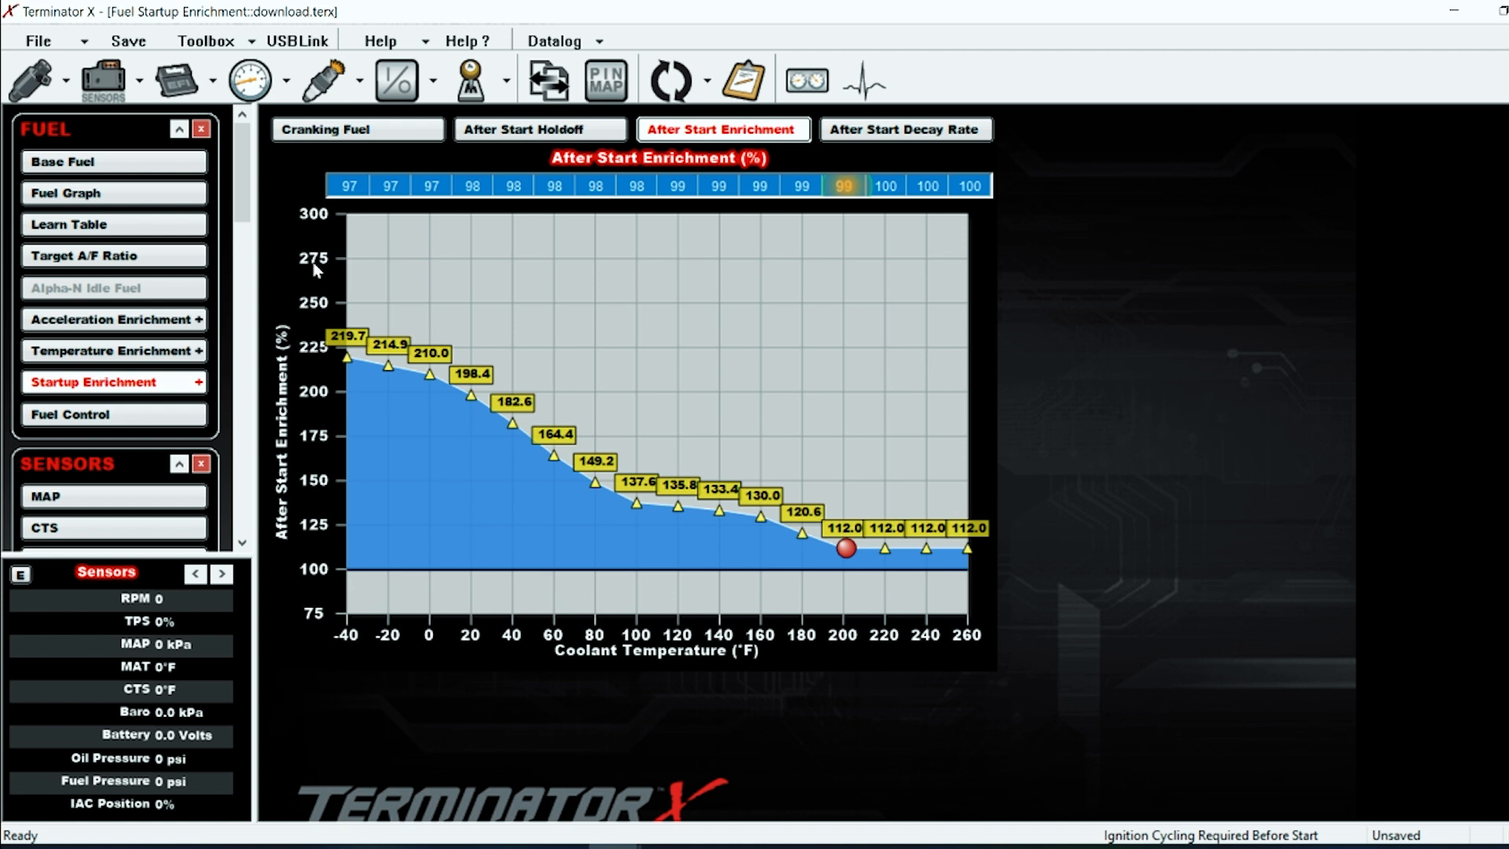
{"action": "mouse_move", "coordinate": [473, 413]}
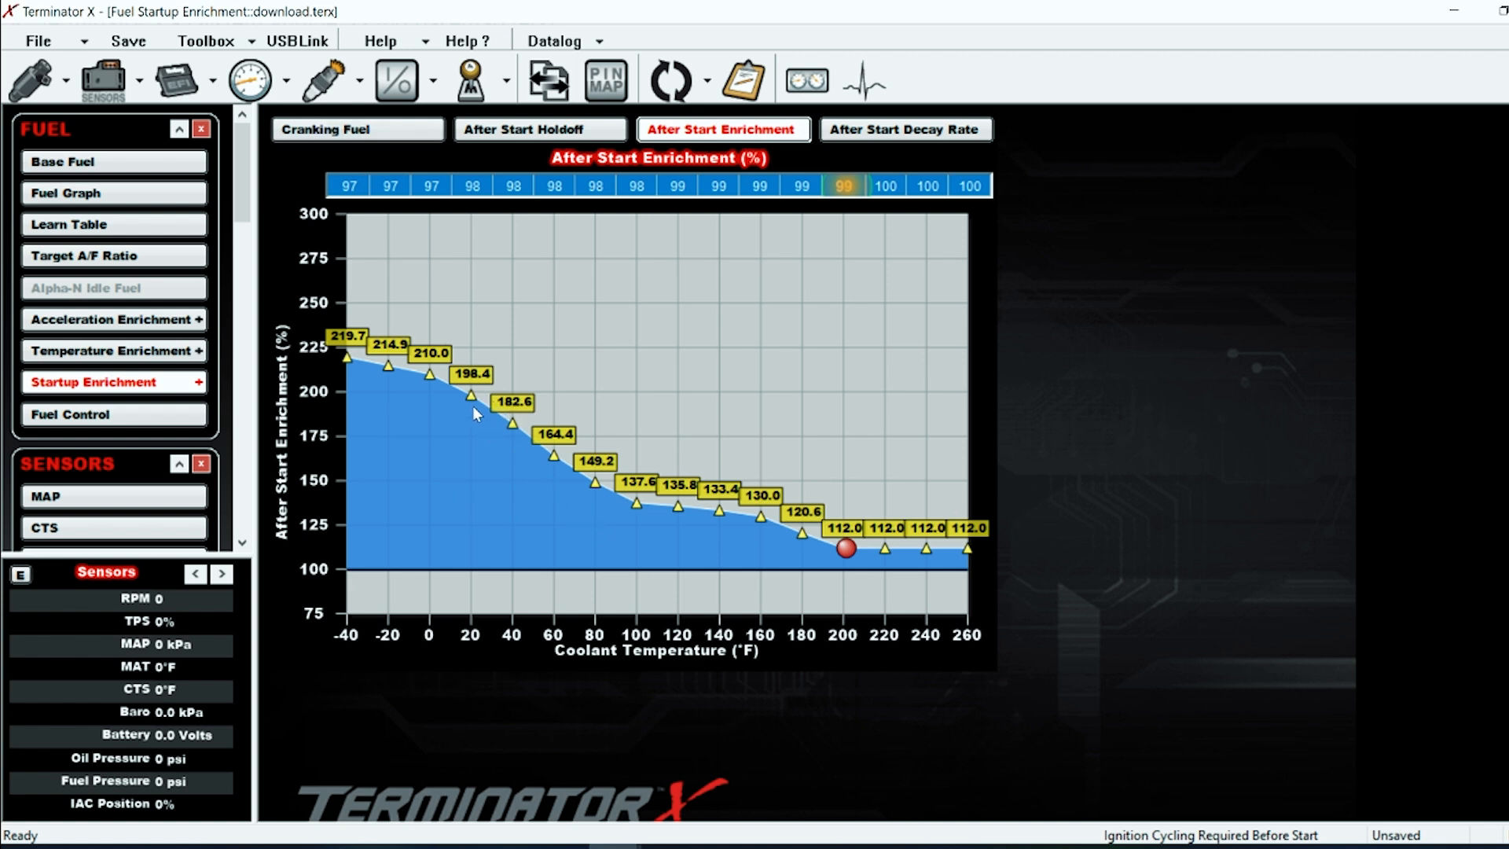
{"action": "mouse_move", "coordinate": [349, 151]}
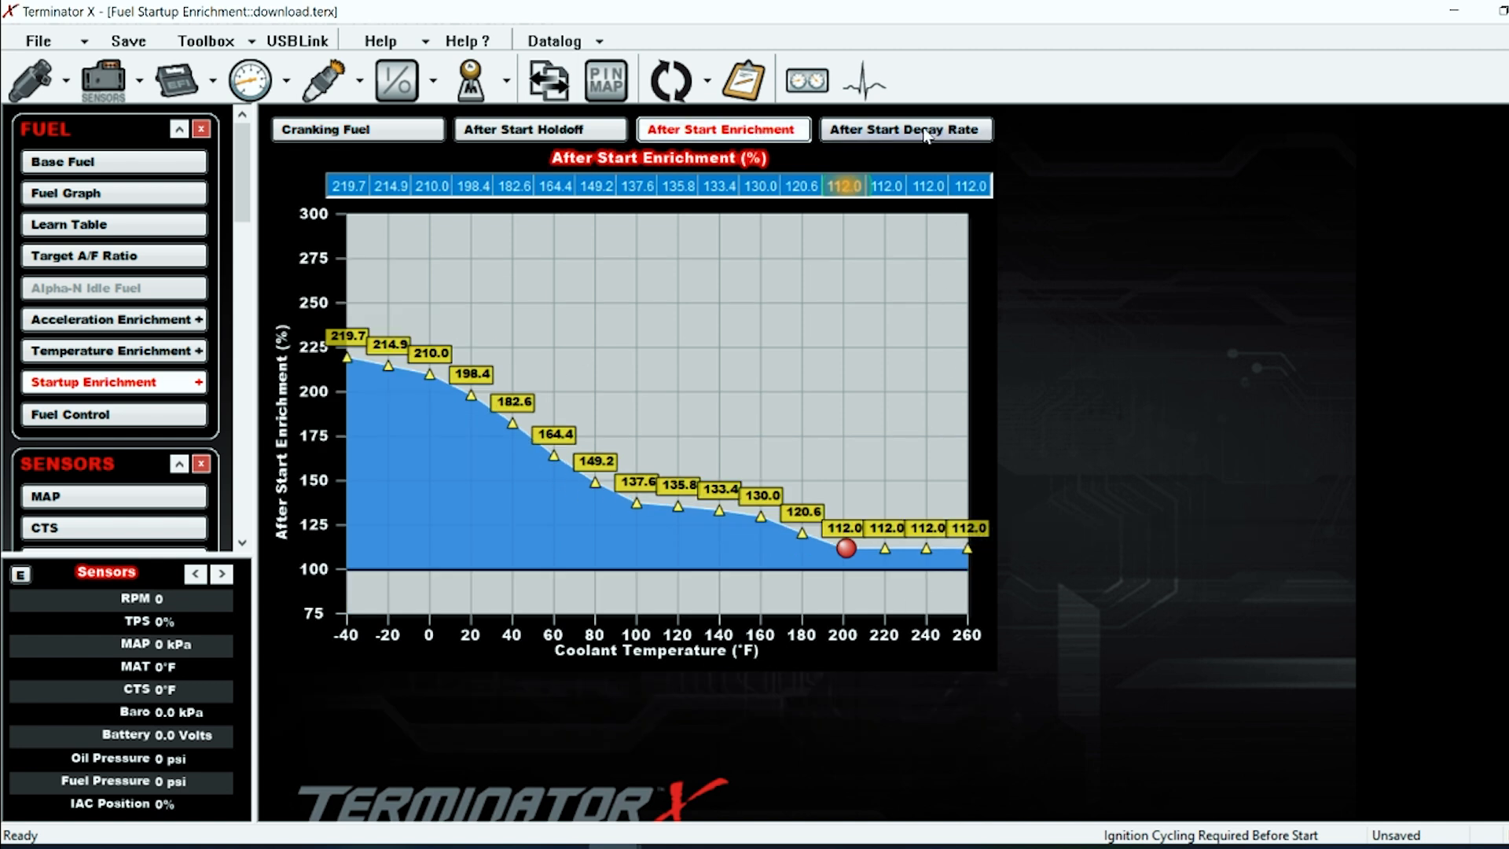
{"action": "left_click", "coordinate": [904, 129]}
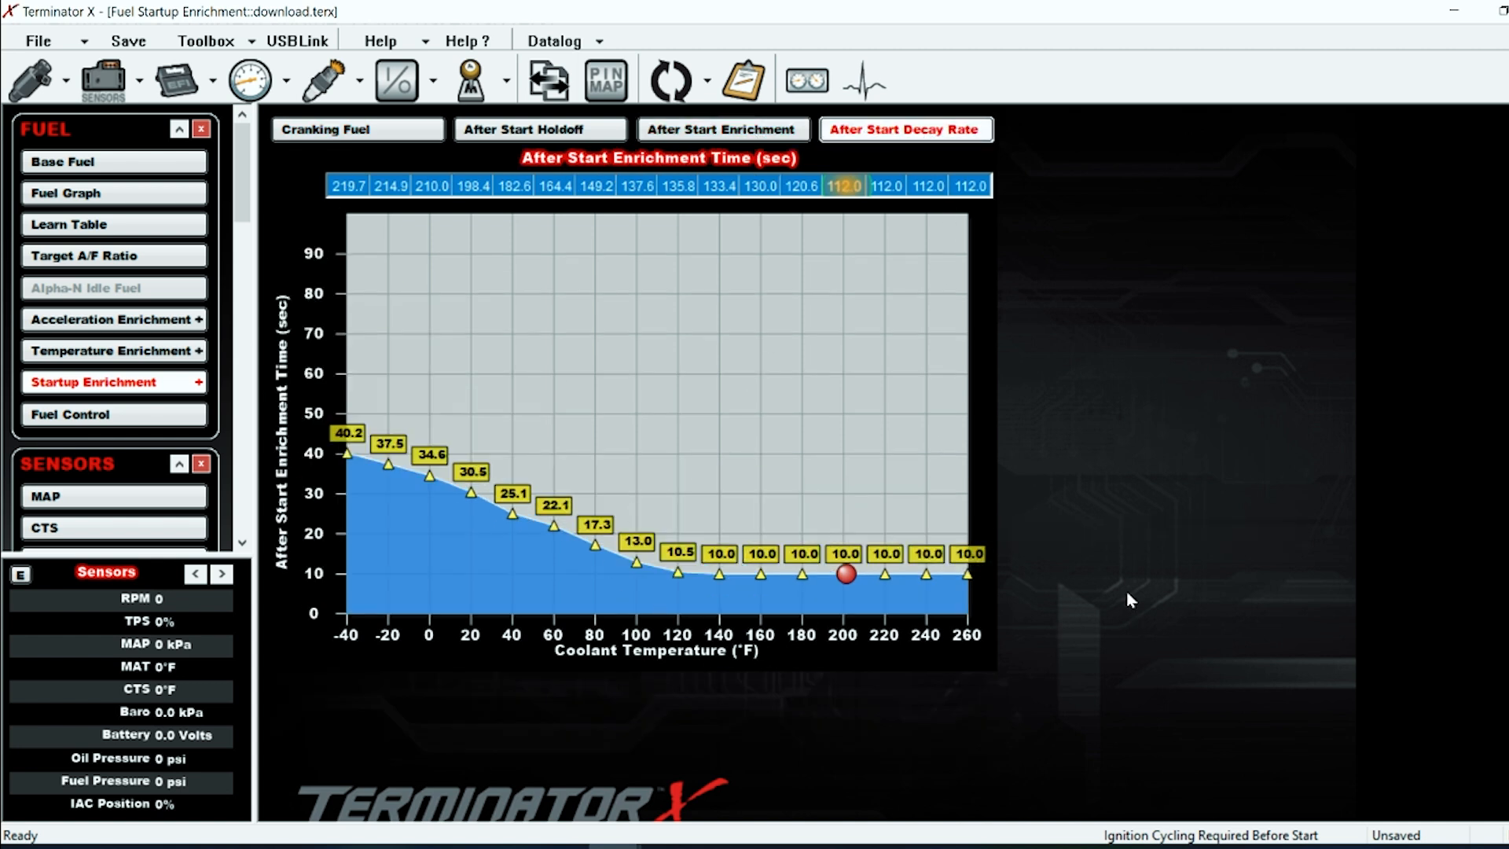
{"action": "mouse_move", "coordinate": [920, 609]}
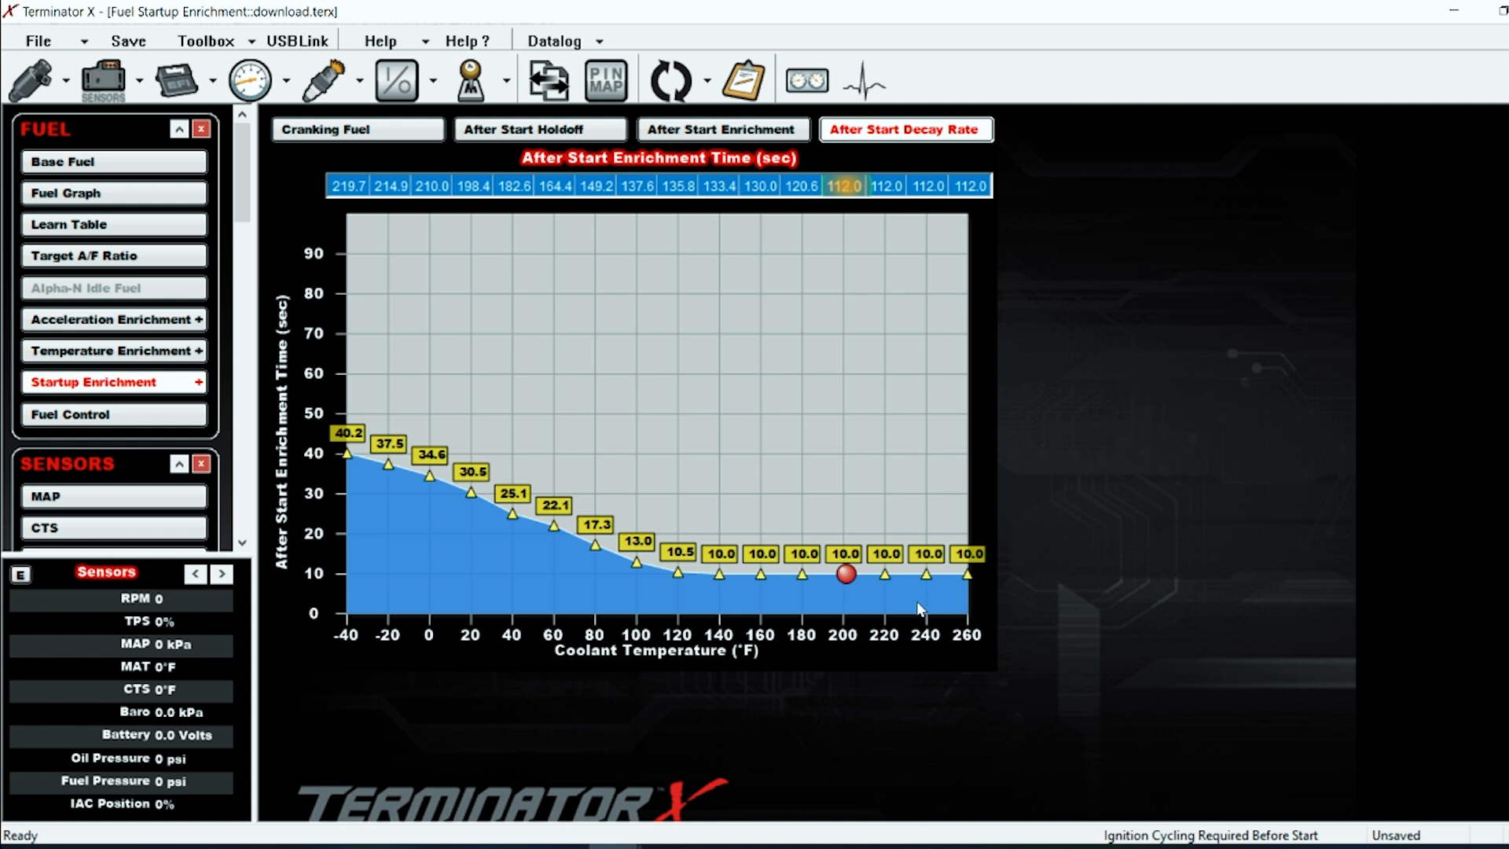
{"action": "mouse_move", "coordinate": [745, 350]}
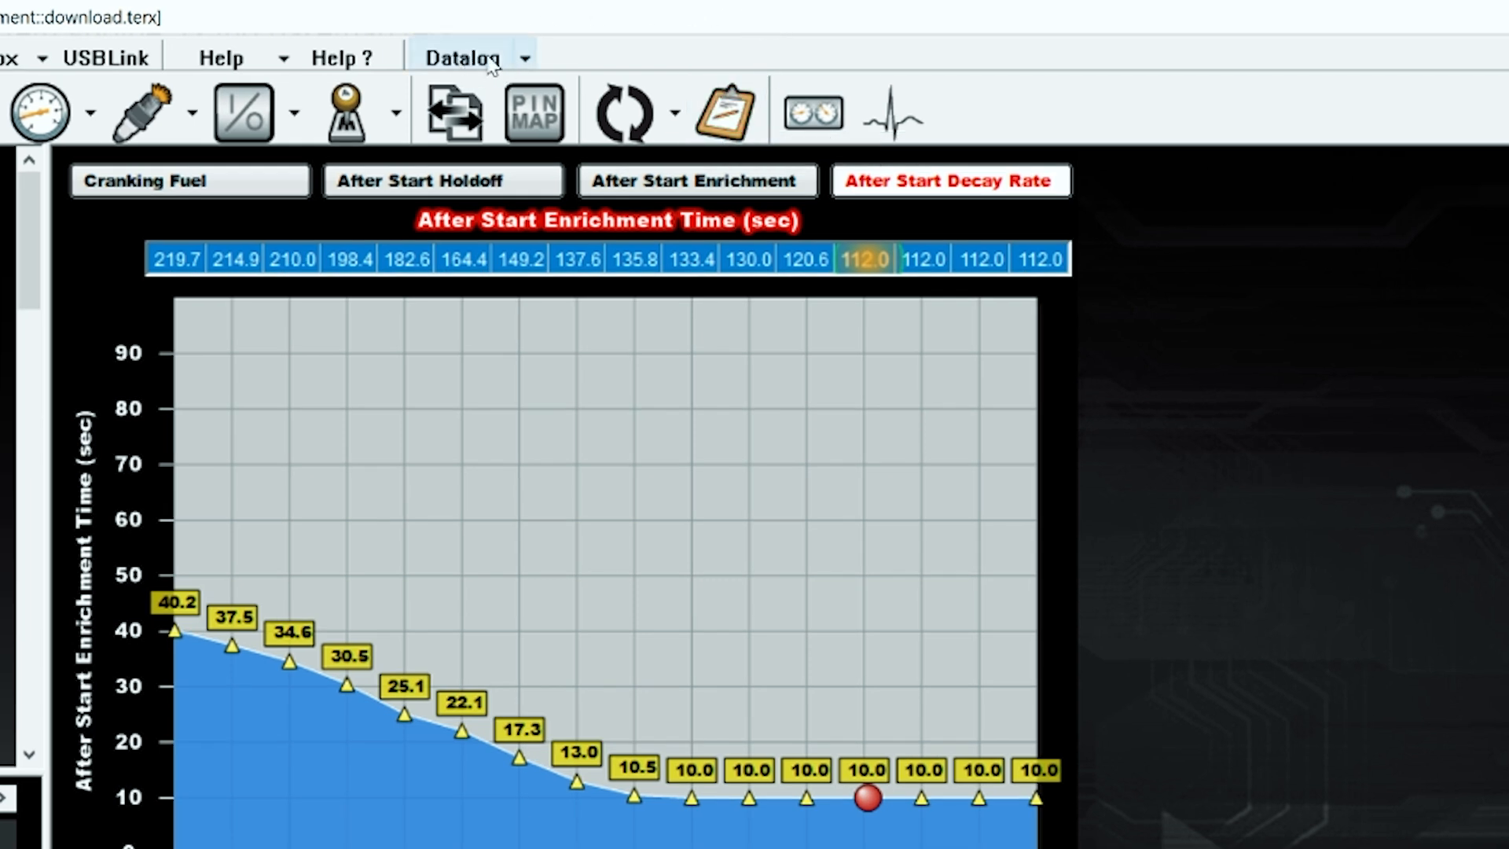
Bring up the Datalog options to load the run 8 gear change log
{"action": "left_click", "coordinate": [467, 56]}
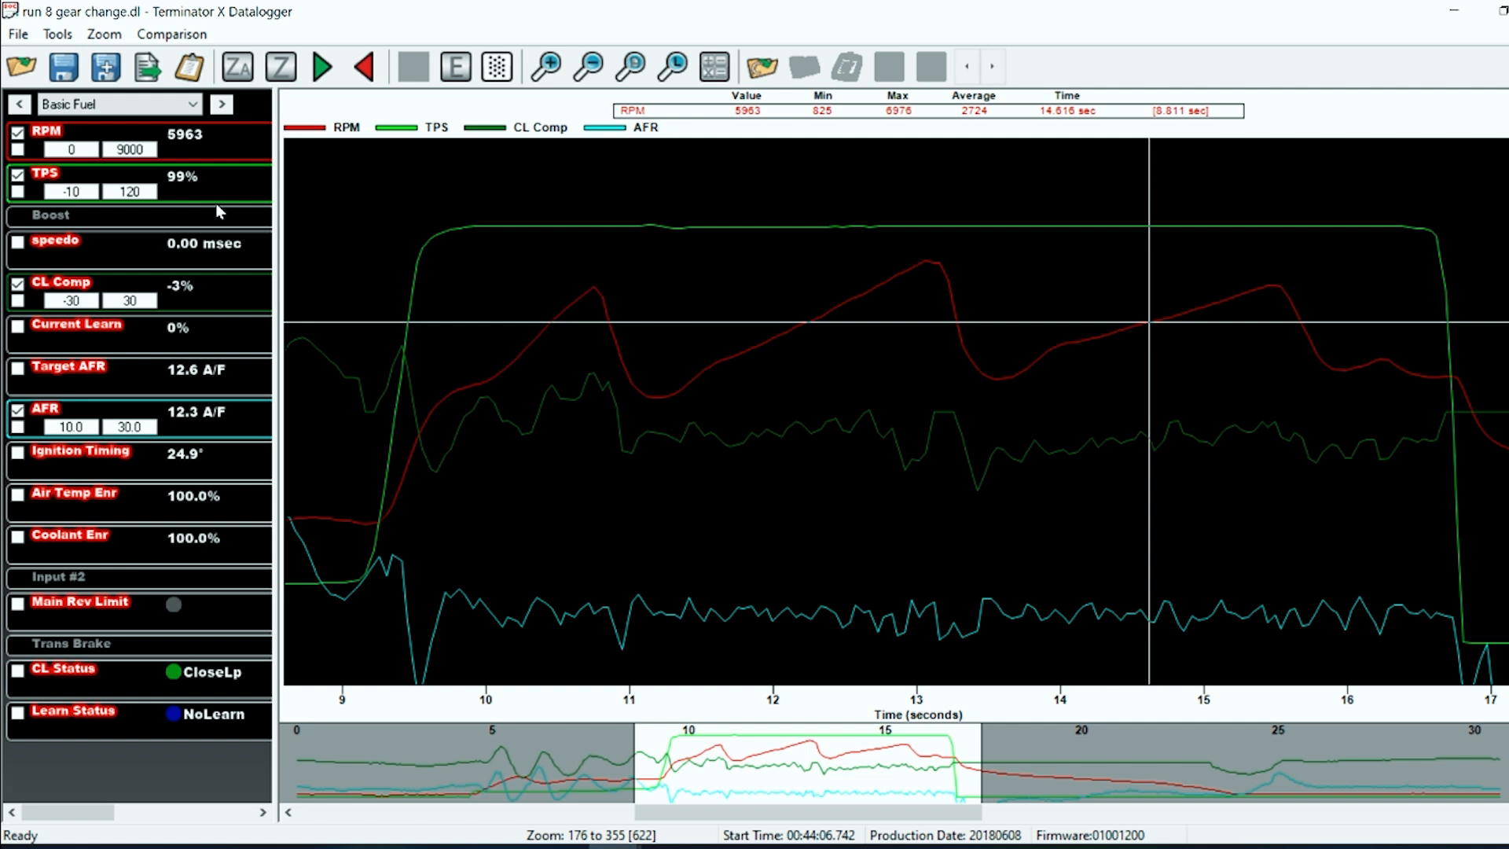
{"action": "mouse_move", "coordinate": [456, 66]}
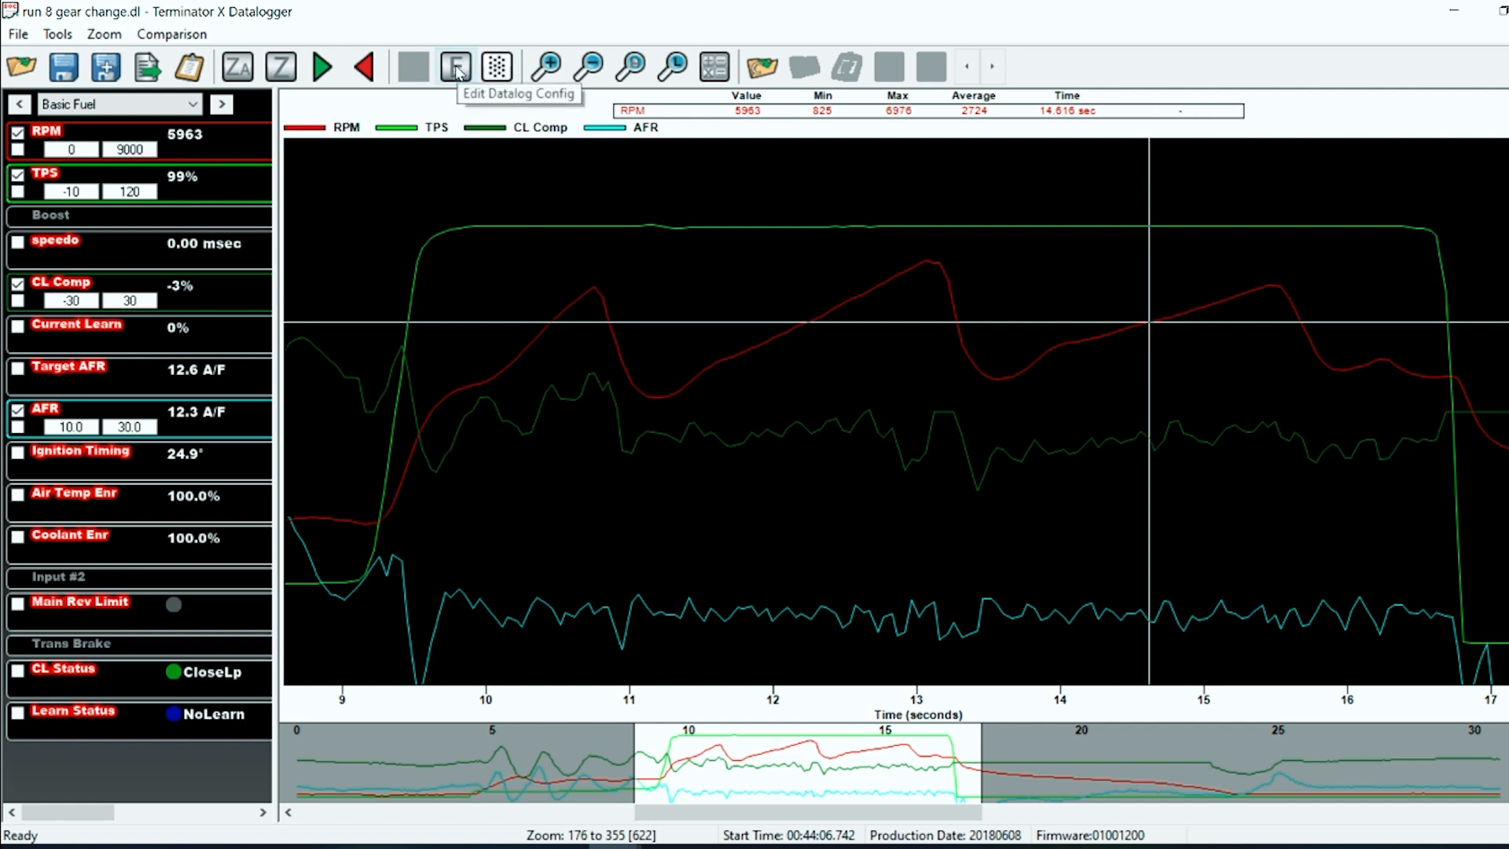
Confirm Graph Setup and save the changed graph configuration
{"action": "left_click", "coordinate": [455, 66]}
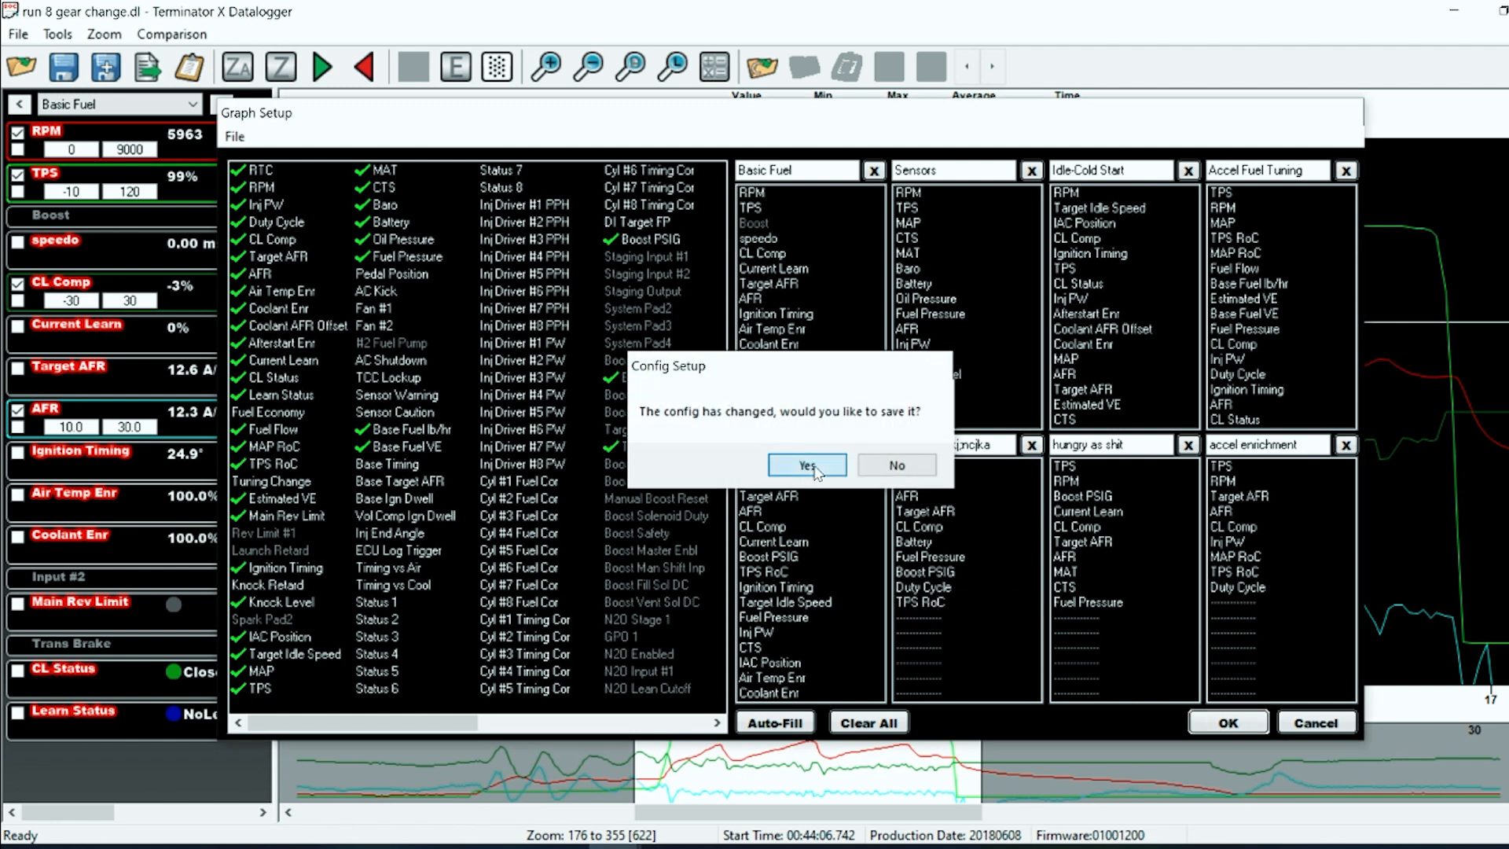
{"action": "left_click", "coordinate": [805, 465]}
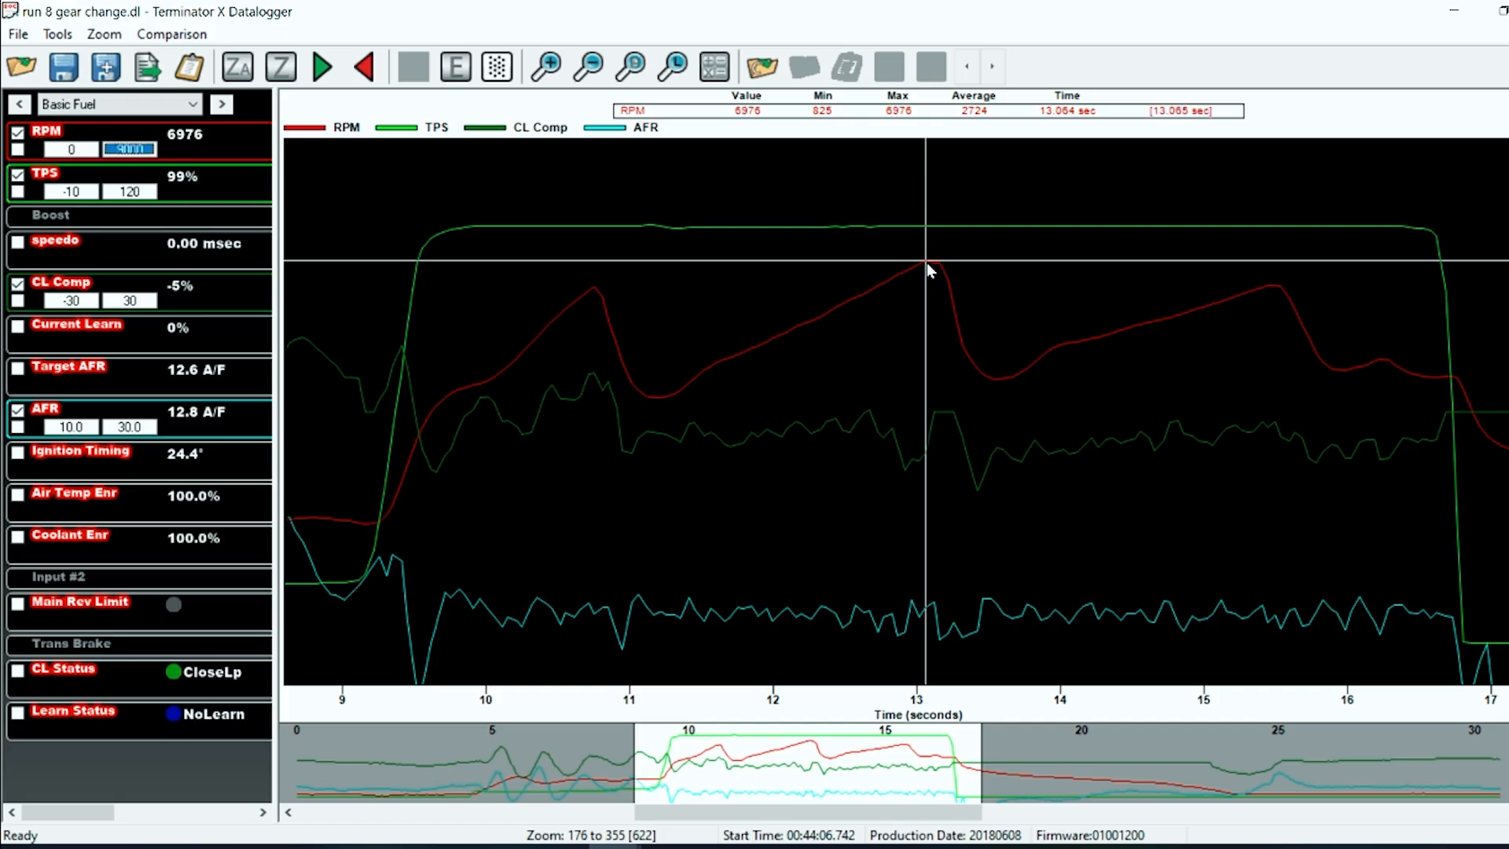
{"action": "mouse_move", "coordinate": [149, 163]}
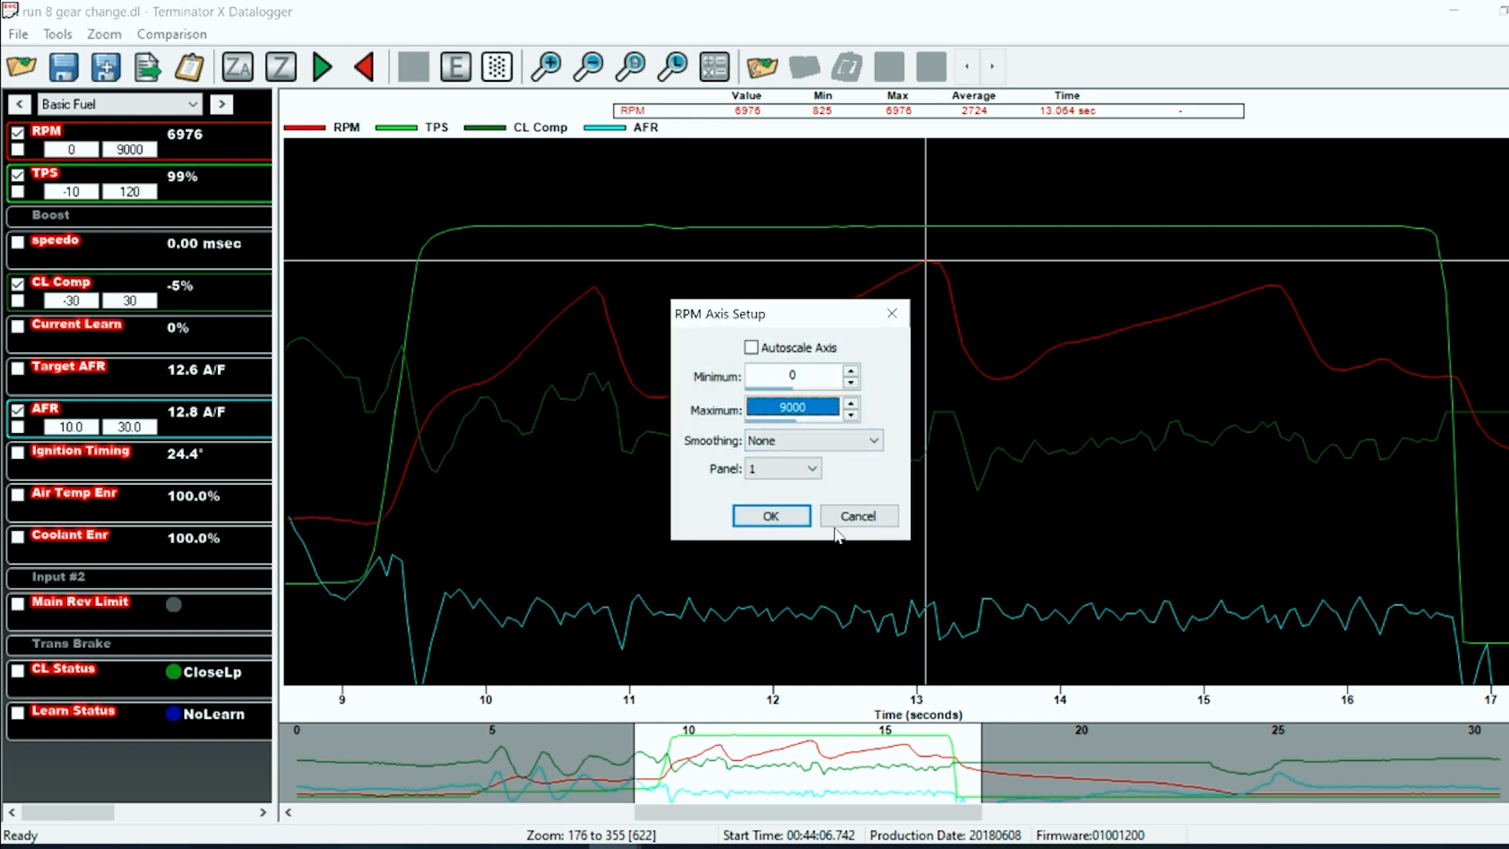
Set the RPM axis maximum to 7000 and show min/max/average statistics per channel
{"action": "type", "text": "7000"}
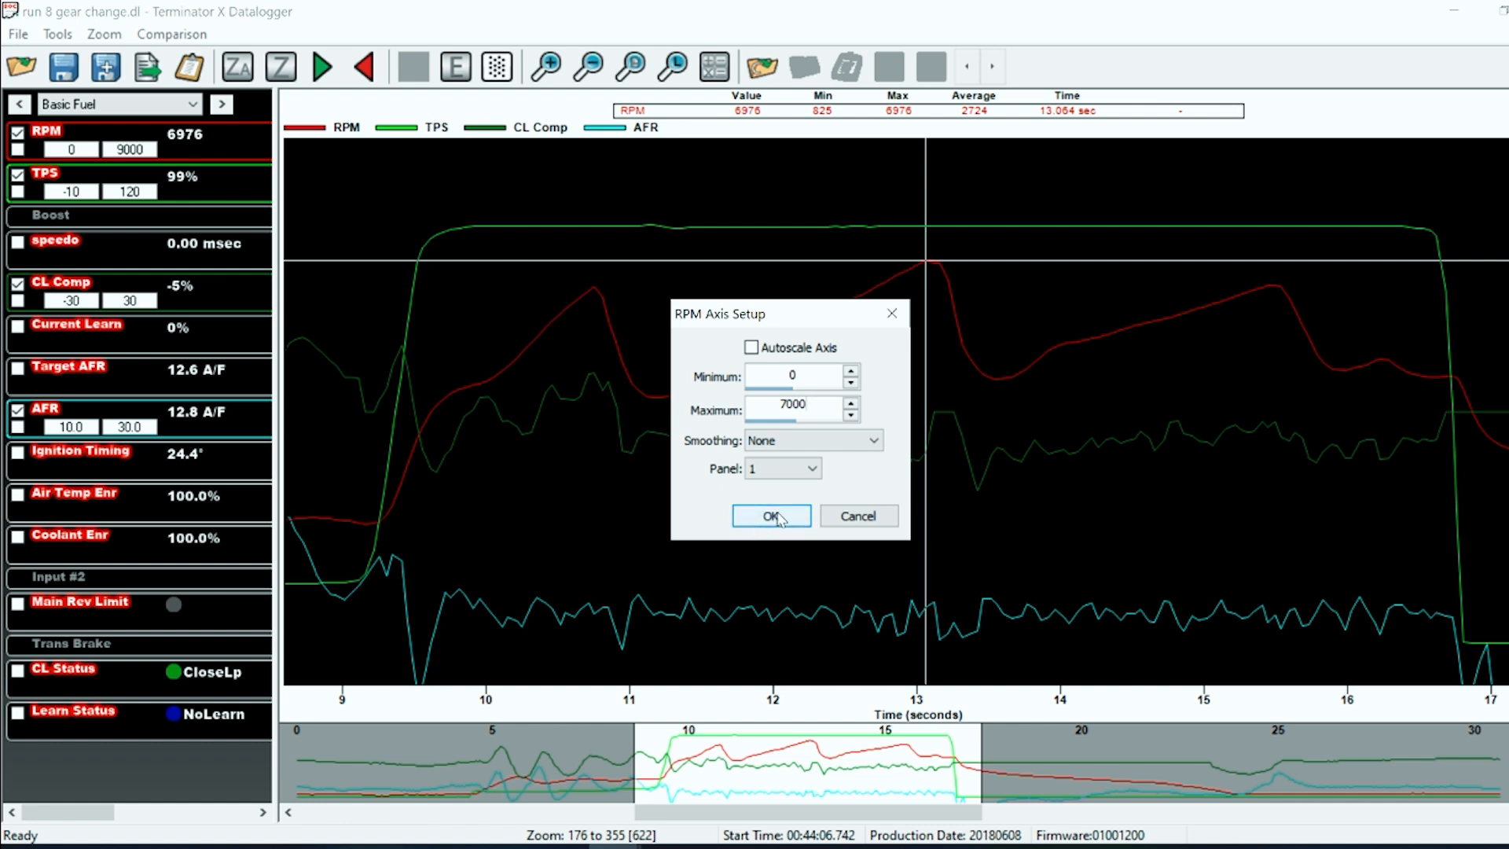
{"action": "left_click", "coordinate": [770, 516]}
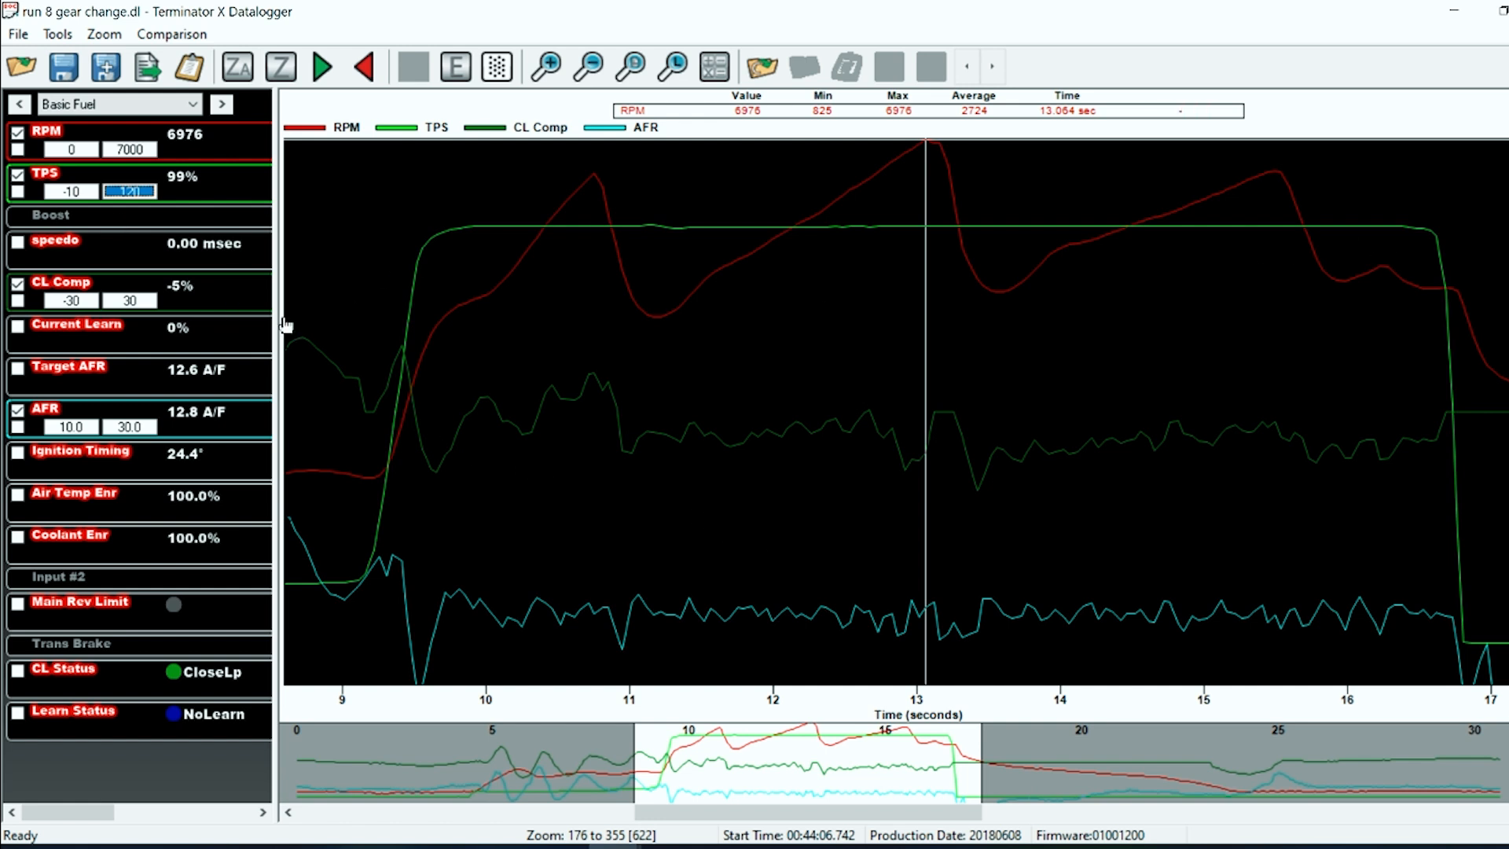
{"action": "left_click", "coordinate": [652, 335]}
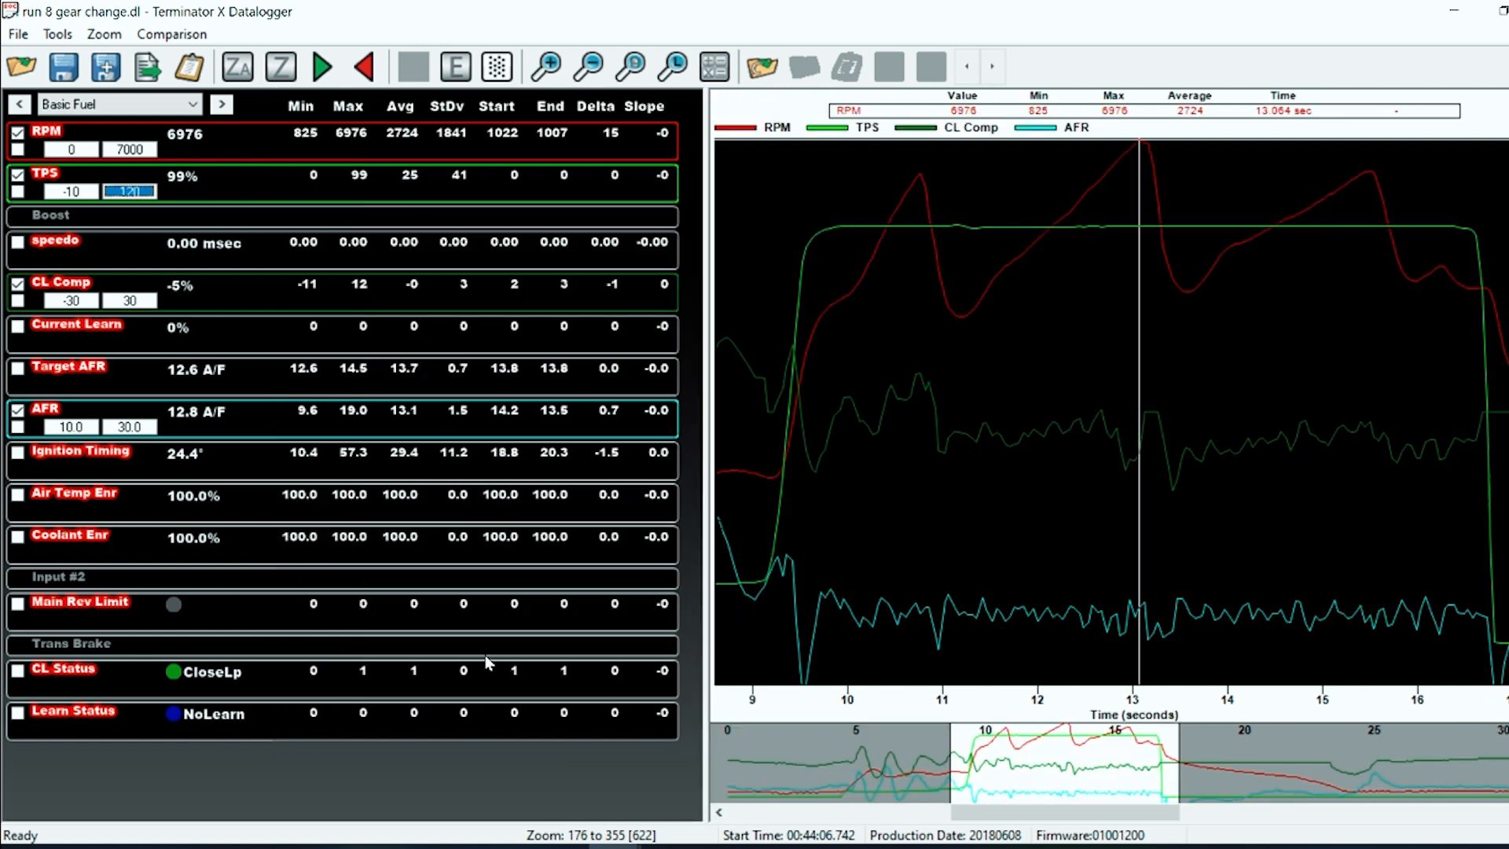
{"action": "mouse_move", "coordinate": [705, 383]}
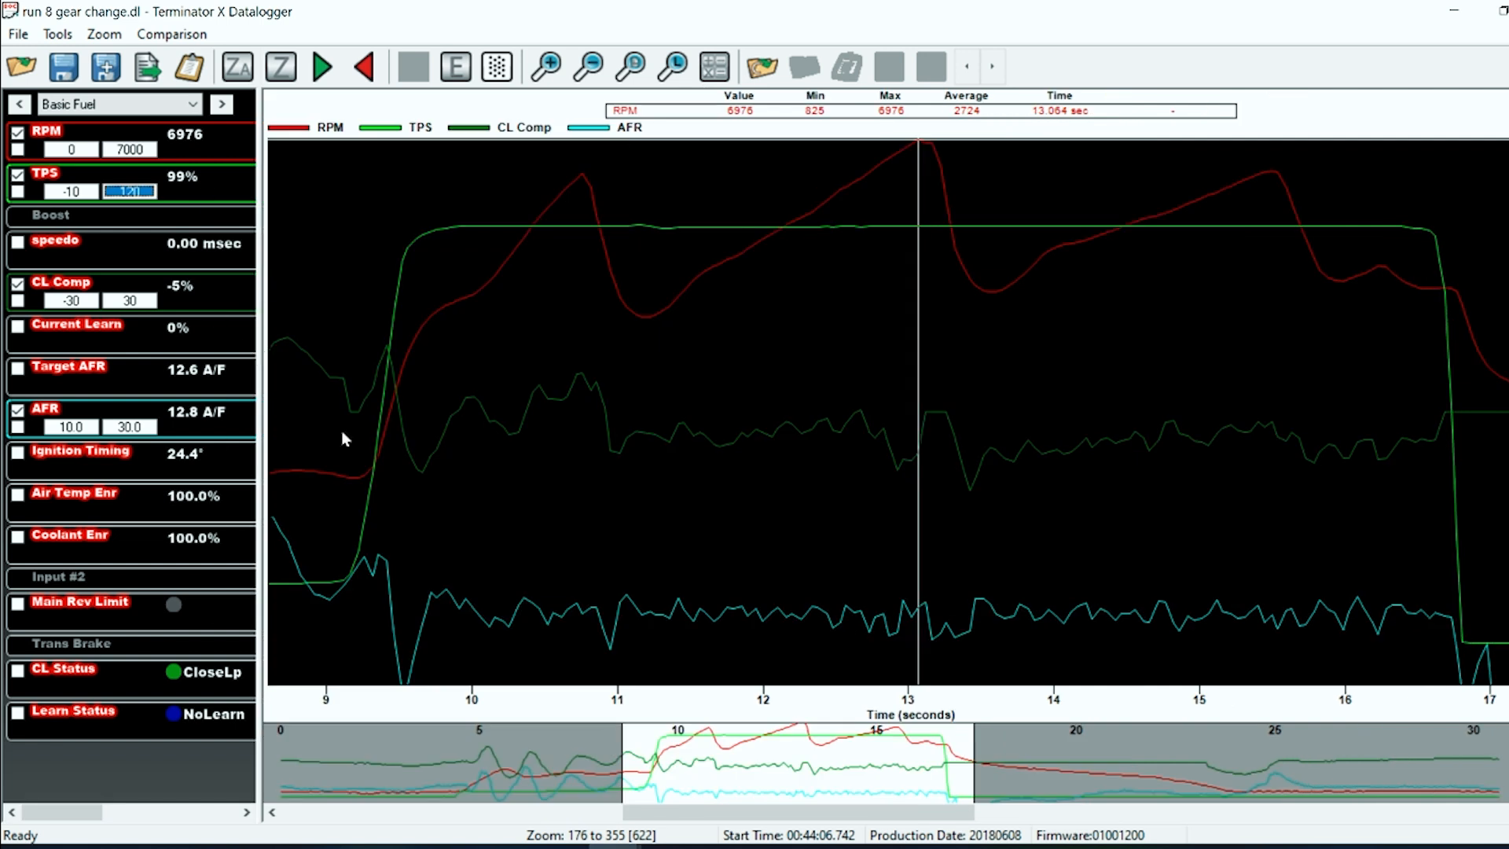
{"action": "mouse_move", "coordinate": [984, 202]}
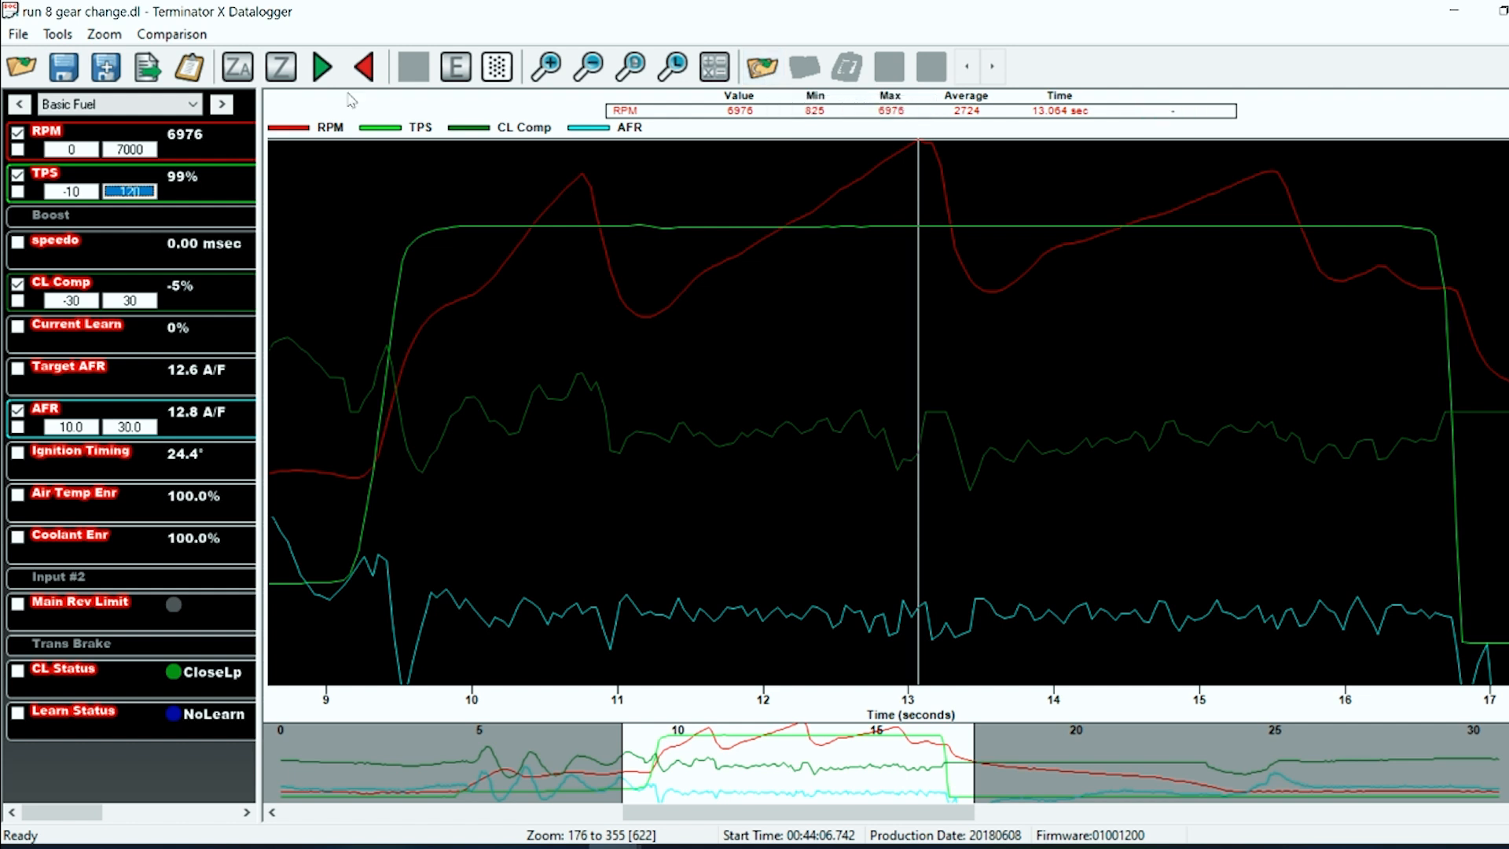
Select the 'accel enrichment' saved view with TPS, AFR, pulse width and duty cycle
{"action": "left_click", "coordinate": [120, 103]}
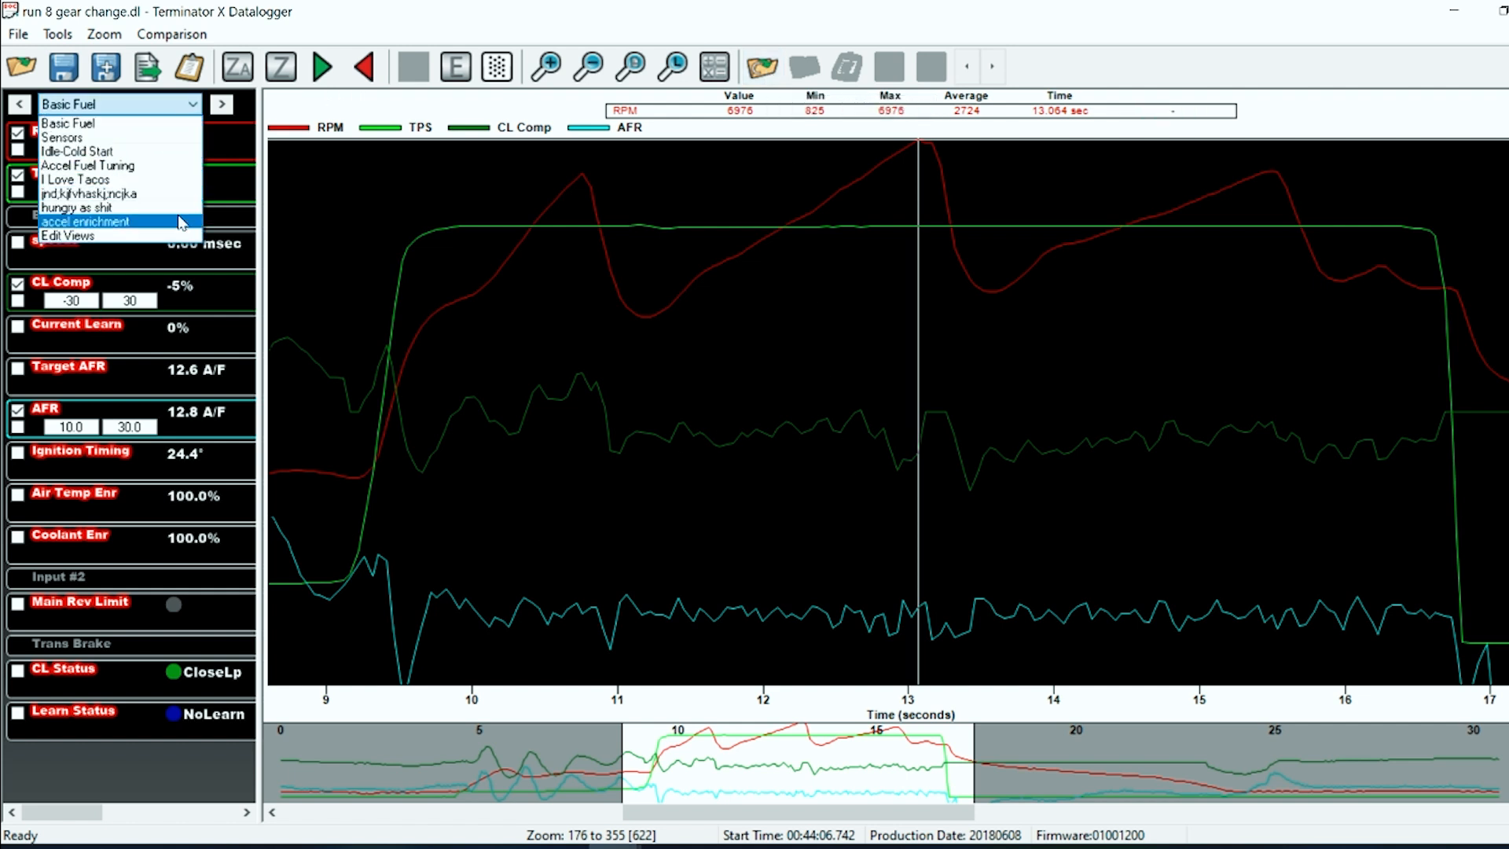
{"action": "left_click", "coordinate": [85, 222]}
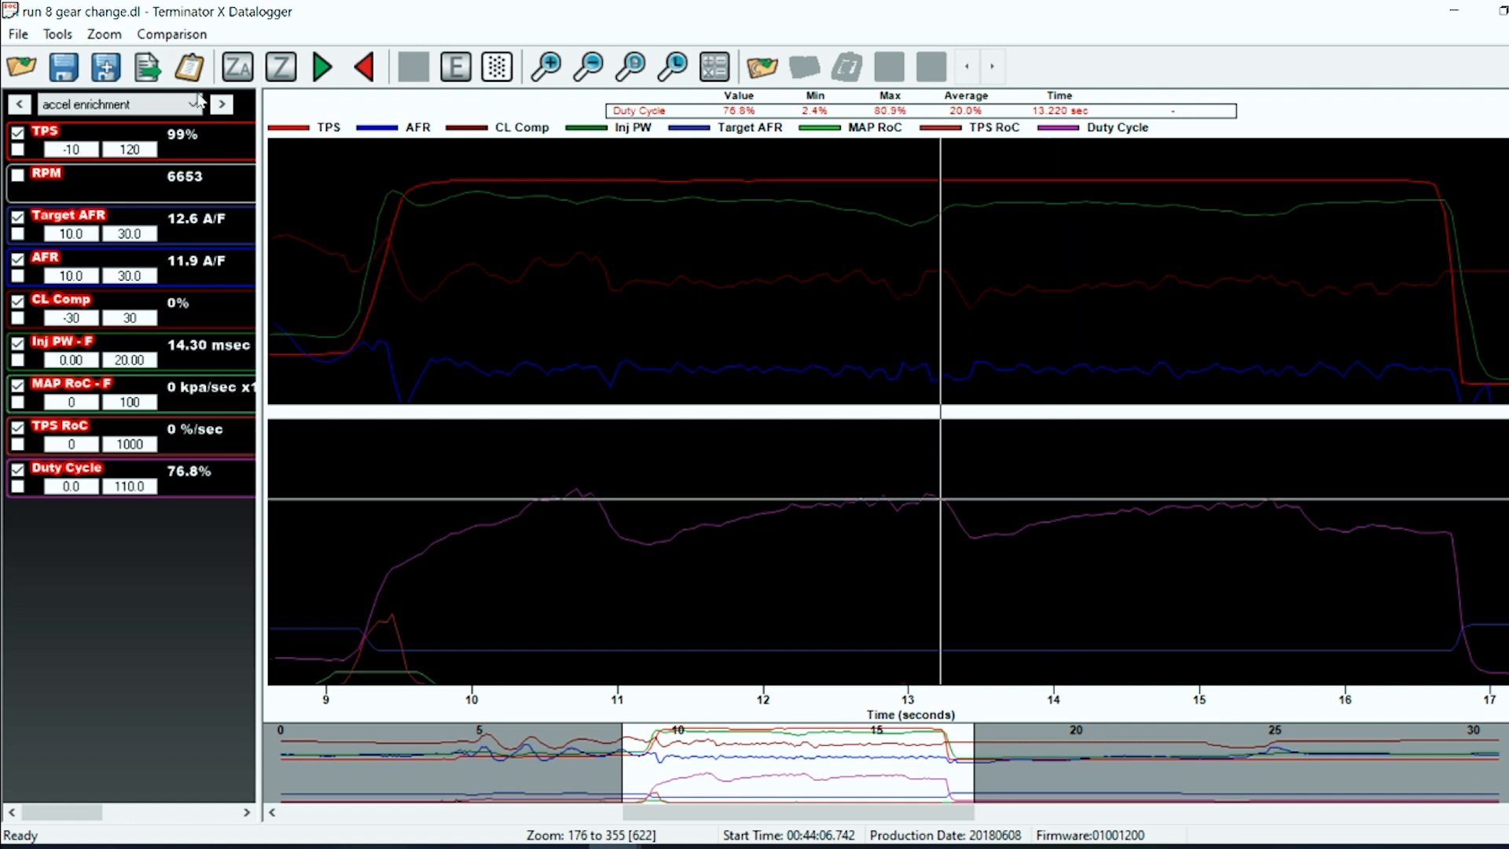
{"action": "left_click", "coordinate": [115, 104]}
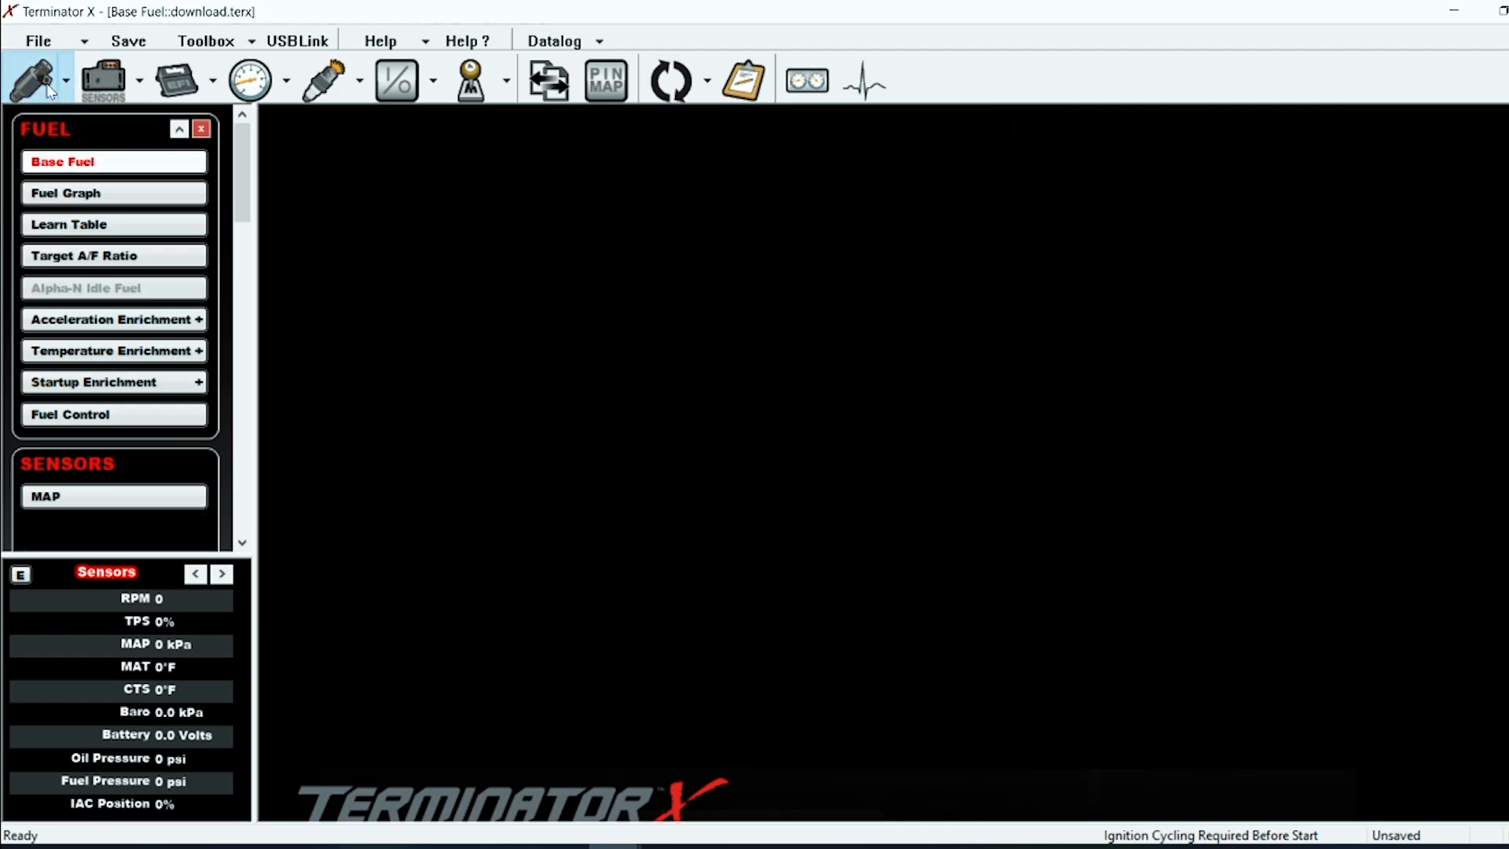
Show the Base Fuel VE table and bring up the Datalog options for an overlay
{"action": "left_click", "coordinate": [62, 161]}
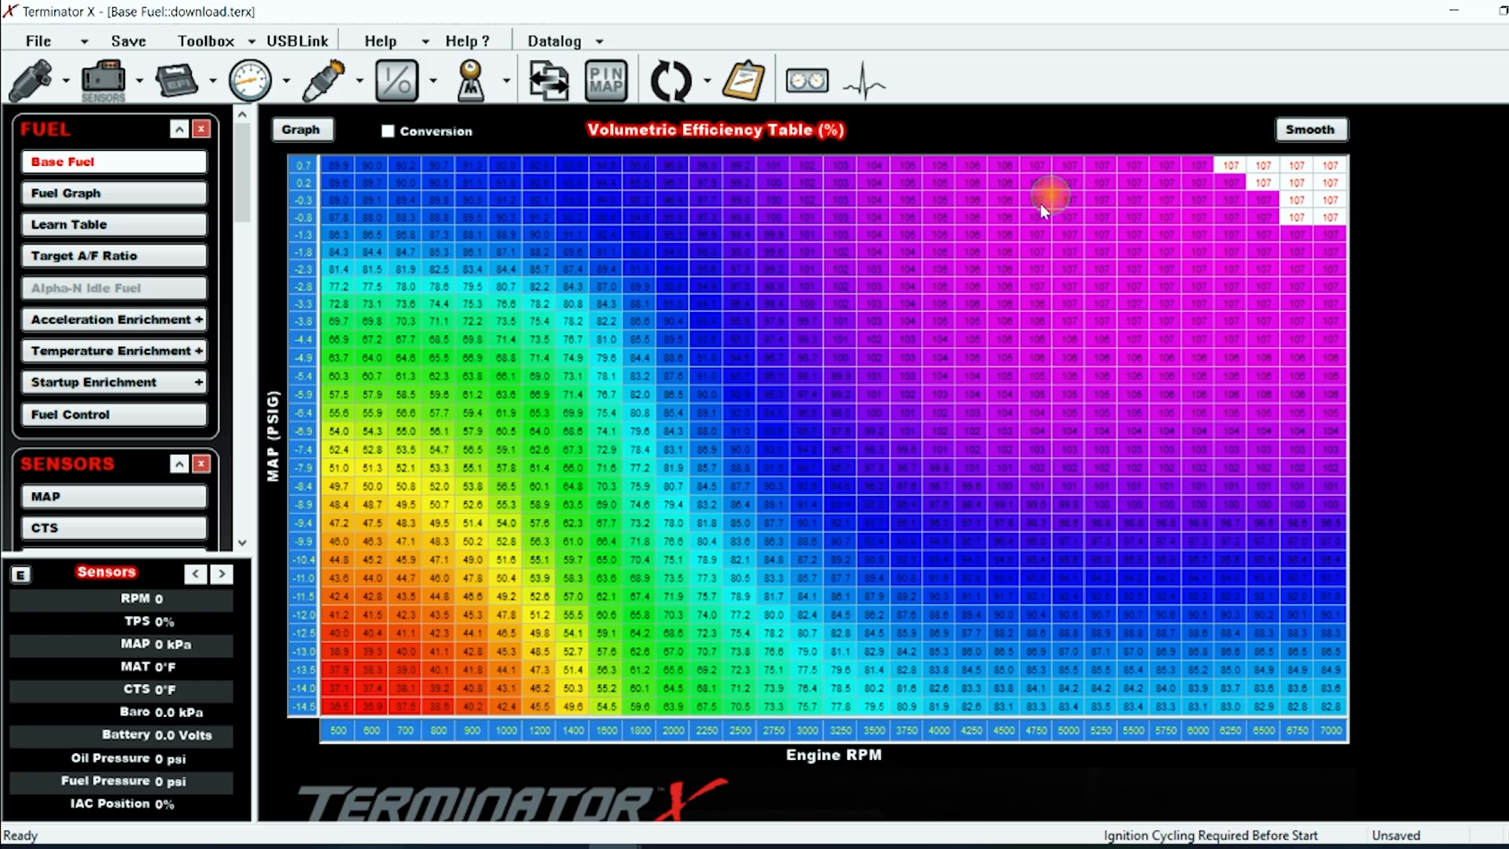
{"action": "left_click", "coordinate": [555, 41]}
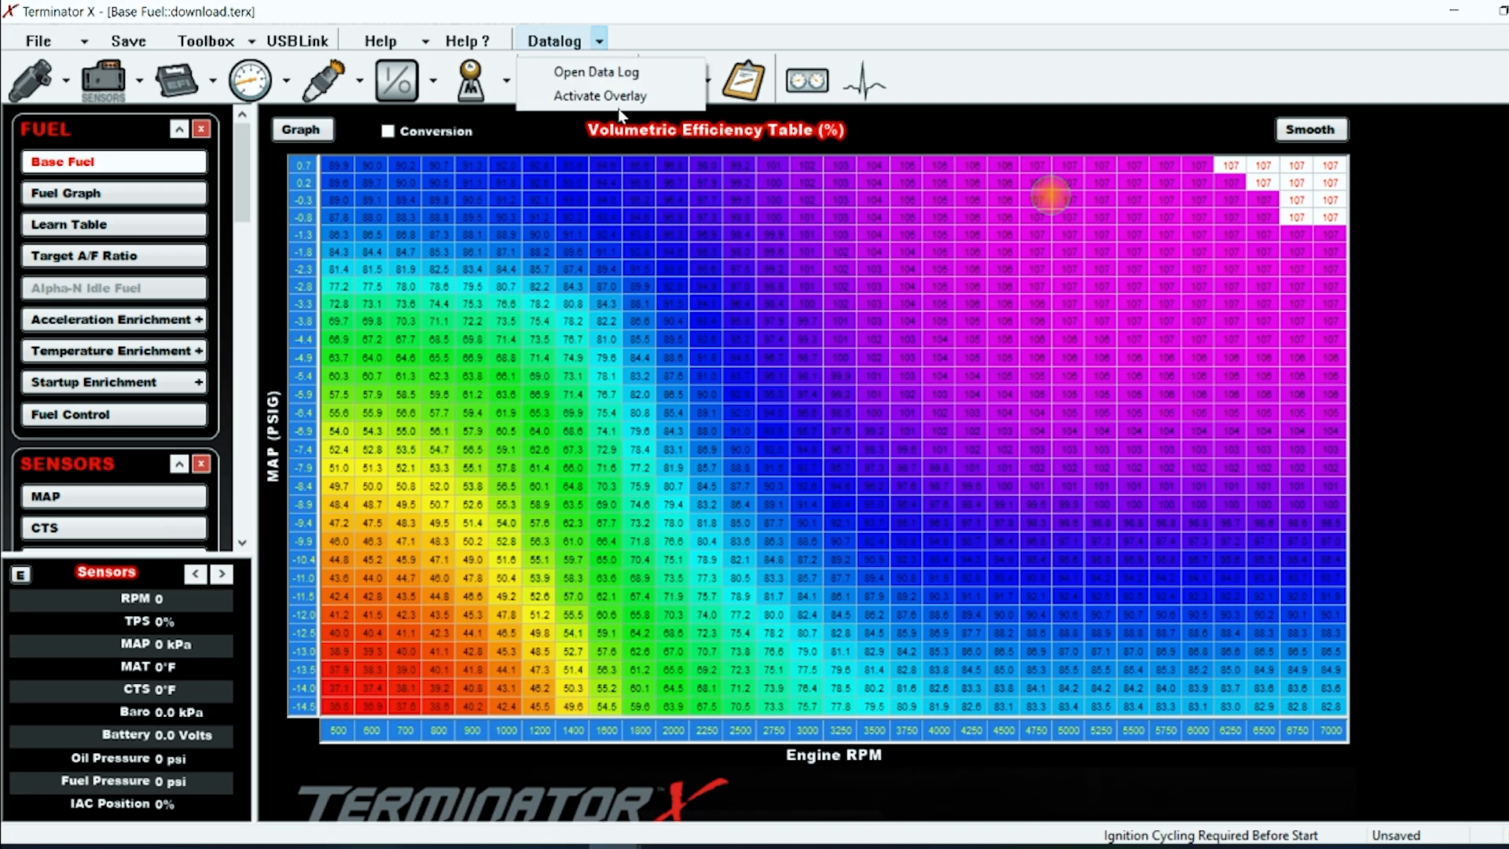
{"action": "left_click", "coordinate": [597, 96]}
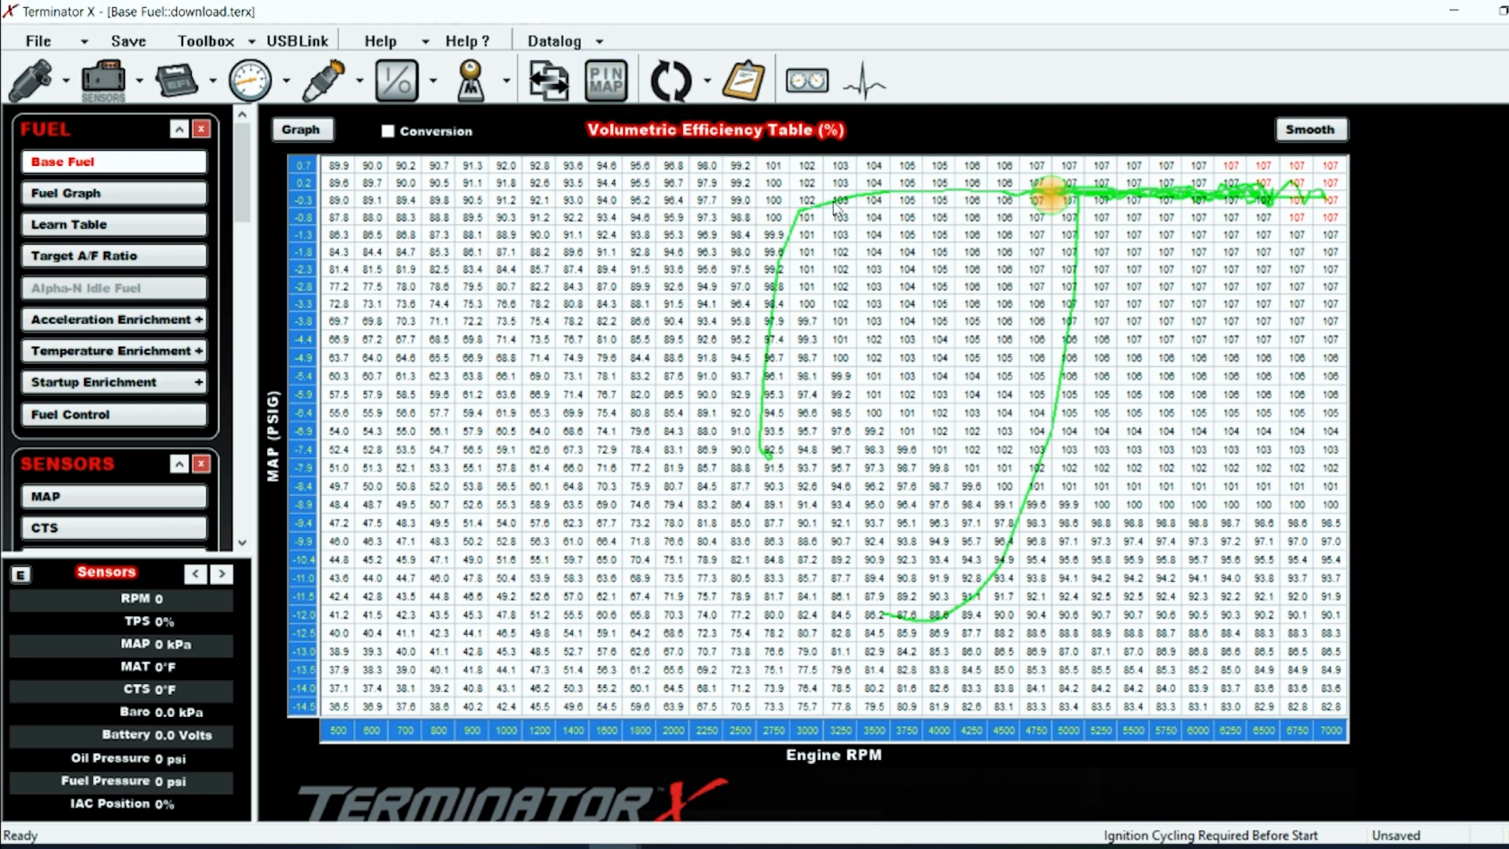
{"action": "mouse_move", "coordinate": [1135, 212]}
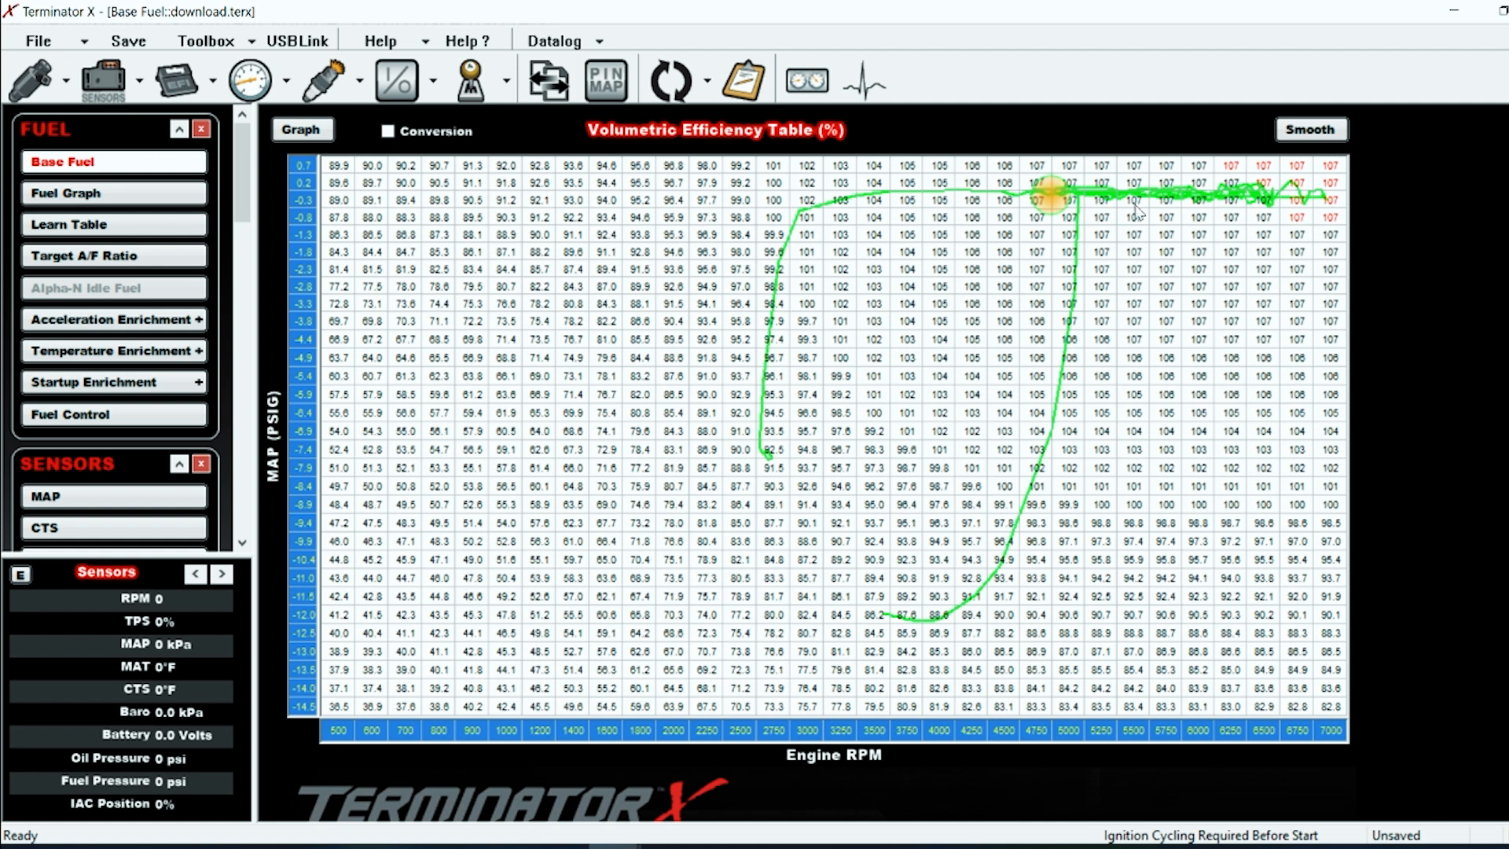
{"action": "mouse_move", "coordinate": [813, 144]}
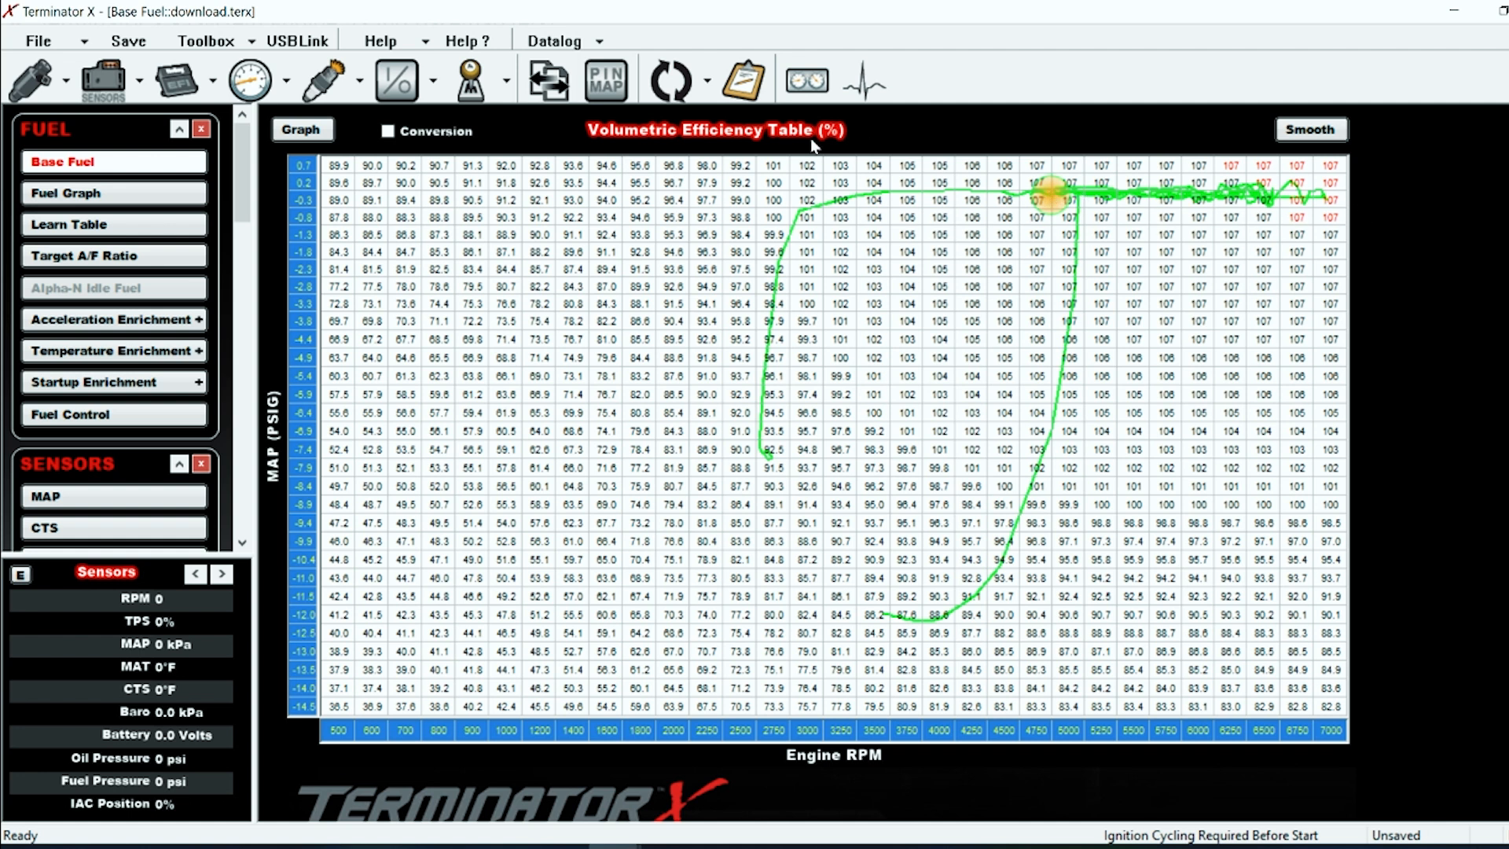
{"action": "mouse_move", "coordinate": [937, 585]}
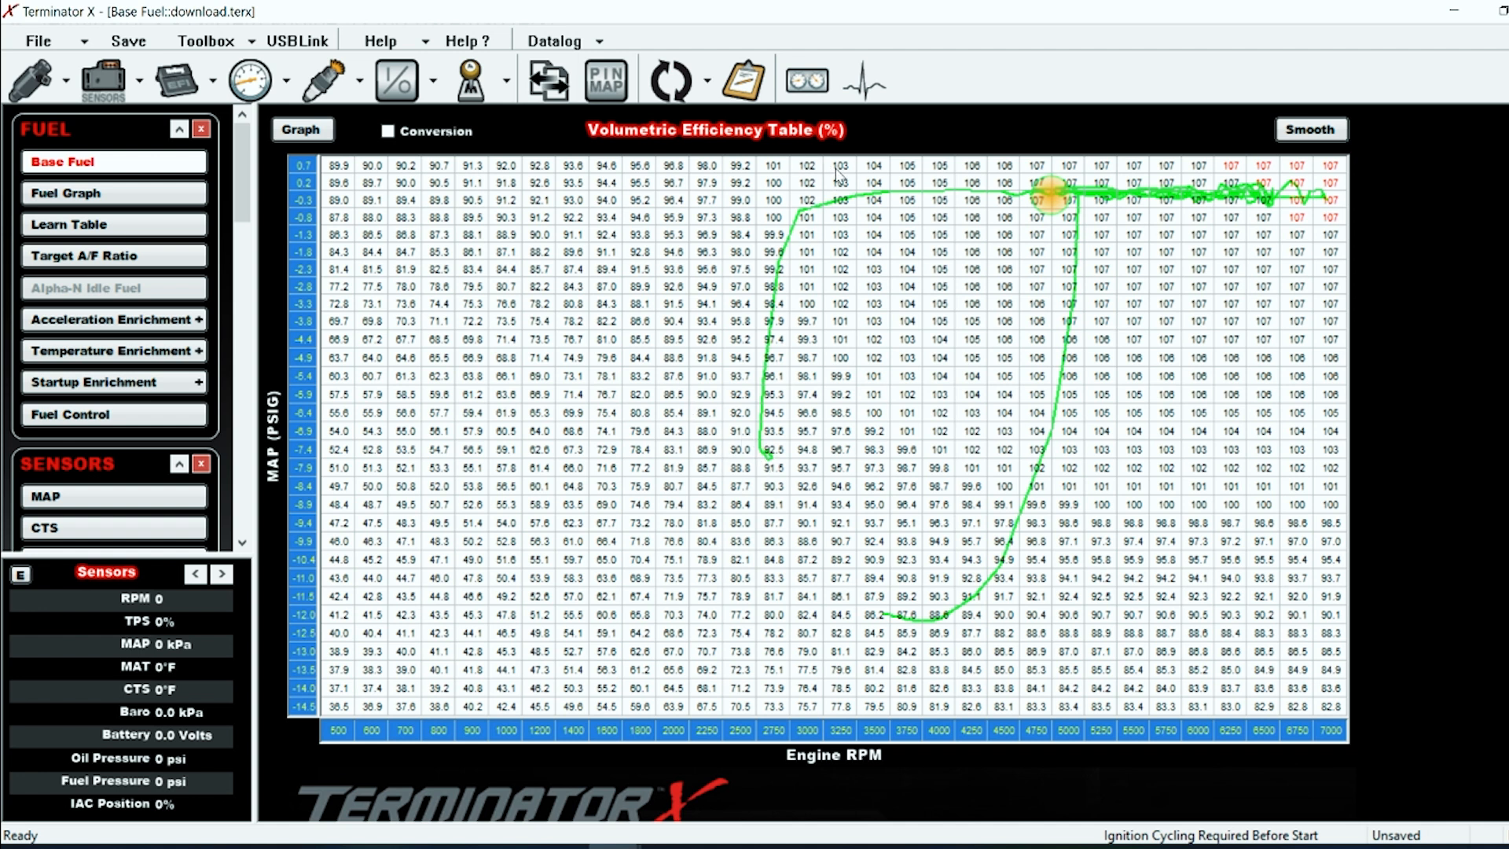
{"action": "mouse_move", "coordinate": [1108, 188]}
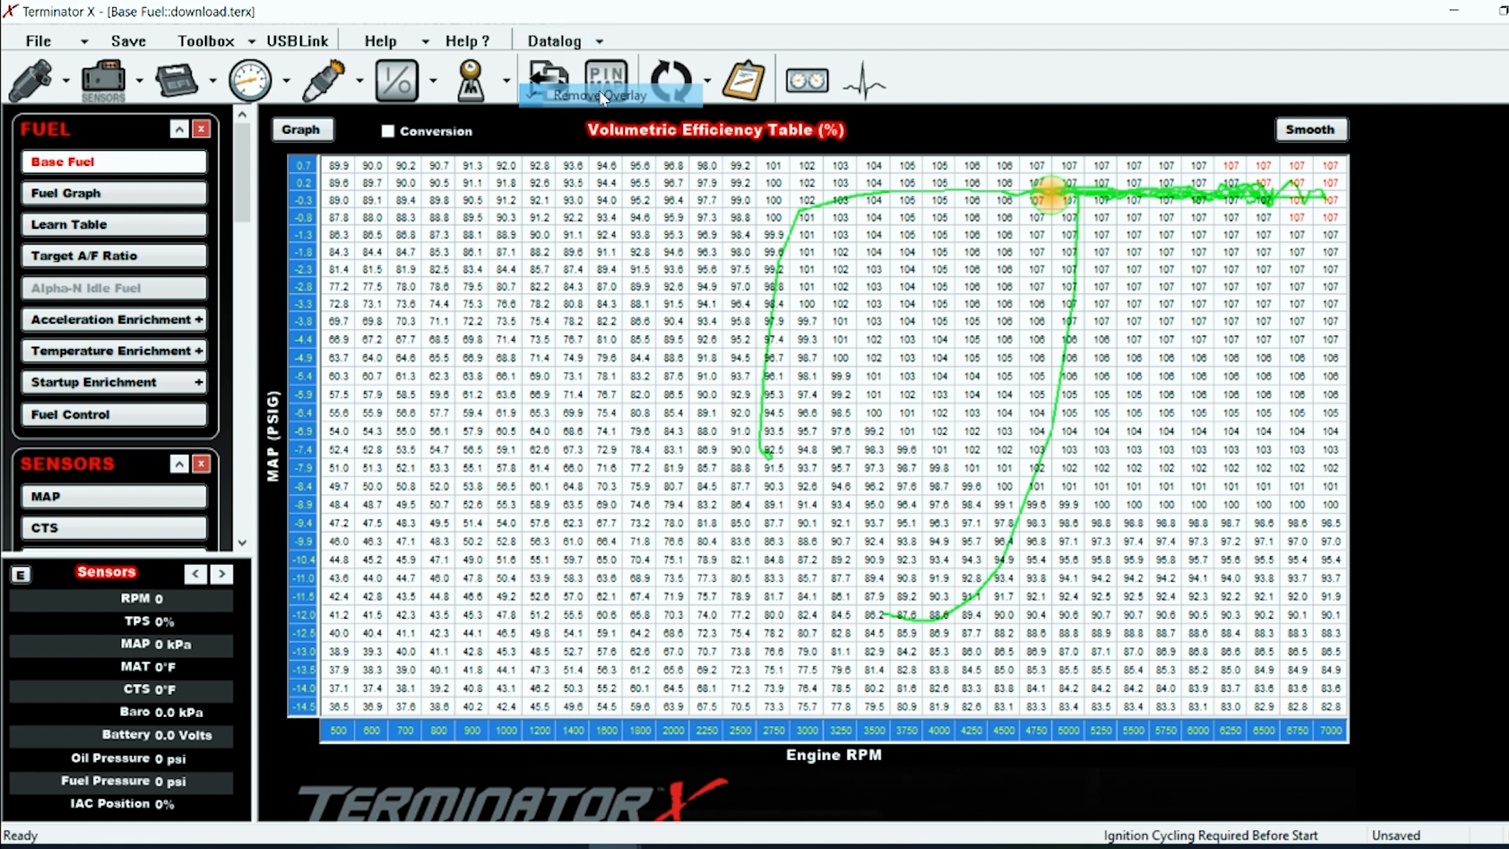
{"action": "left_click", "coordinate": [605, 80]}
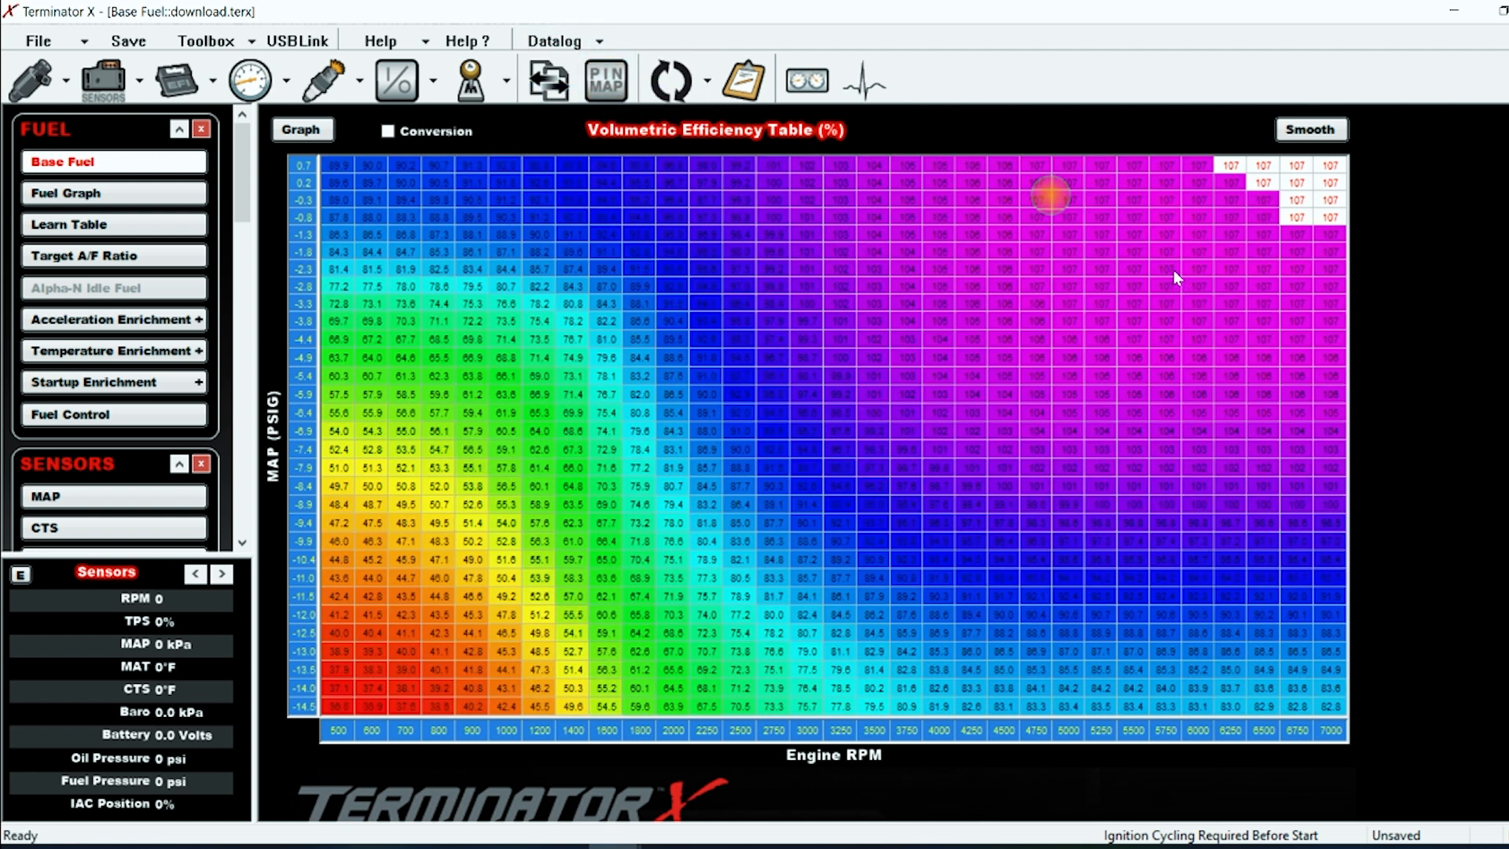
{"action": "mouse_move", "coordinate": [1011, 188]}
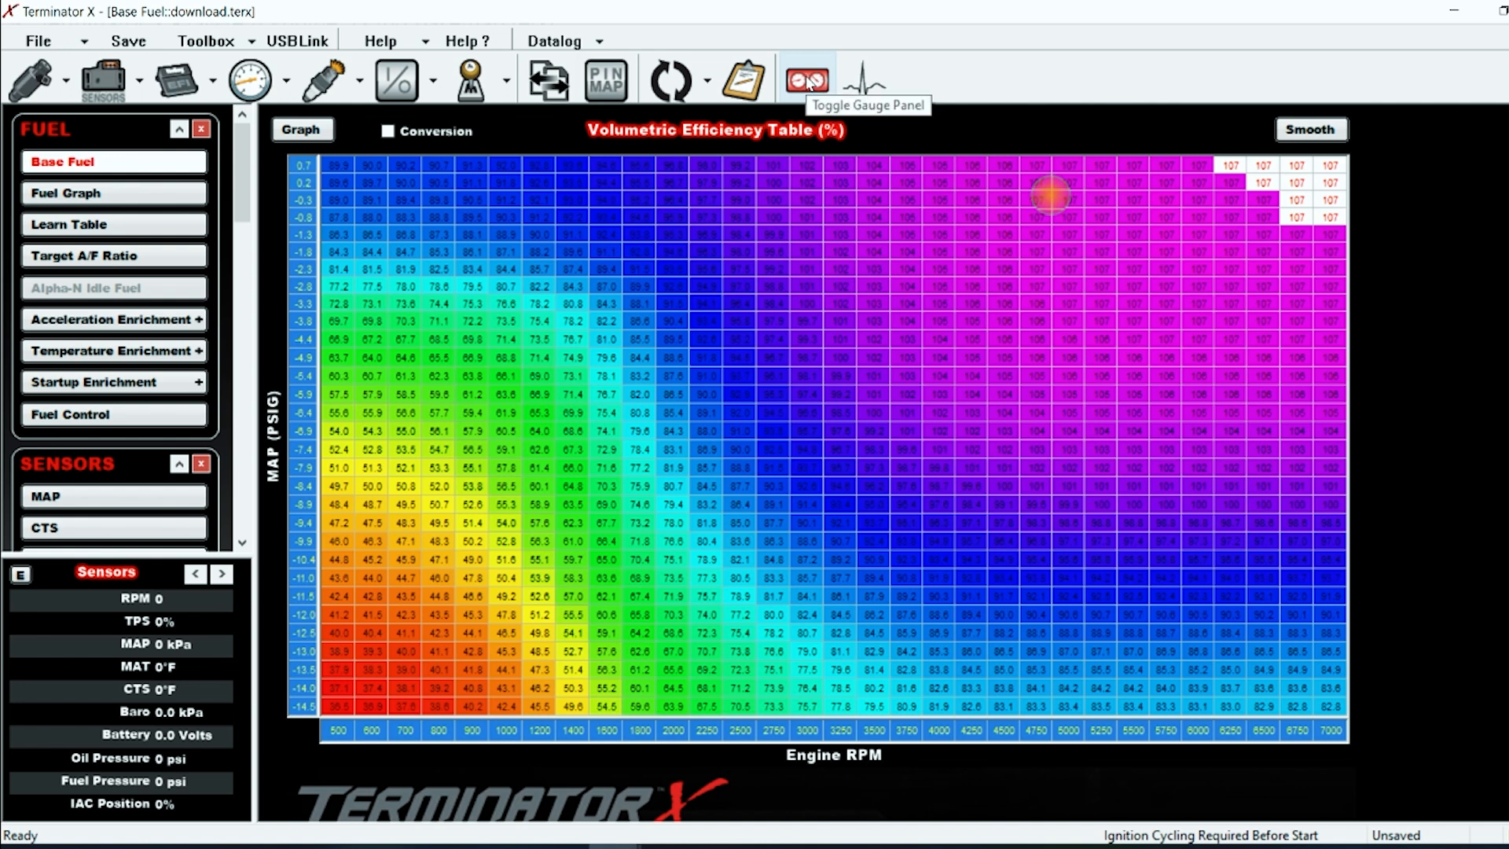
Show the Gauge Panel with the side readout list paged to Fuel Tuning (AFR, VE)
{"action": "left_click", "coordinate": [807, 80]}
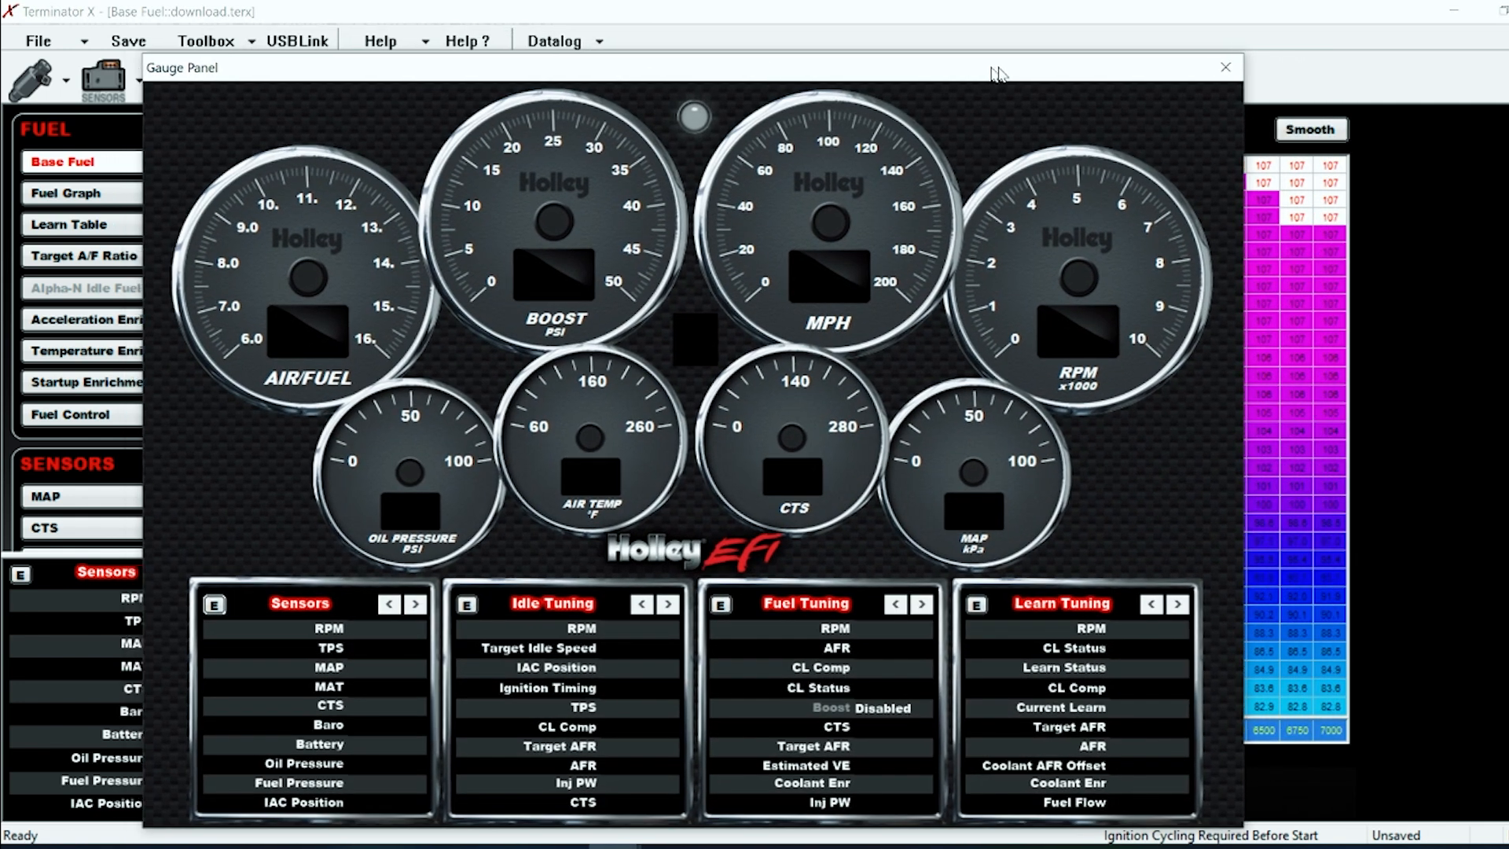
{"action": "left_click", "coordinate": [1223, 66]}
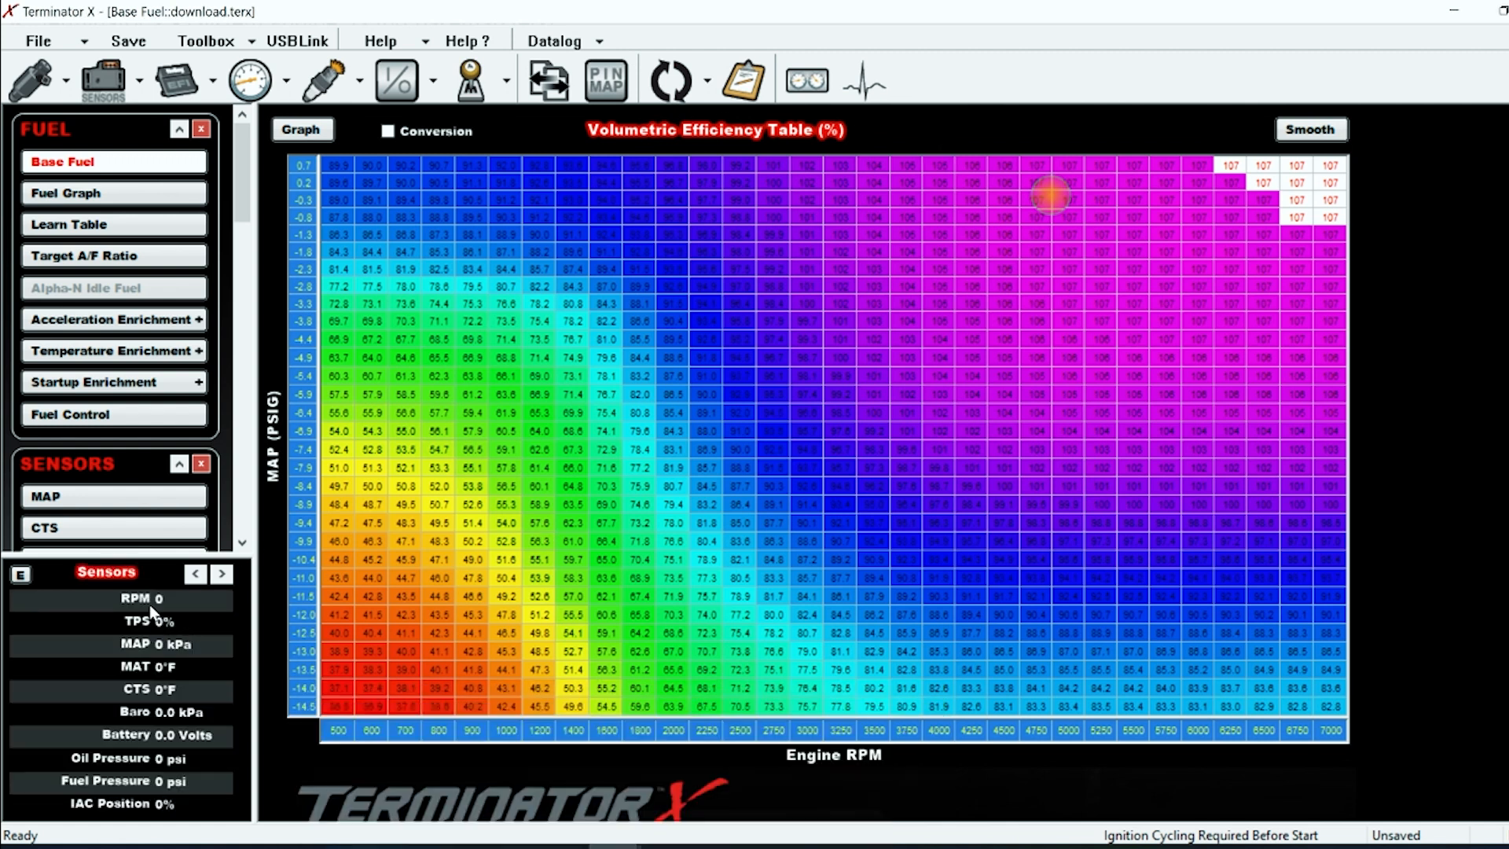
{"action": "left_click", "coordinate": [221, 574]}
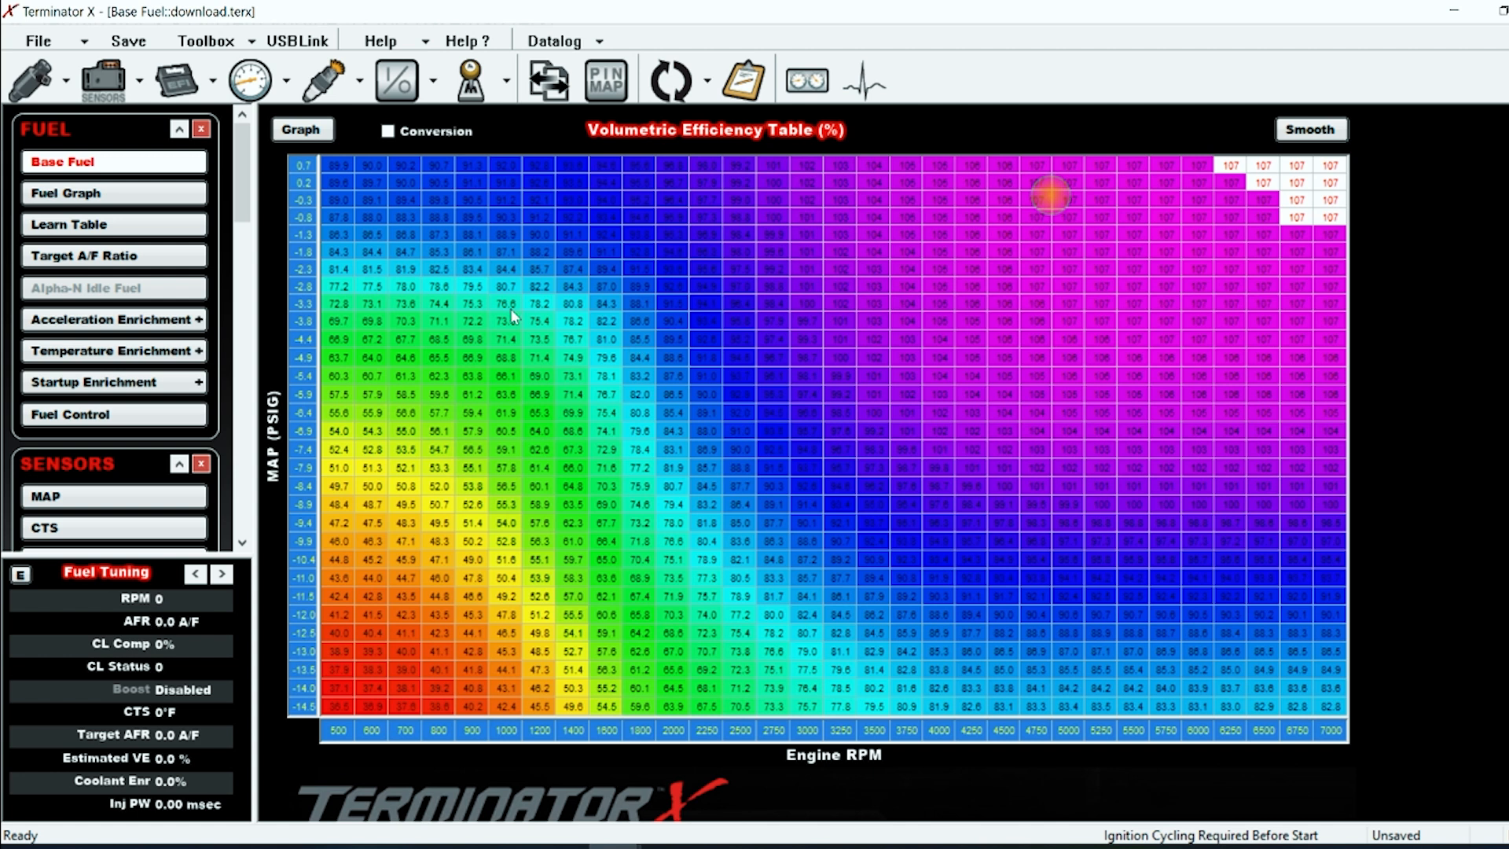
{"action": "mouse_move", "coordinate": [703, 371]}
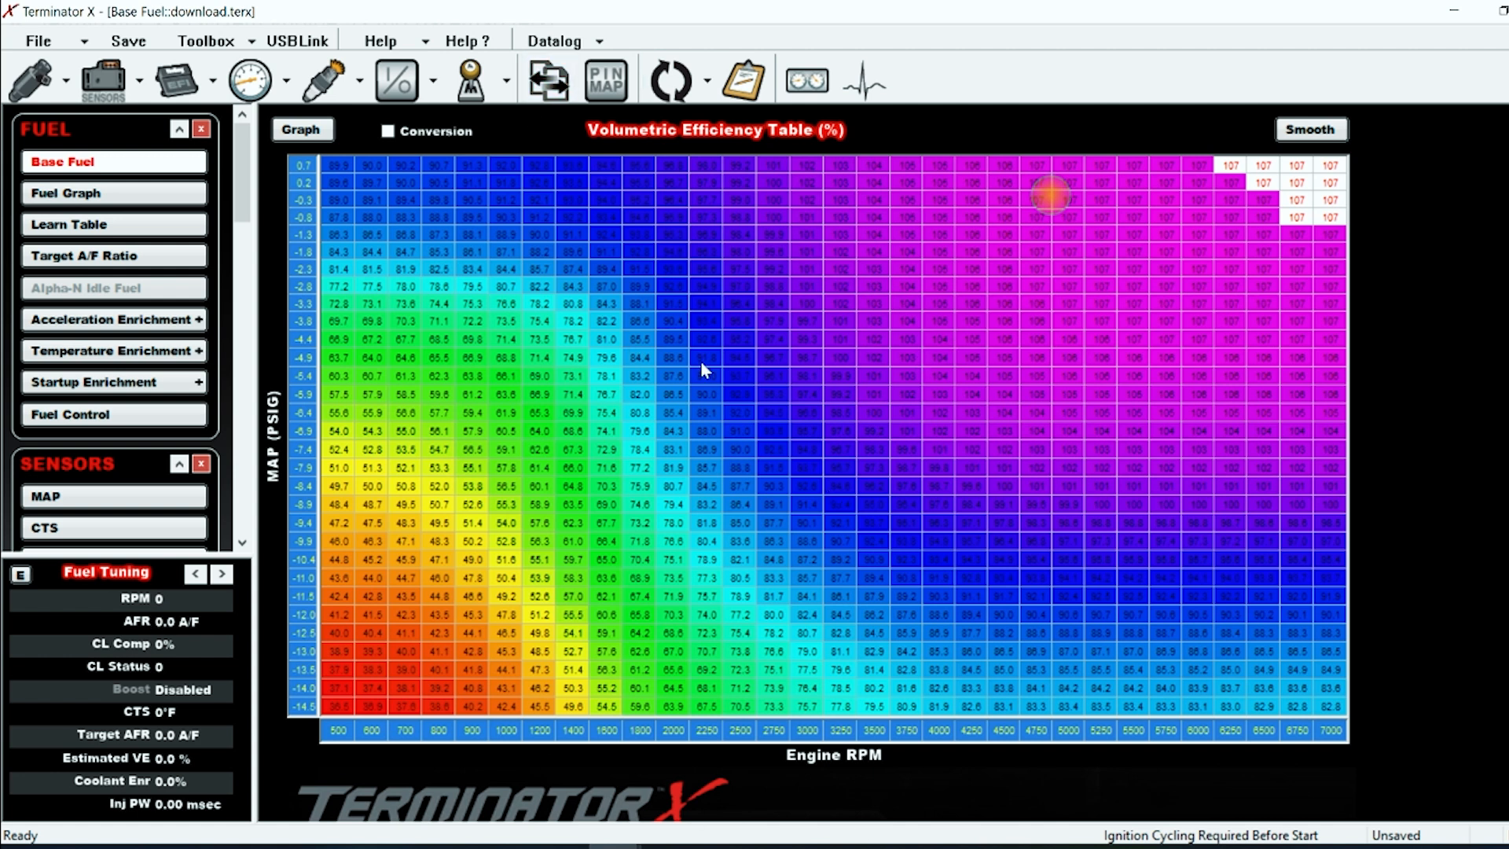
{"action": "mouse_move", "coordinate": [734, 837]}
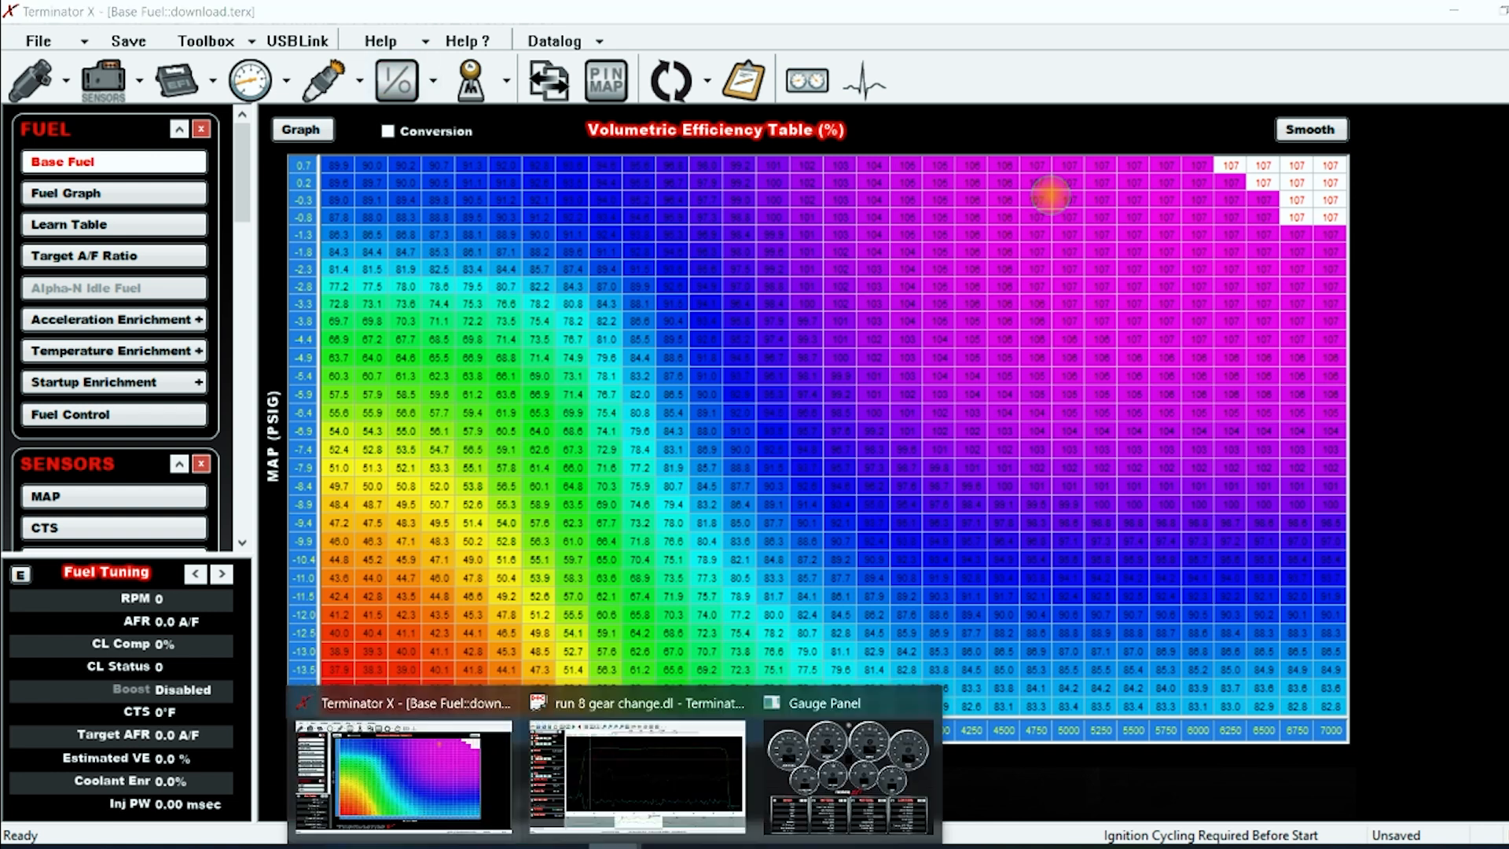
{"action": "left_click", "coordinate": [822, 703]}
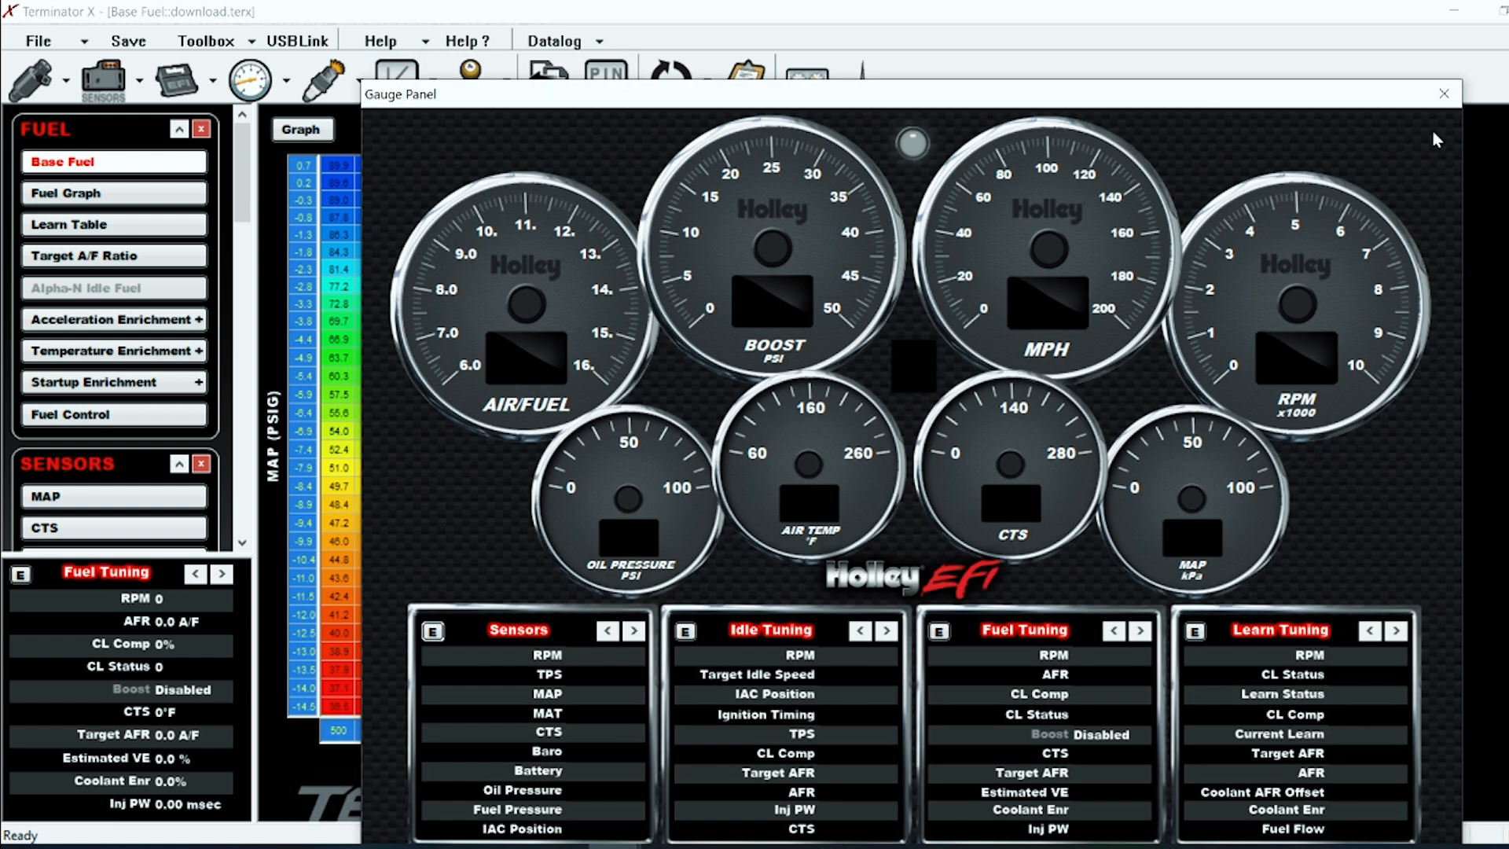